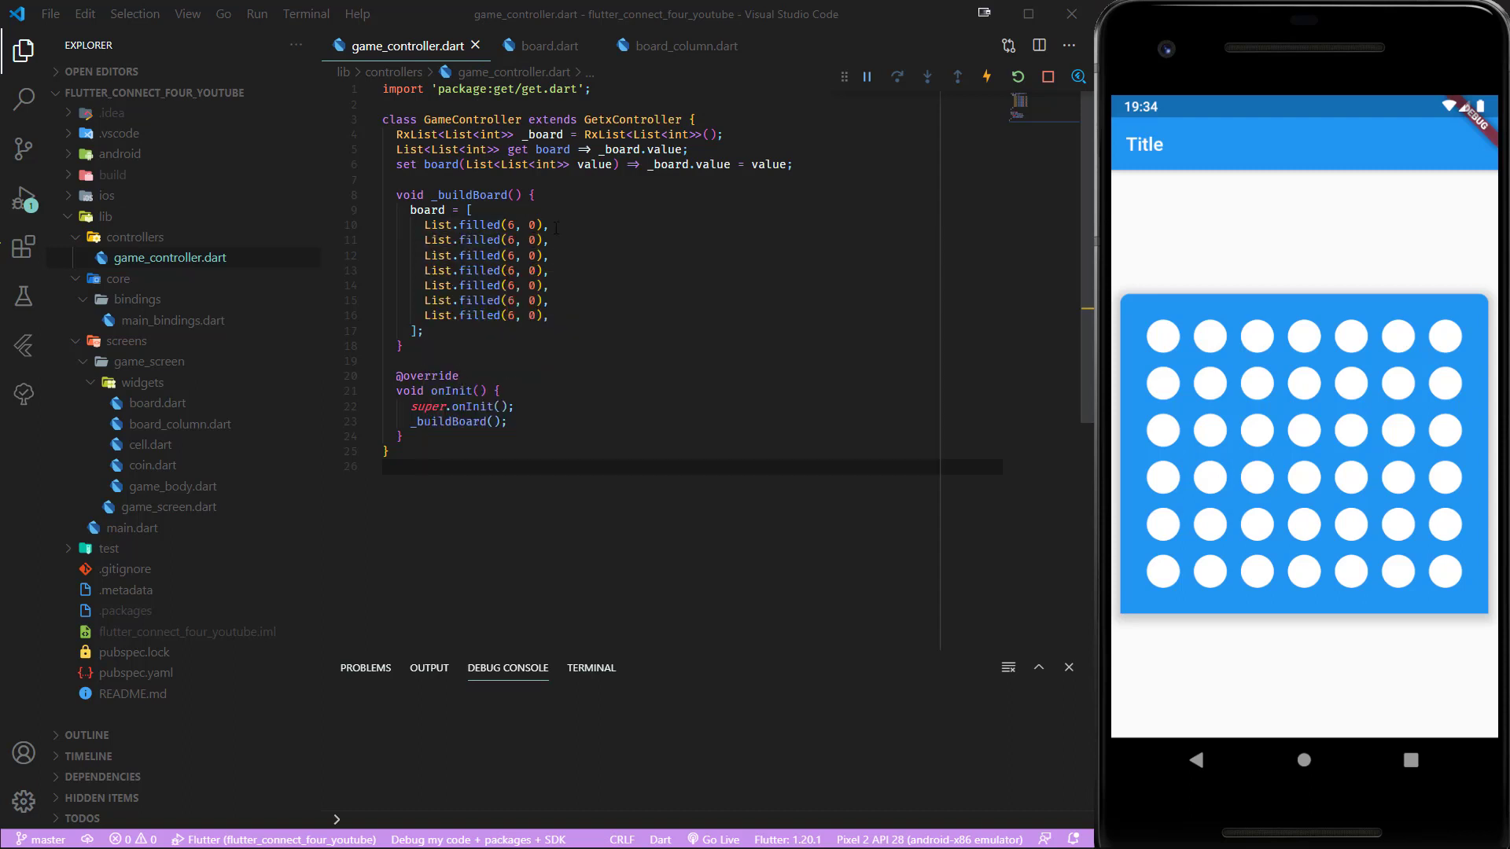
mouse_move(648, 224)
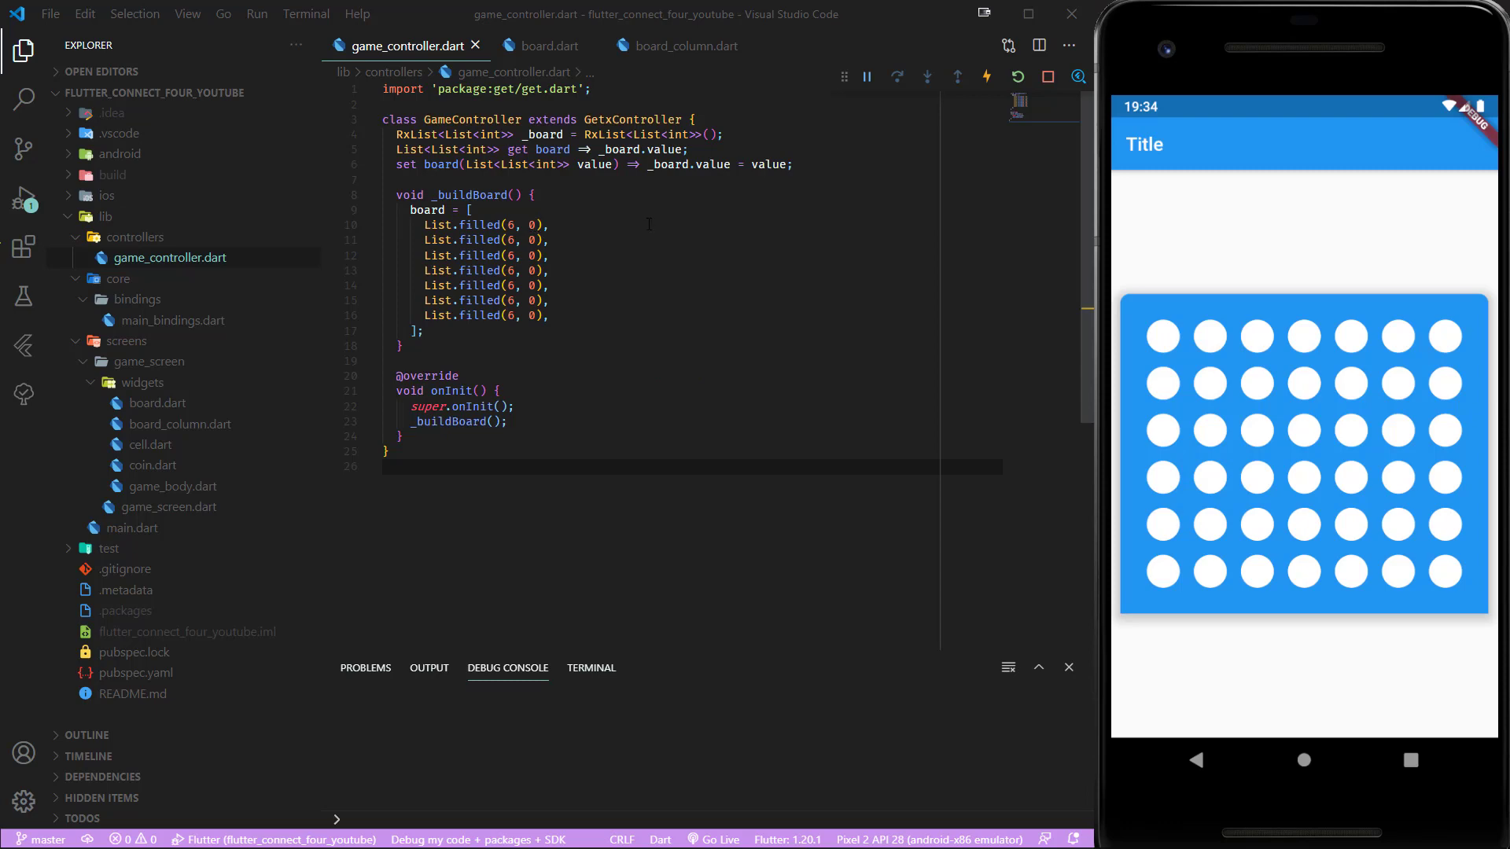
Step: Review board.dart, then open board_column.dart to view the column widget source
left_click(549, 46)
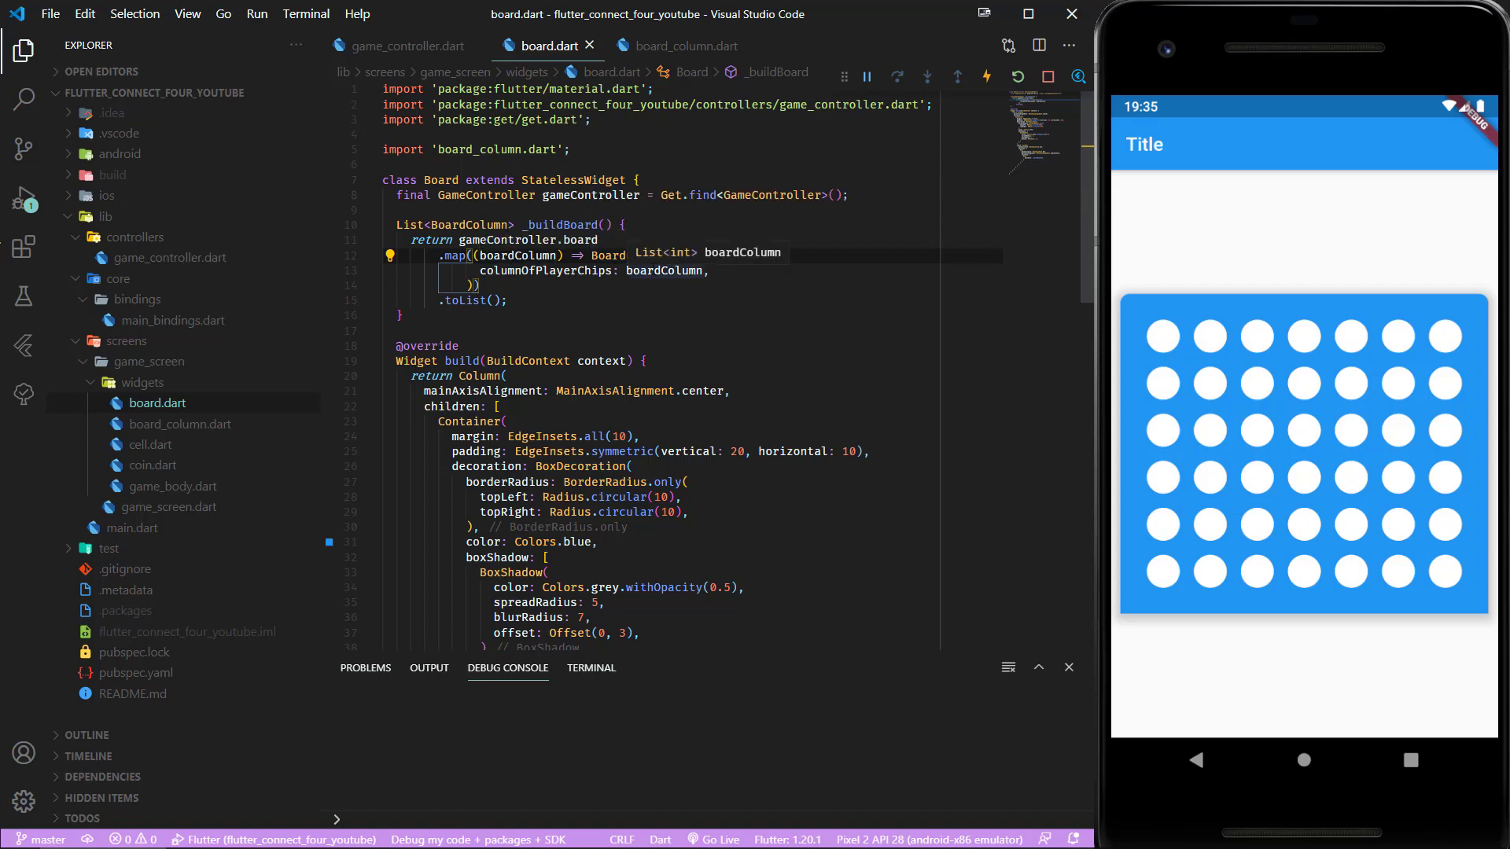
mouse_move(179, 424)
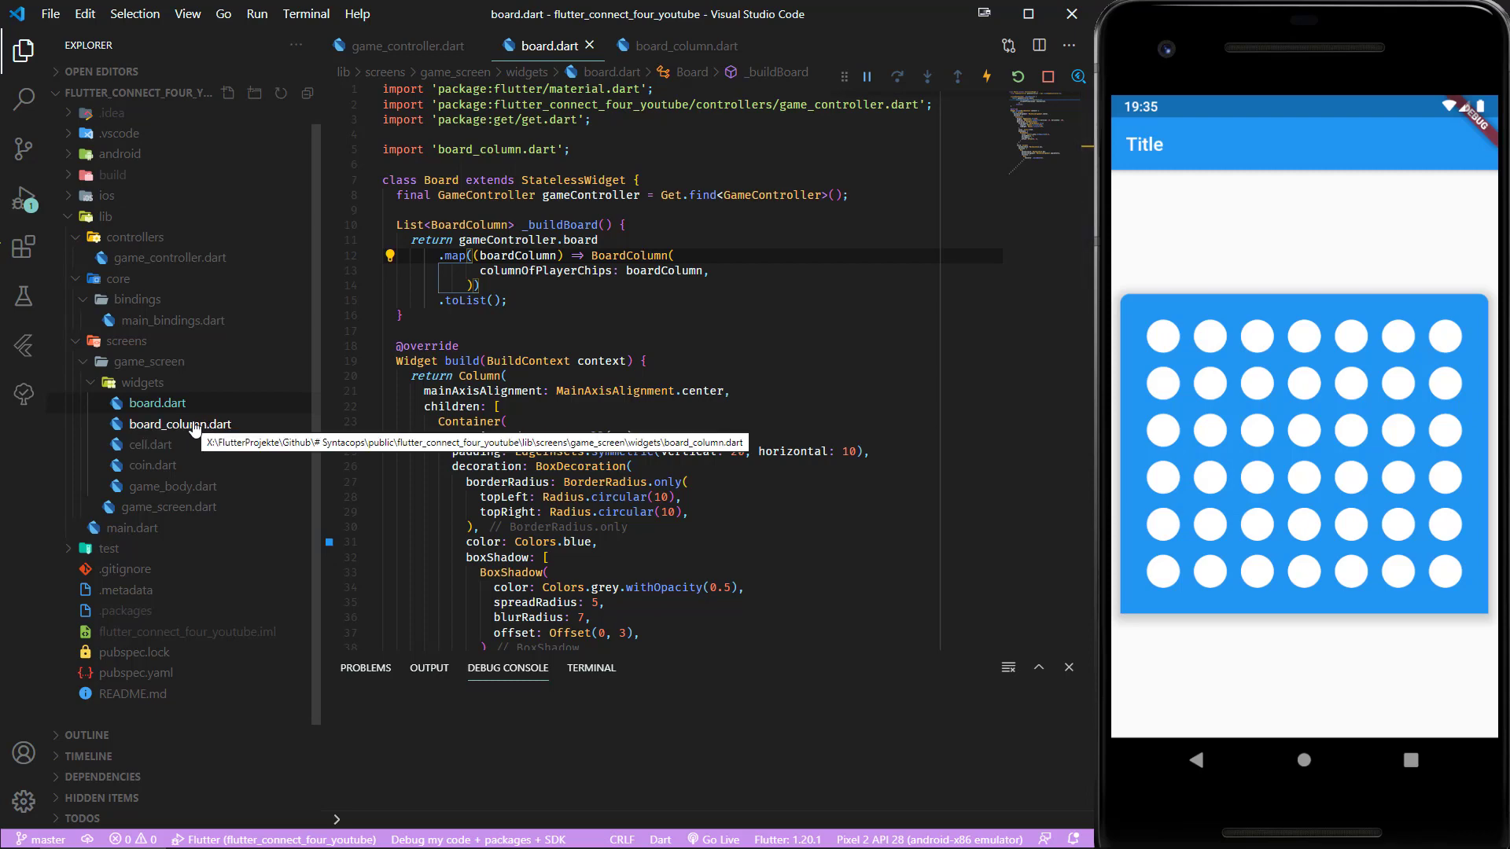
left_click(179, 424)
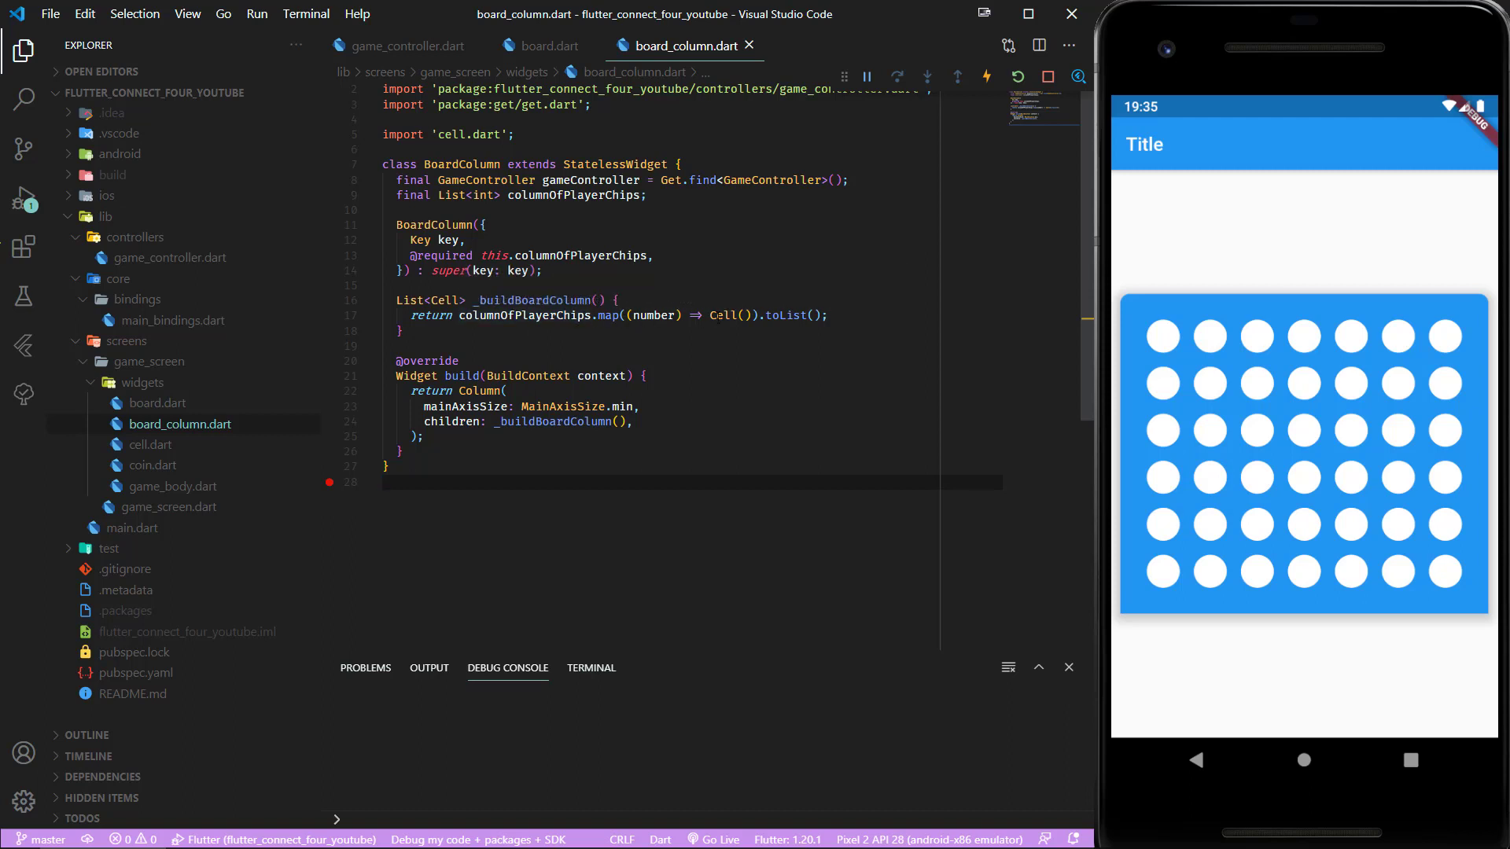
mouse_move(717, 316)
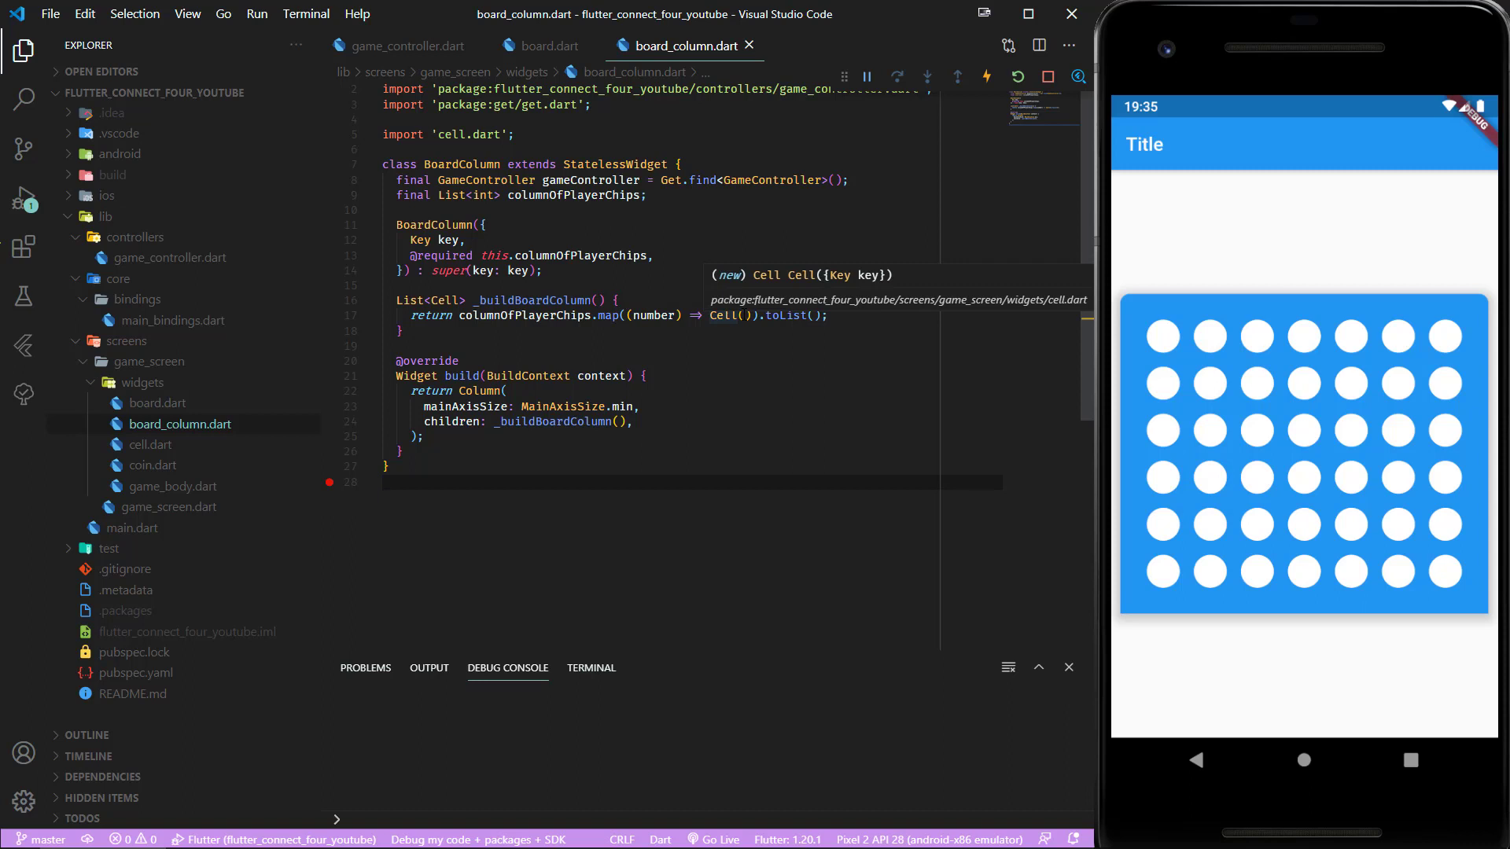
mouse_move(217, 454)
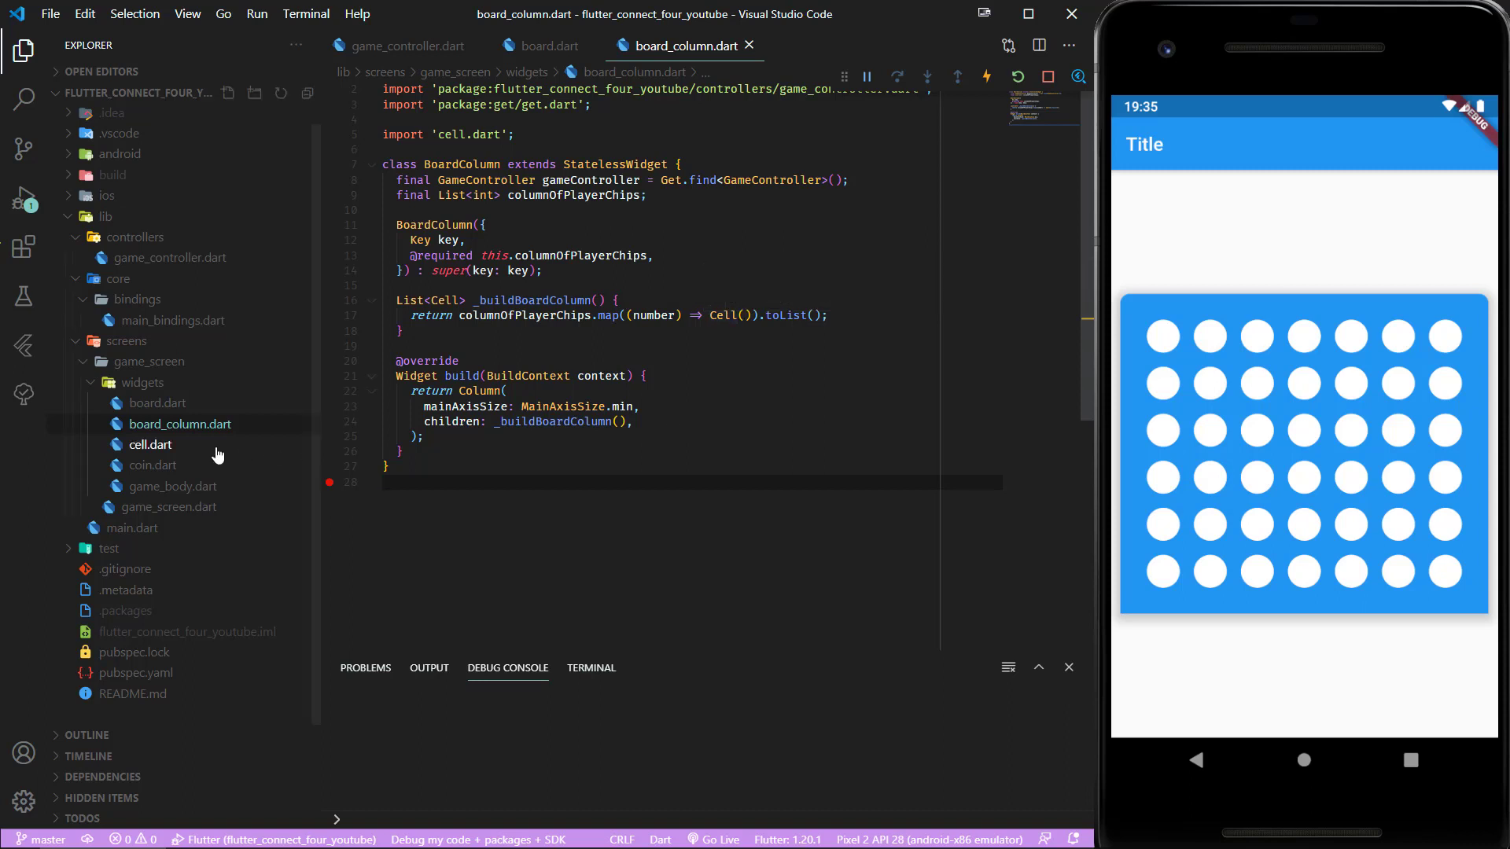
mouse_move(721, 314)
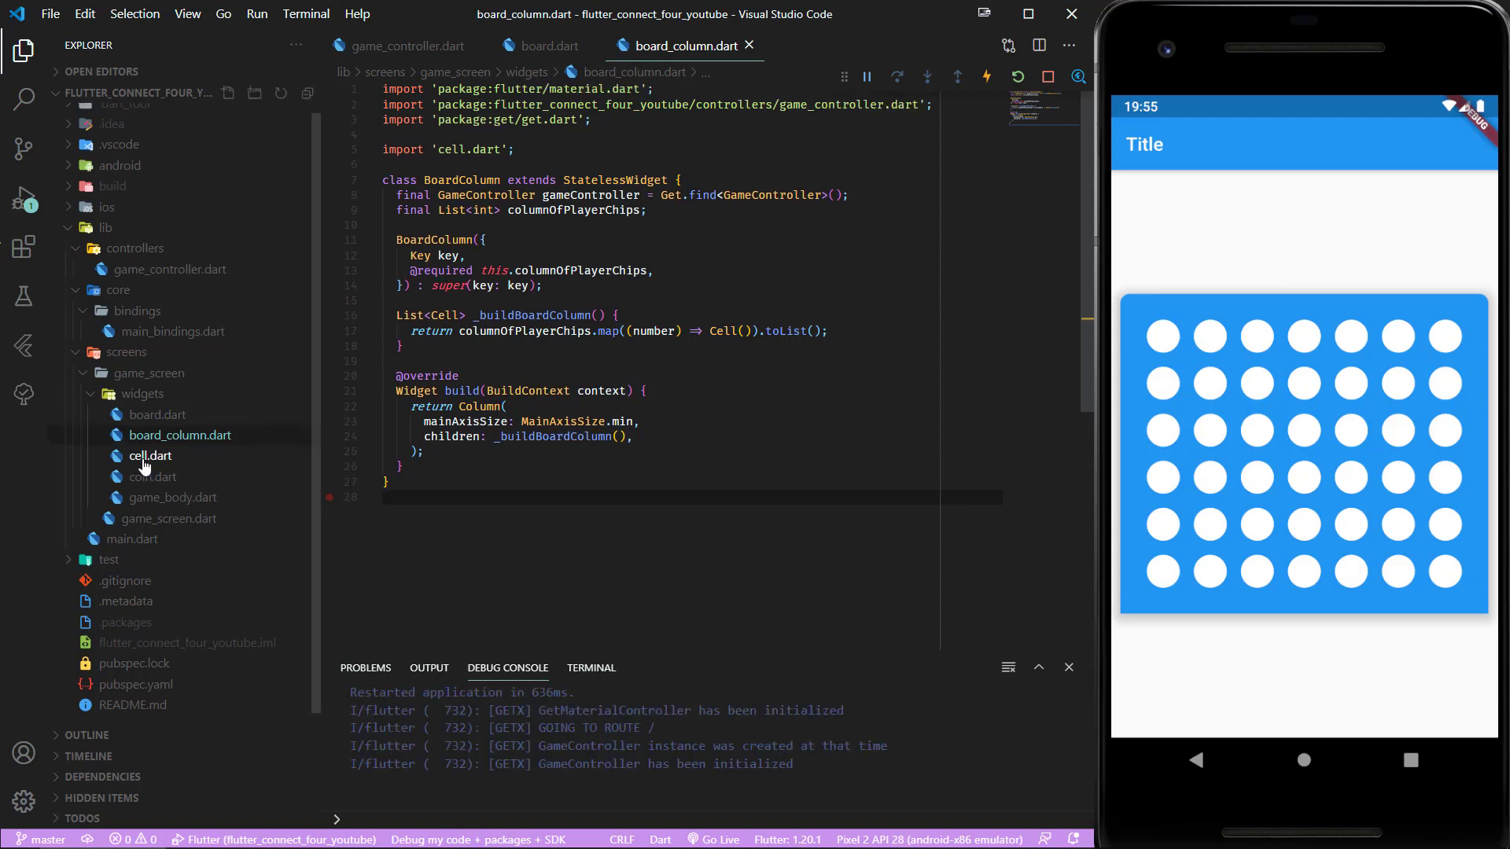
Step: In cell.dart, add enum cellMode {EMPTY, YELLOW, RED} and a required final currentCellMode field
left_click(150, 456)
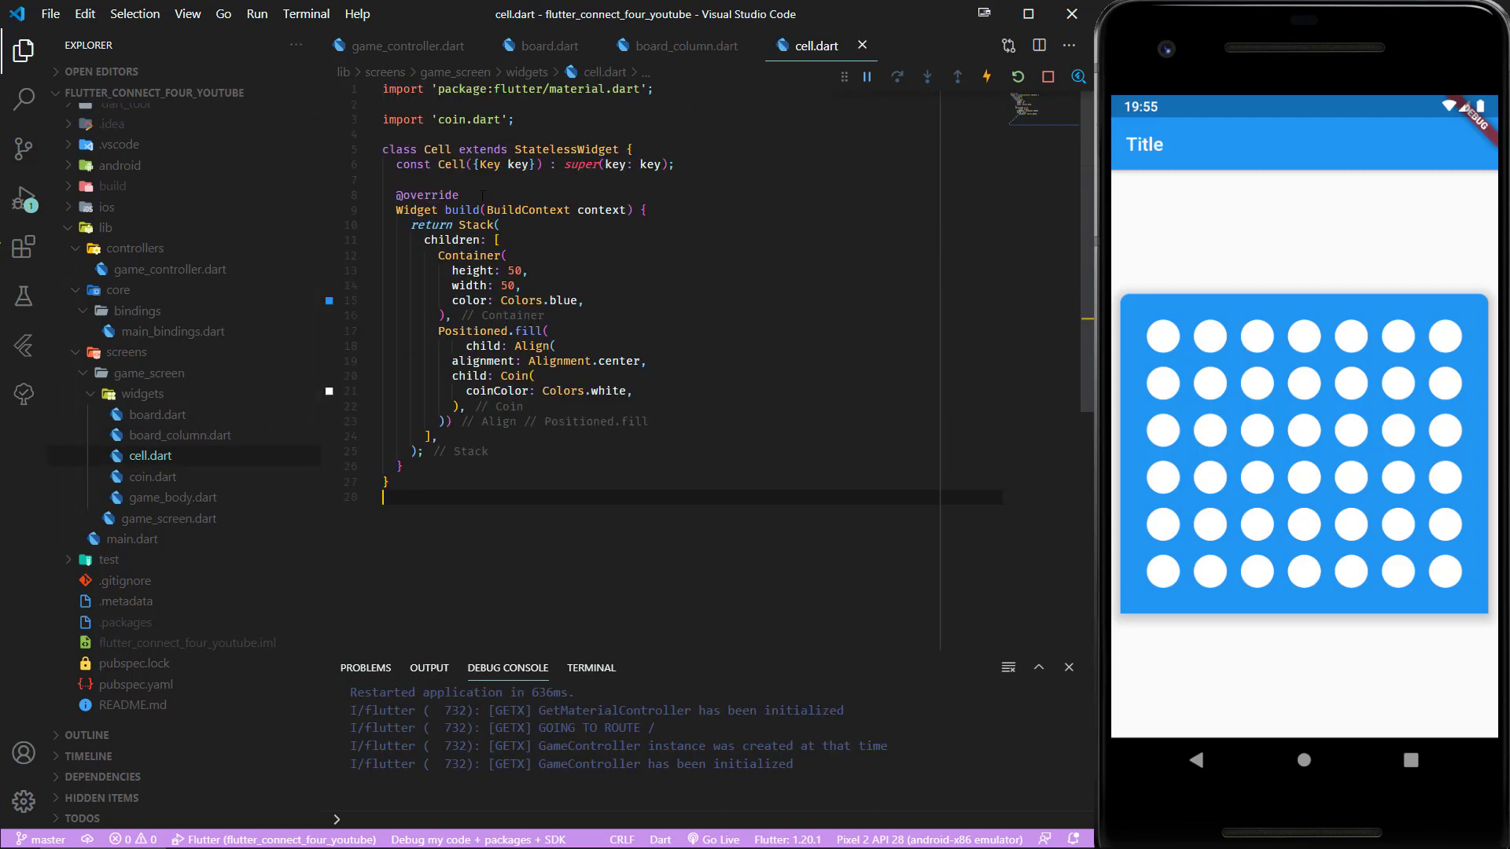
type("enum cell")
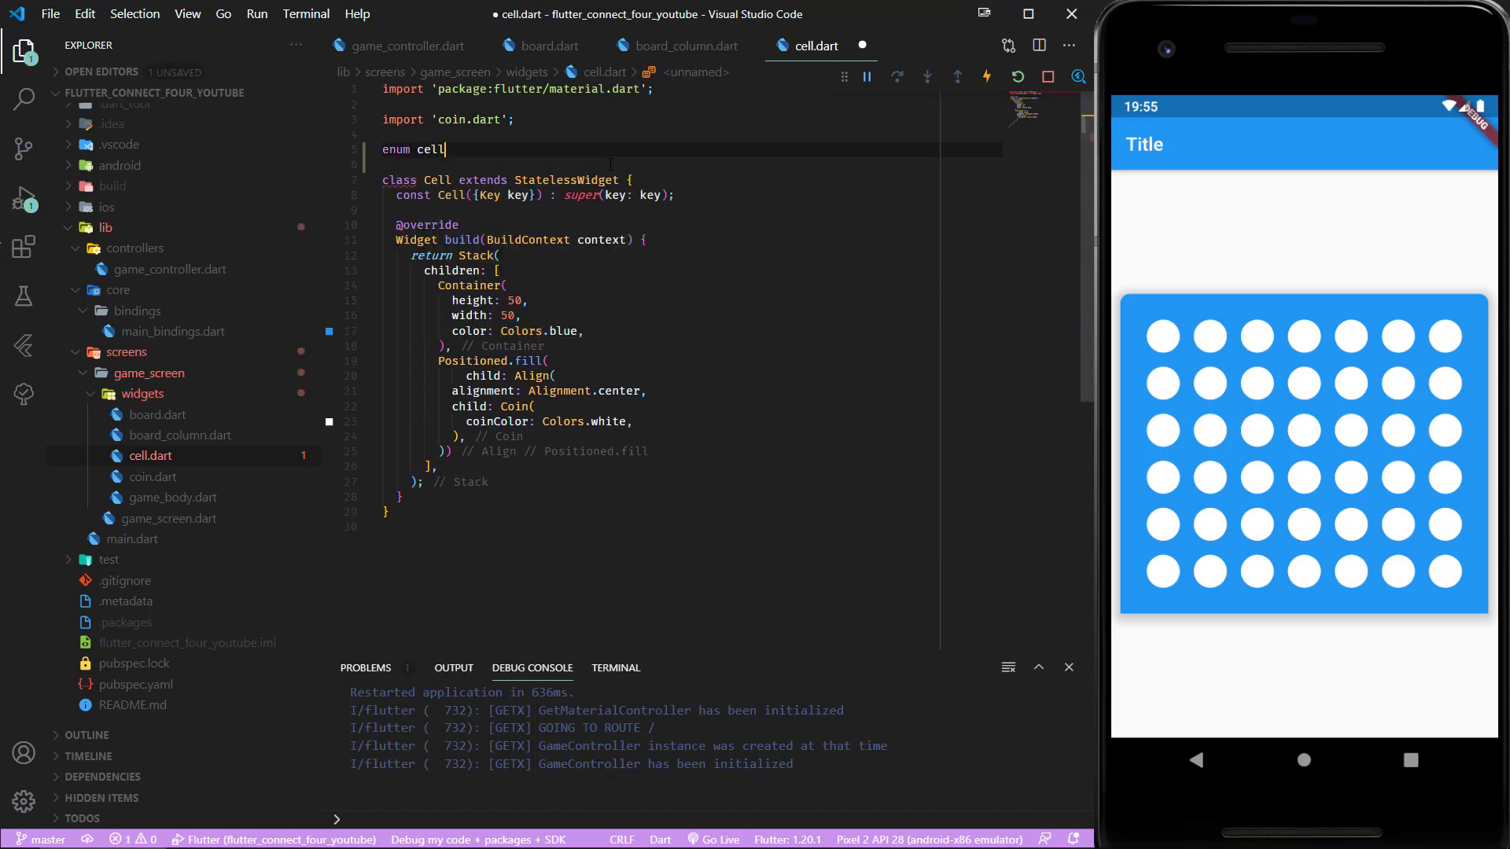
type("Mode {")
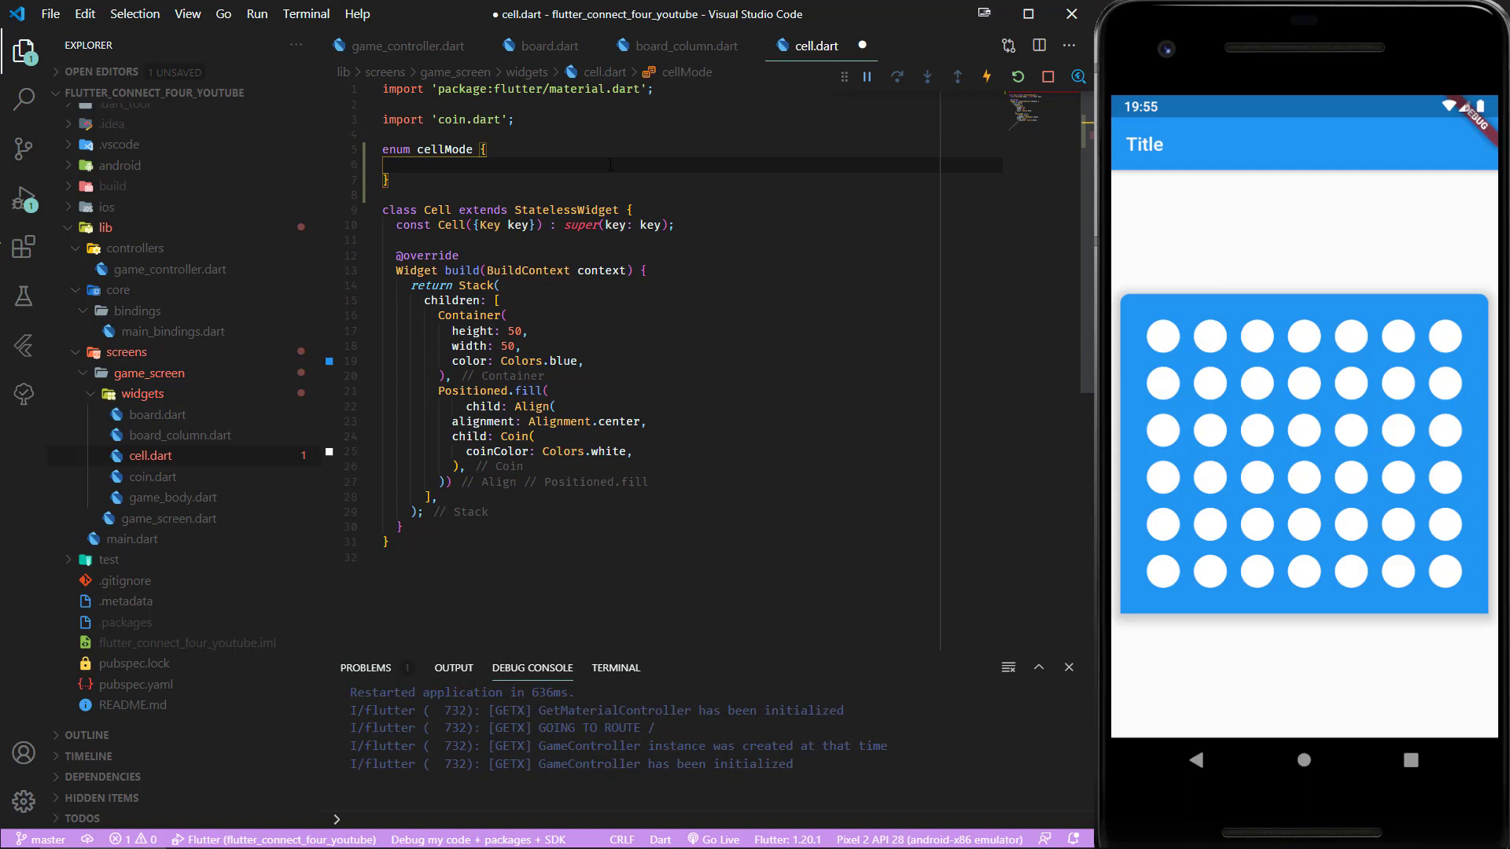
type("EMPTY,")
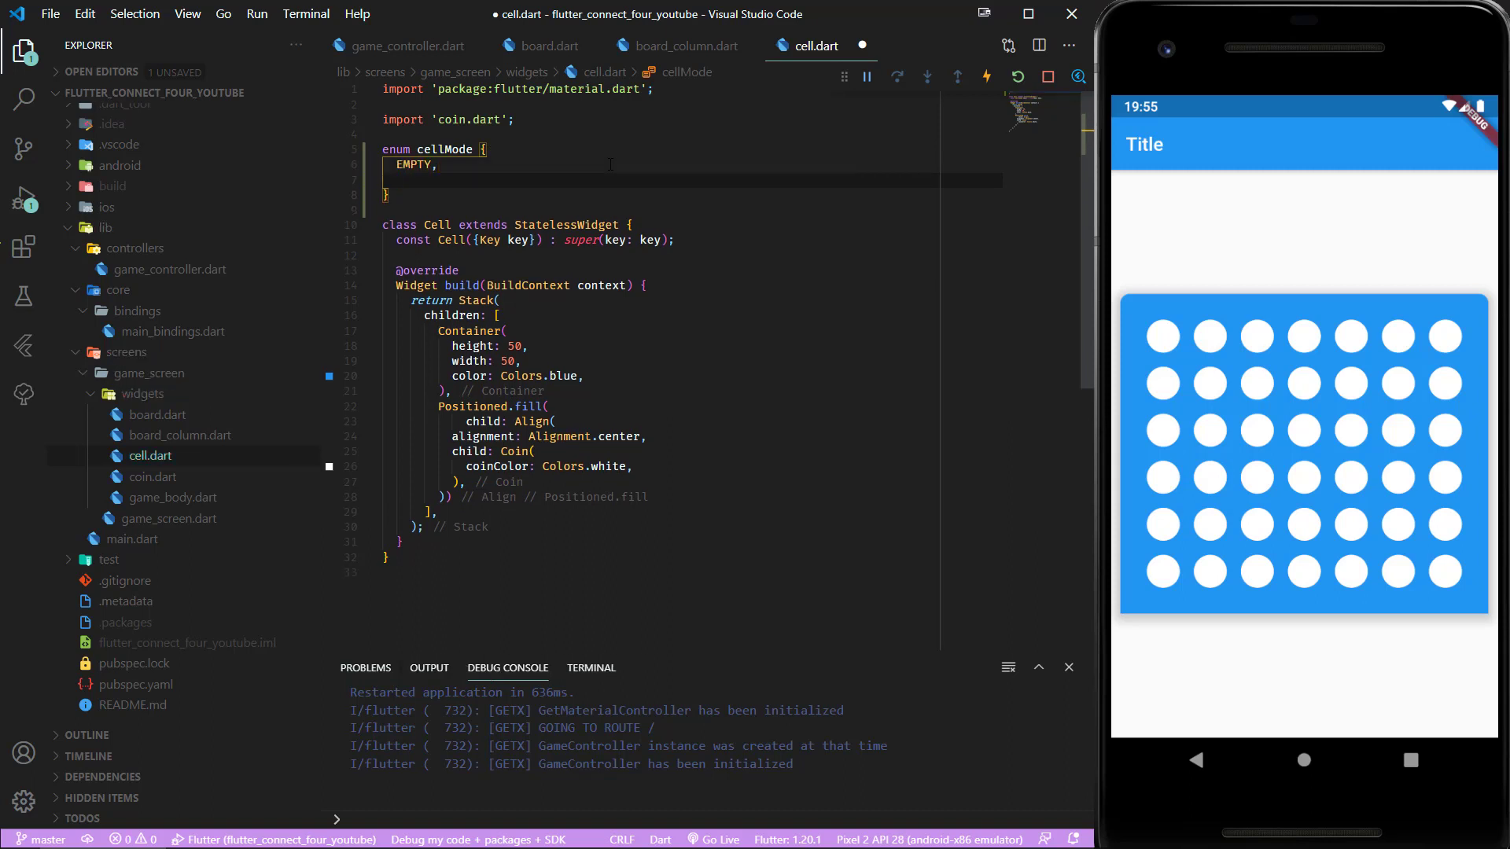
type("YELLOW,")
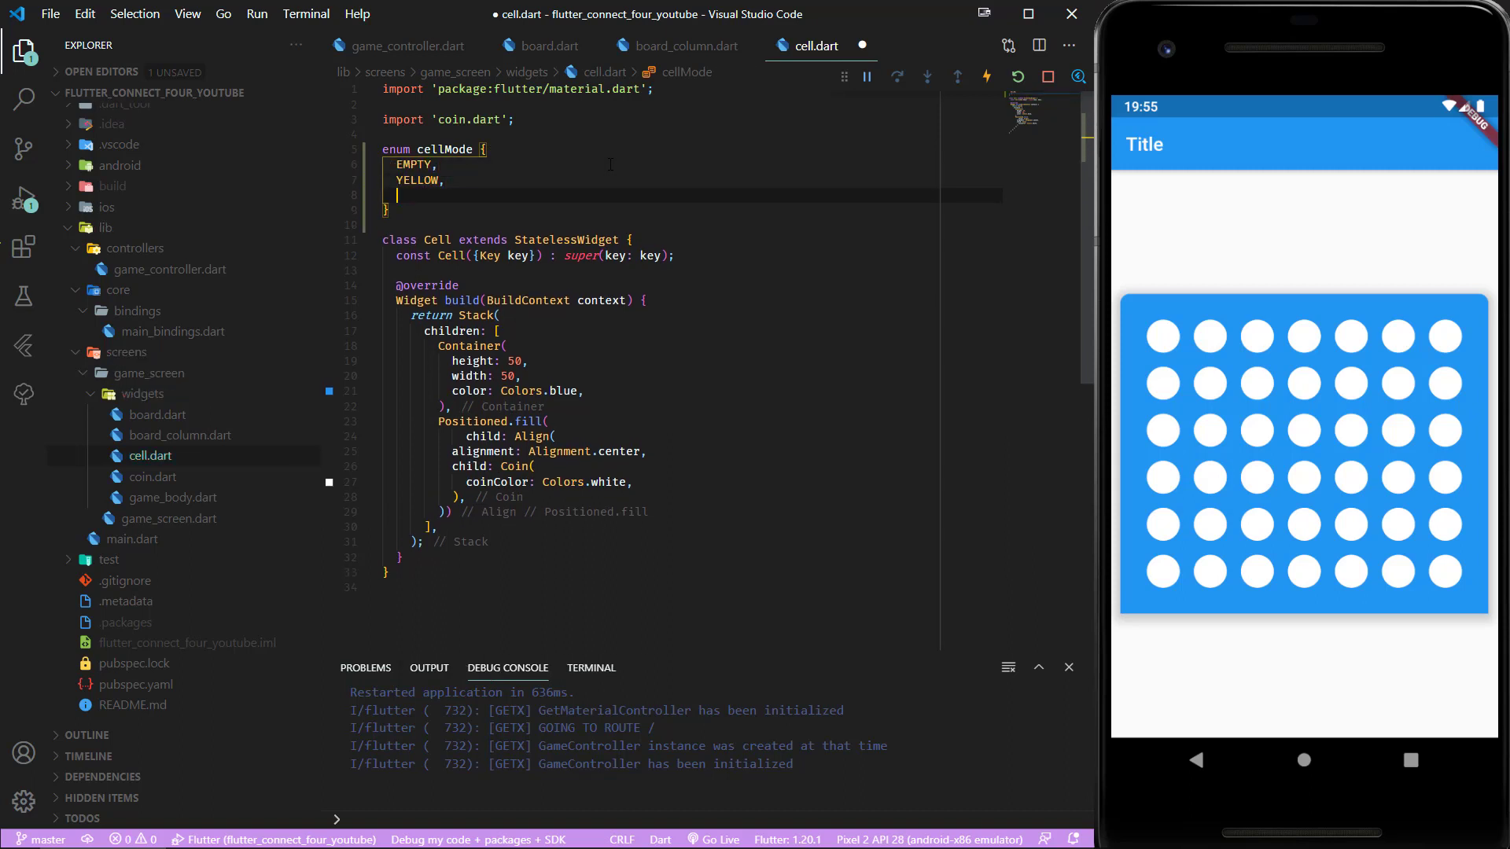
type("RED,")
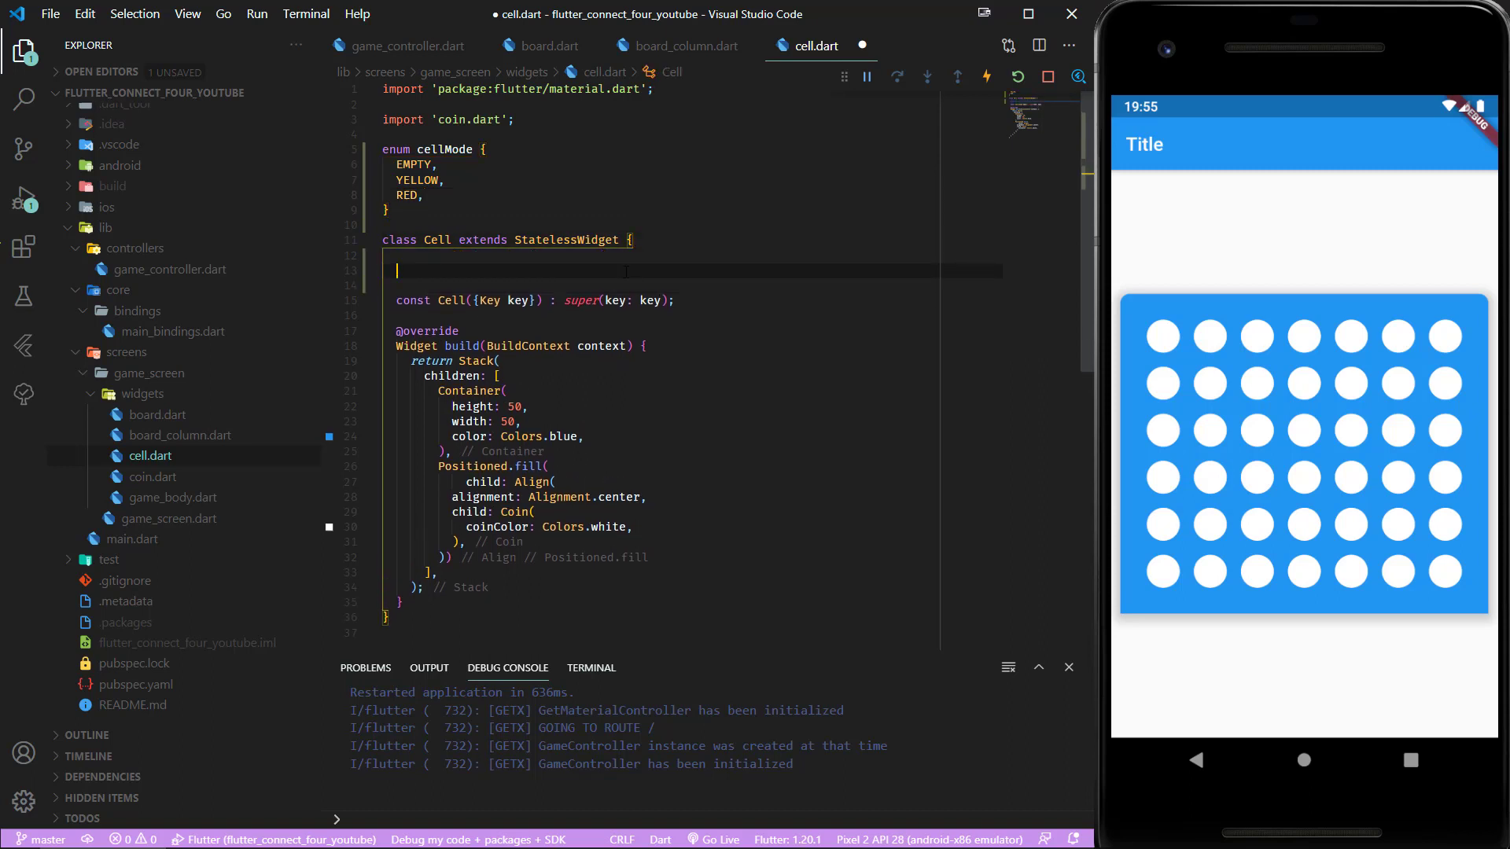
type("final")
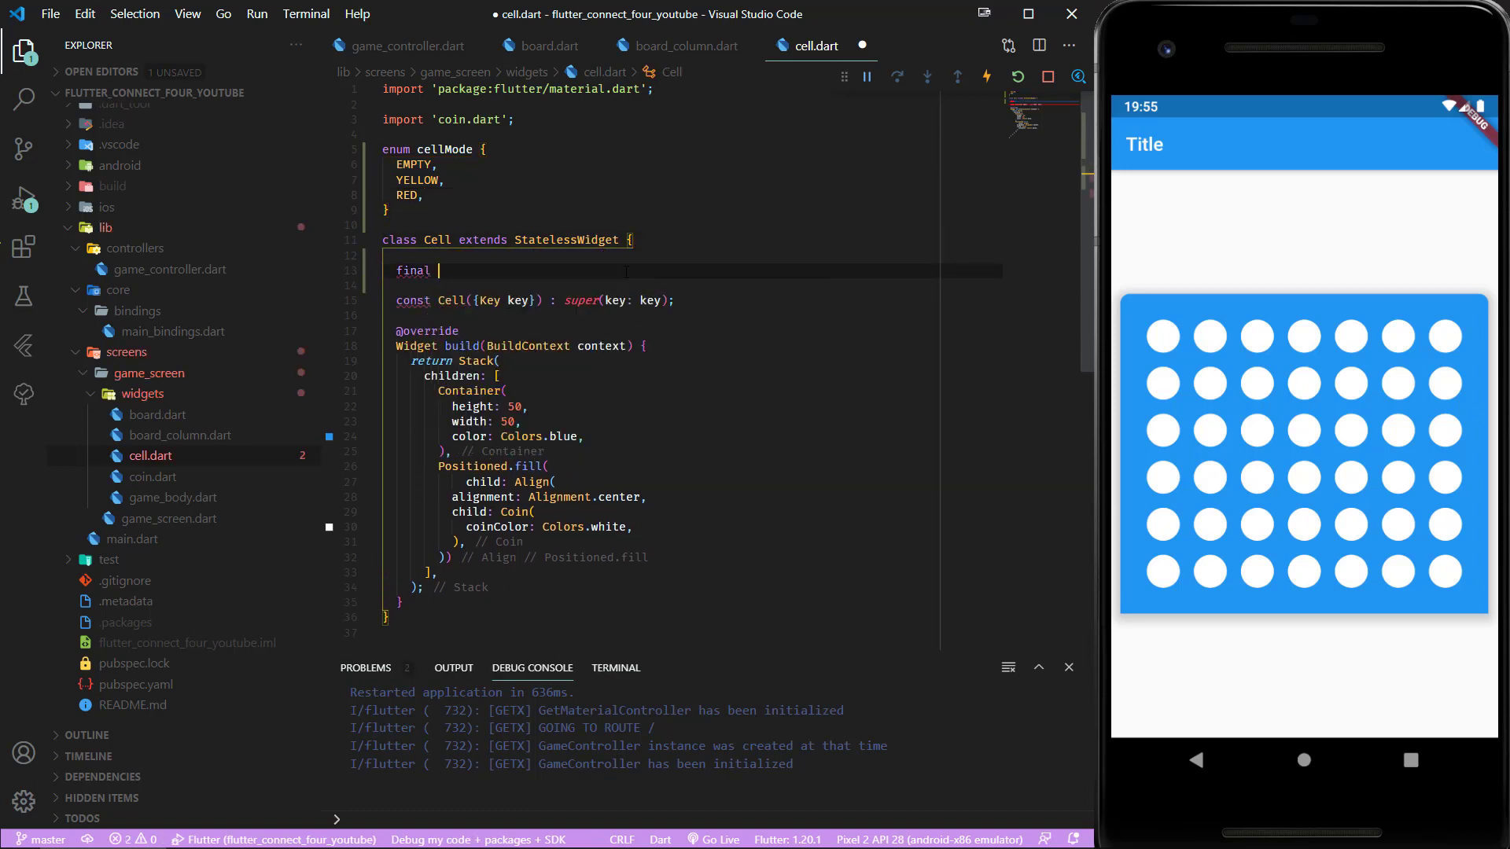
type("currentCellMode;")
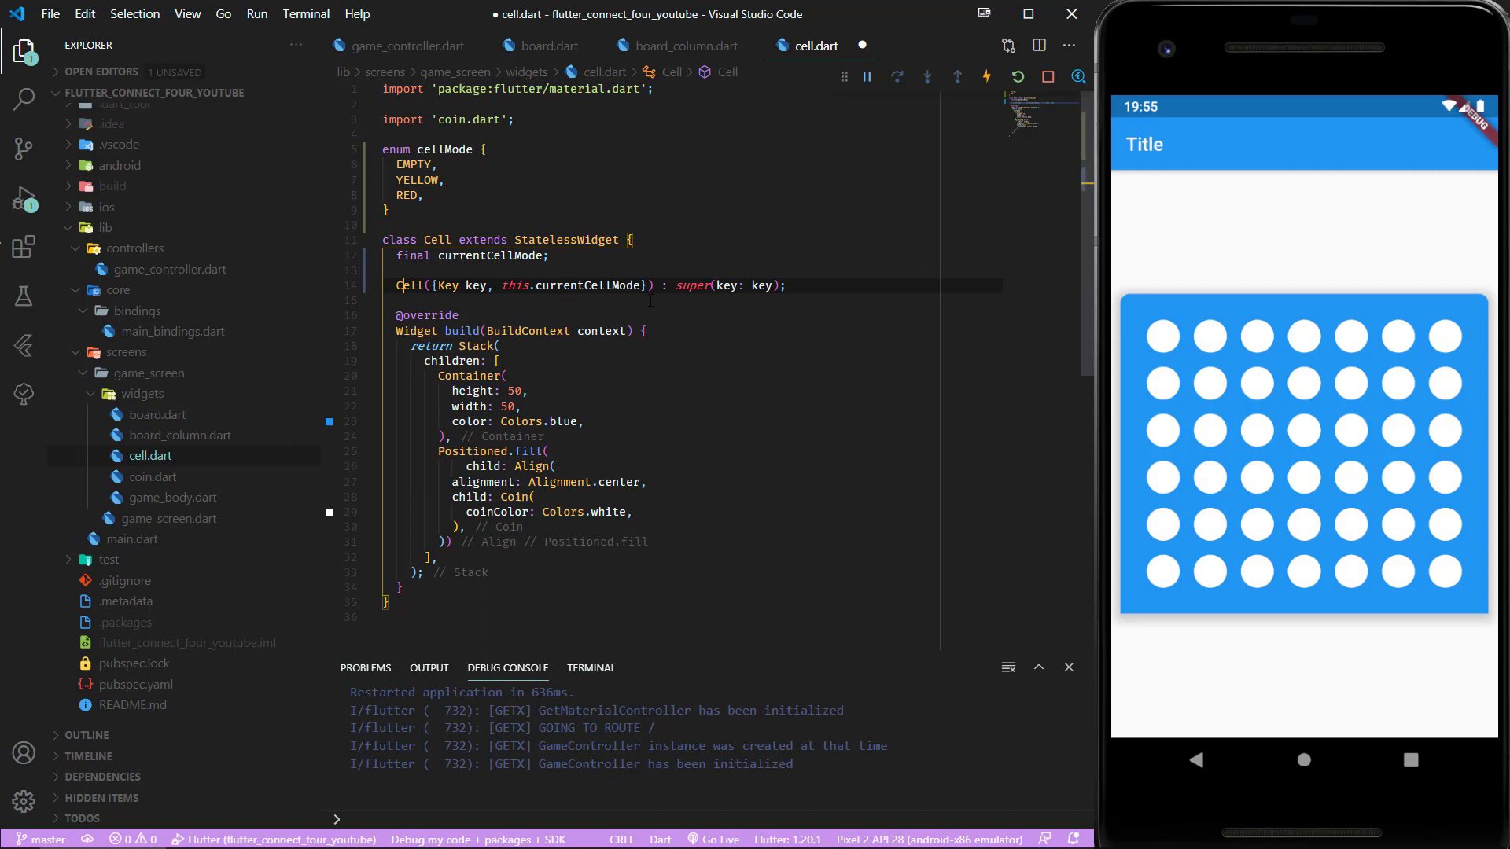
key("ctrl+s")
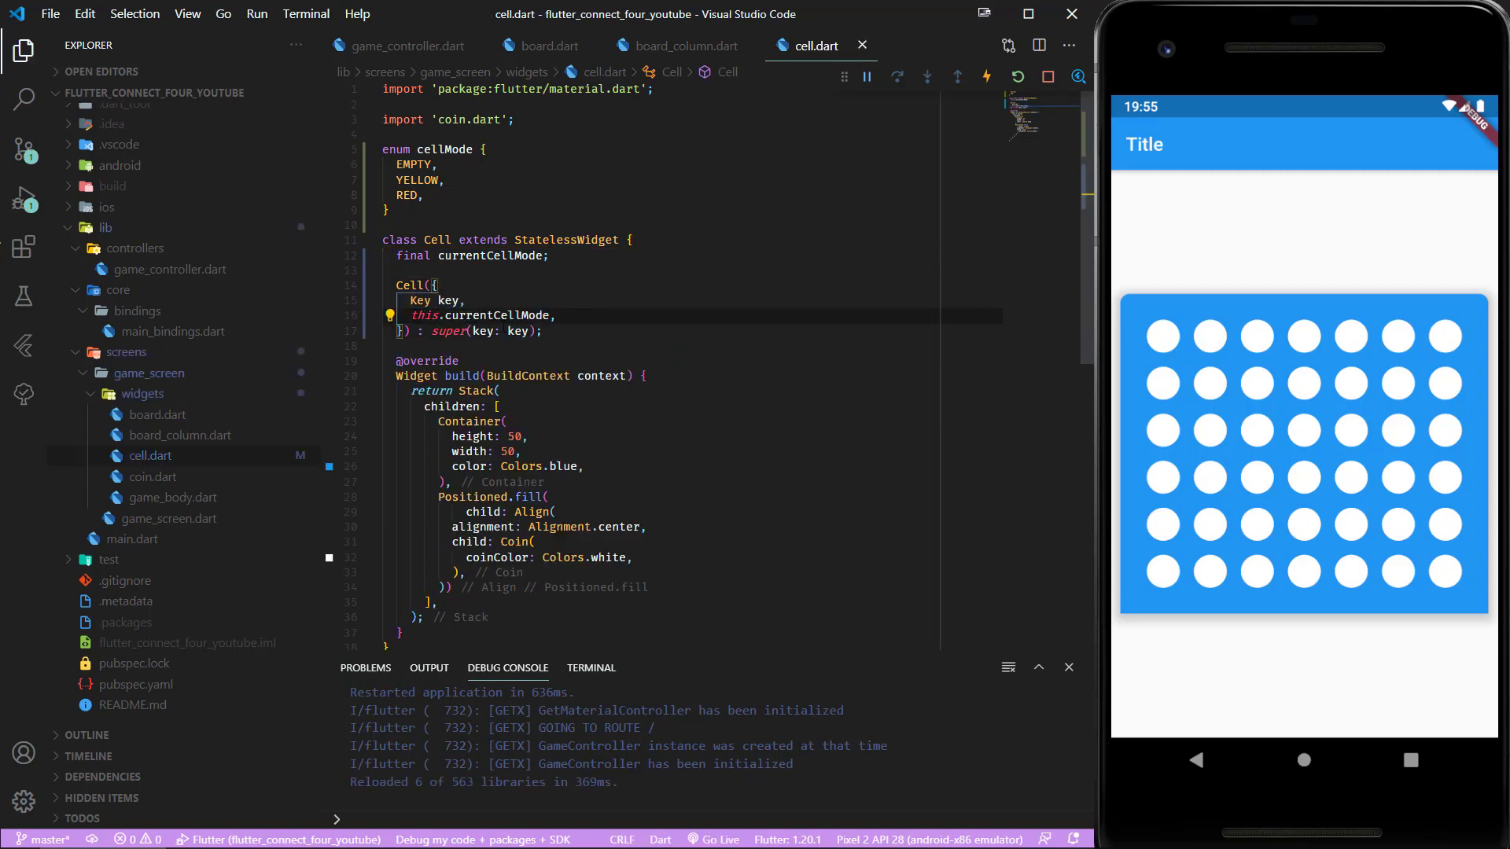
type("@required")
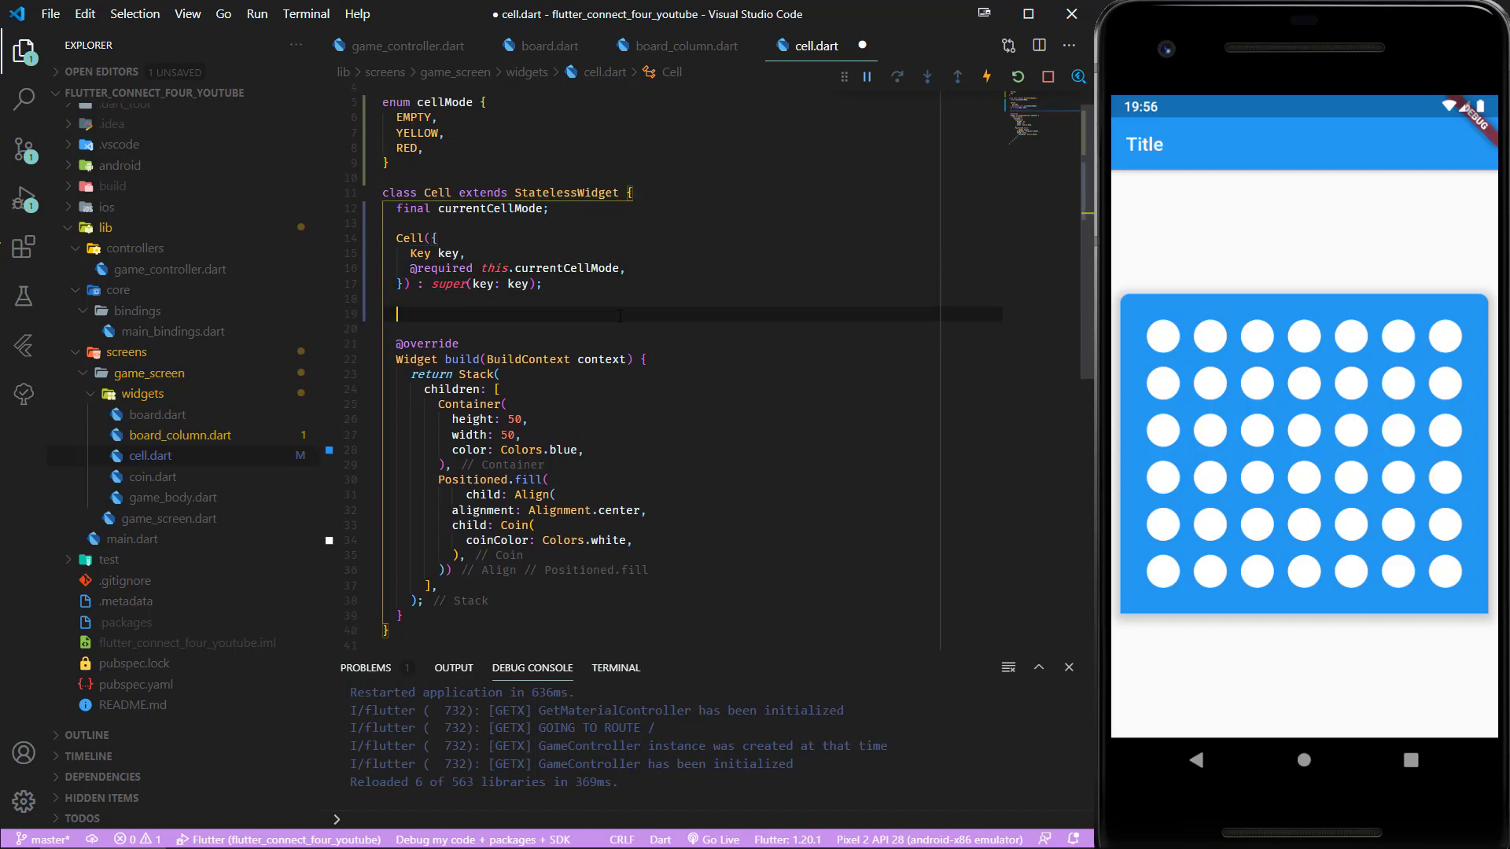
Step: Add a _buildCoin() method as the Align child, switching on currentCellMode
type("Coin")
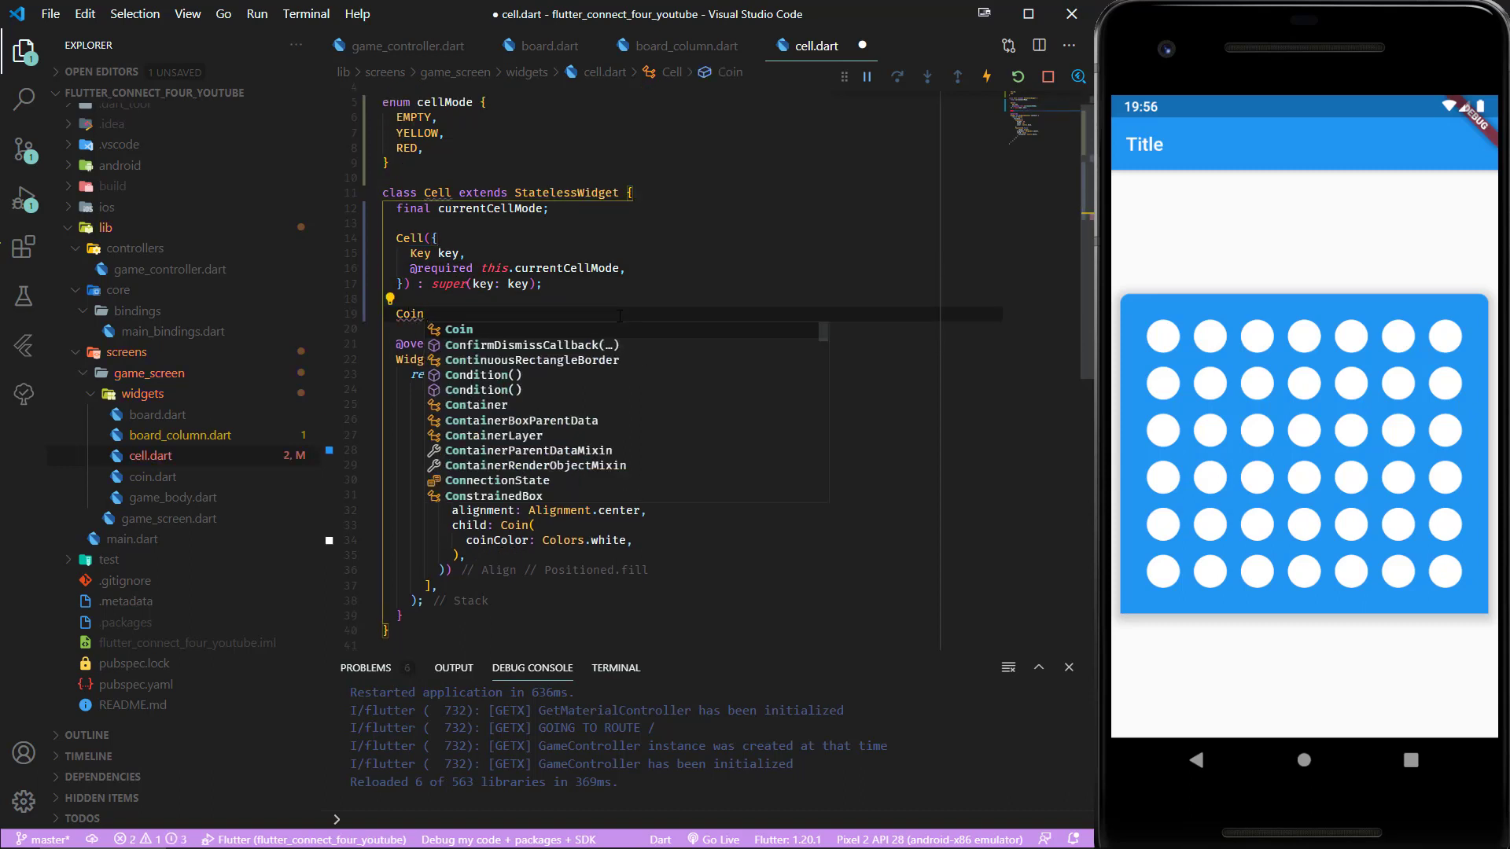
type("_buildCoin(){")
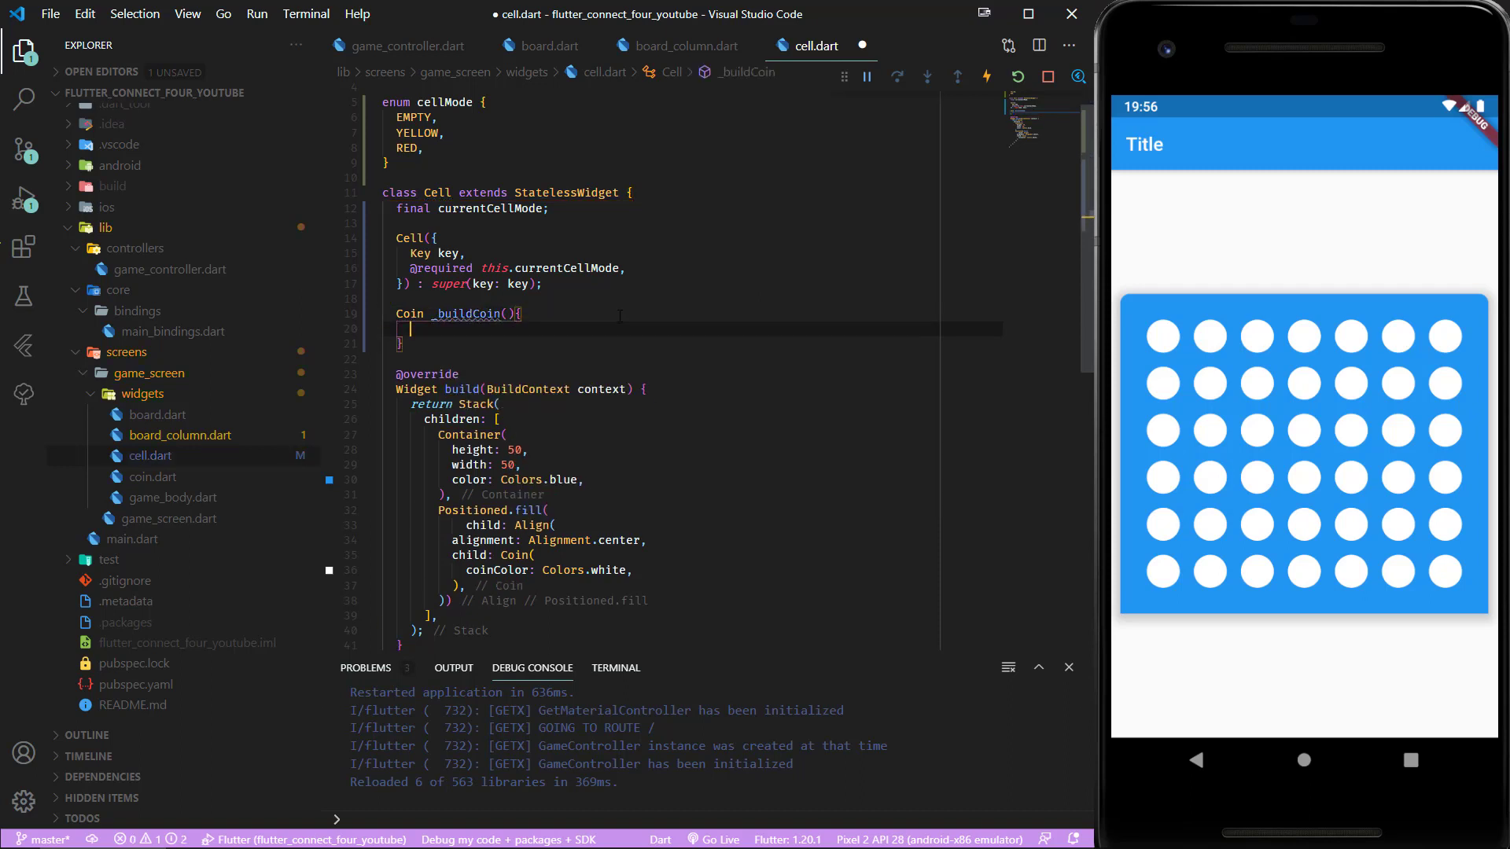
type("swt")
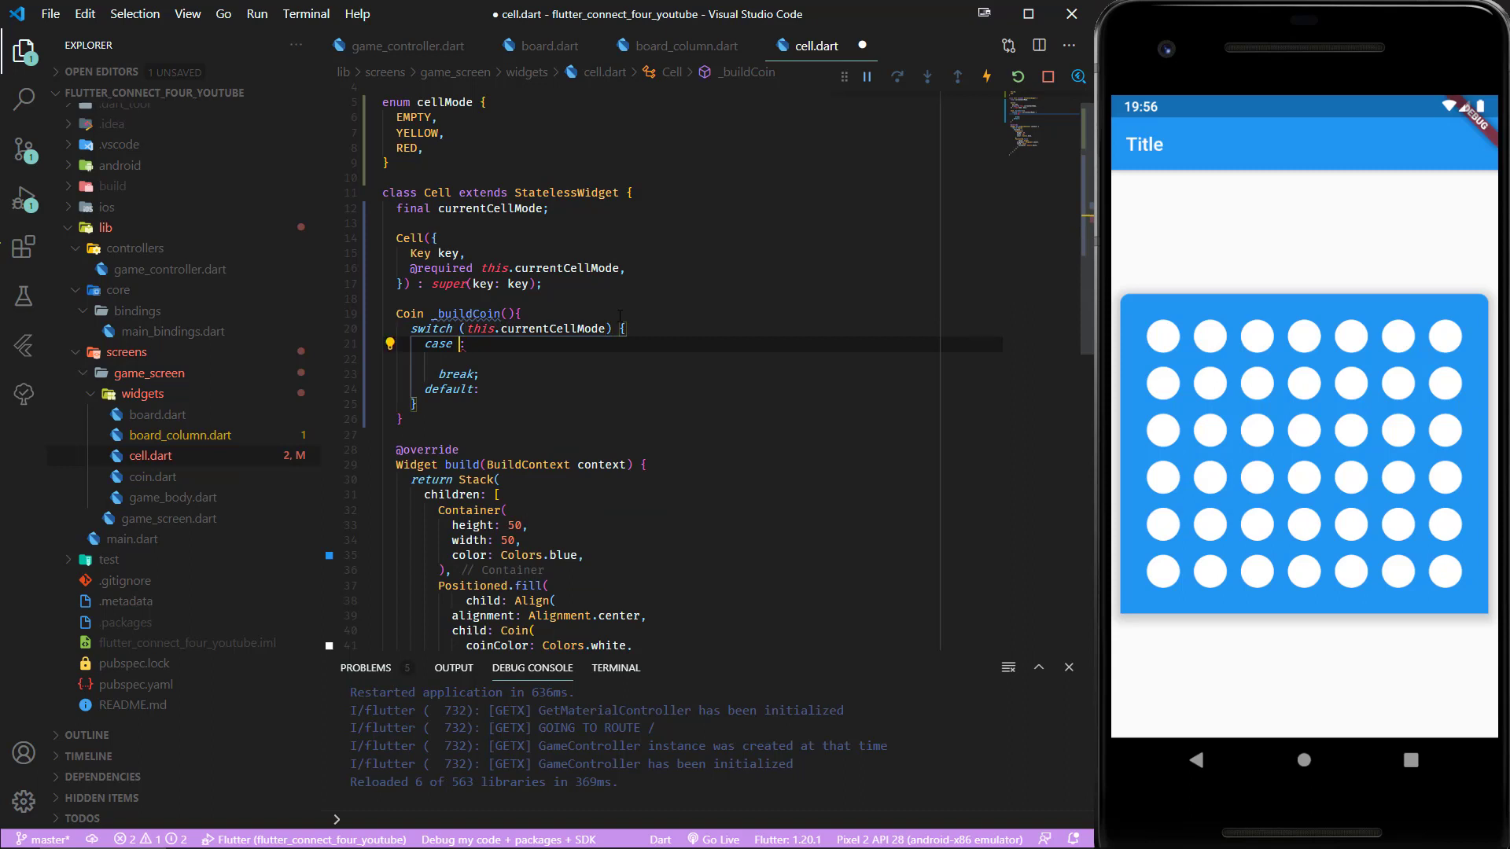
type("cellMode.YELLOW")
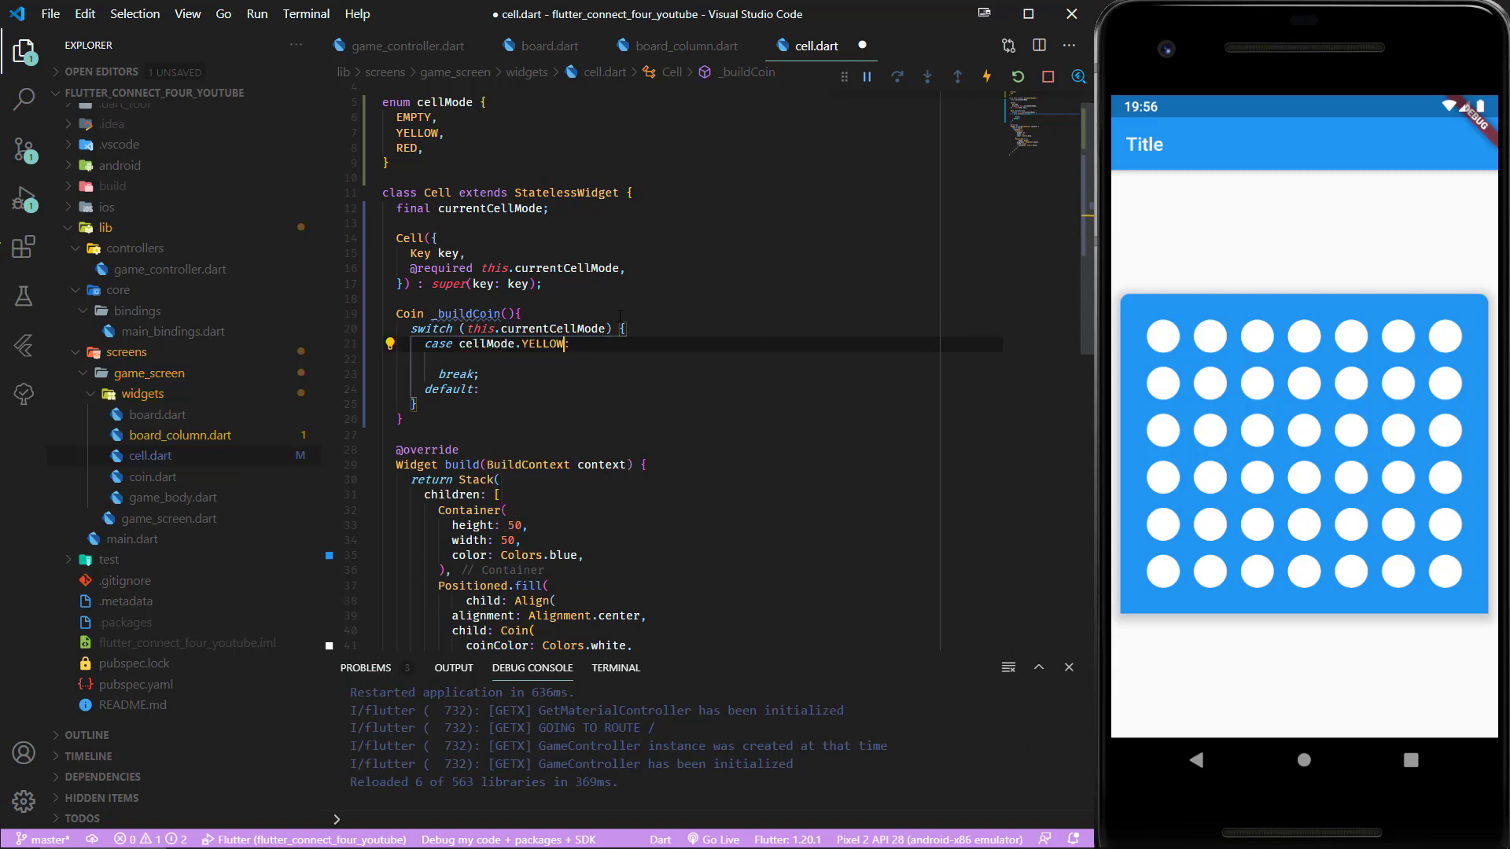
type("return Coin(")
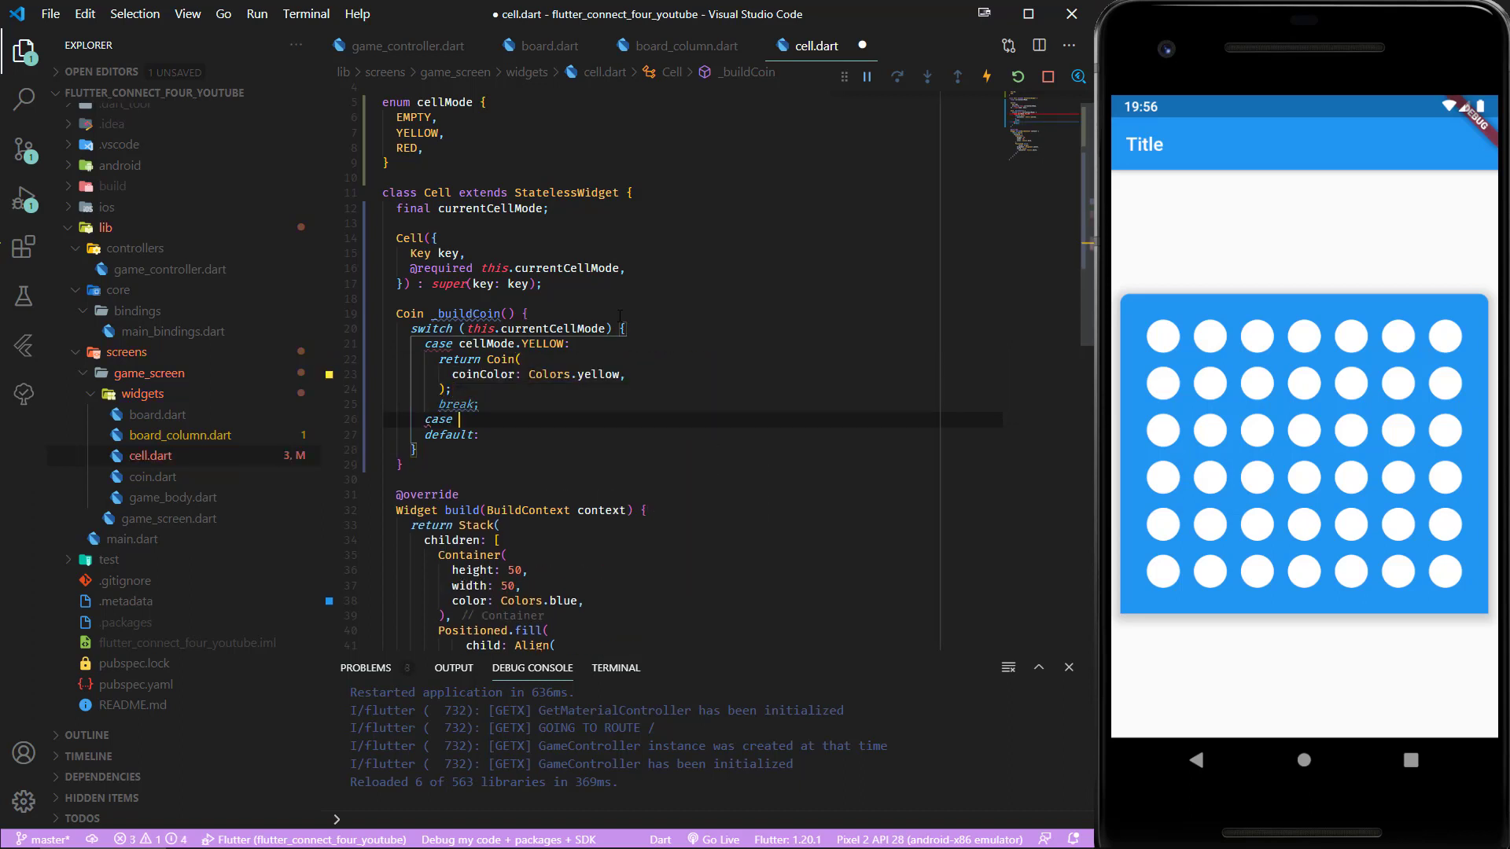
type("cellm")
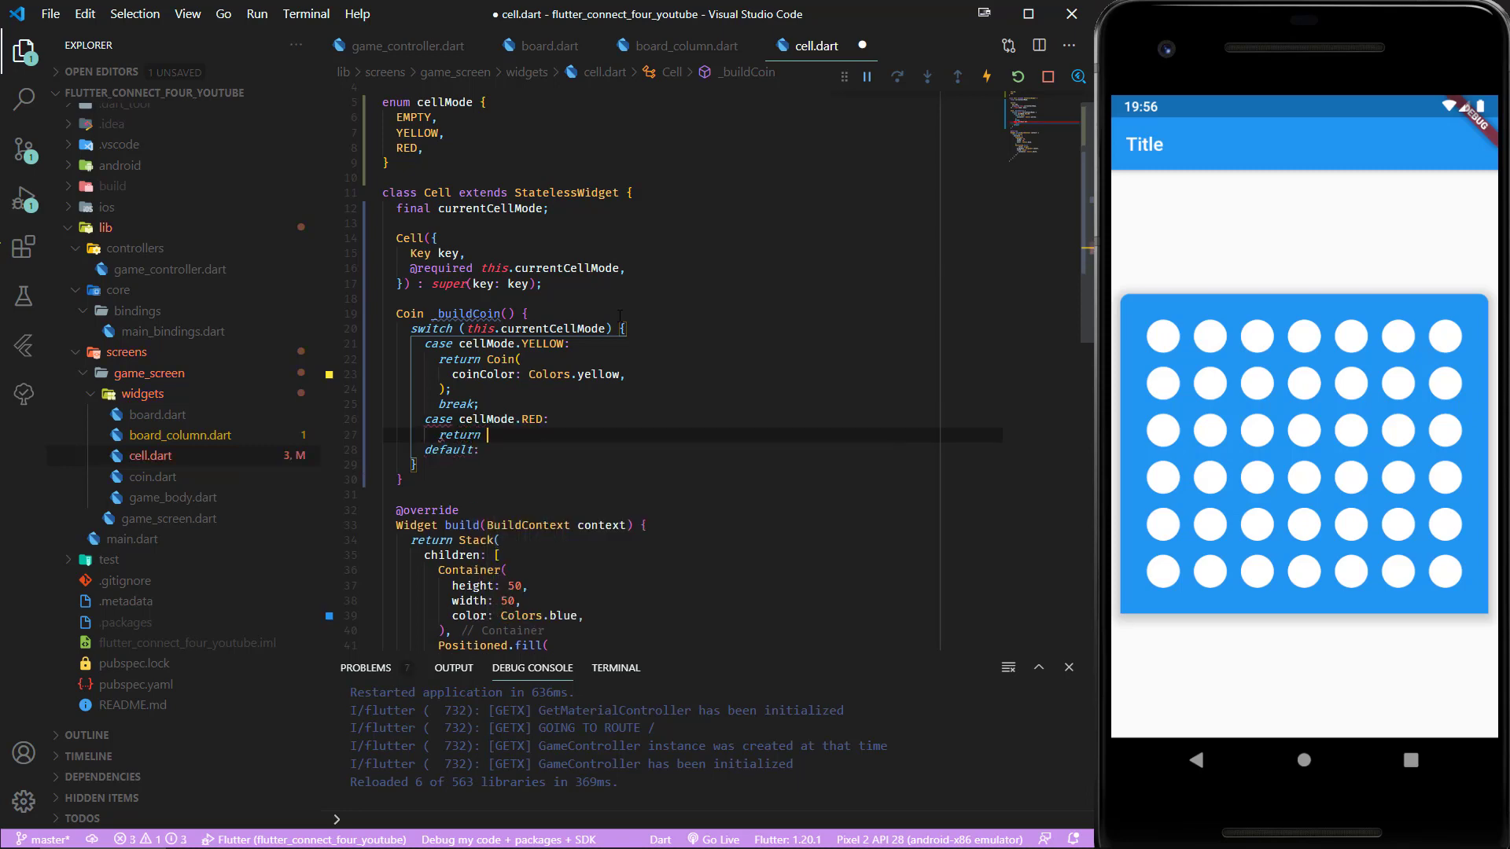
Step: Return Coin widgets with coinColor set to yellow, red or white from Colors
type("Coin()")
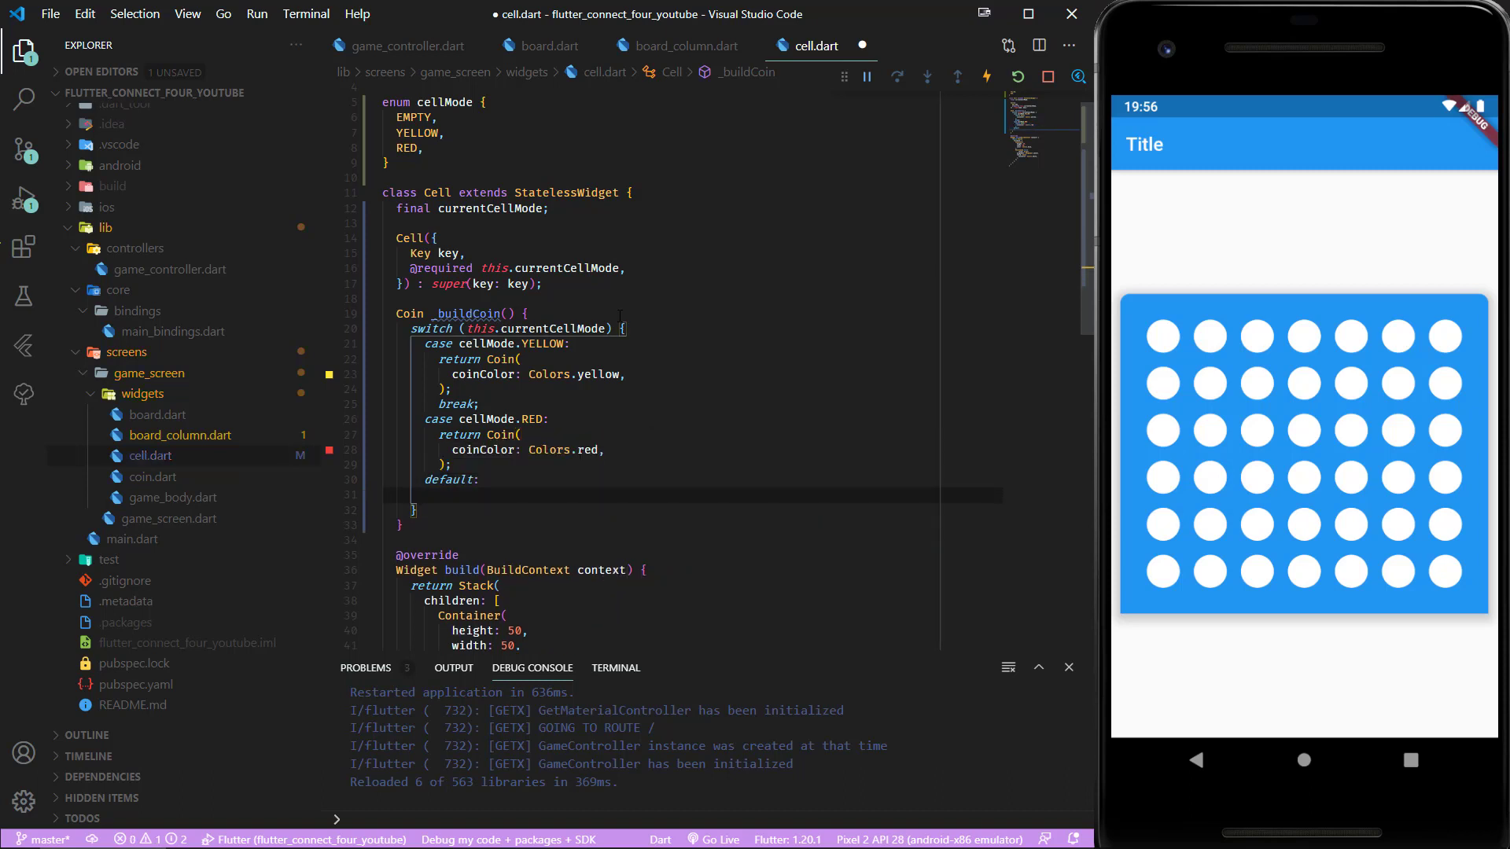
type("retr")
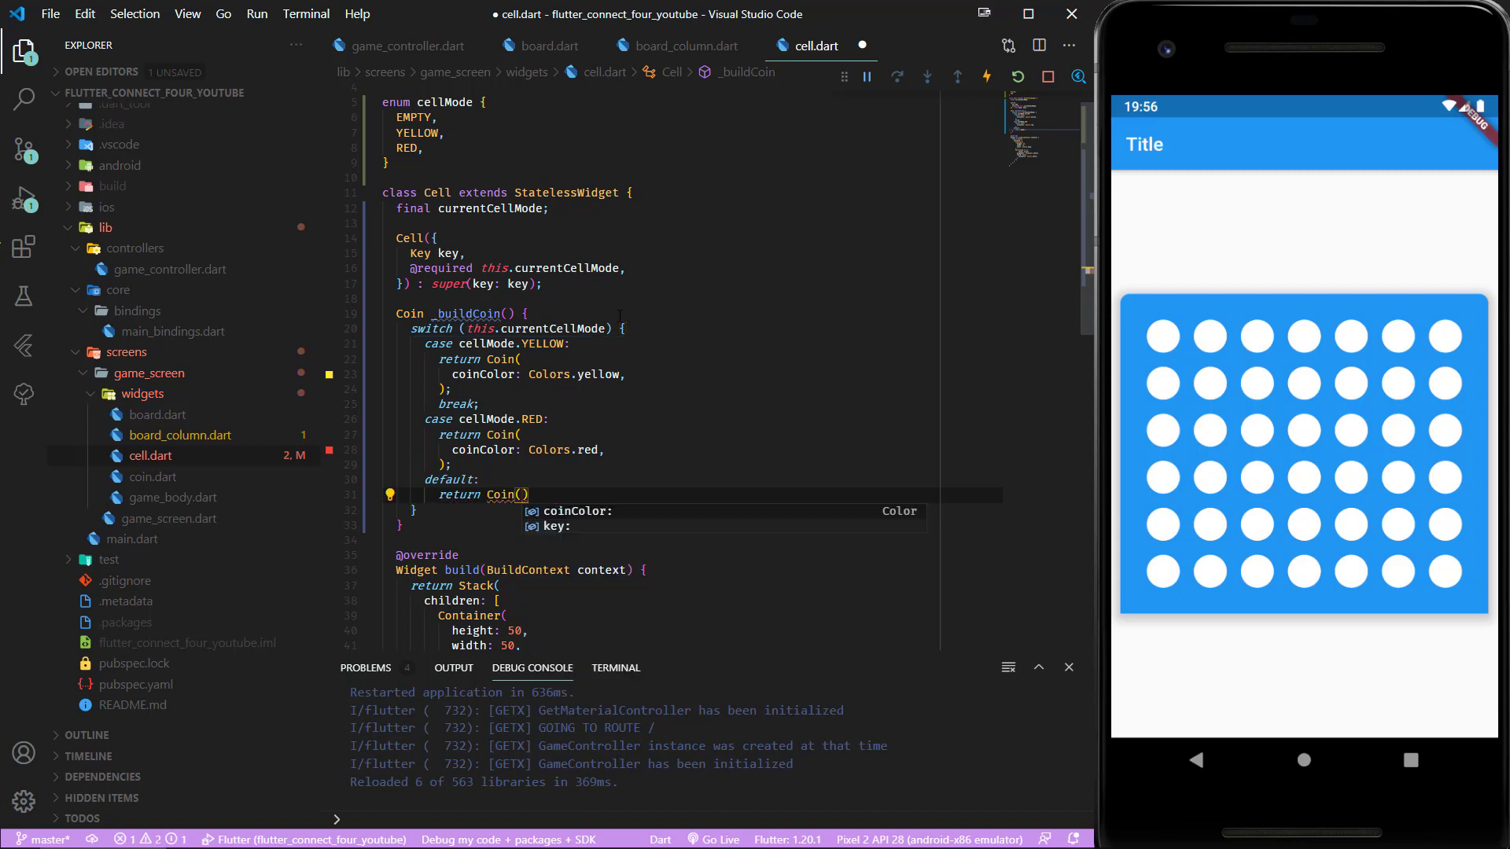
type("coinColor: Co")
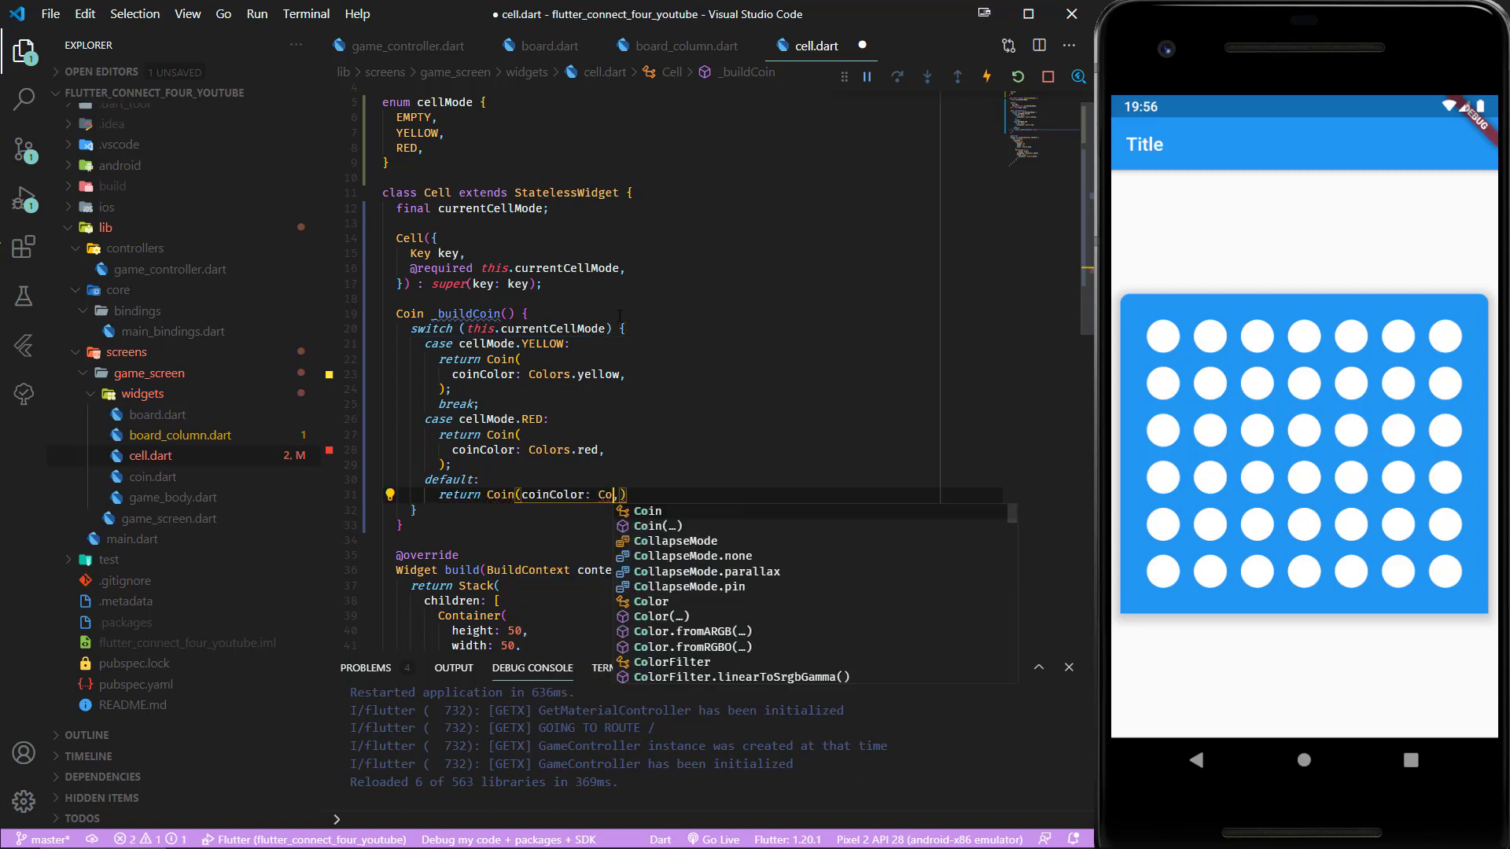
type("lors,")
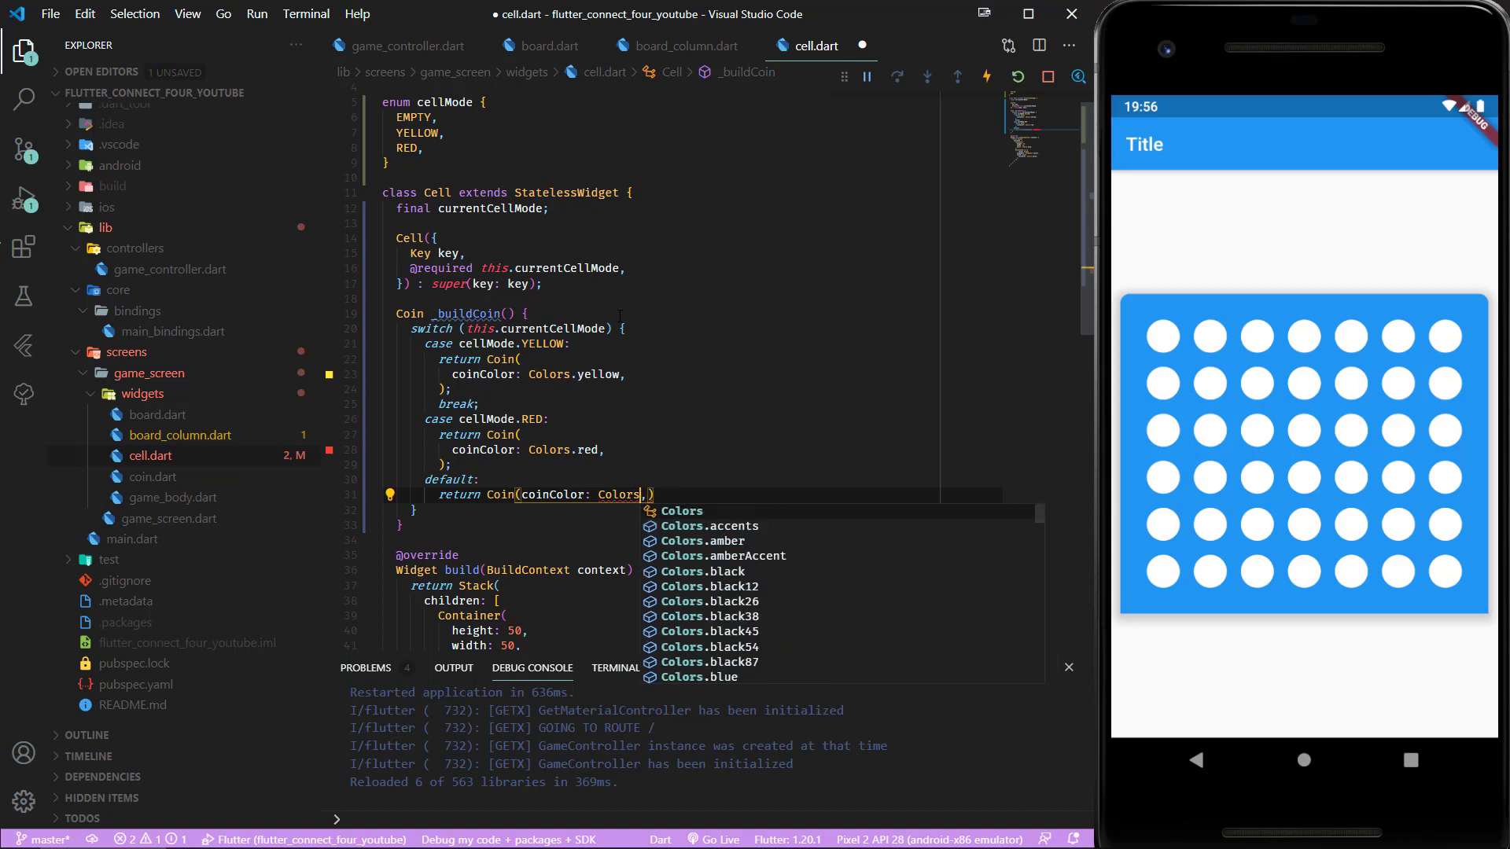
type(".white")
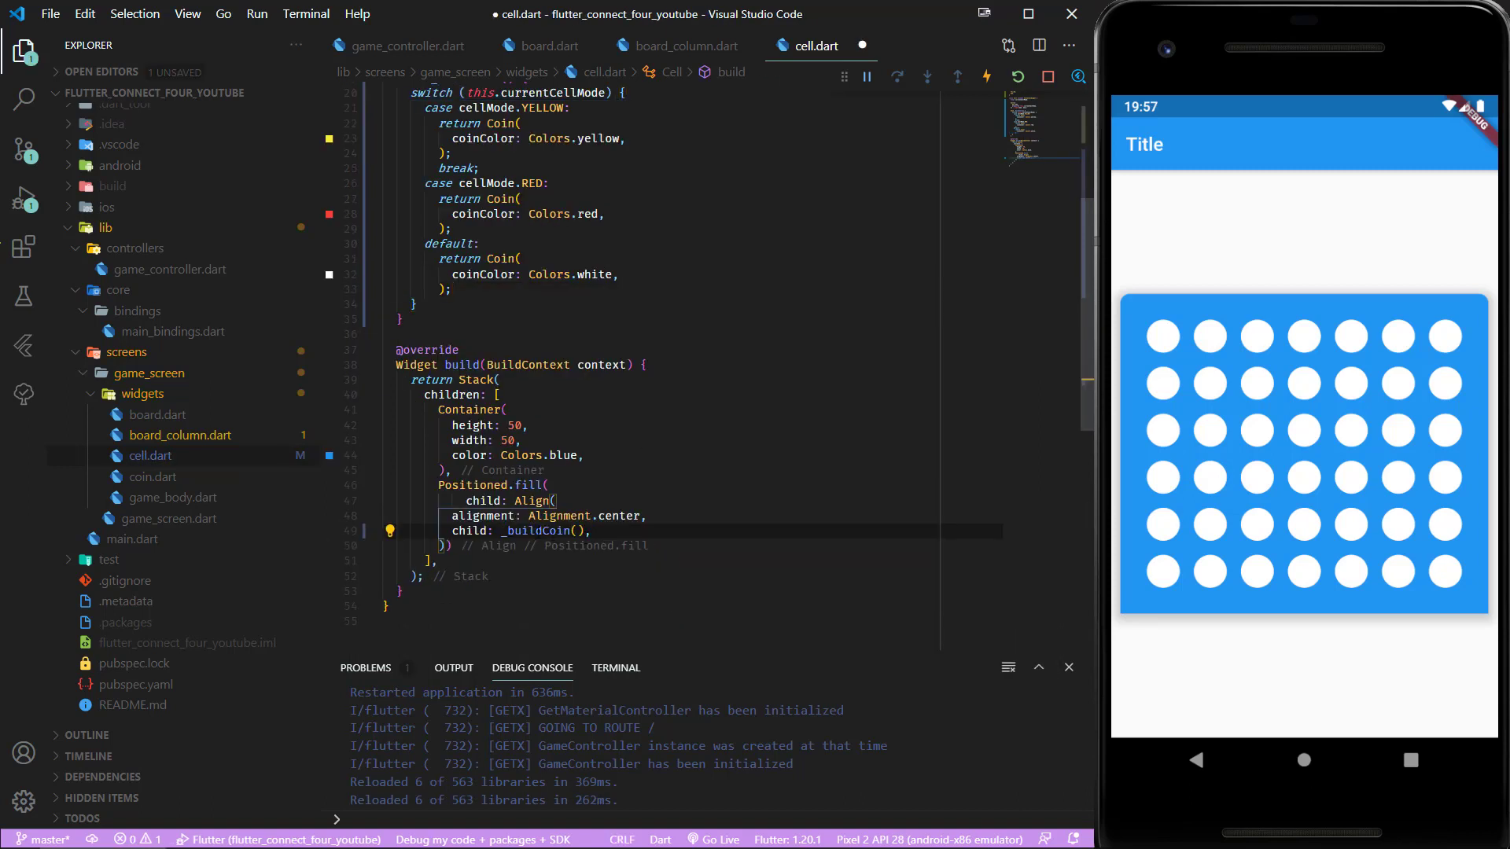
scroll("up", 3)
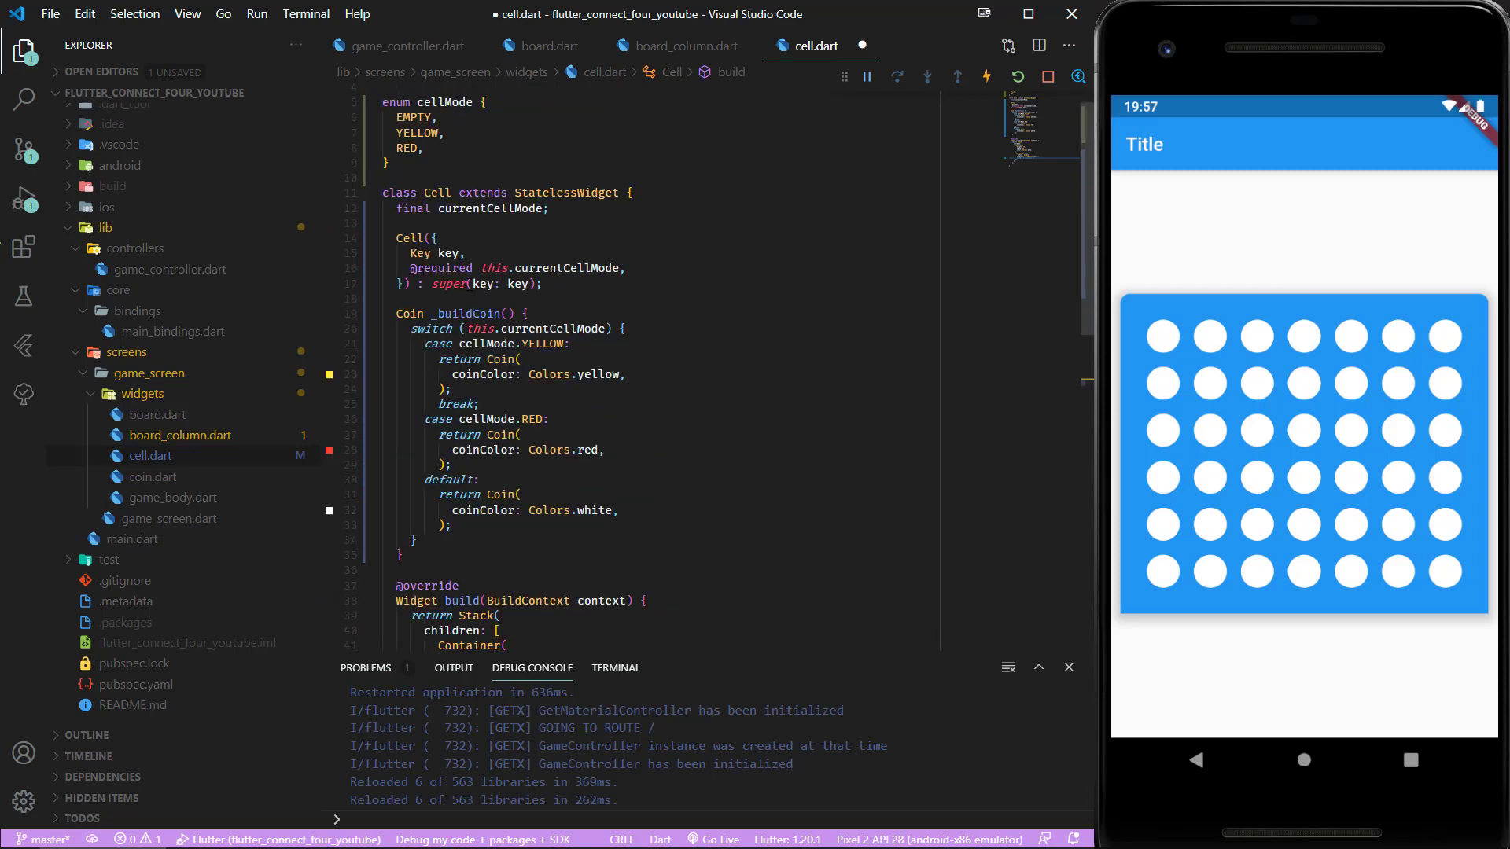
scroll("up", 3)
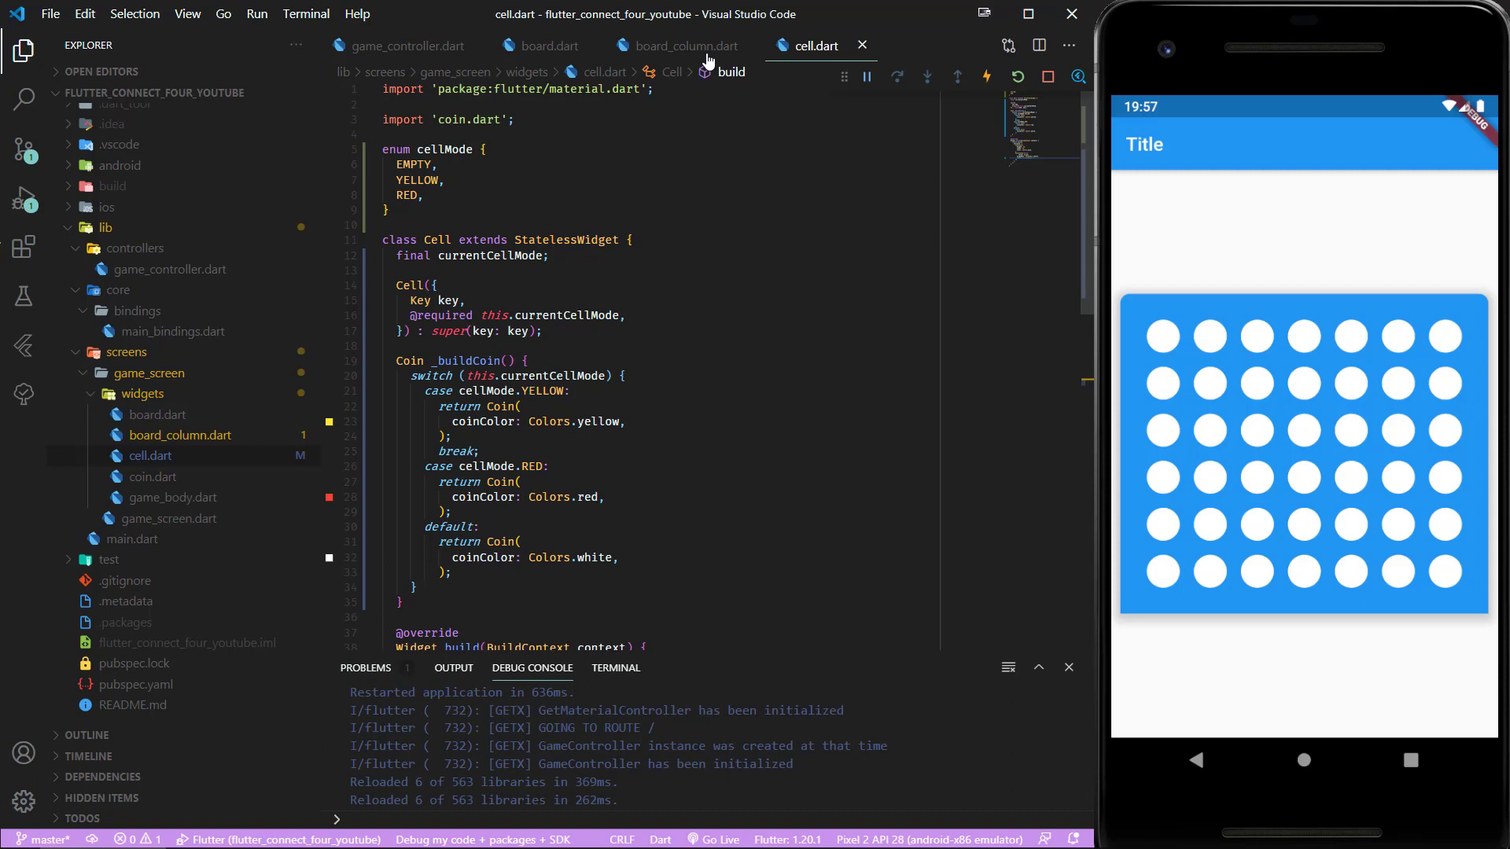
Step: In board_column.dart, map chip 1 to a YELLOW Cell, 2 to RED, otherwise EMPTY
left_click(686, 46)
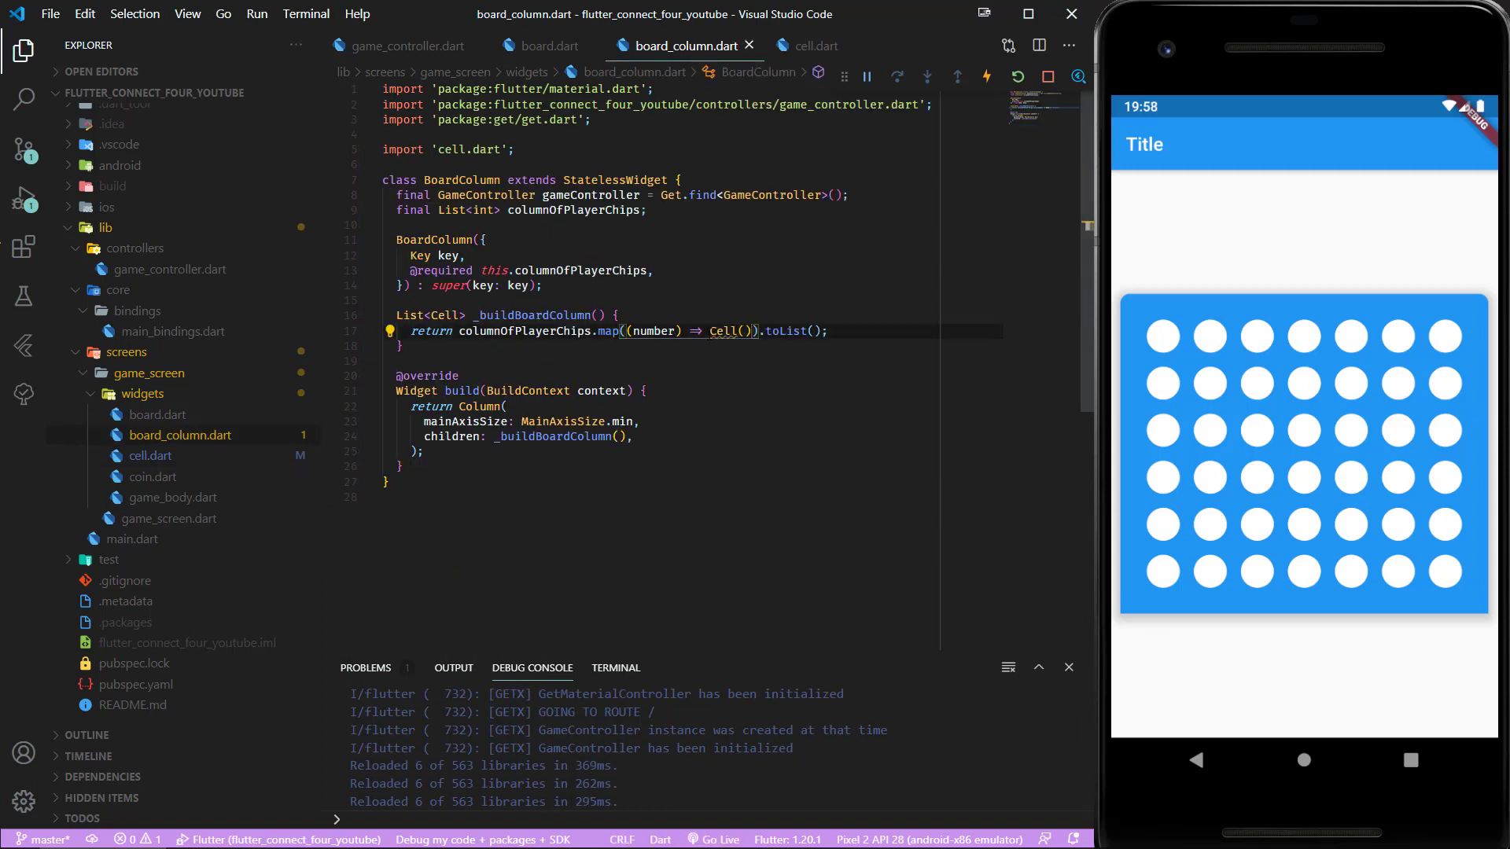
key("Backspace")
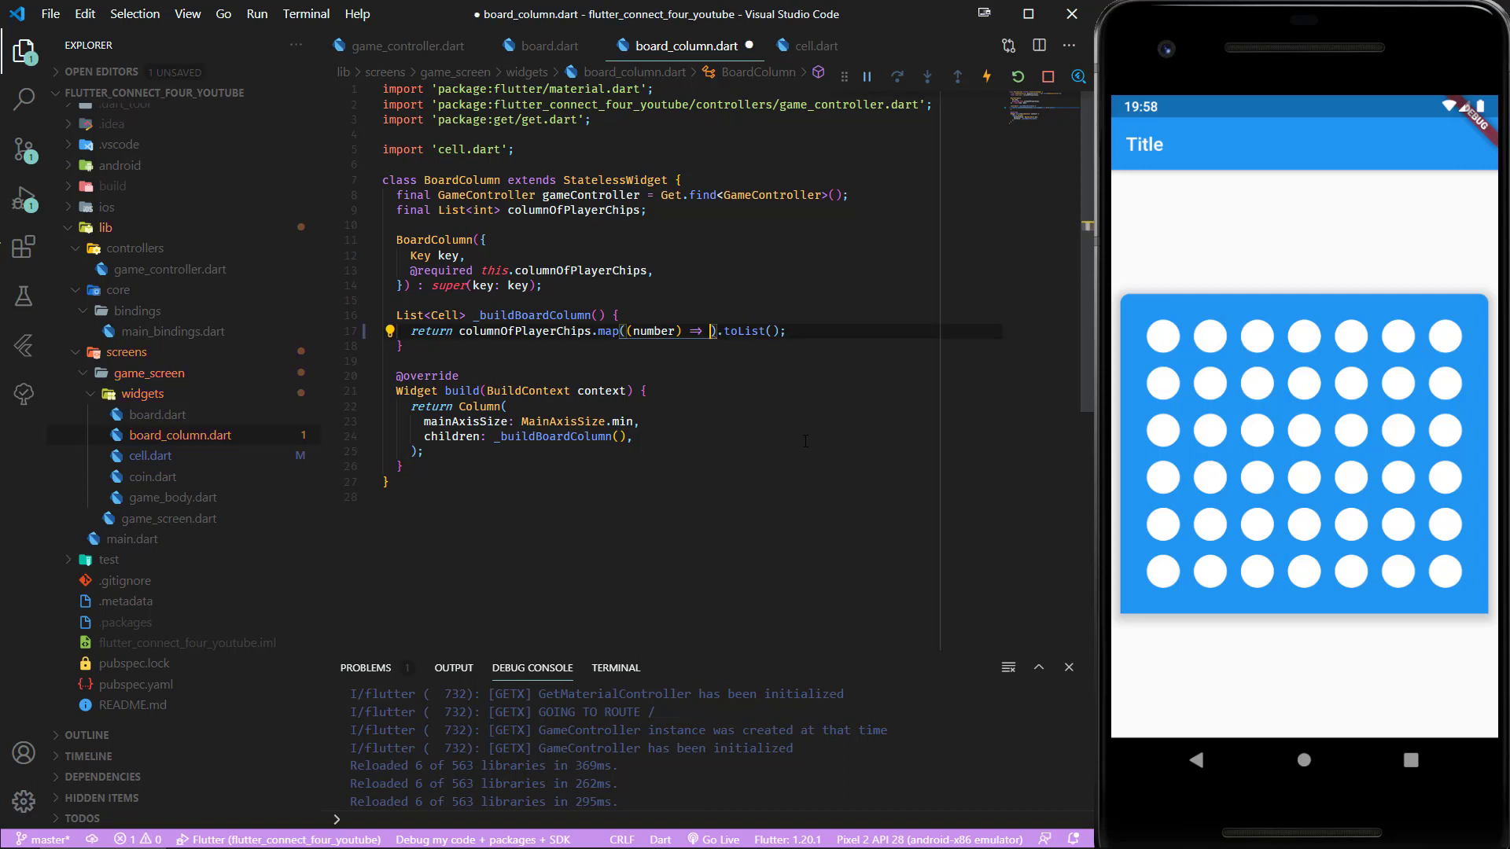
type("number =")
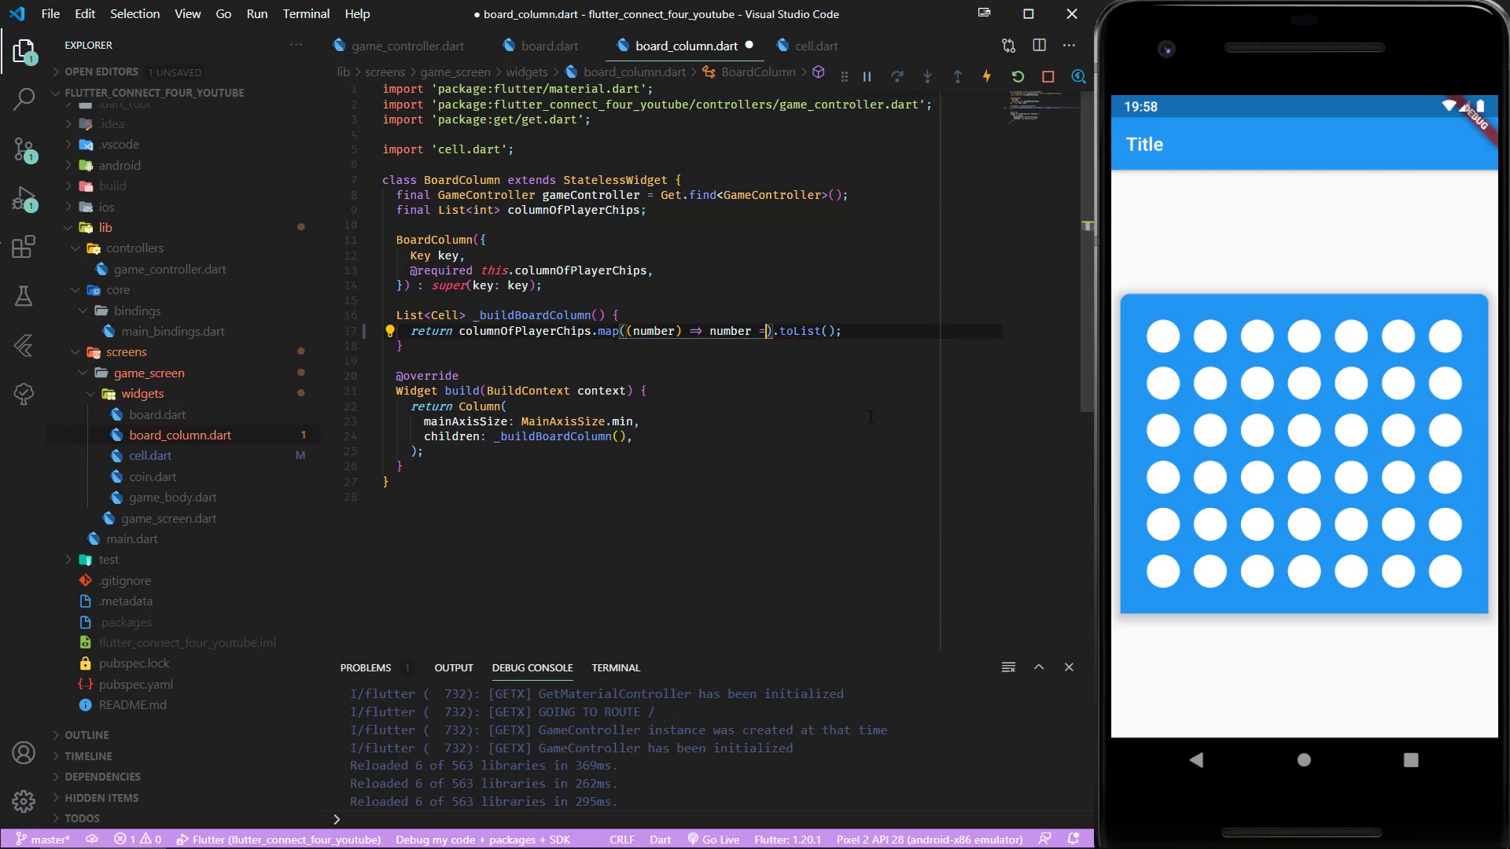
type("== 1 ? Cell(currentCellMode: ,")
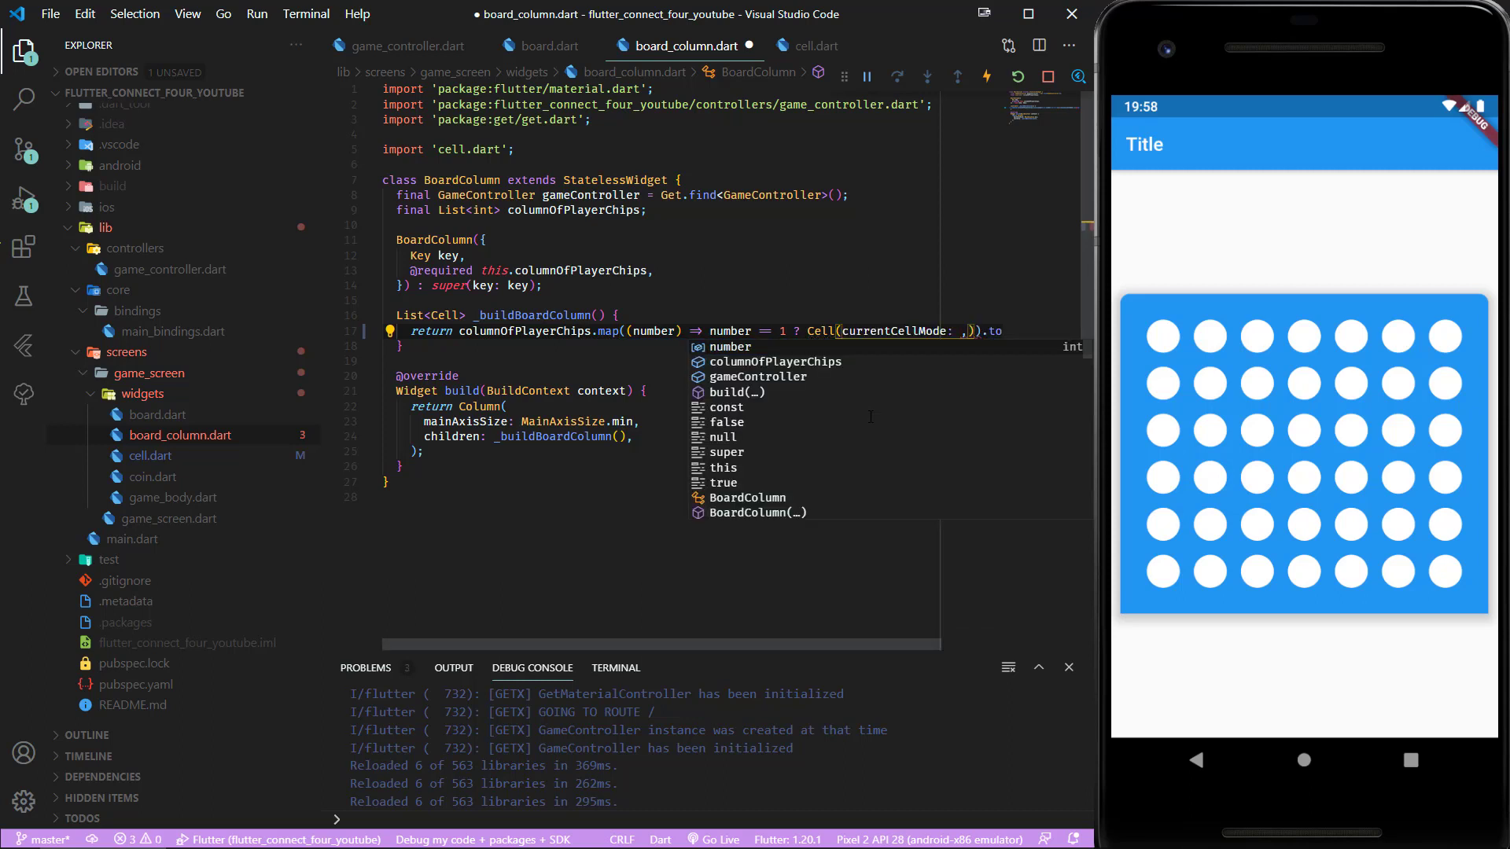
type("cellMode.RED")
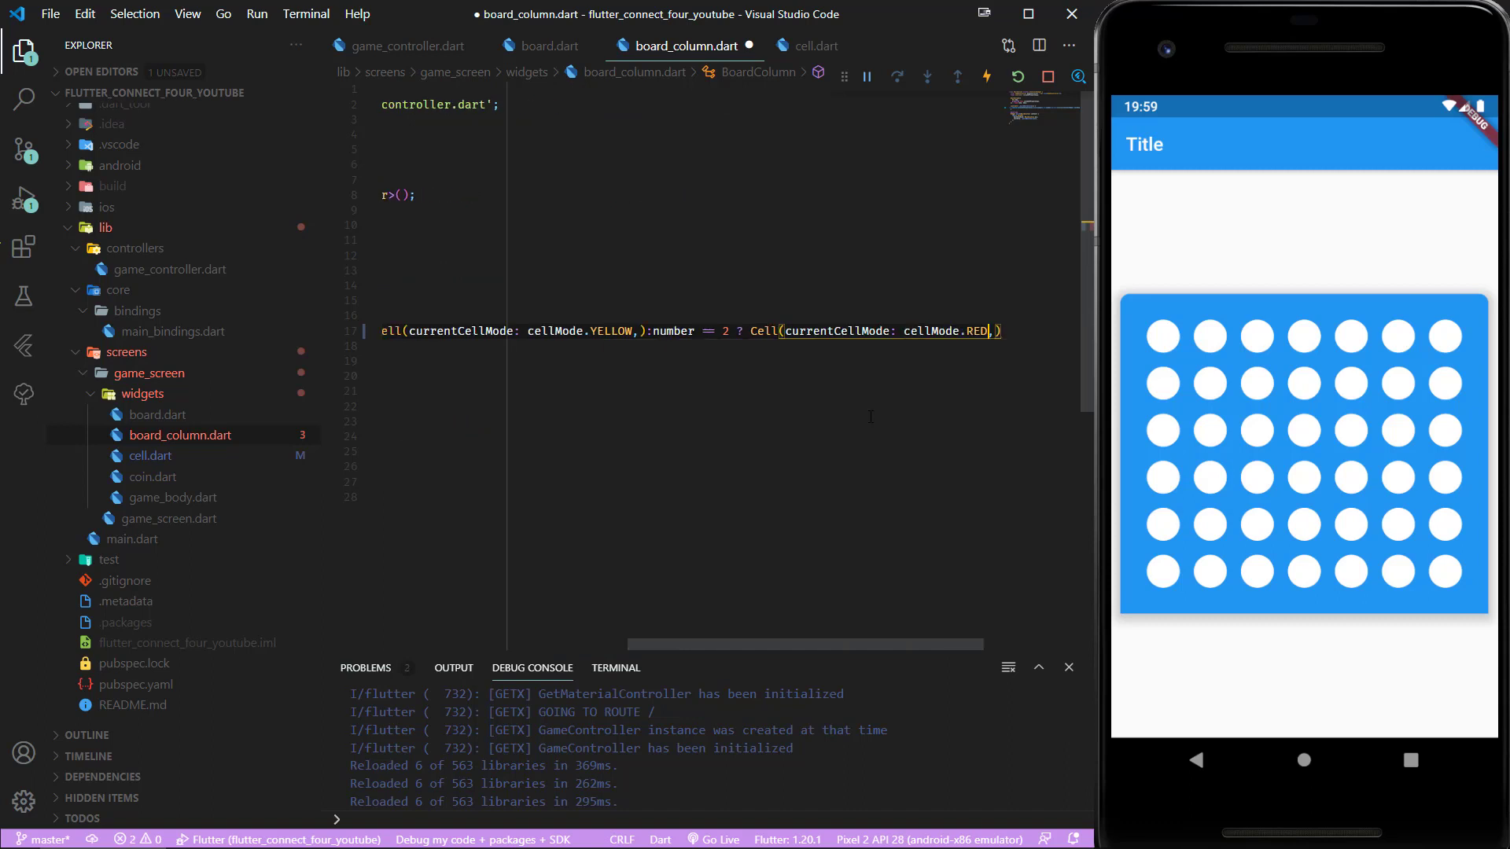
type("Cell())")
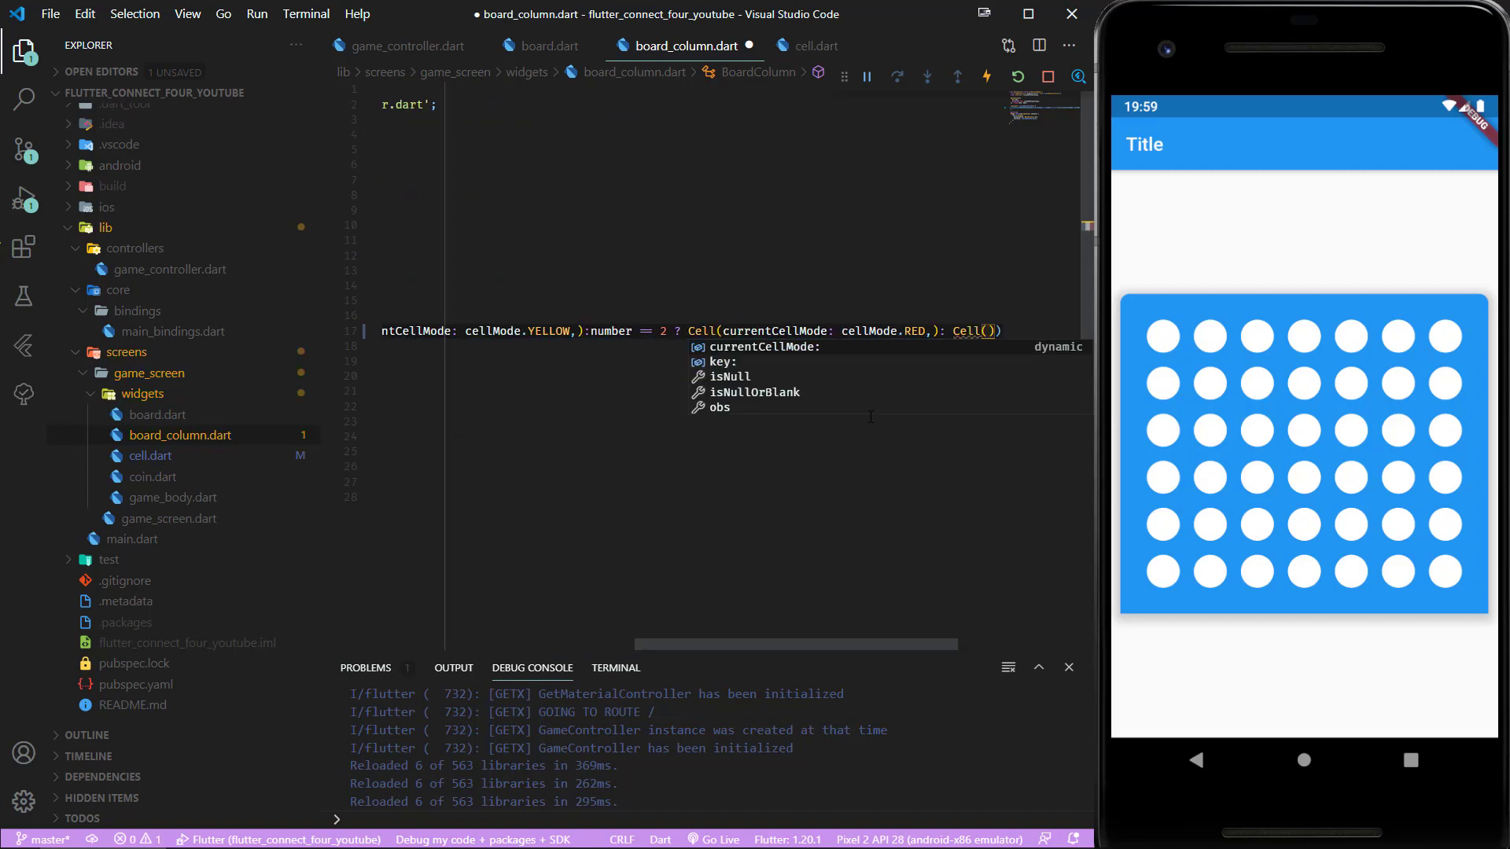
type("currentCellMode: ,")
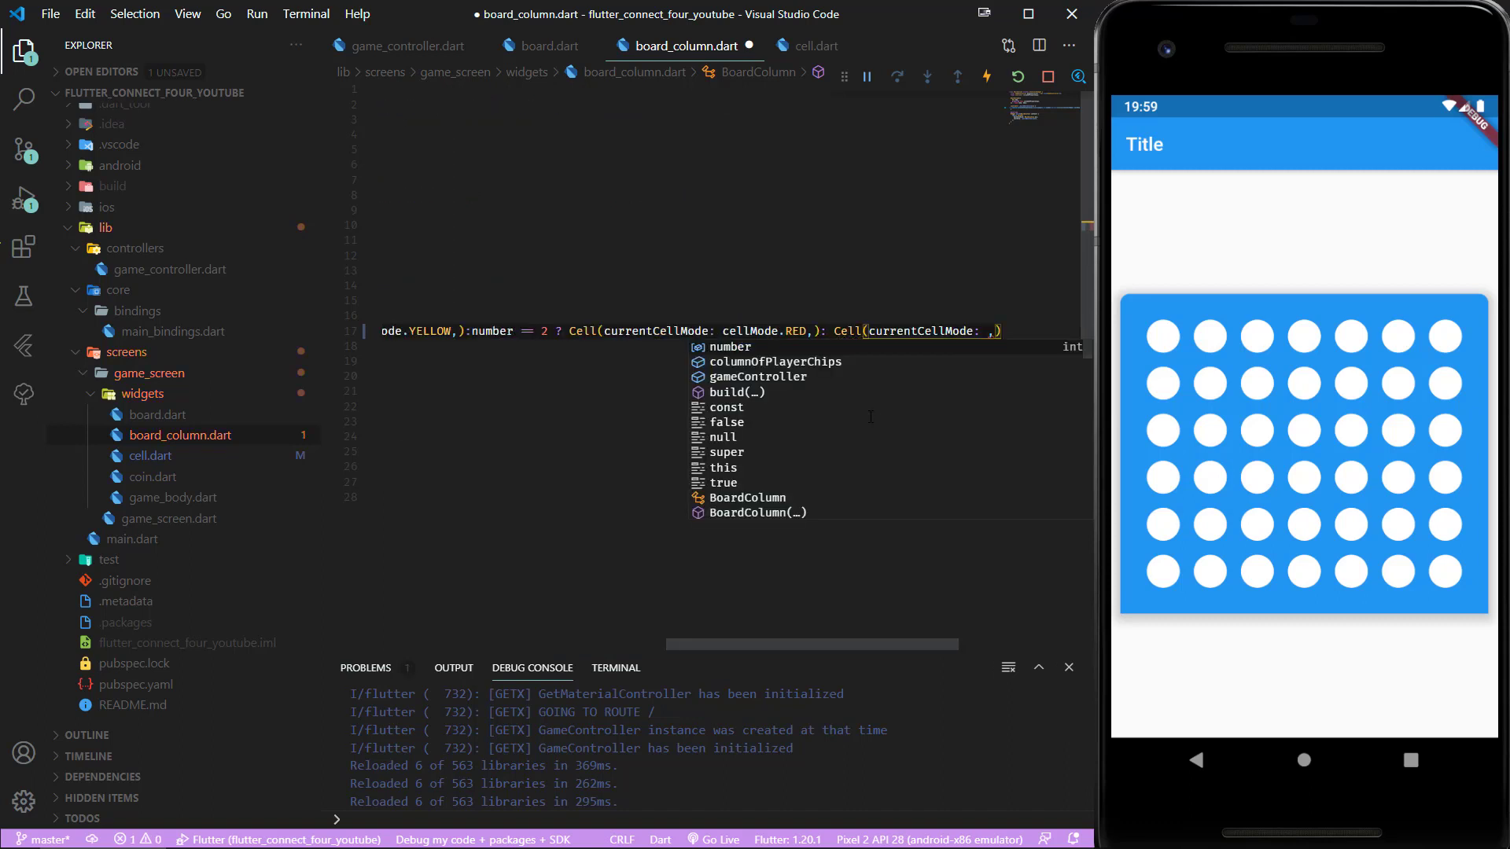
type("cel")
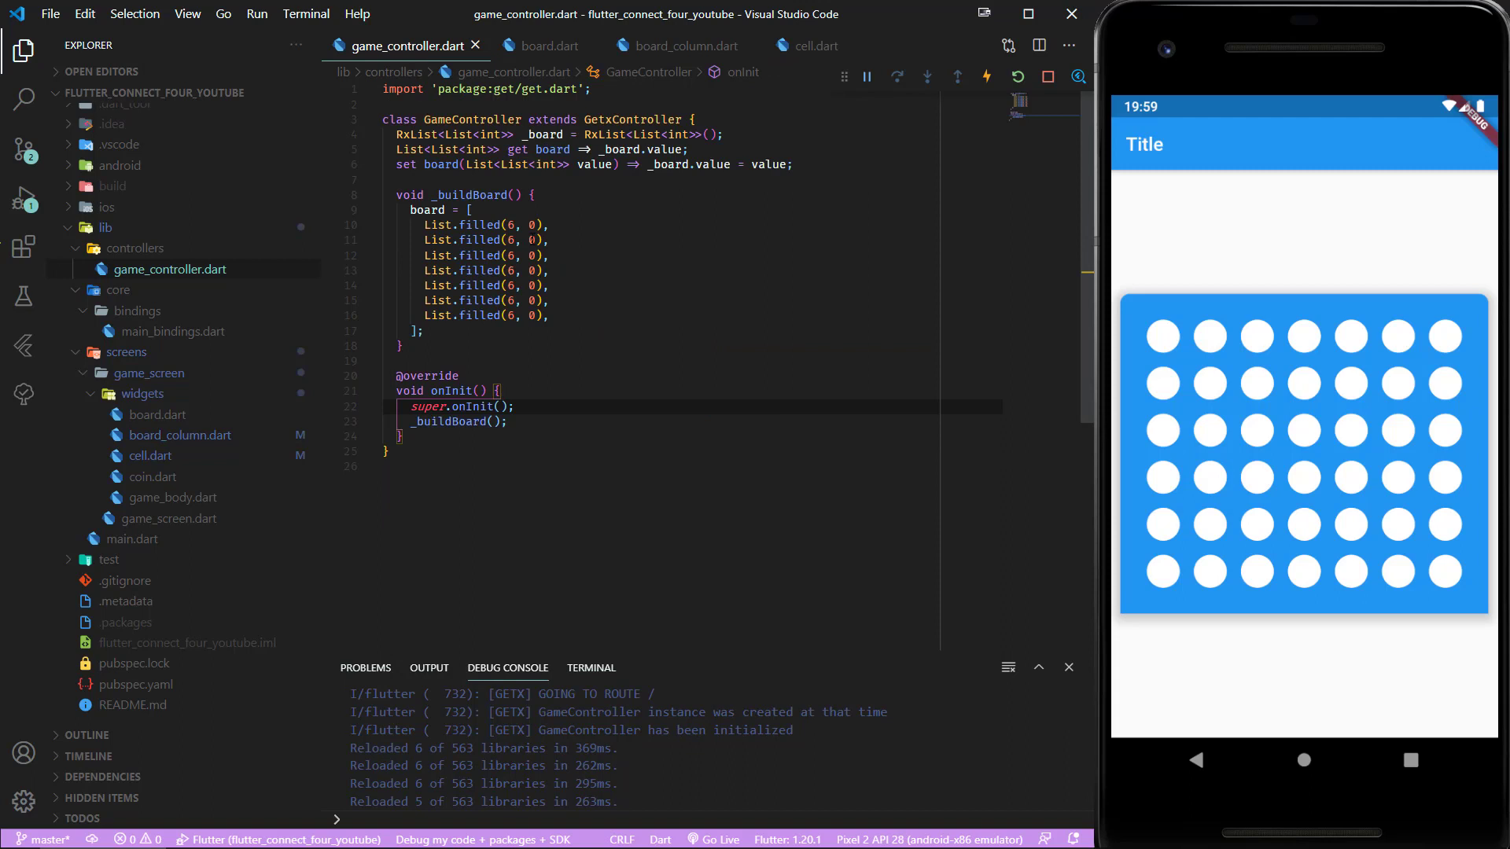
Step: Fill the first column with 1, hot restart, then set it to [1, 1, 0, 0, 0, 0] and save
type("1")
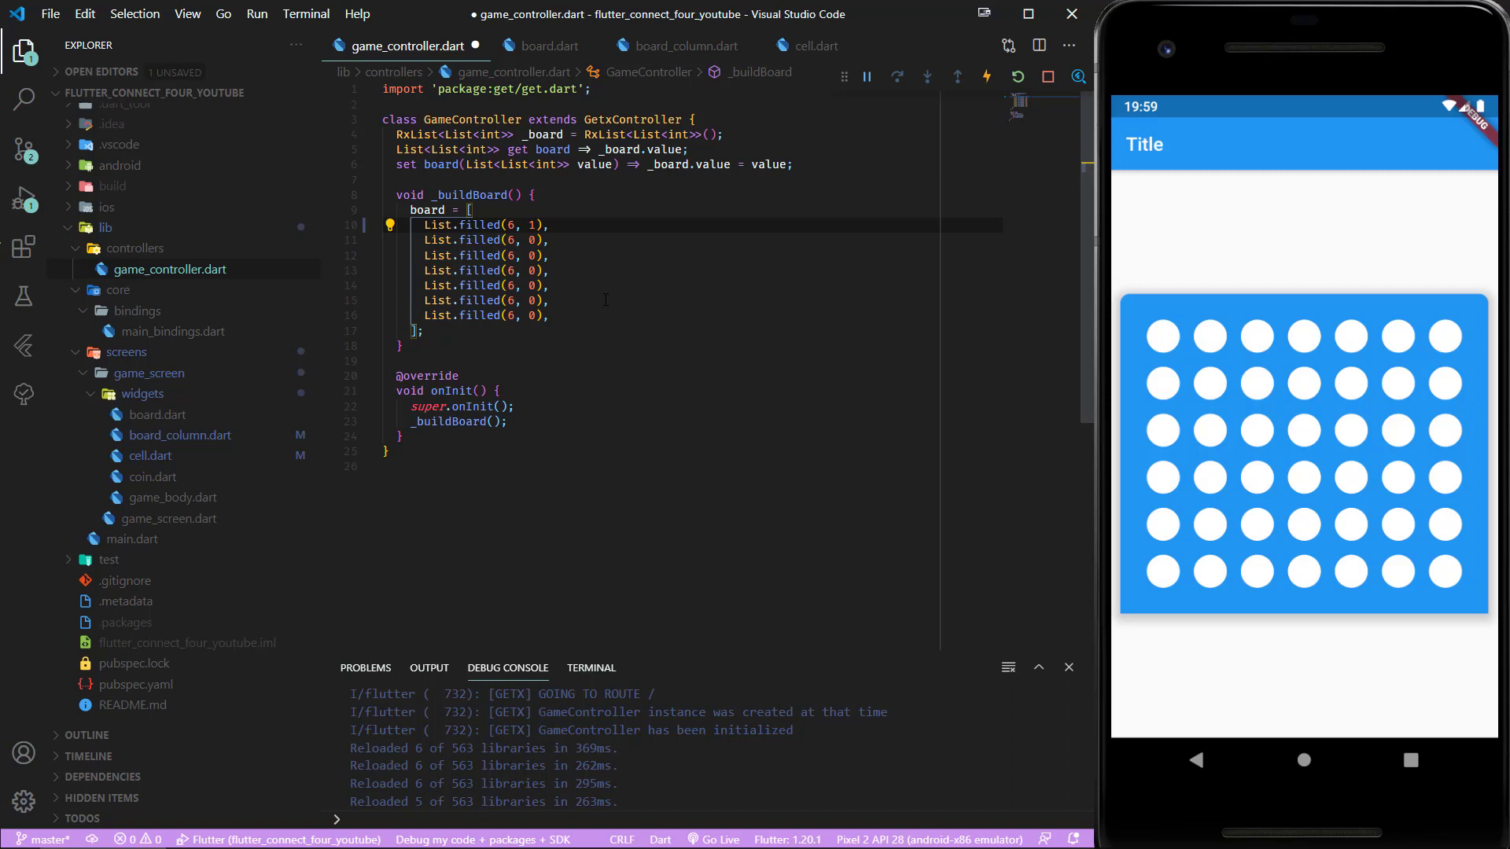
left_click(1017, 77)
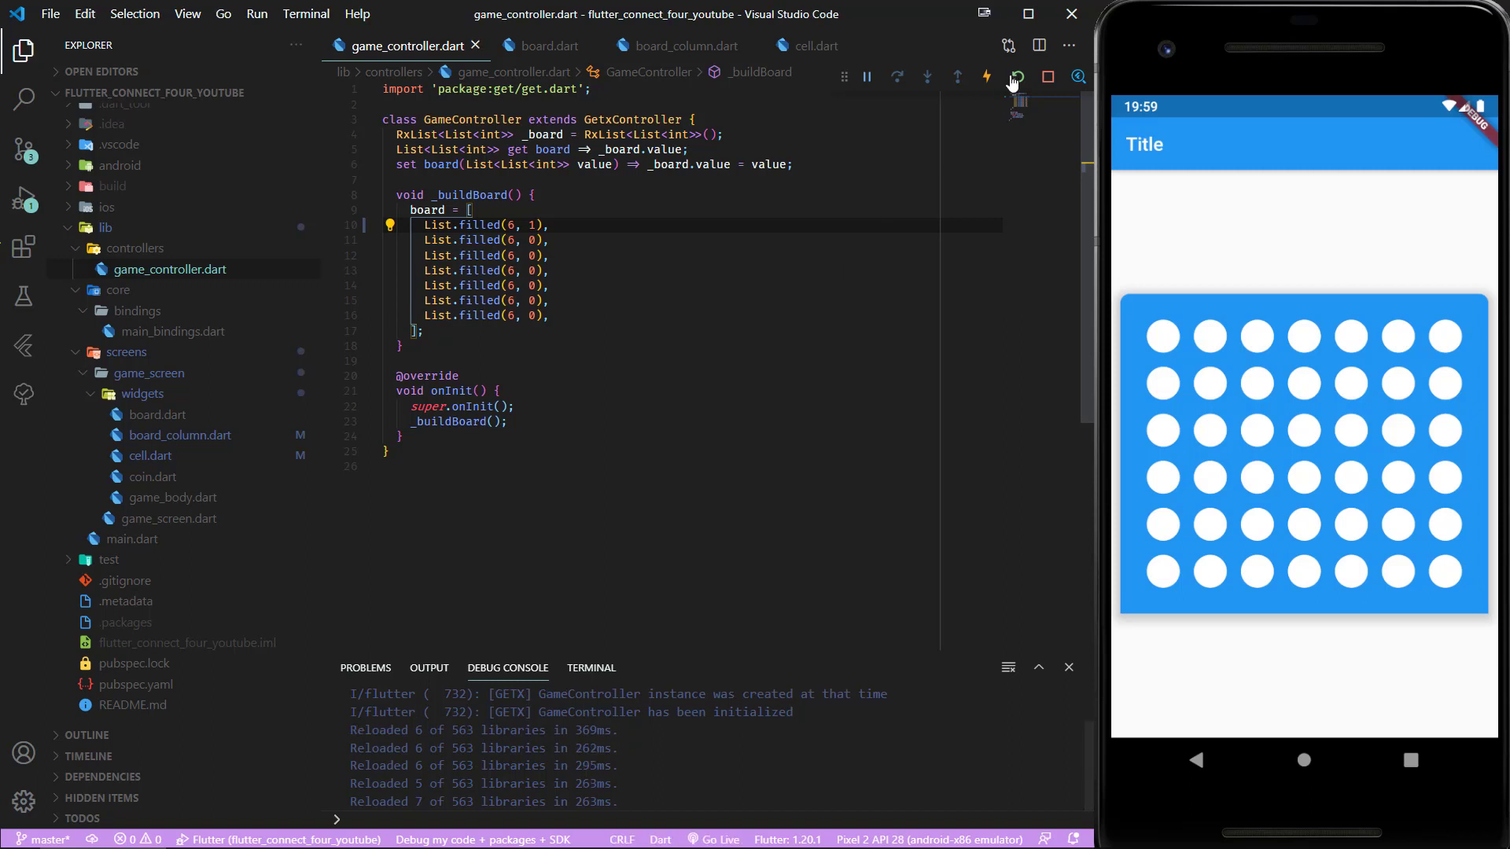
left_click(1016, 77)
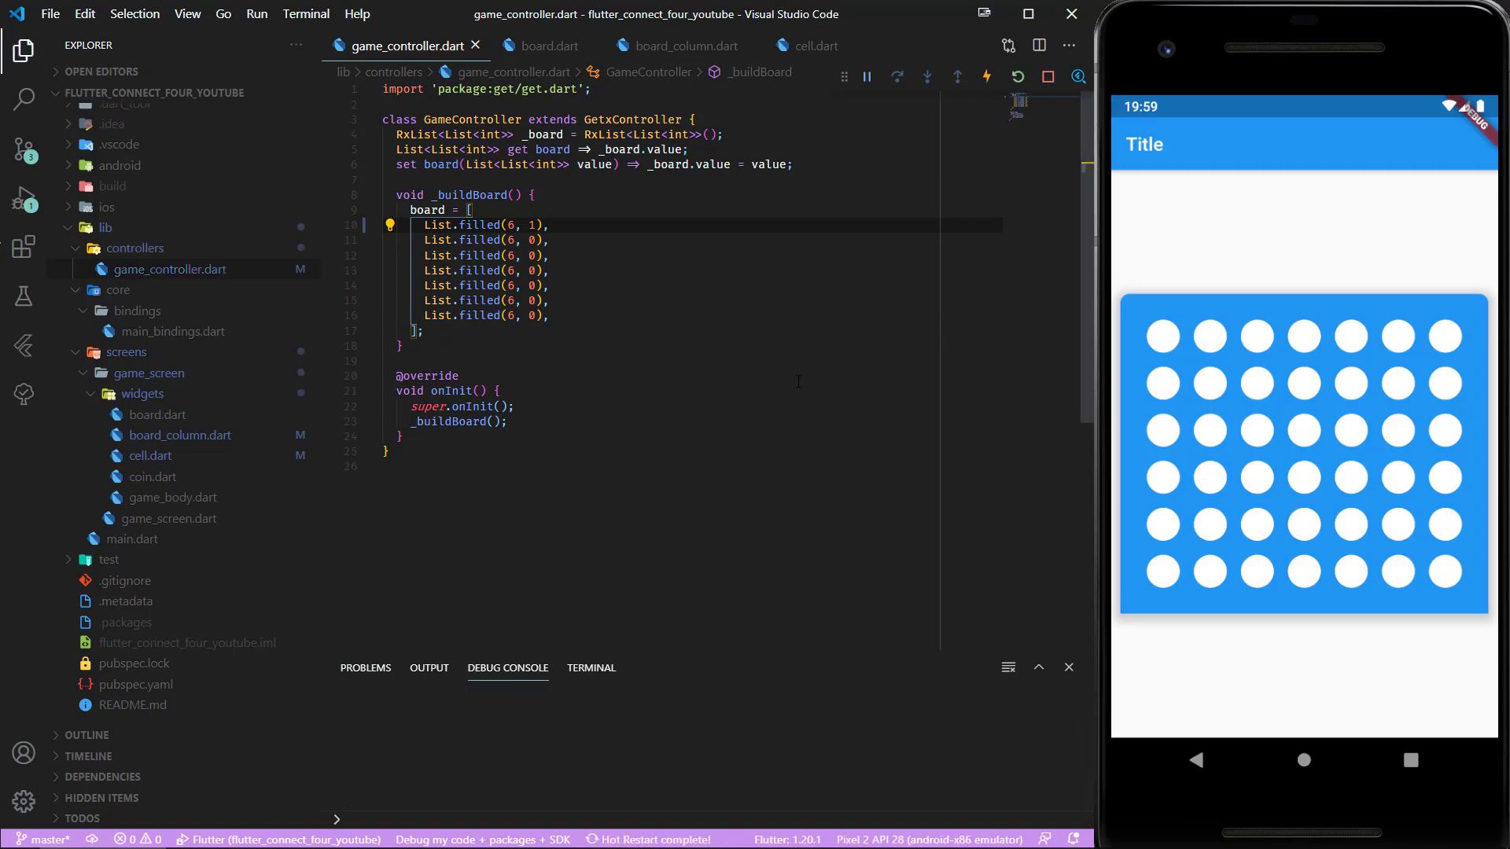
left_click(1017, 76)
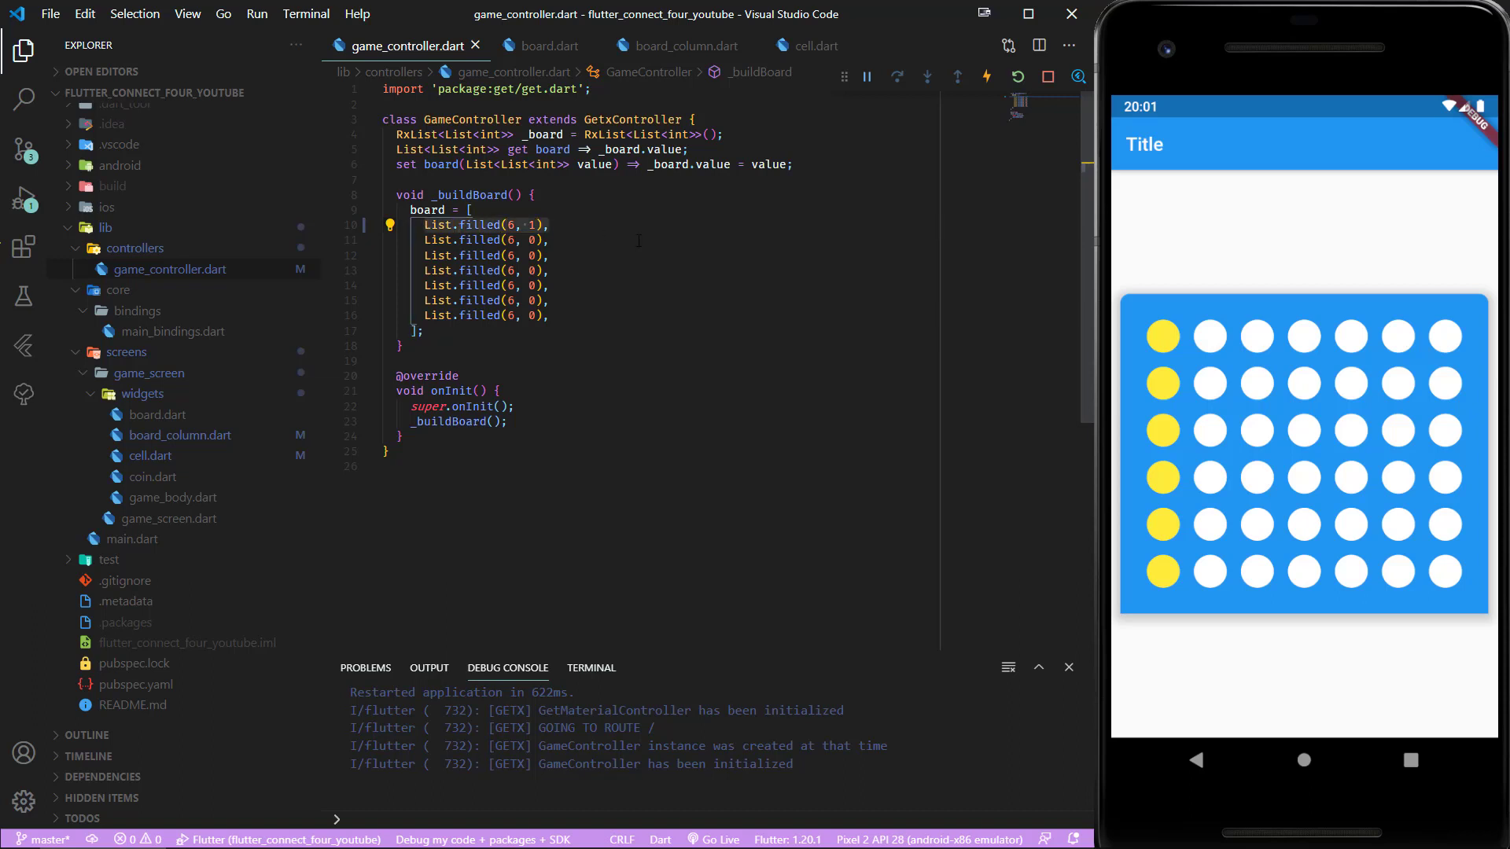
type("[1, 1, 0, 0, 0, 0],")
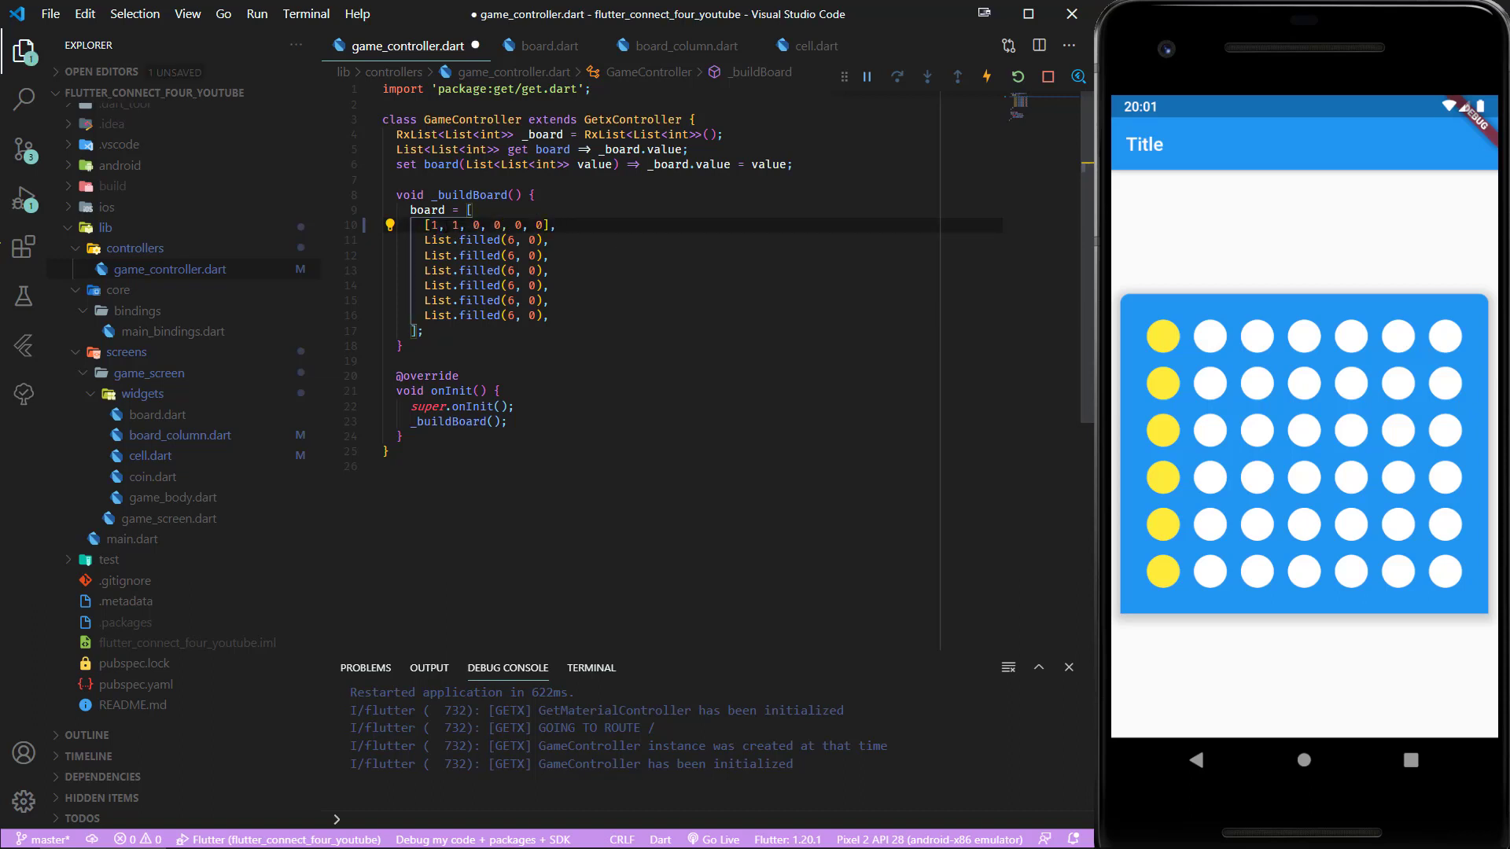
key("ctrl+s")
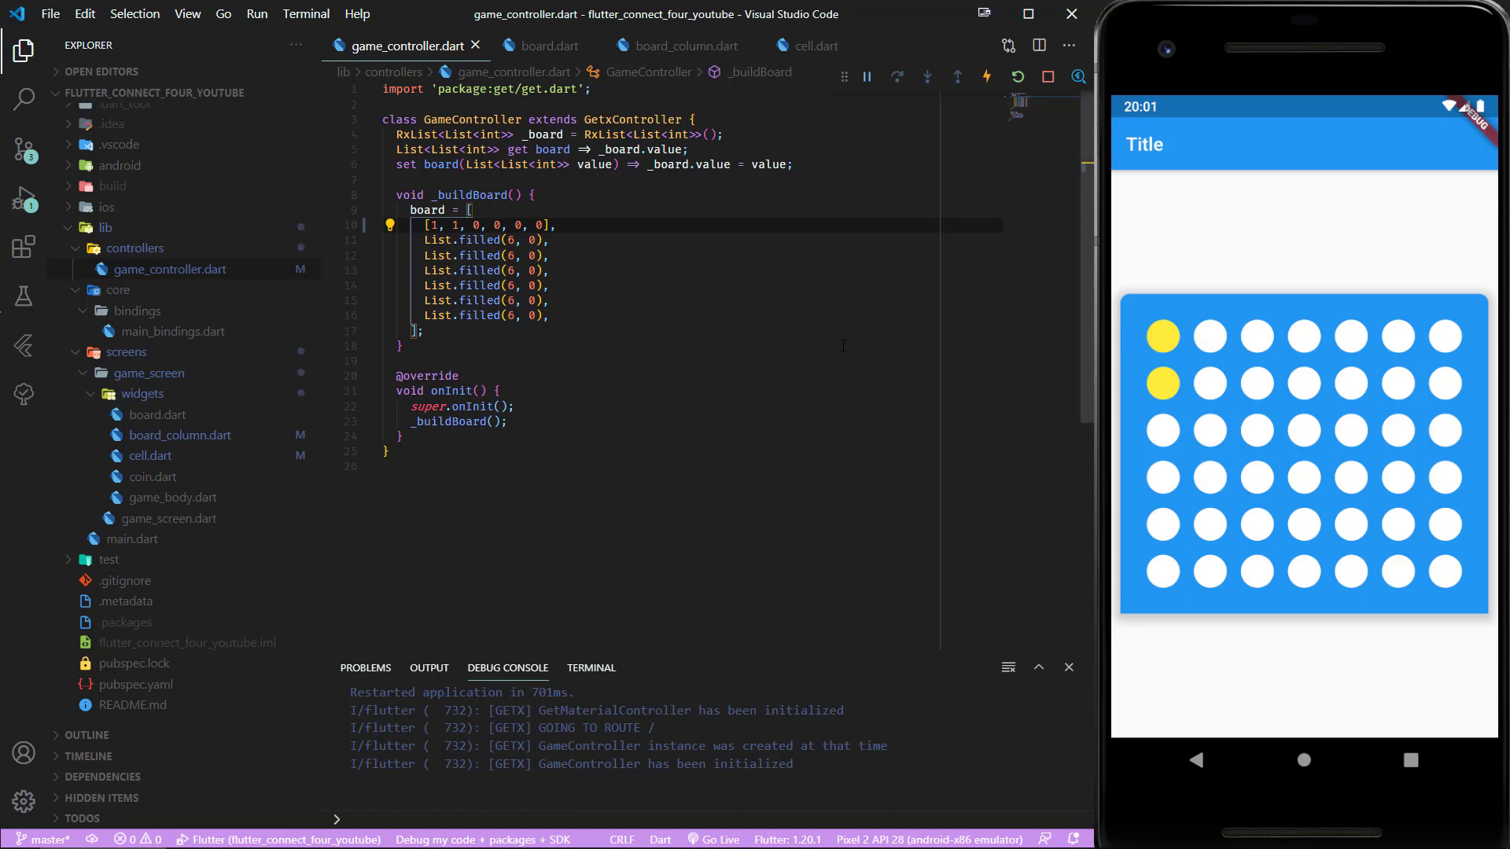
mouse_move(674, 46)
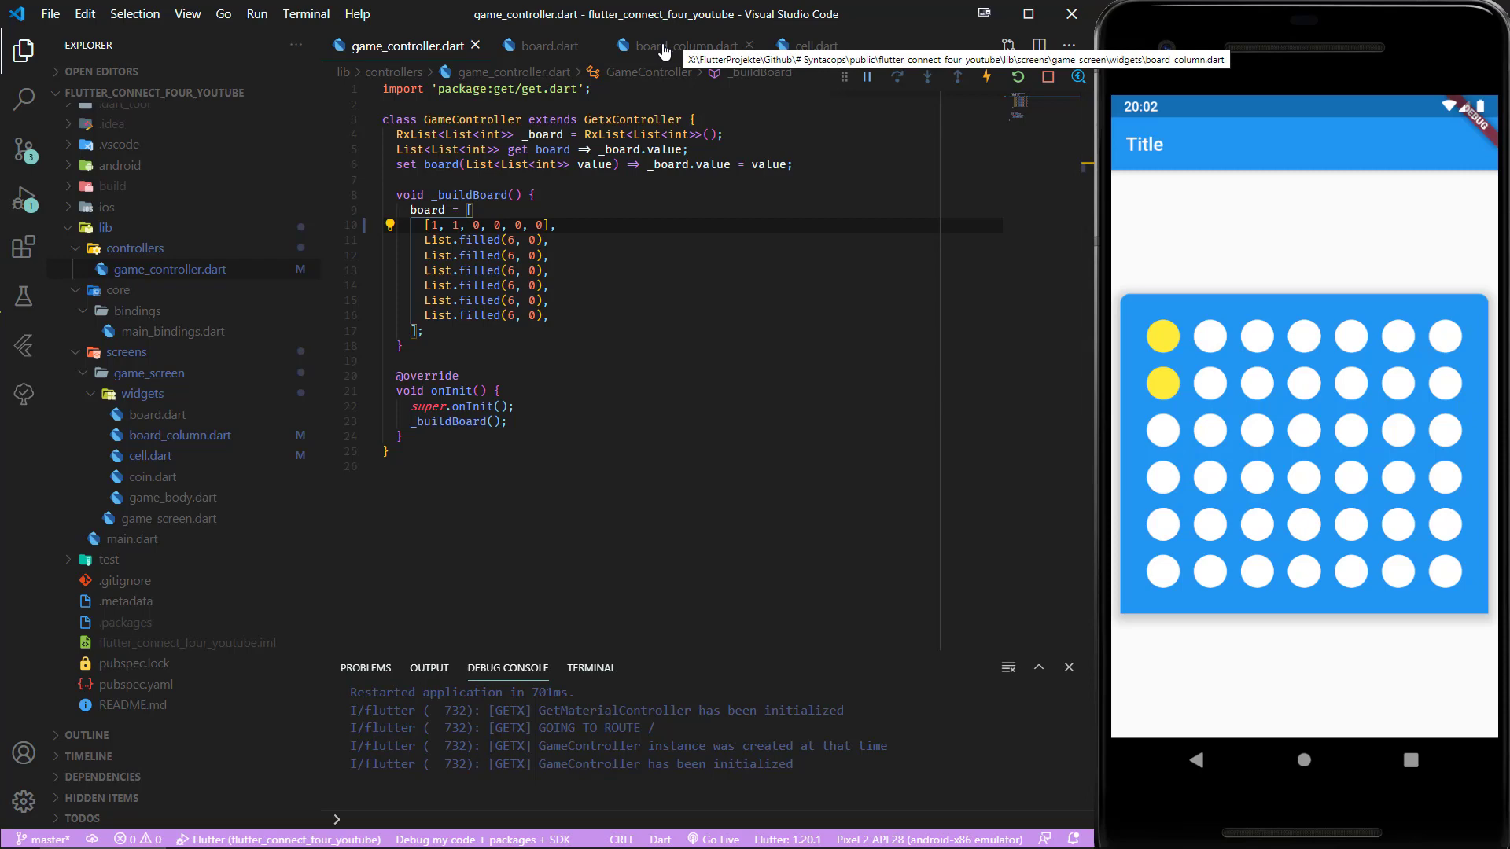
Step: Append .reversed to columnOfPlayerChips in board_column.dart and save, dropping yellow coins to the bottom
left_click(683, 45)
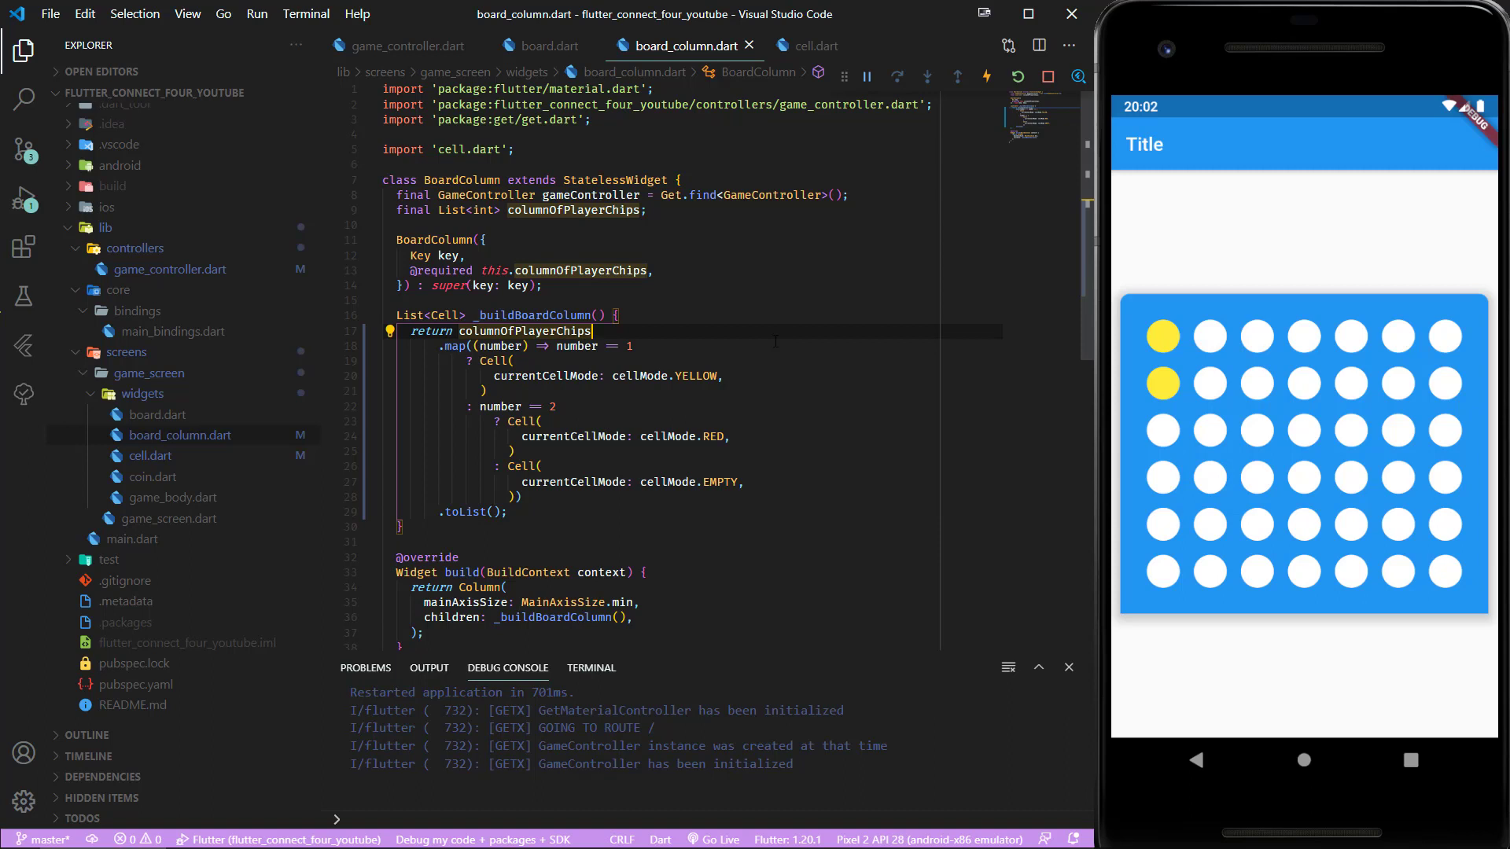
type(".reverse")
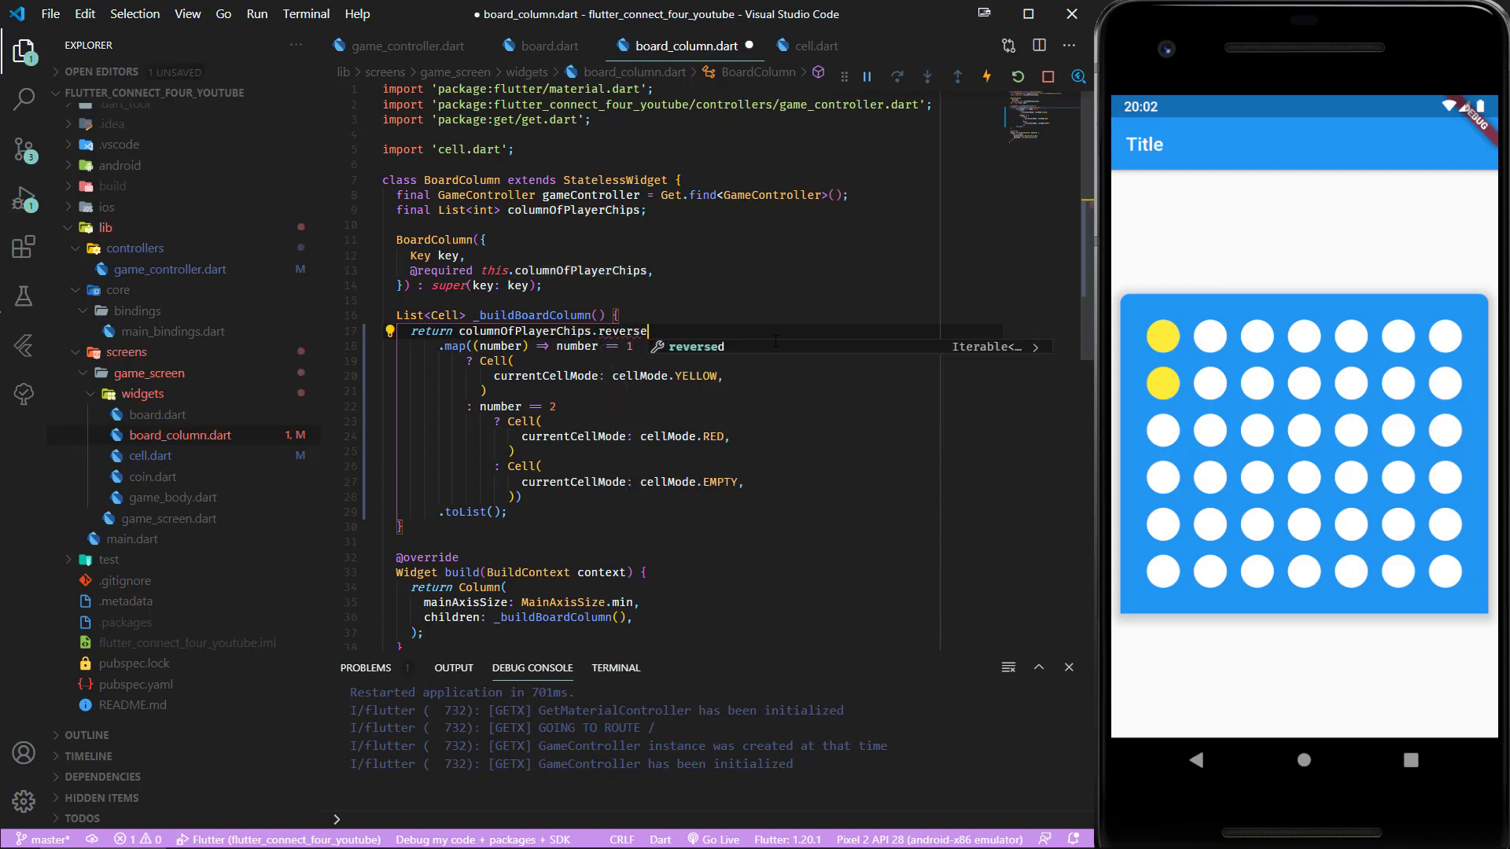
key("ctrl+s")
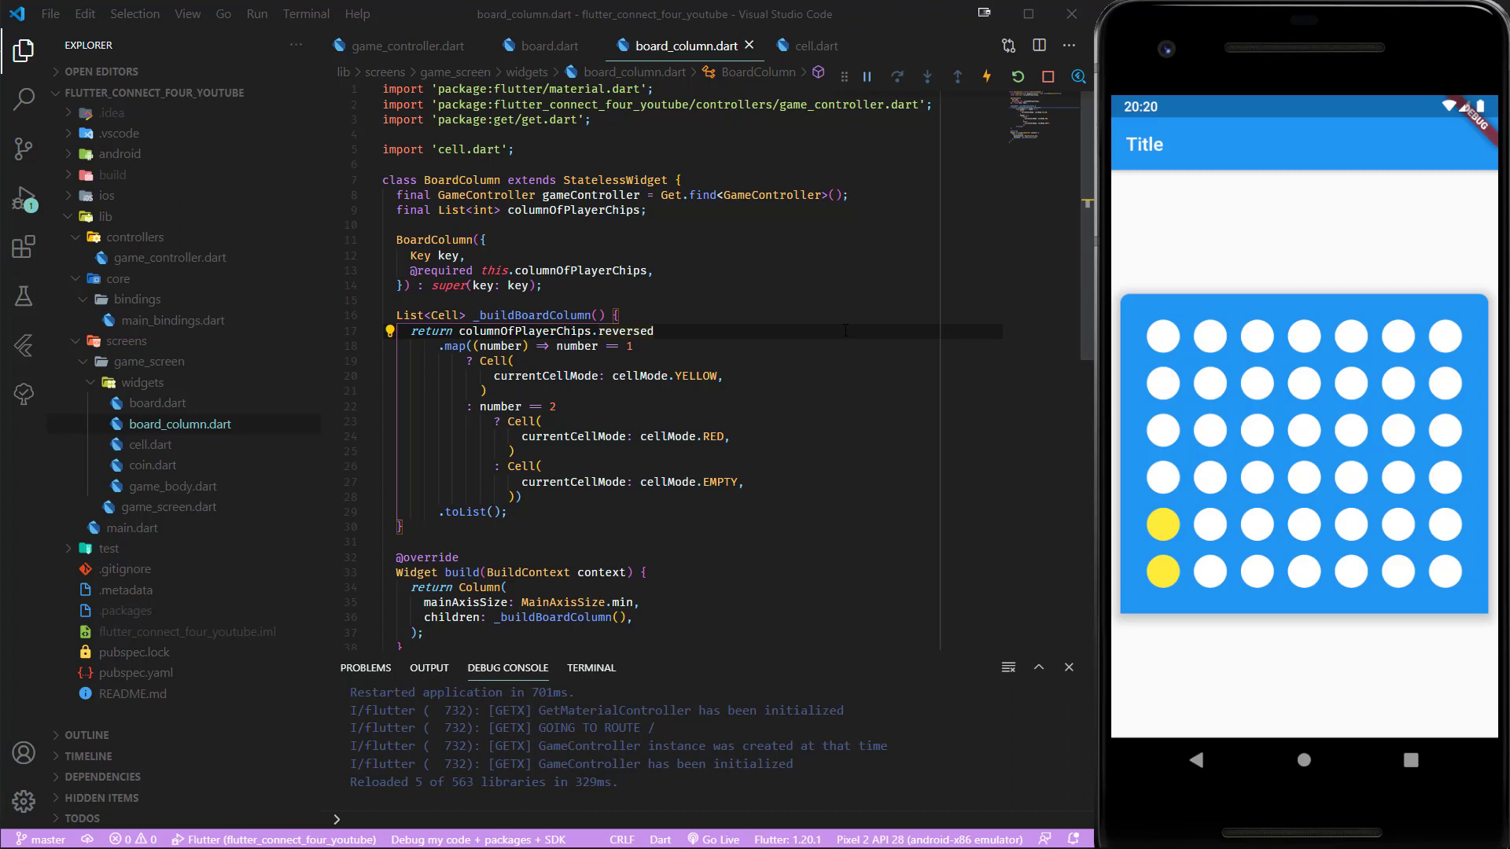
left_click(394, 45)
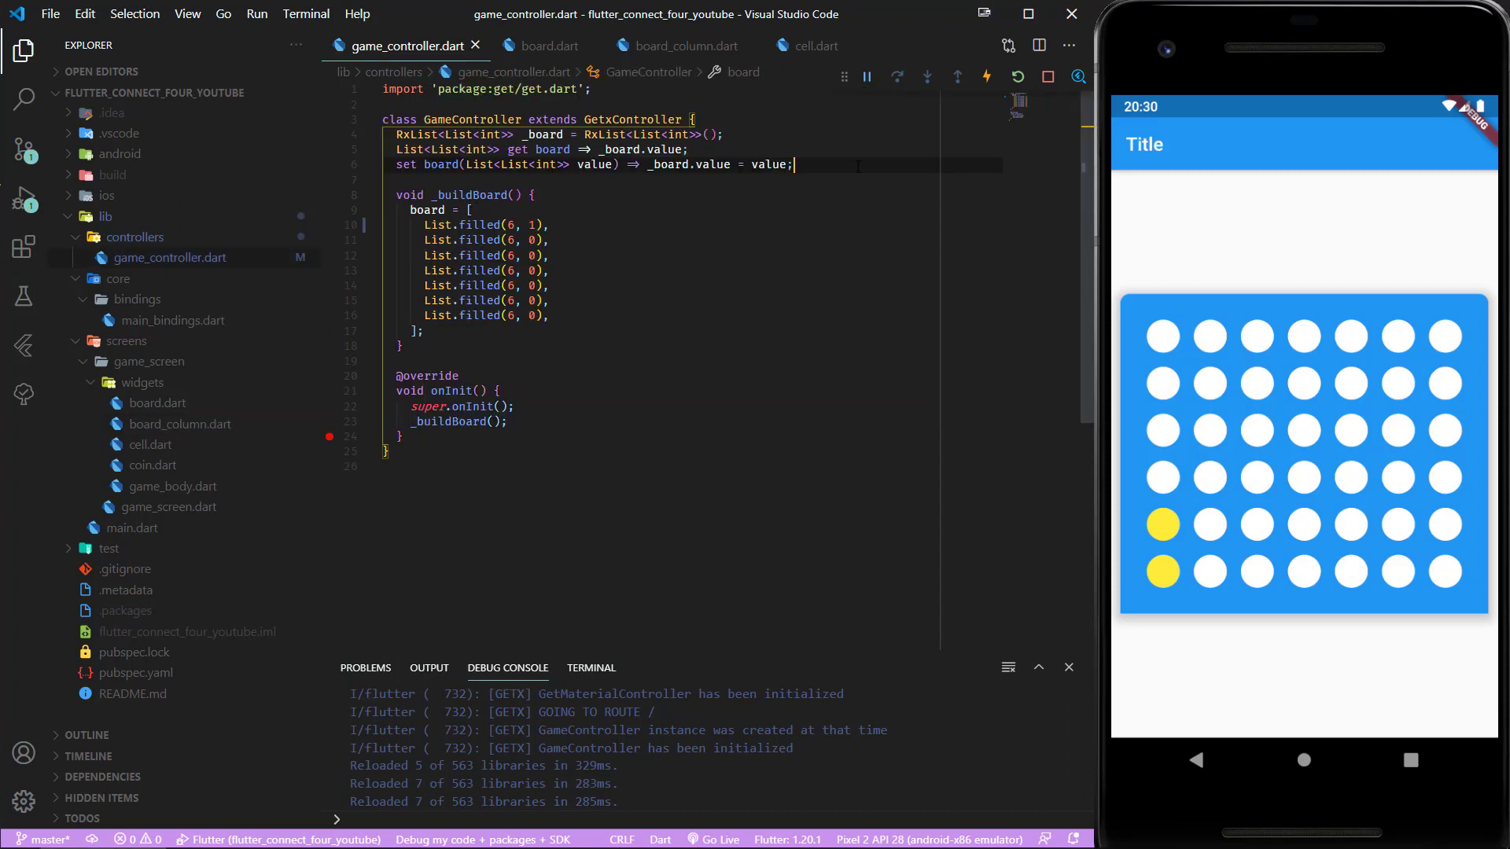
Step: Add 'RxBool _turnYellow = true.obs;' and a 'bool get turnYellow => _turnYellow.value' getter
key("Enter")
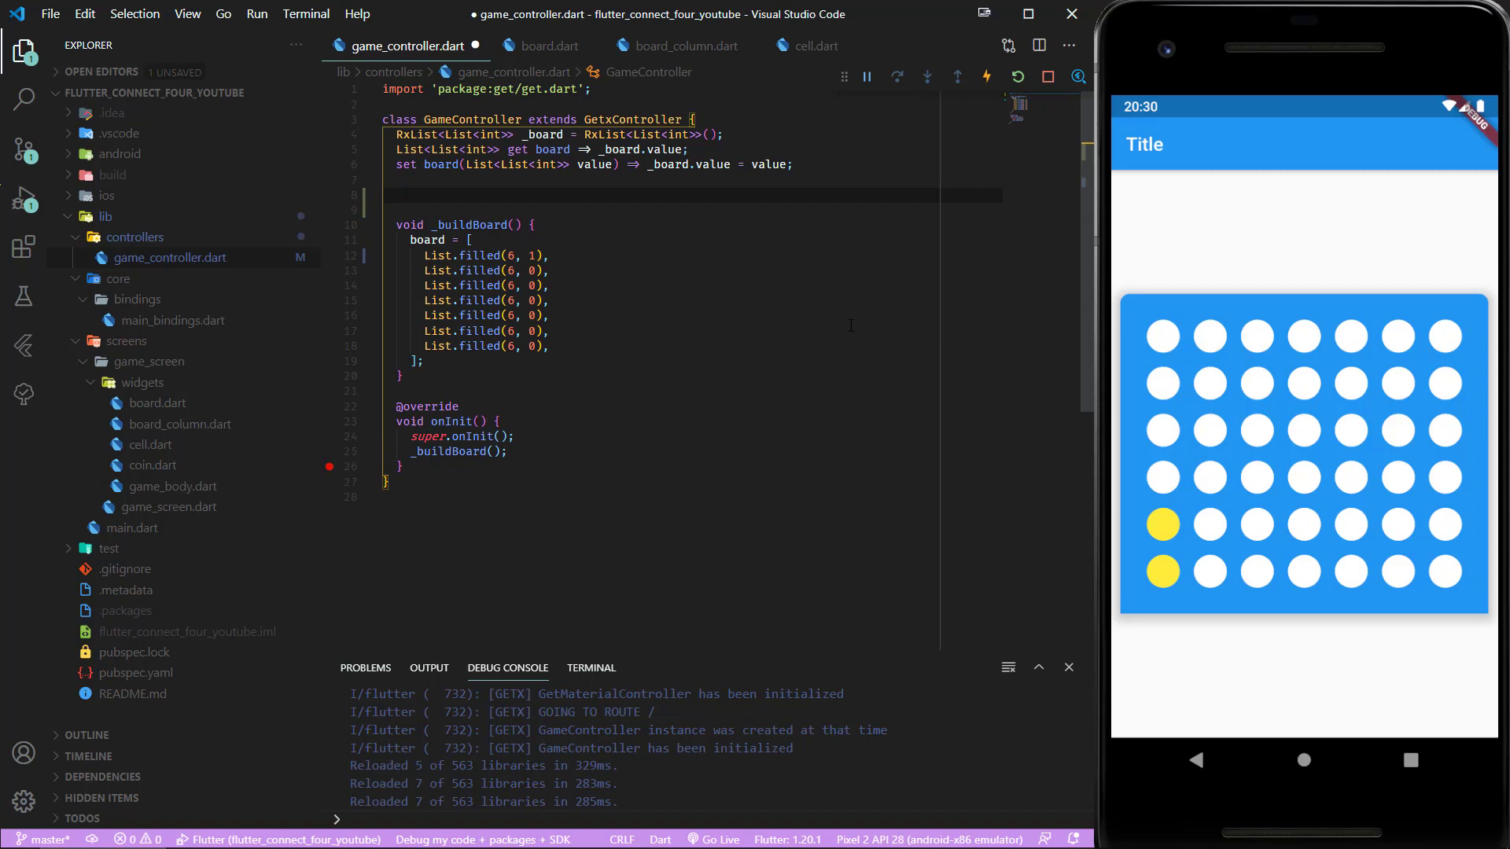
type("RxBool")
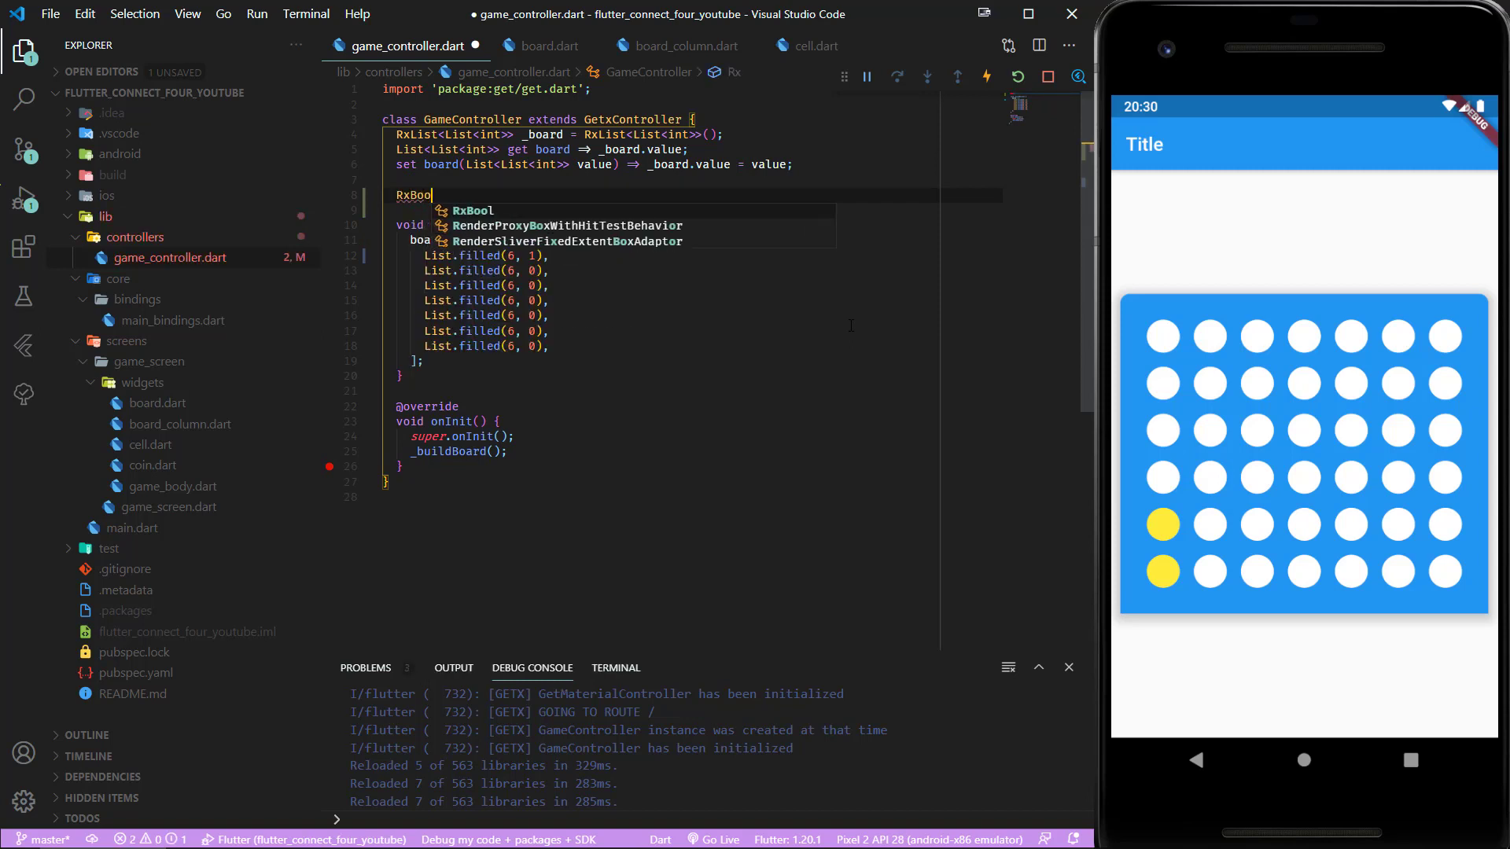
type("_turn")
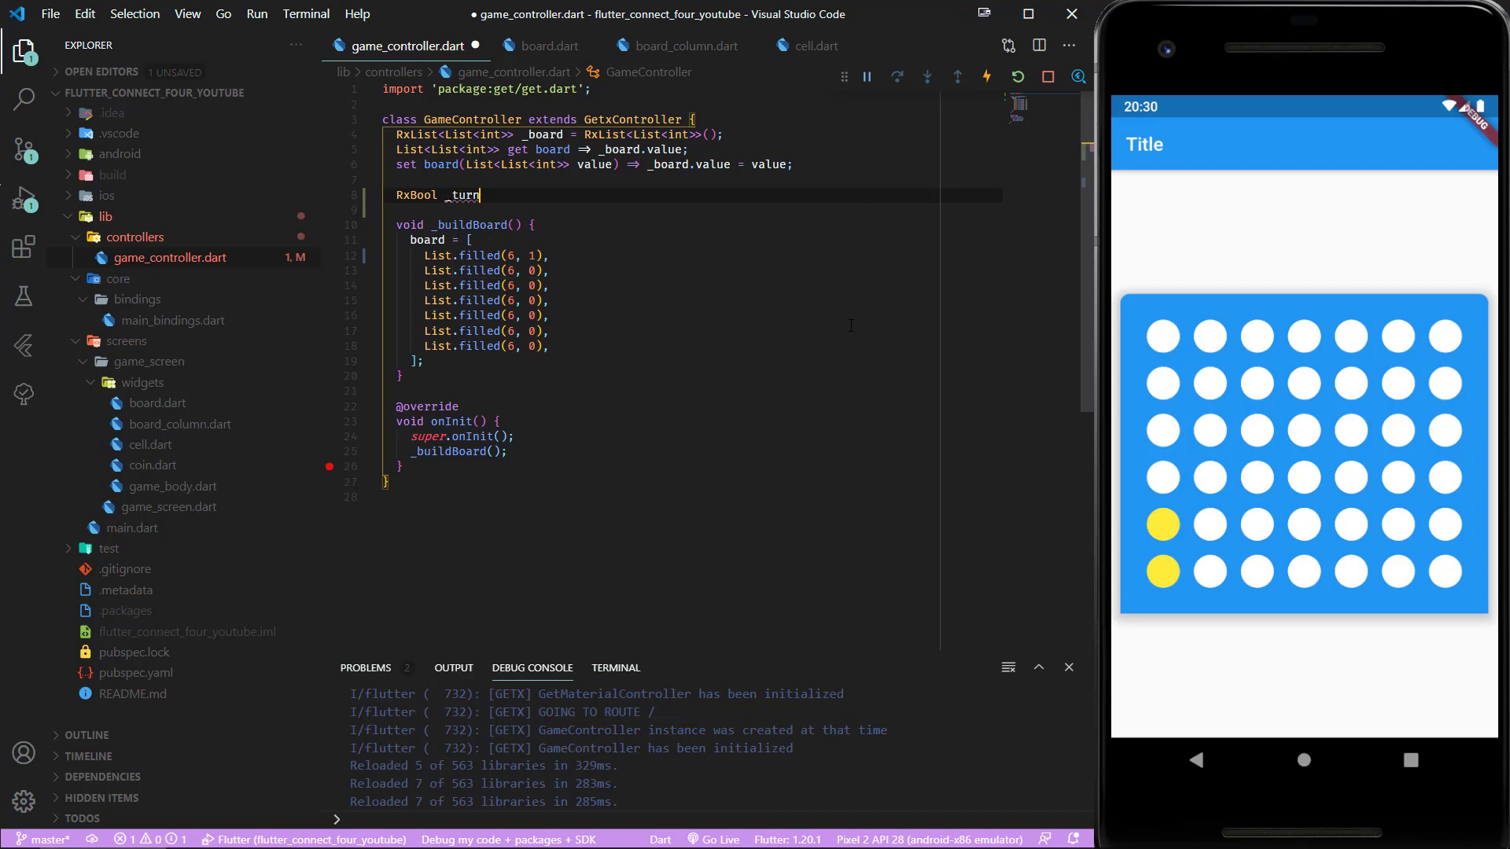
type("Yellow = t")
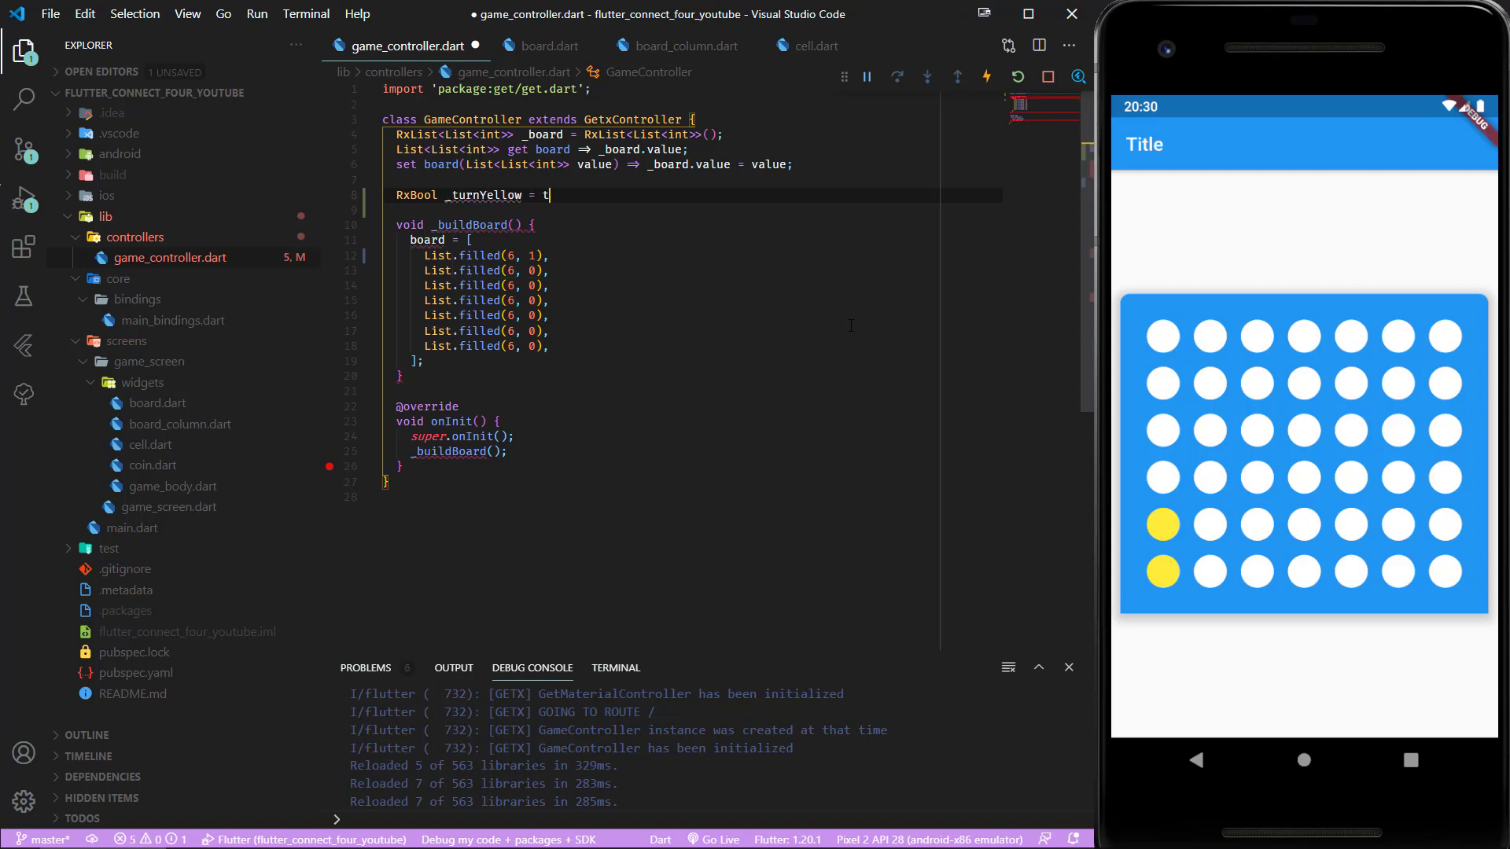
type("rue.obs;")
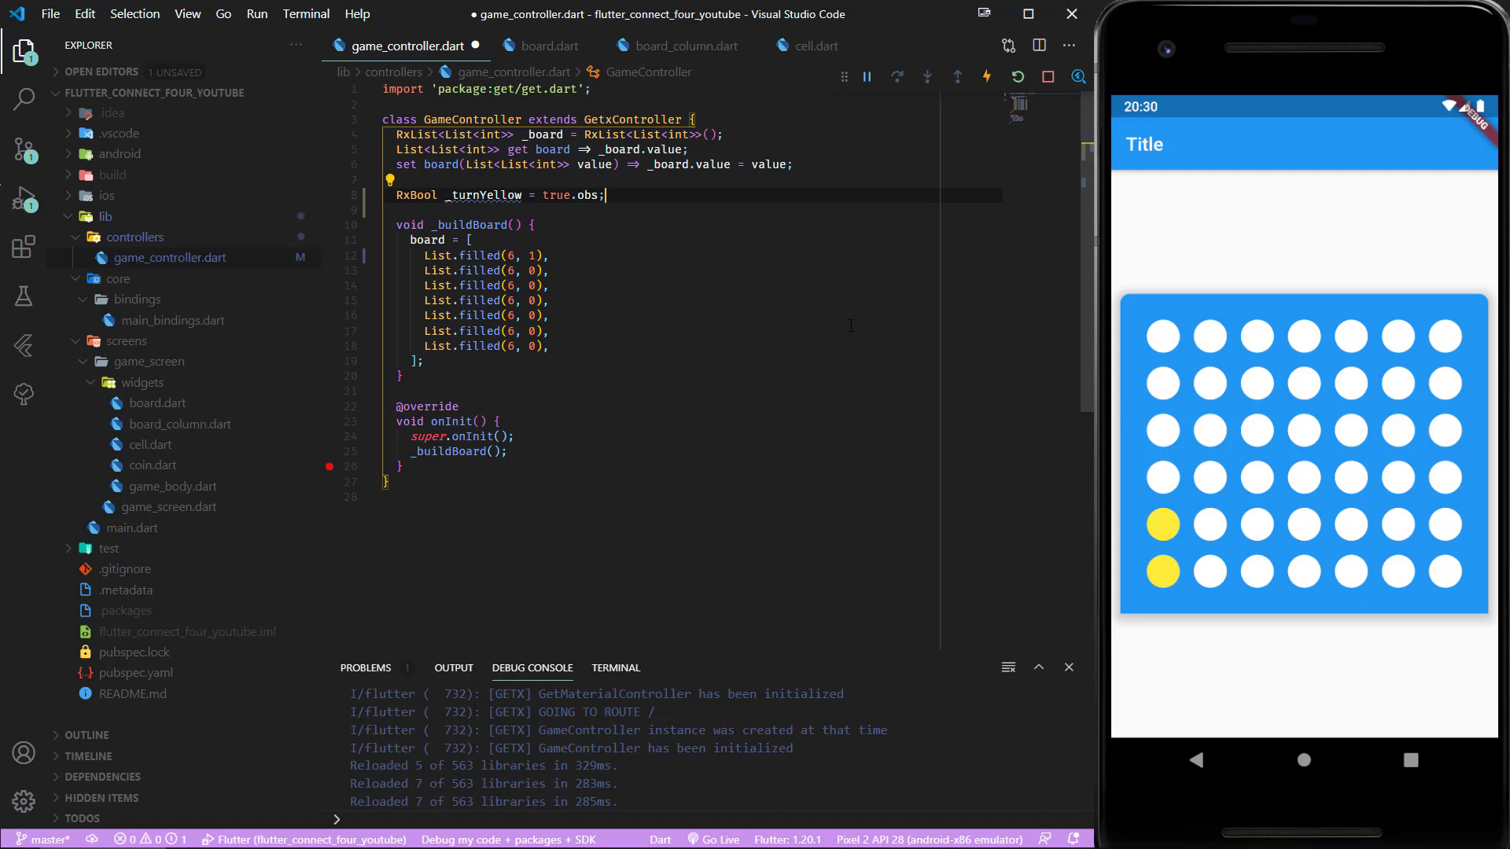
key("Enter")
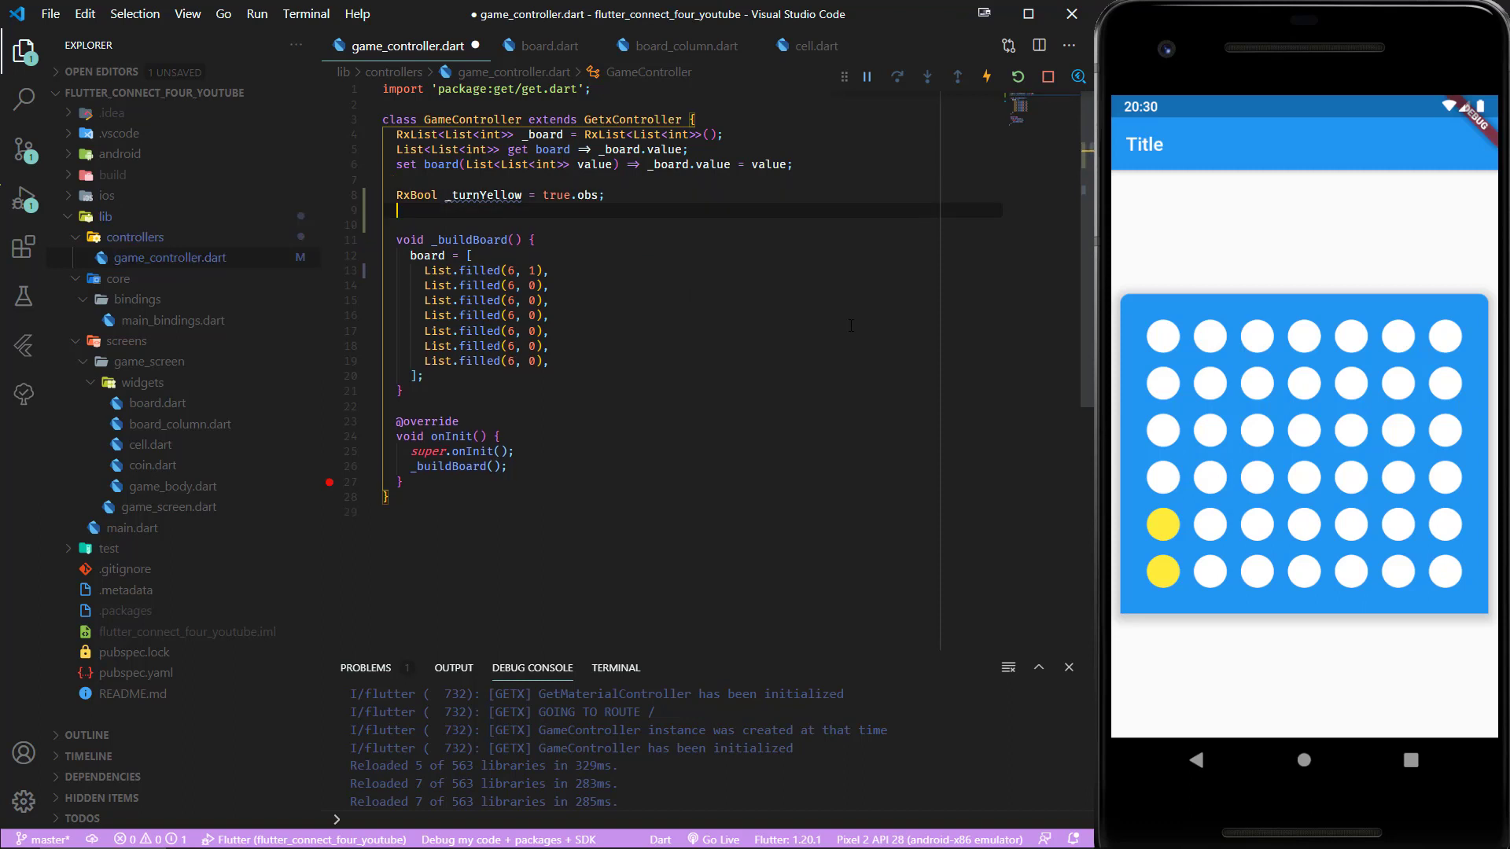
type("bool get turnYellow")
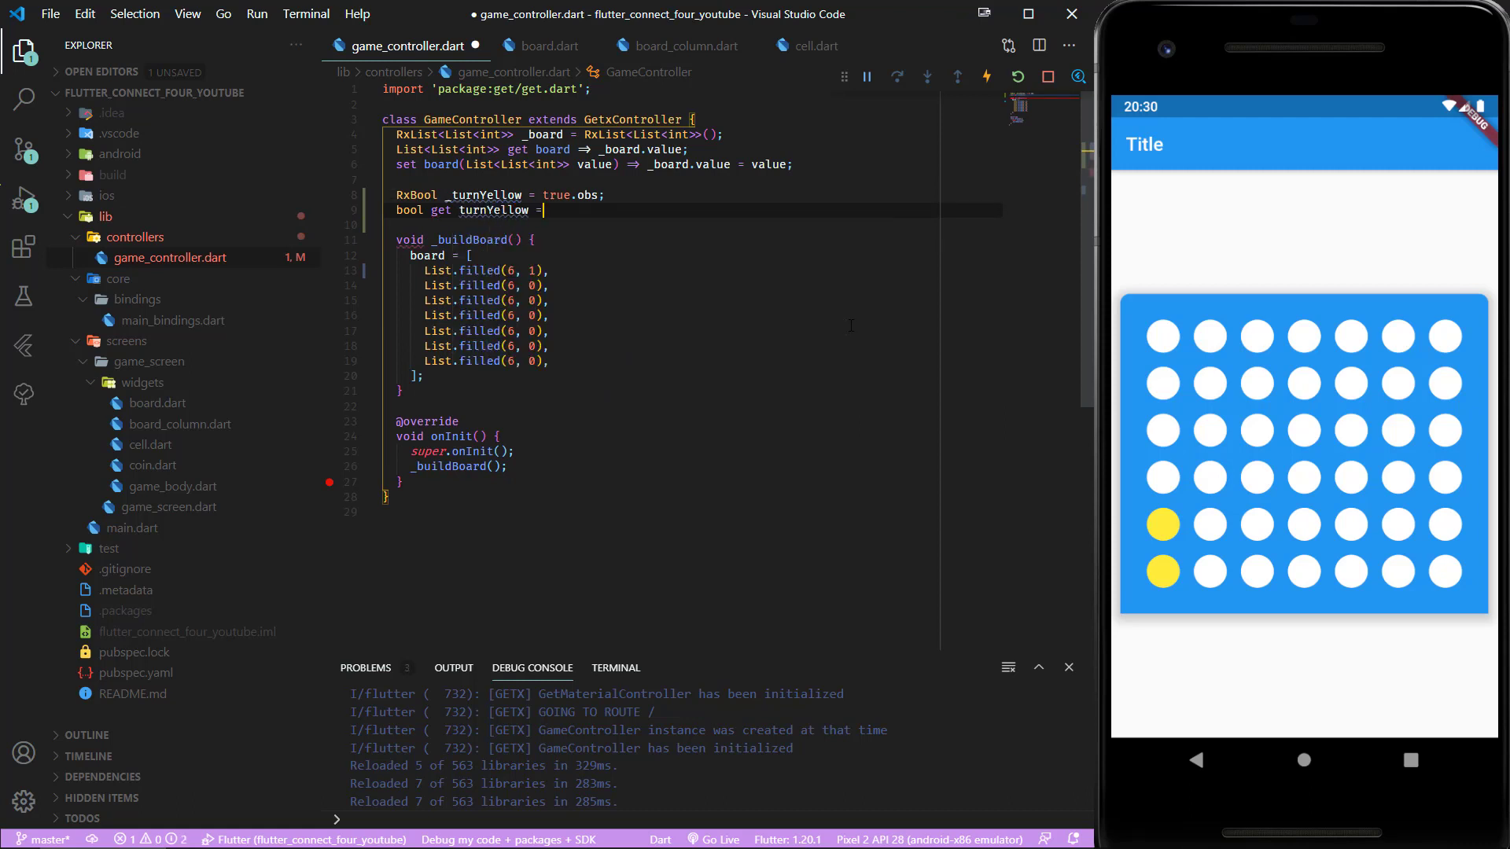
type("=> _turnYellow.value;")
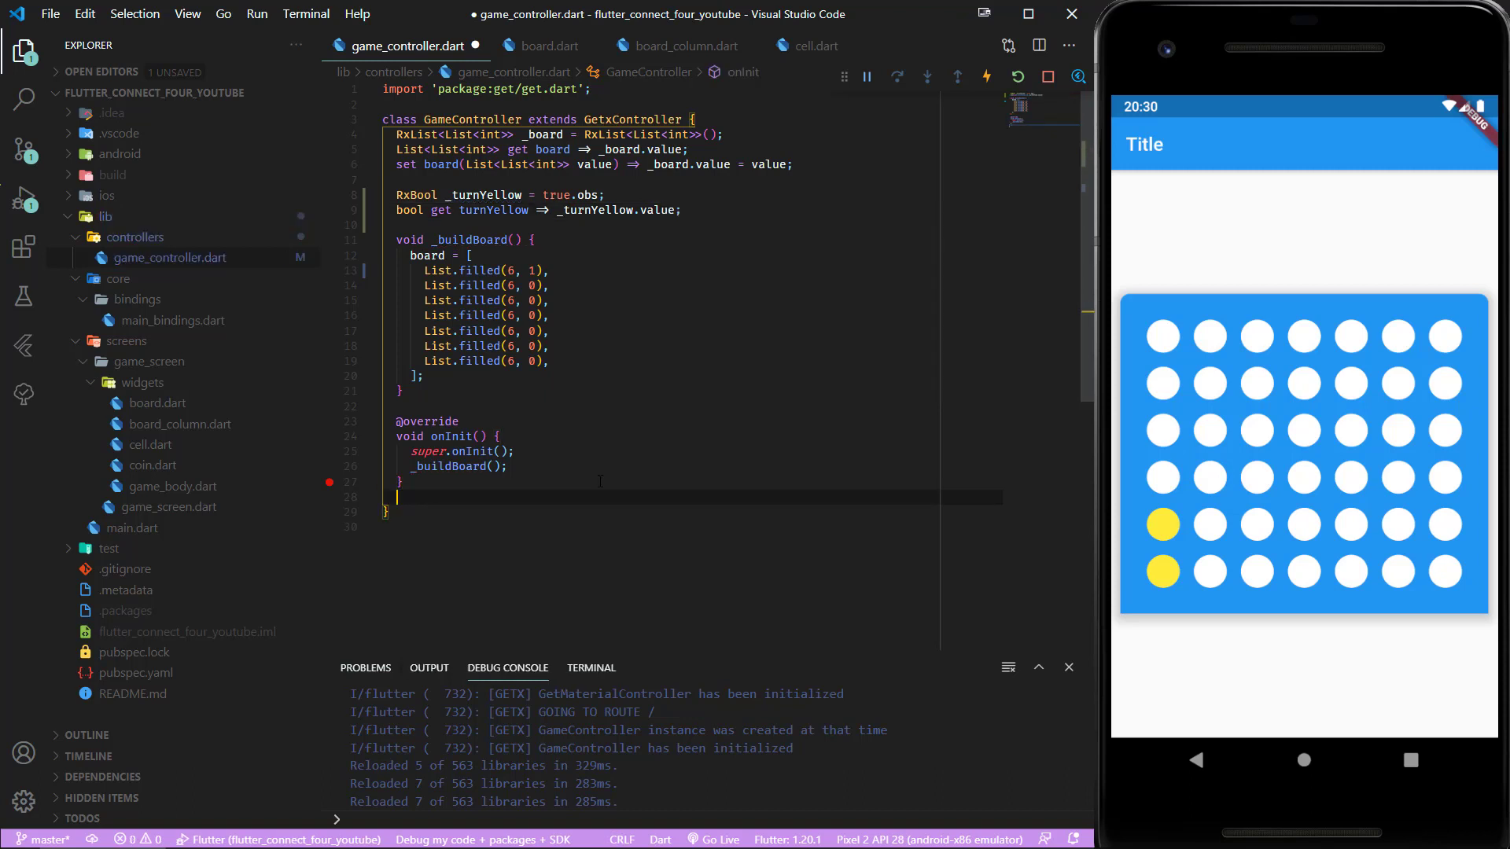
type("void playColumn(")
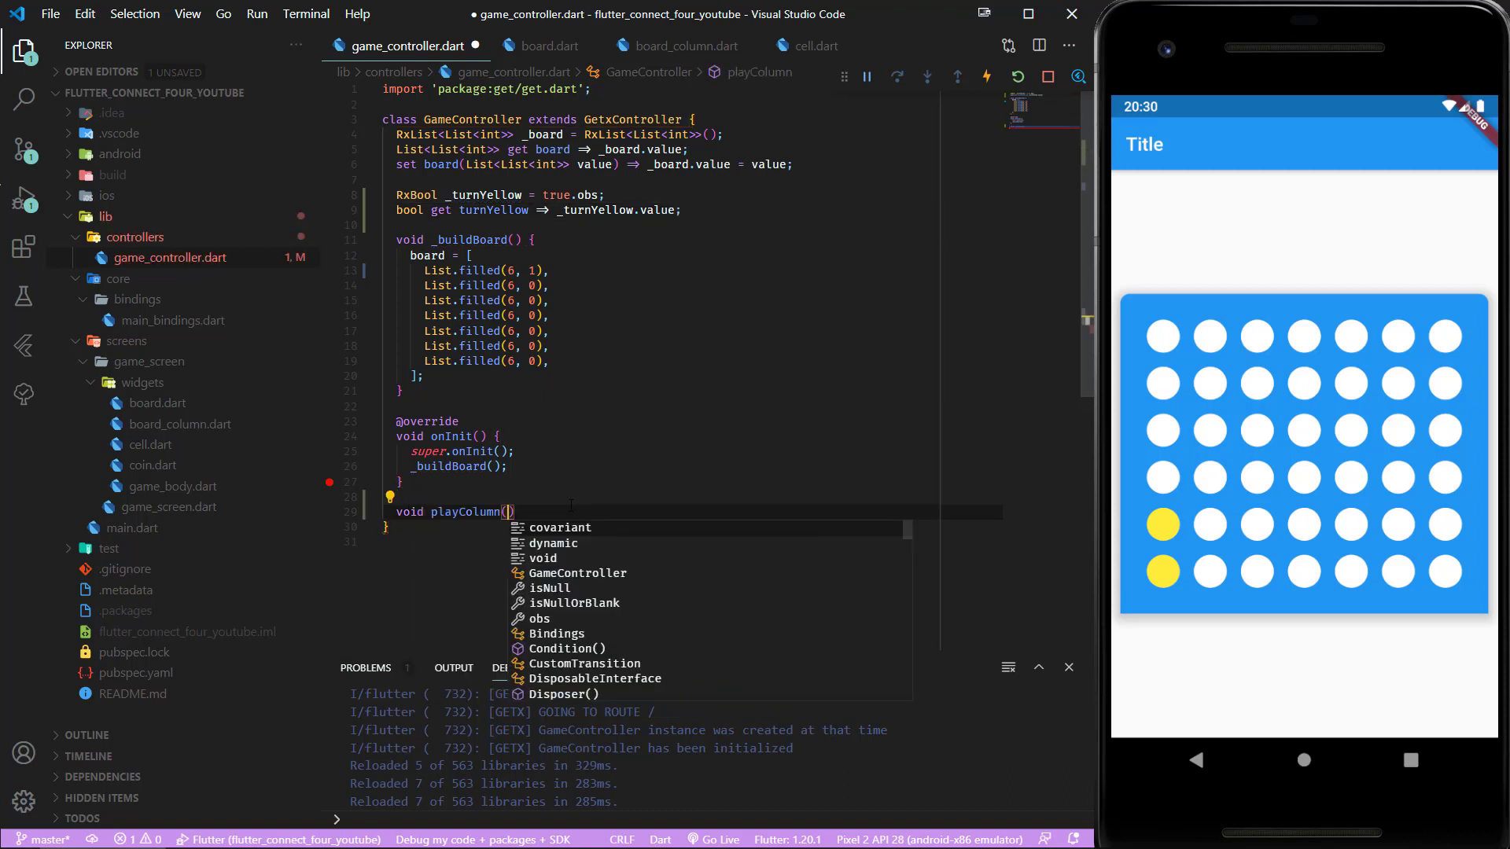
Step: Give playColumn an int columnNumber, take board[columnNumber] as selectedColumn, and check it has room
type("int columnNumber")
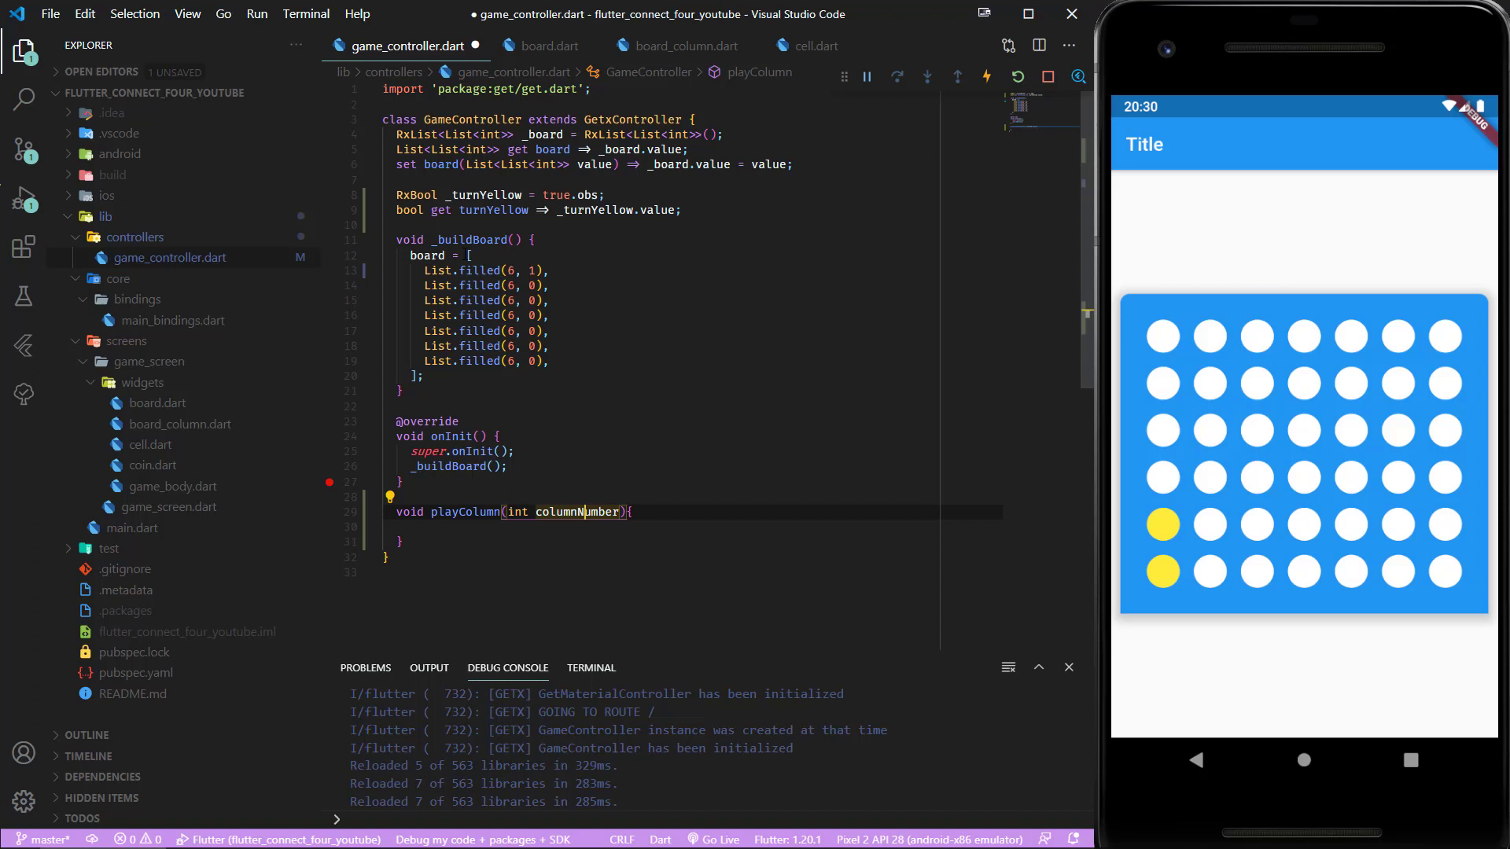
double_click(583, 511)
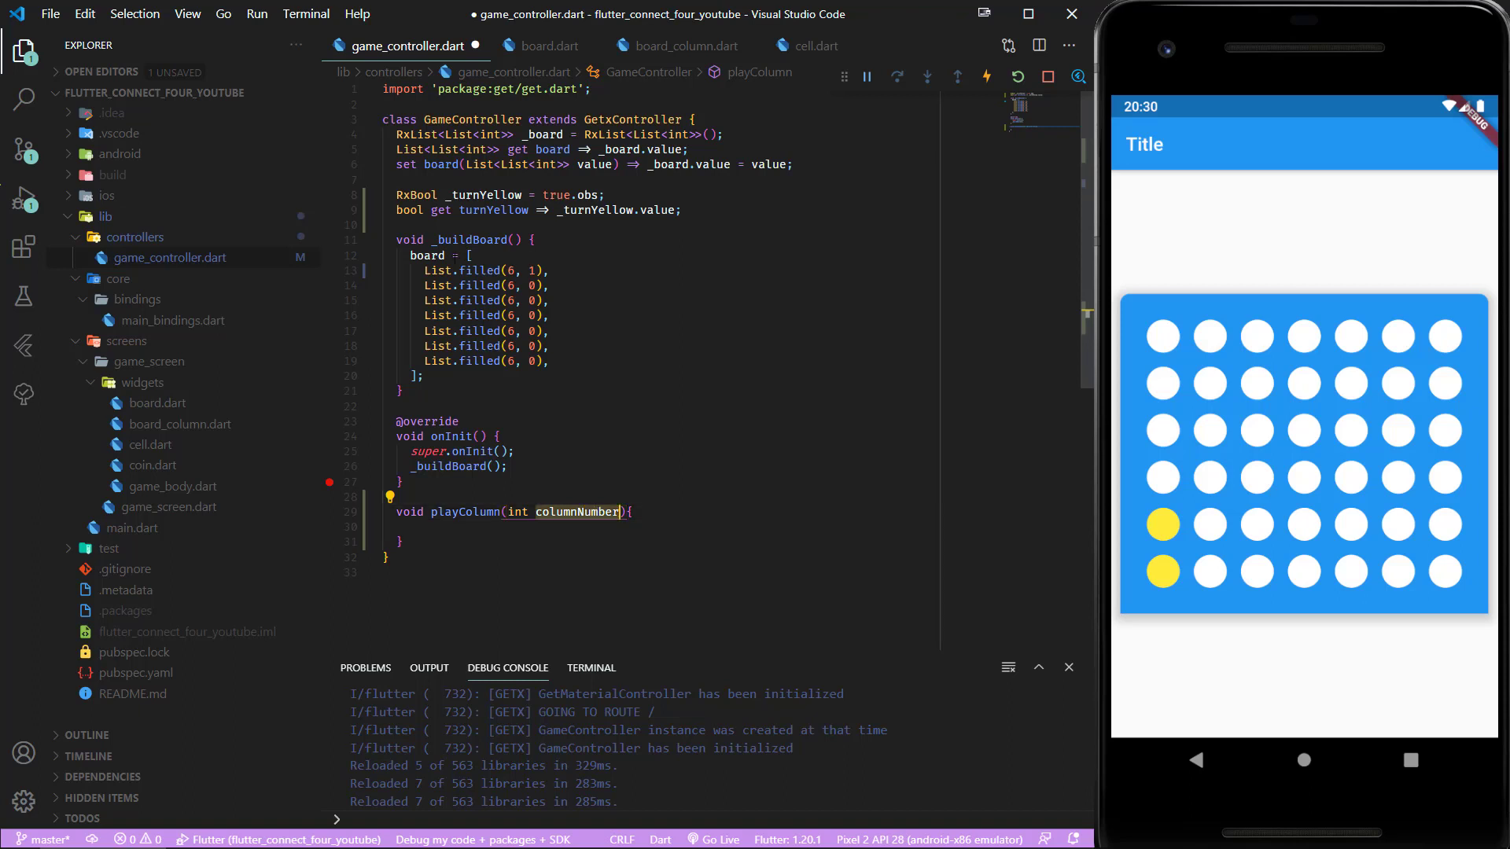
type("final s")
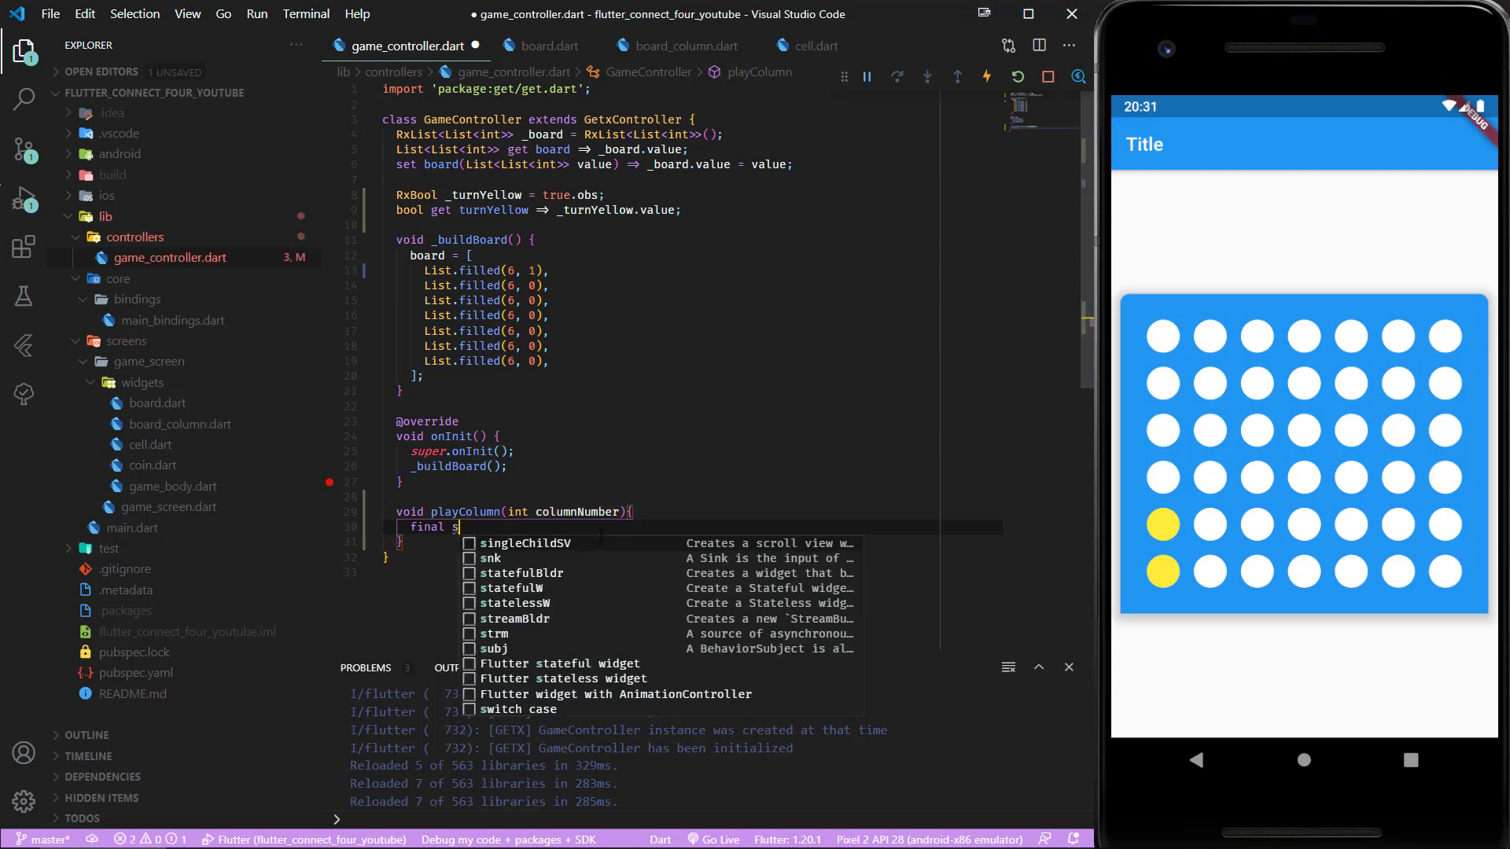
type("electedColumn = board[]")
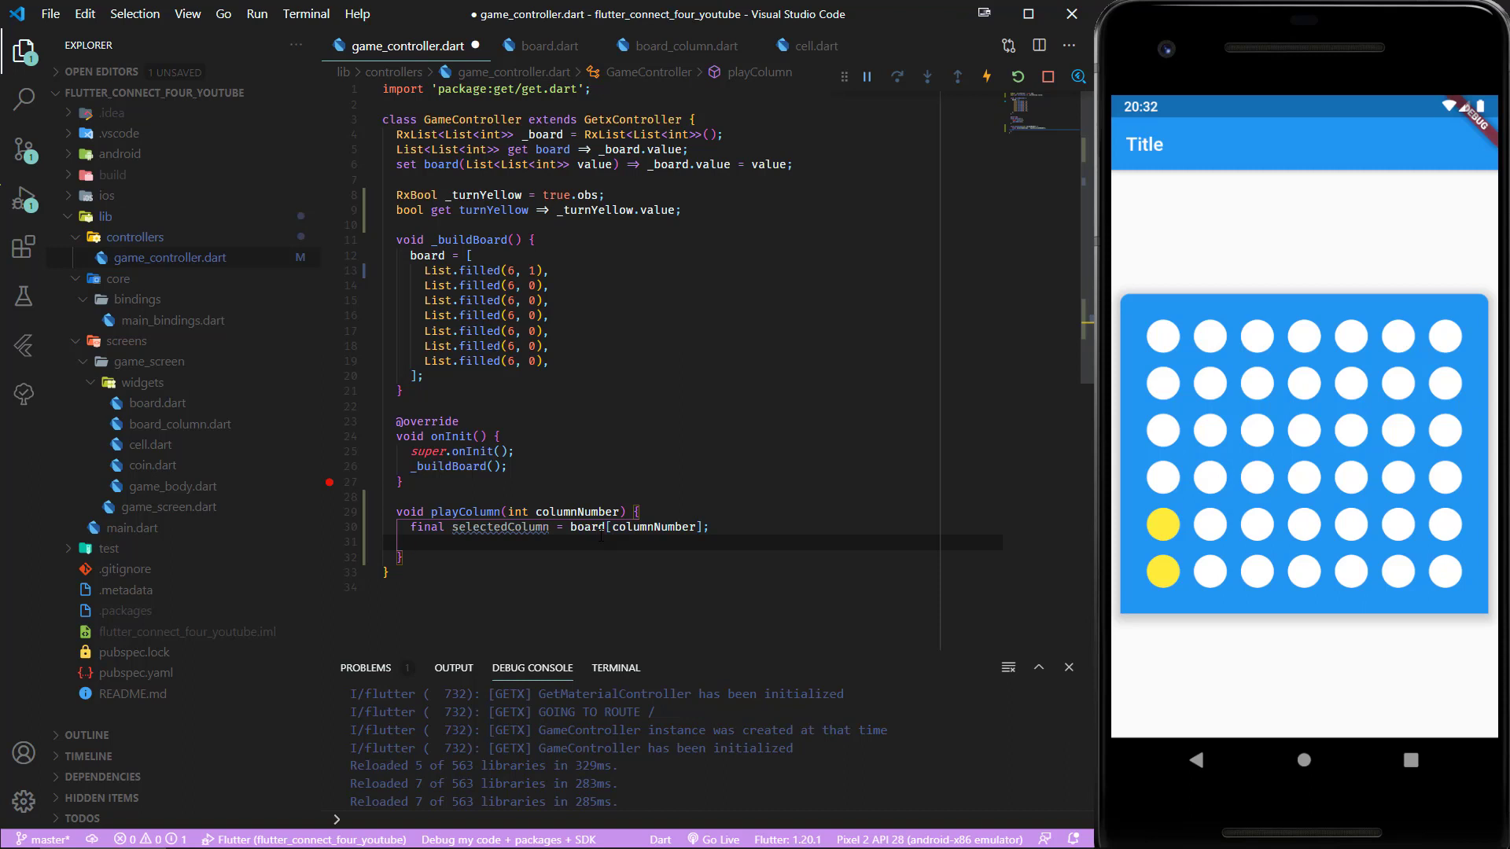
type("if ()")
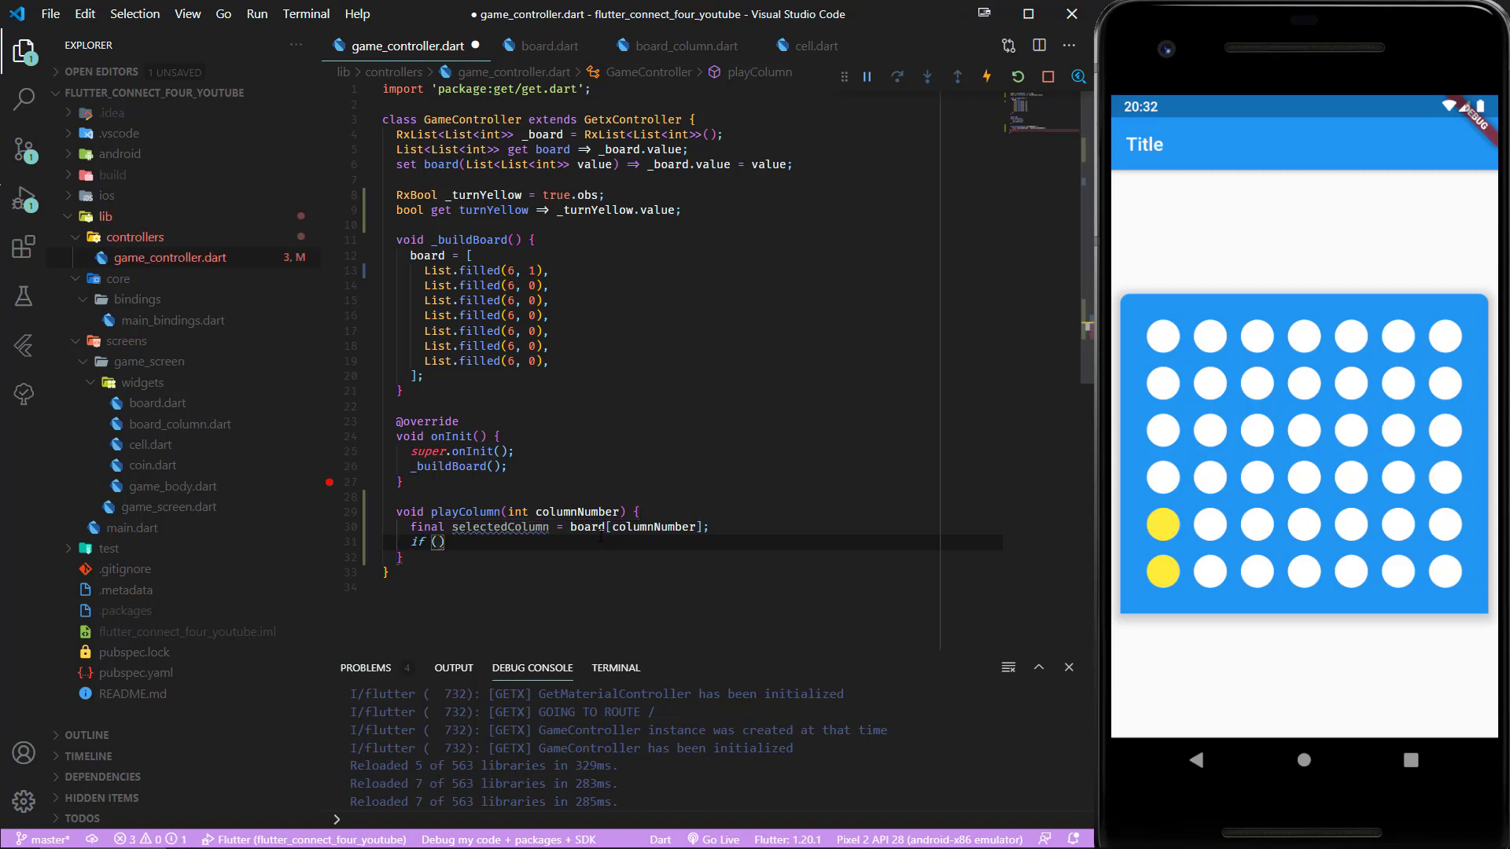
type("selectedColumn.contains(0")
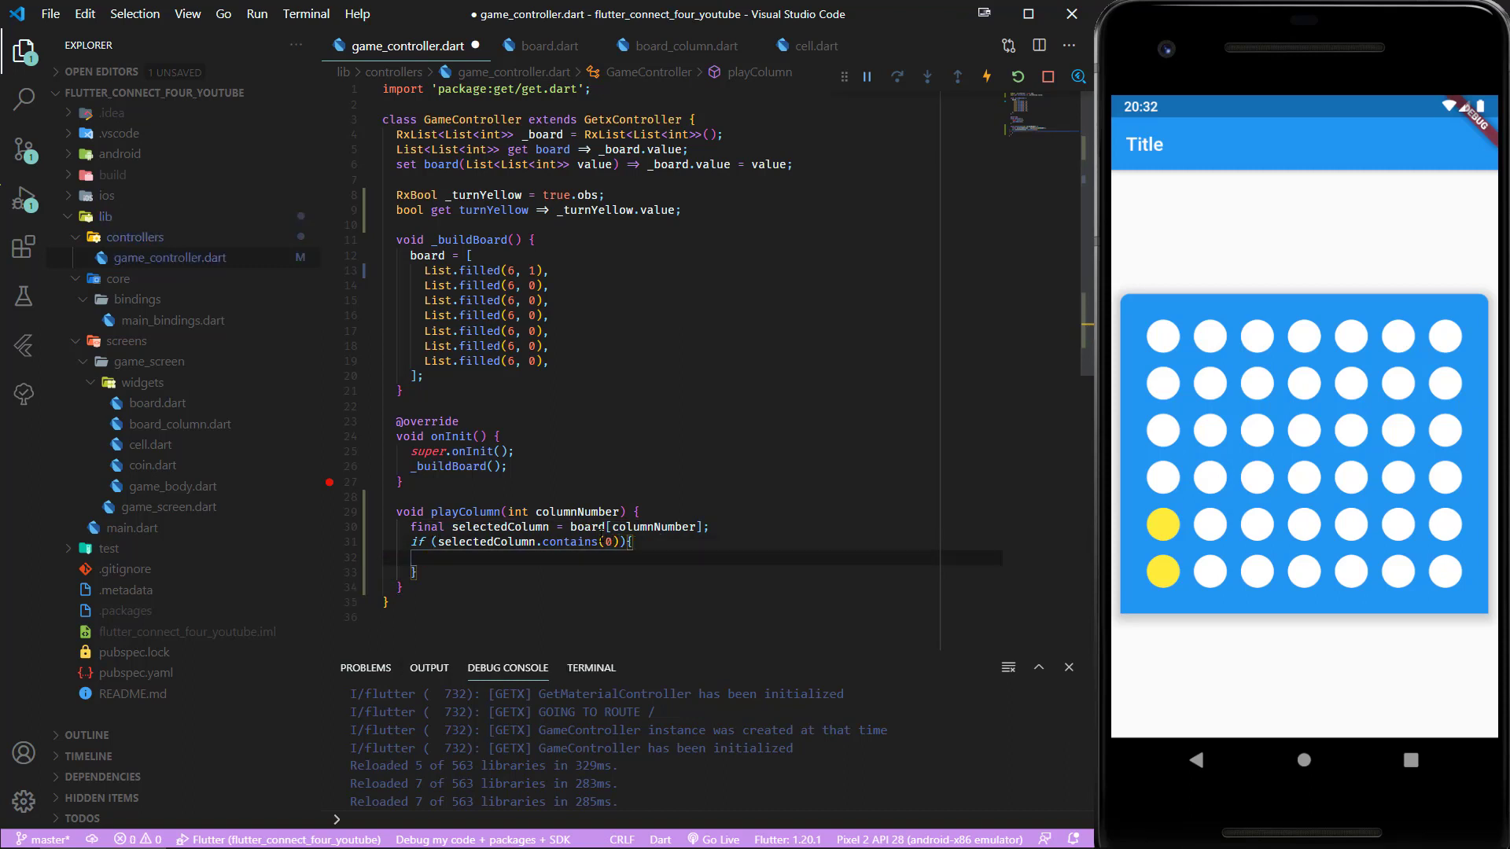
Step: Compute final int rowIndex = selectedColumn.indexWhere((cell) => cell == 0)
type("final int")
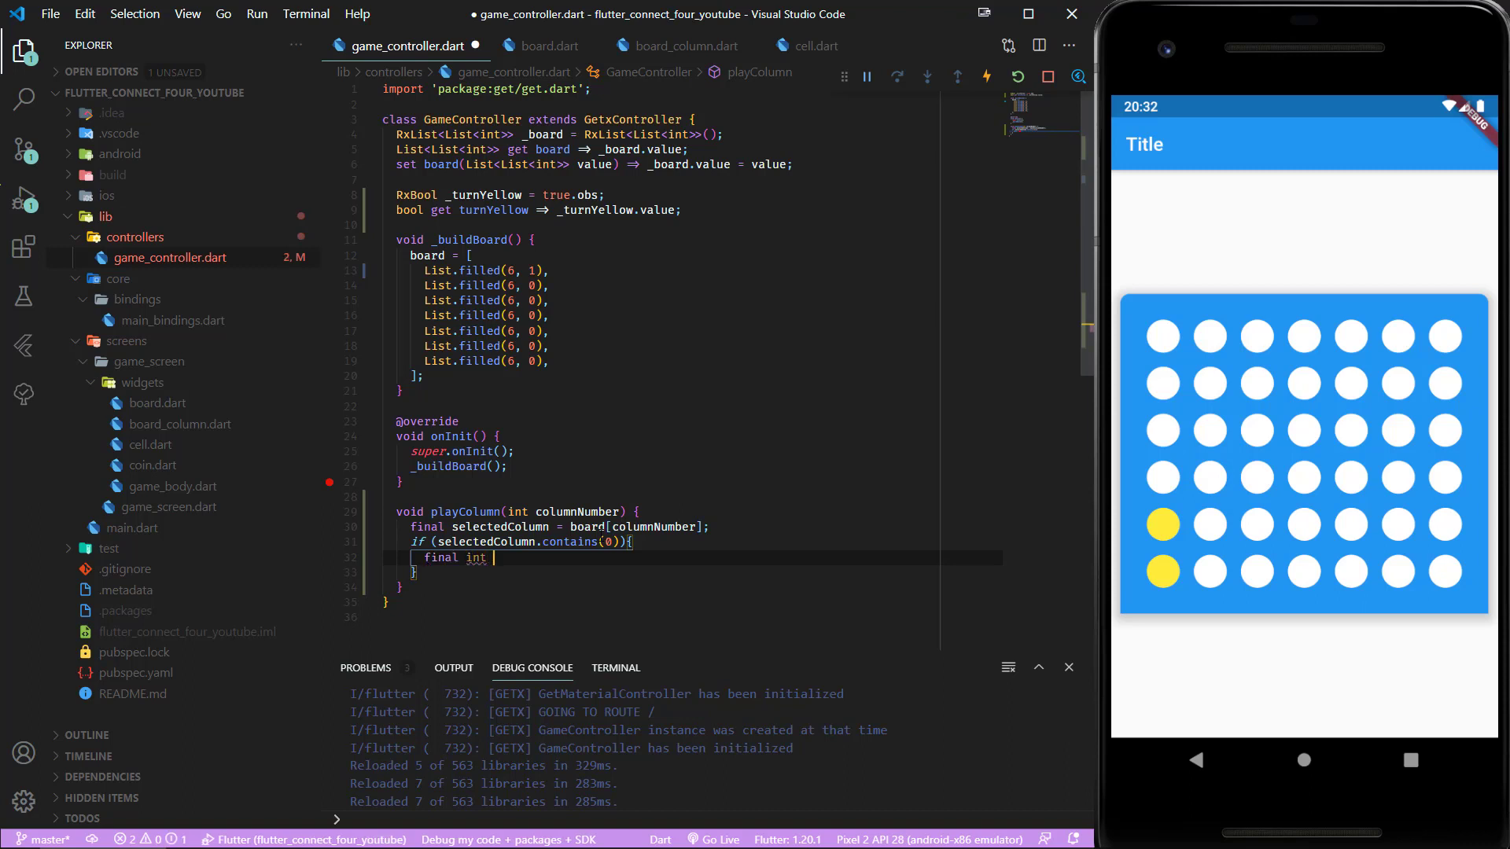
type("row")
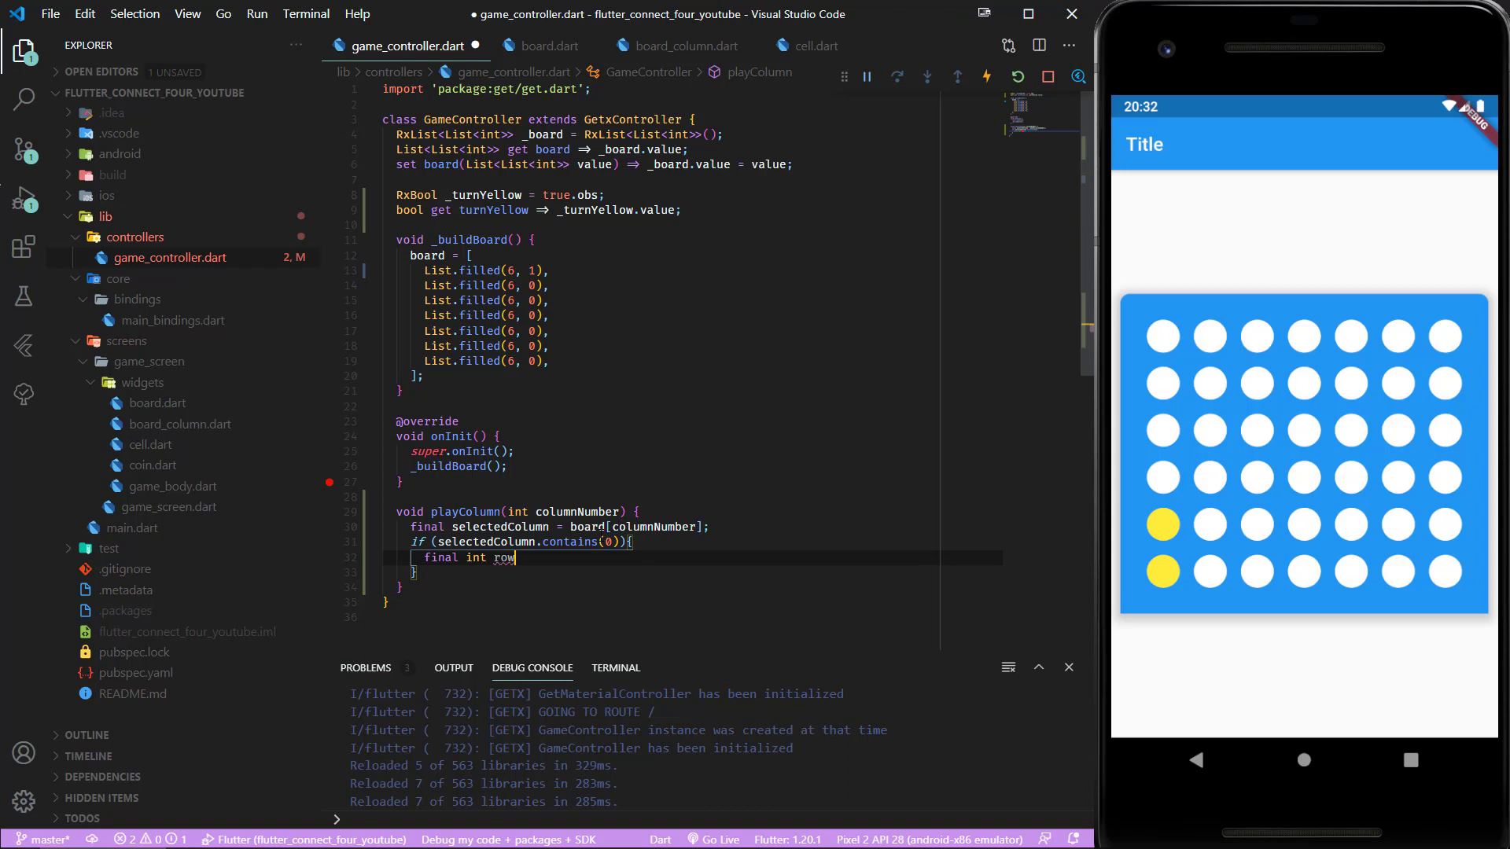
type("Index =")
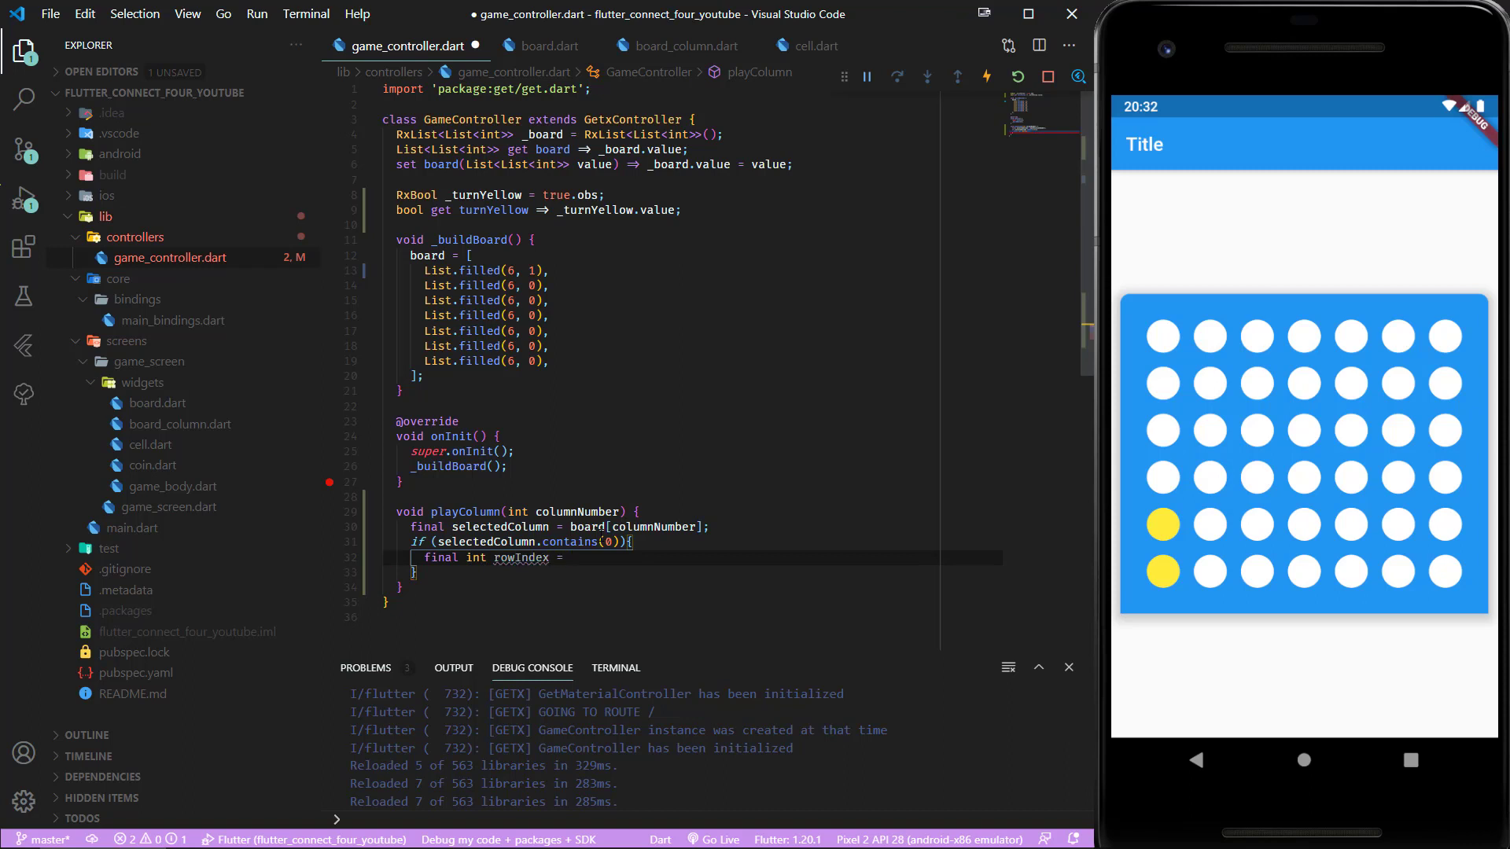
type("selectedColumn.indexWhere((cell) => cel")
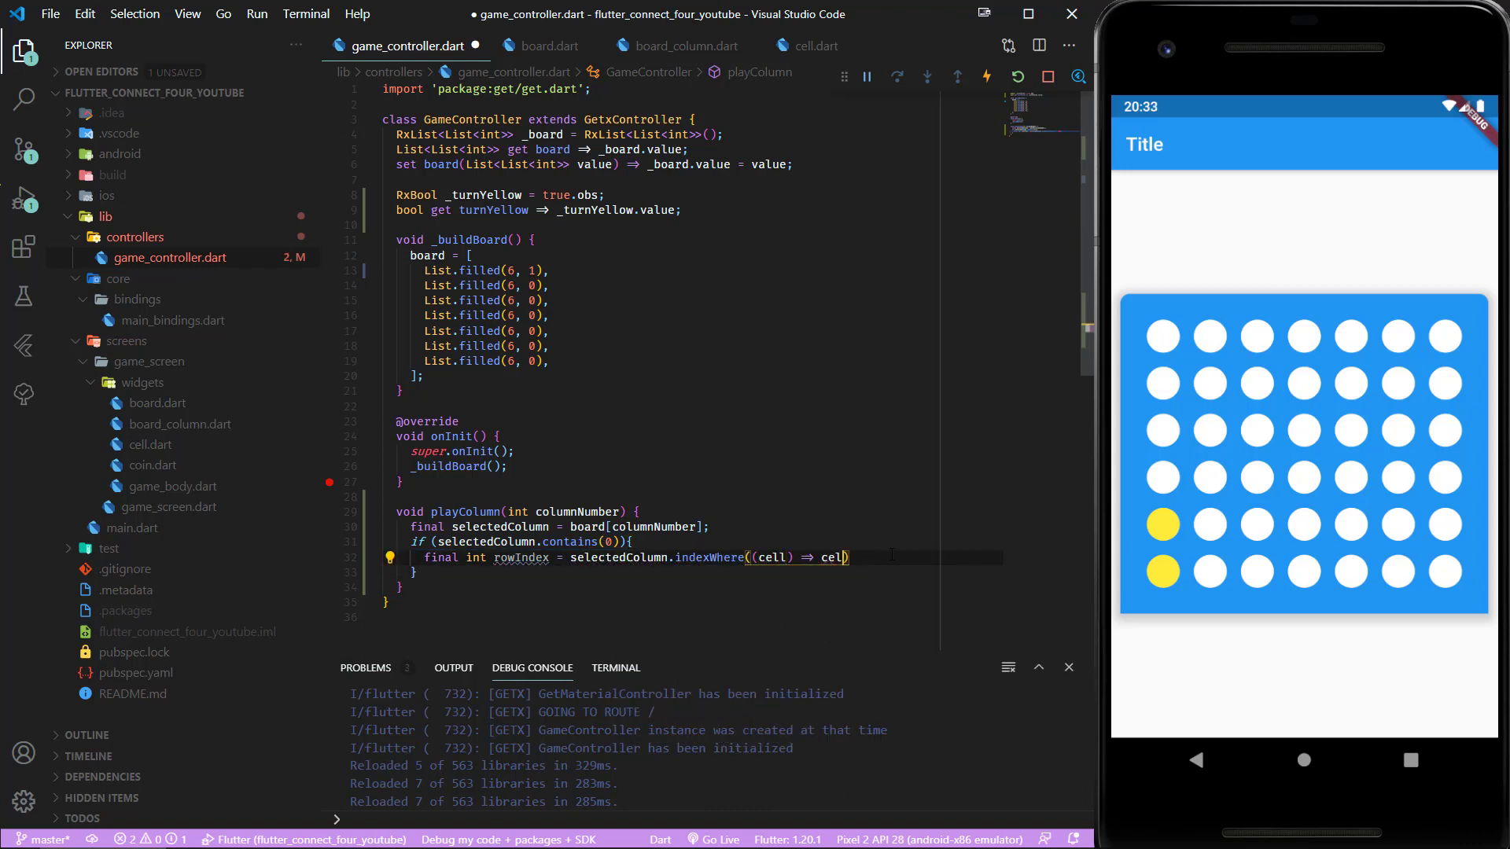
type("= 0);")
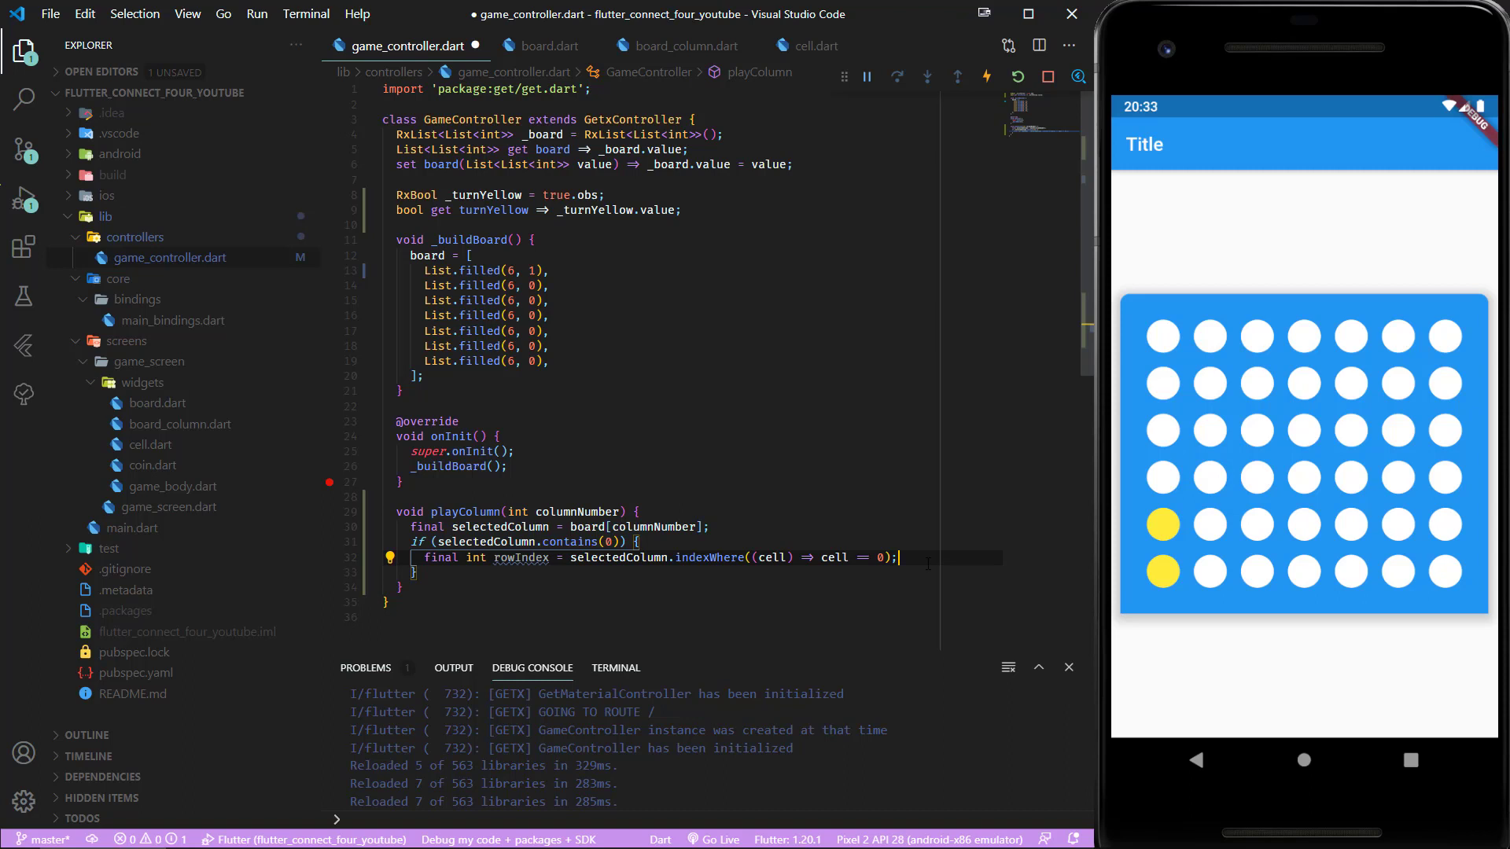
Step: Store playerNumber (turnYellow ? 1 : 2) at rowIndex, toggle _turnYellow, and reset the first column
key("Enter")
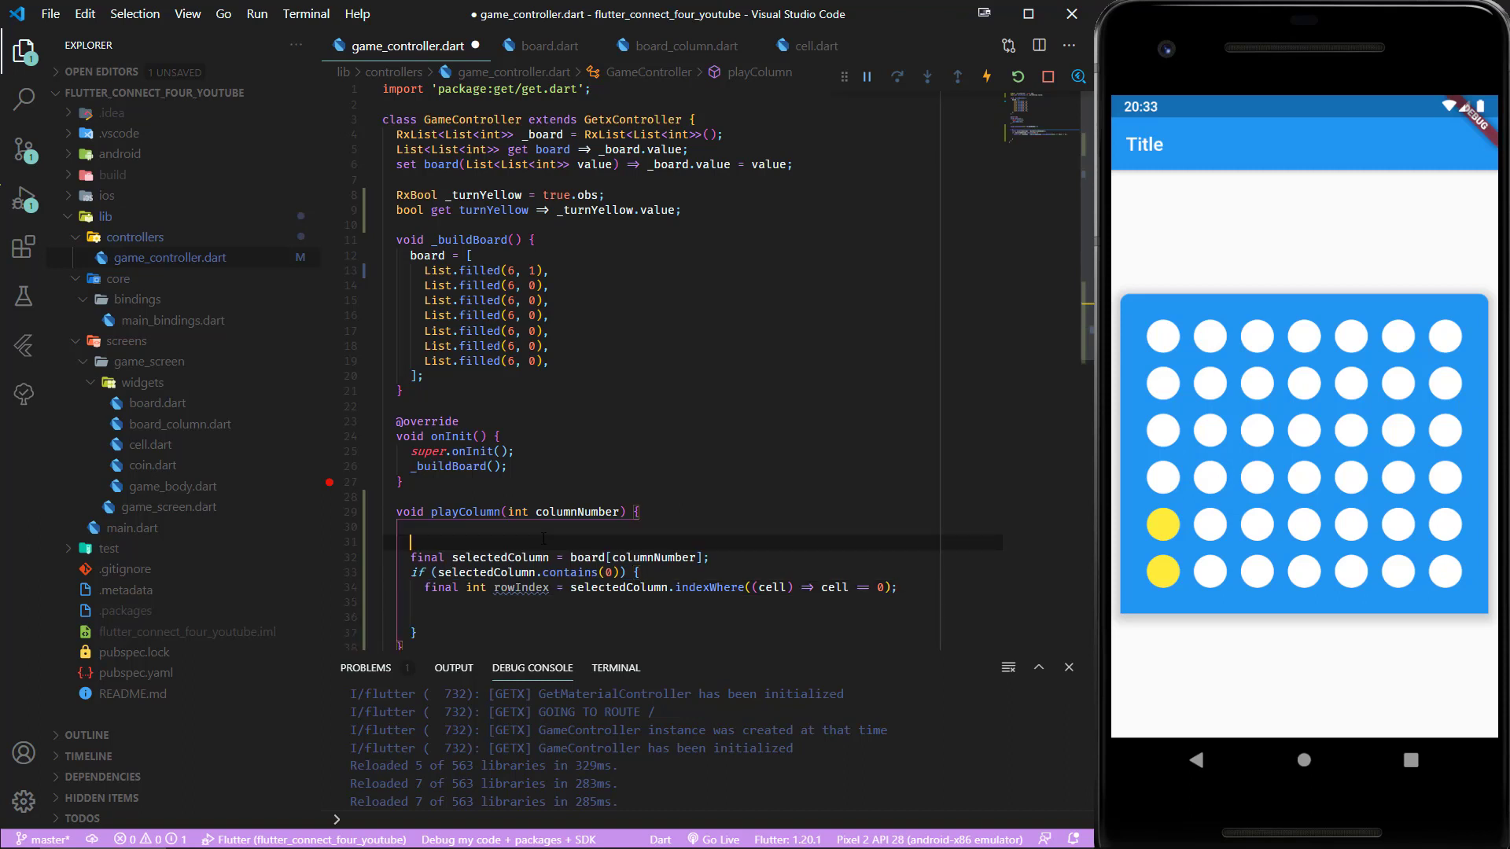
type("final int playerN")
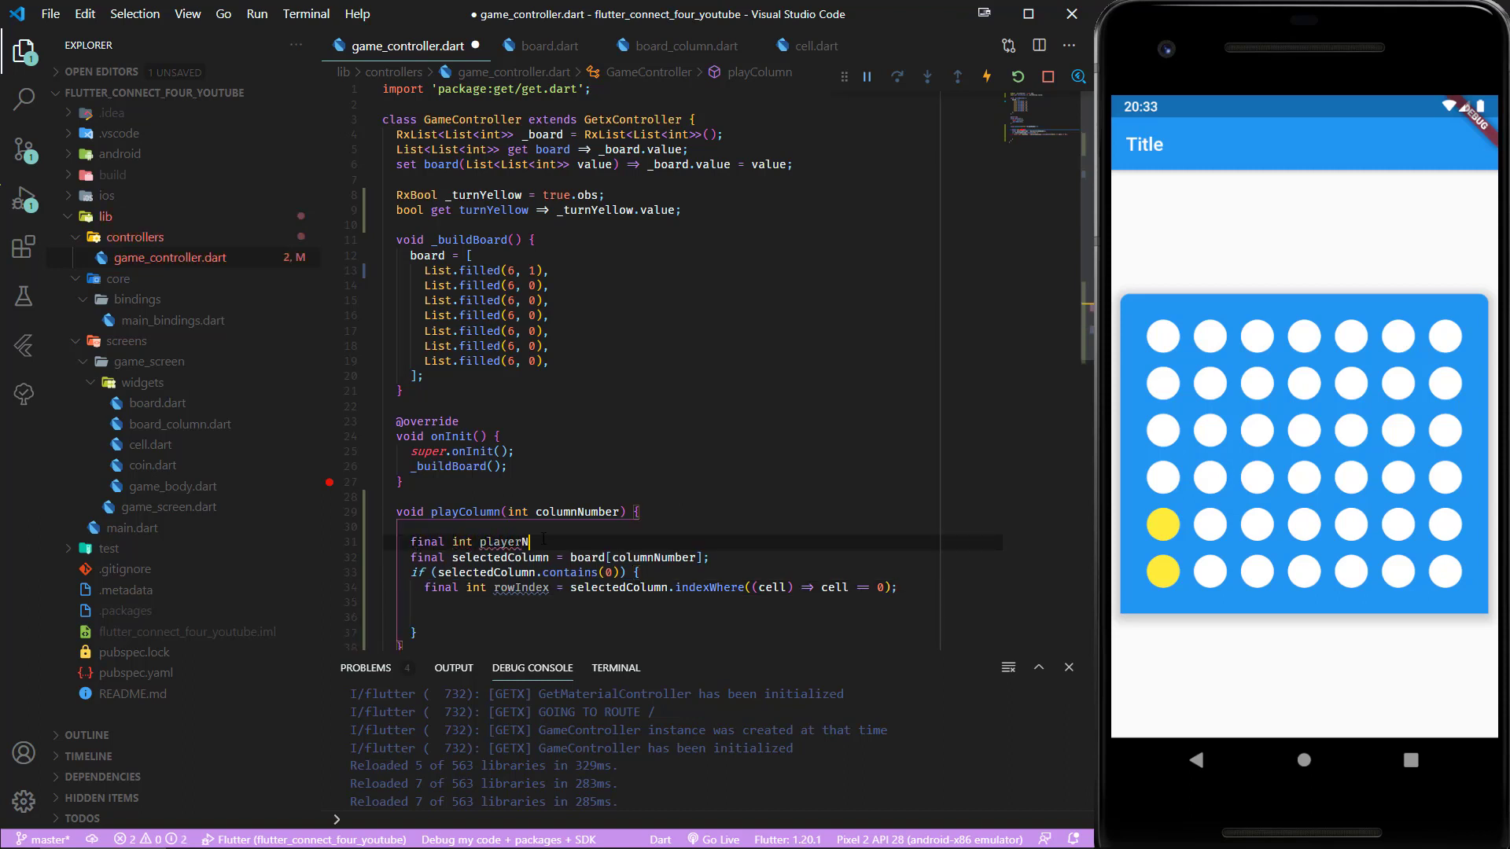
type("Number = turnYellow ? 1 :")
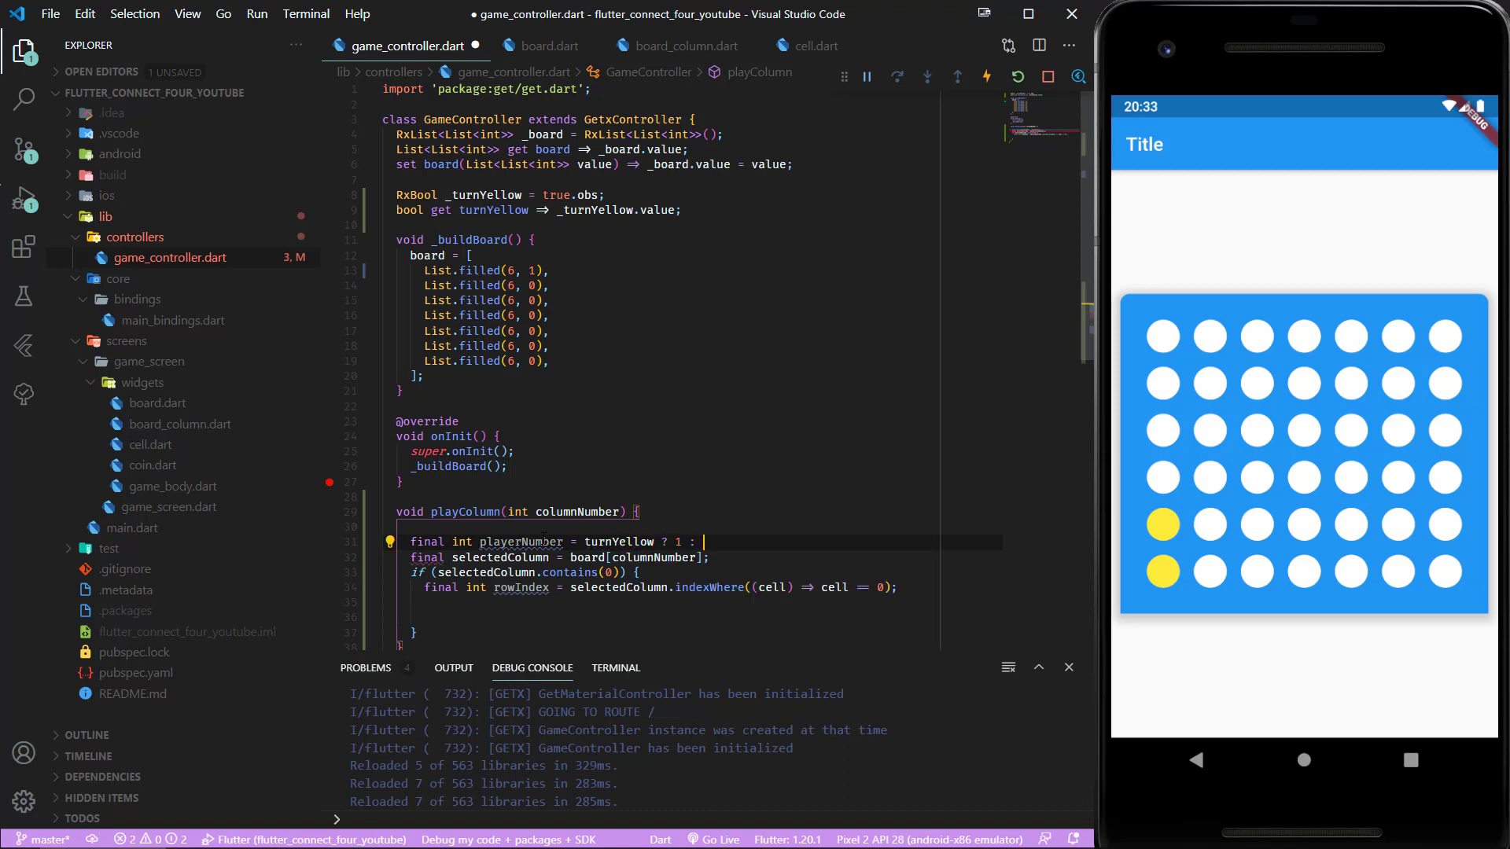
type("2;")
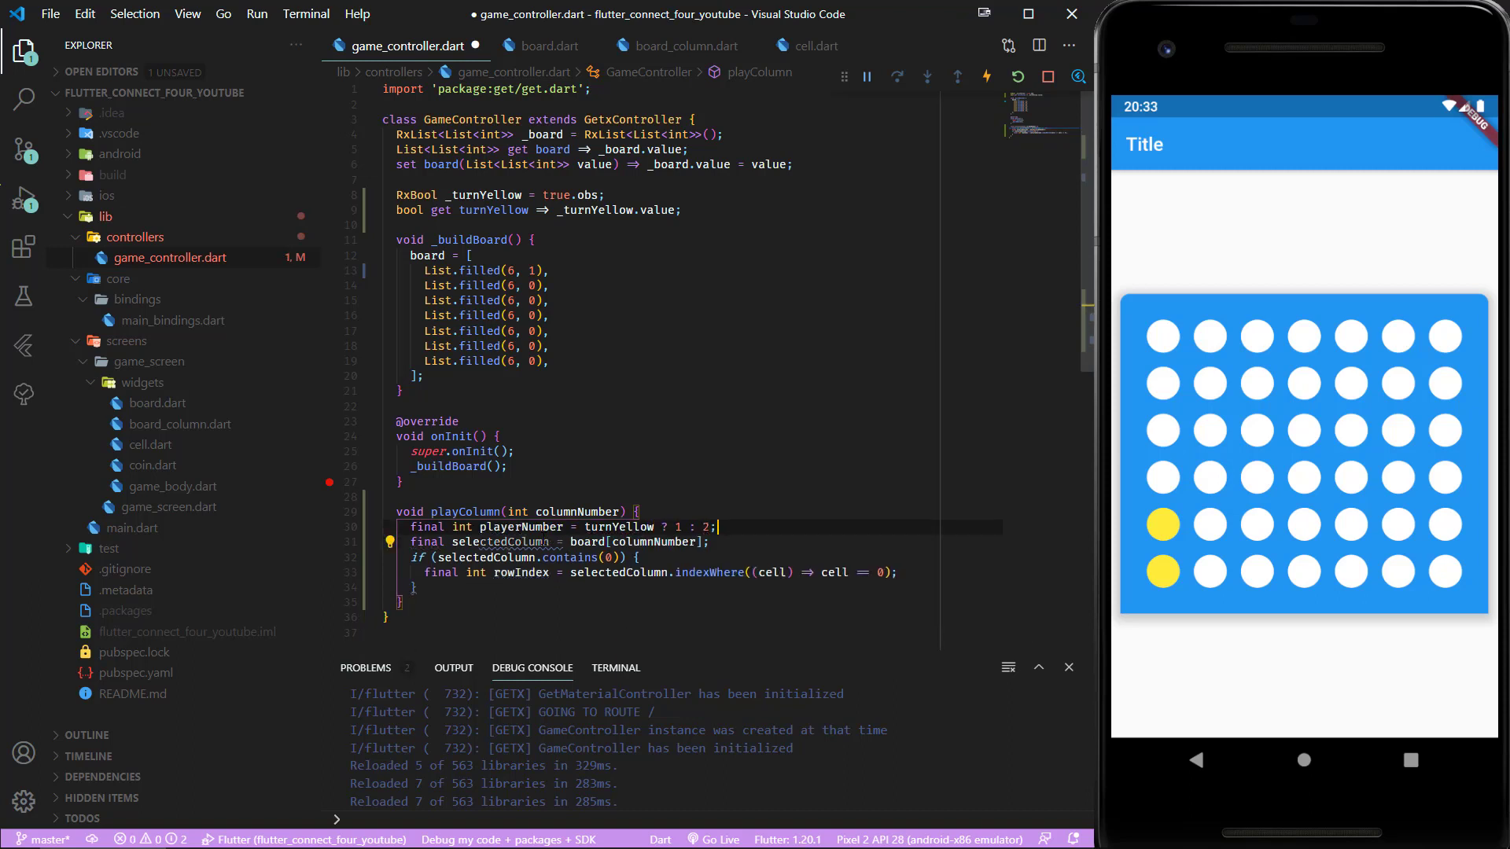
type("selectedColumn[rowIndex] = playerNumber;")
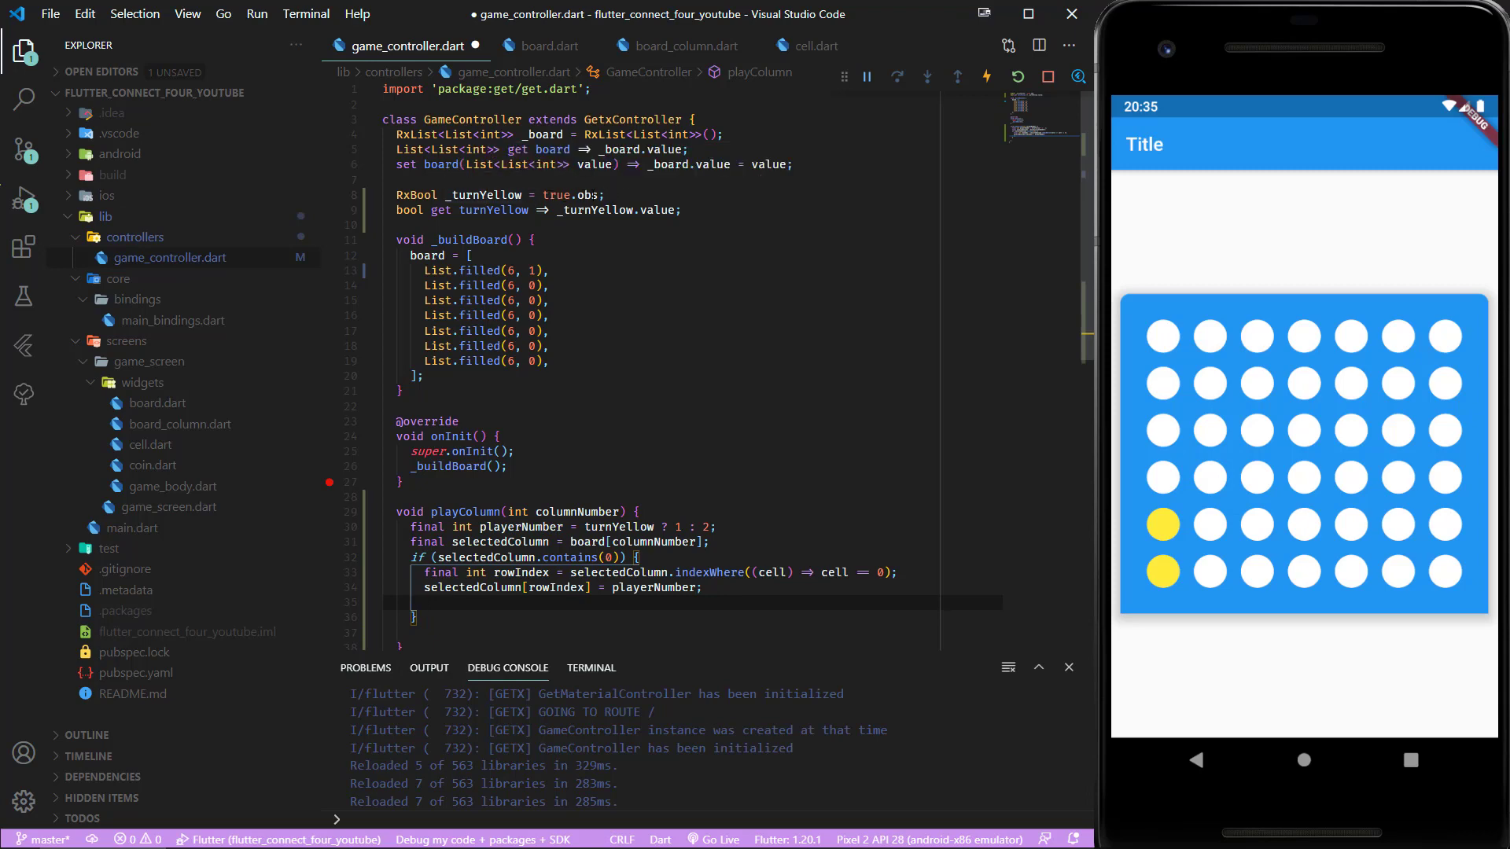
type("_turnYellow.value")
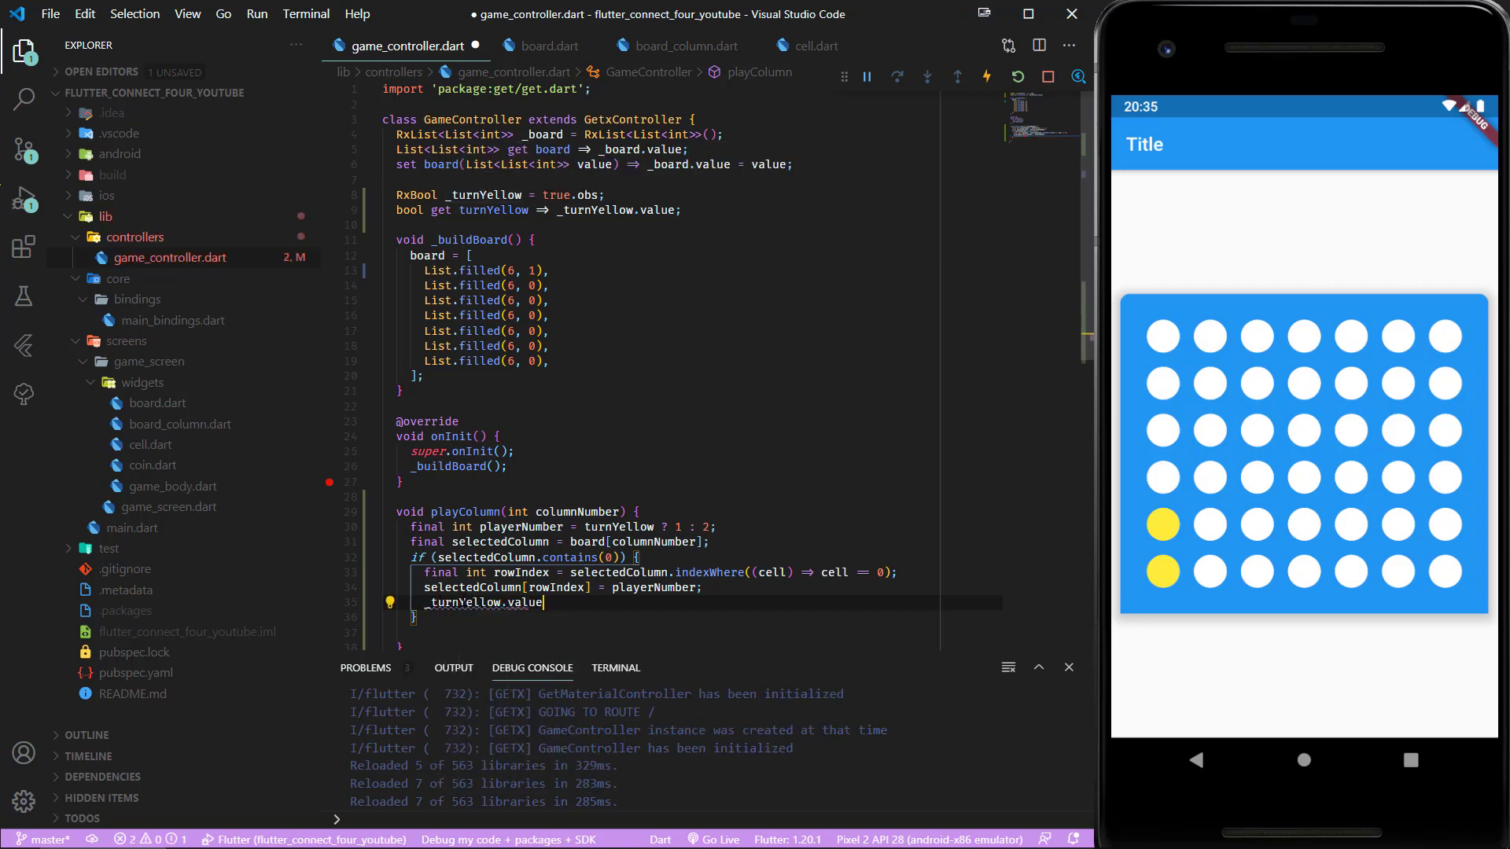
type("= !_turnYellow.value")
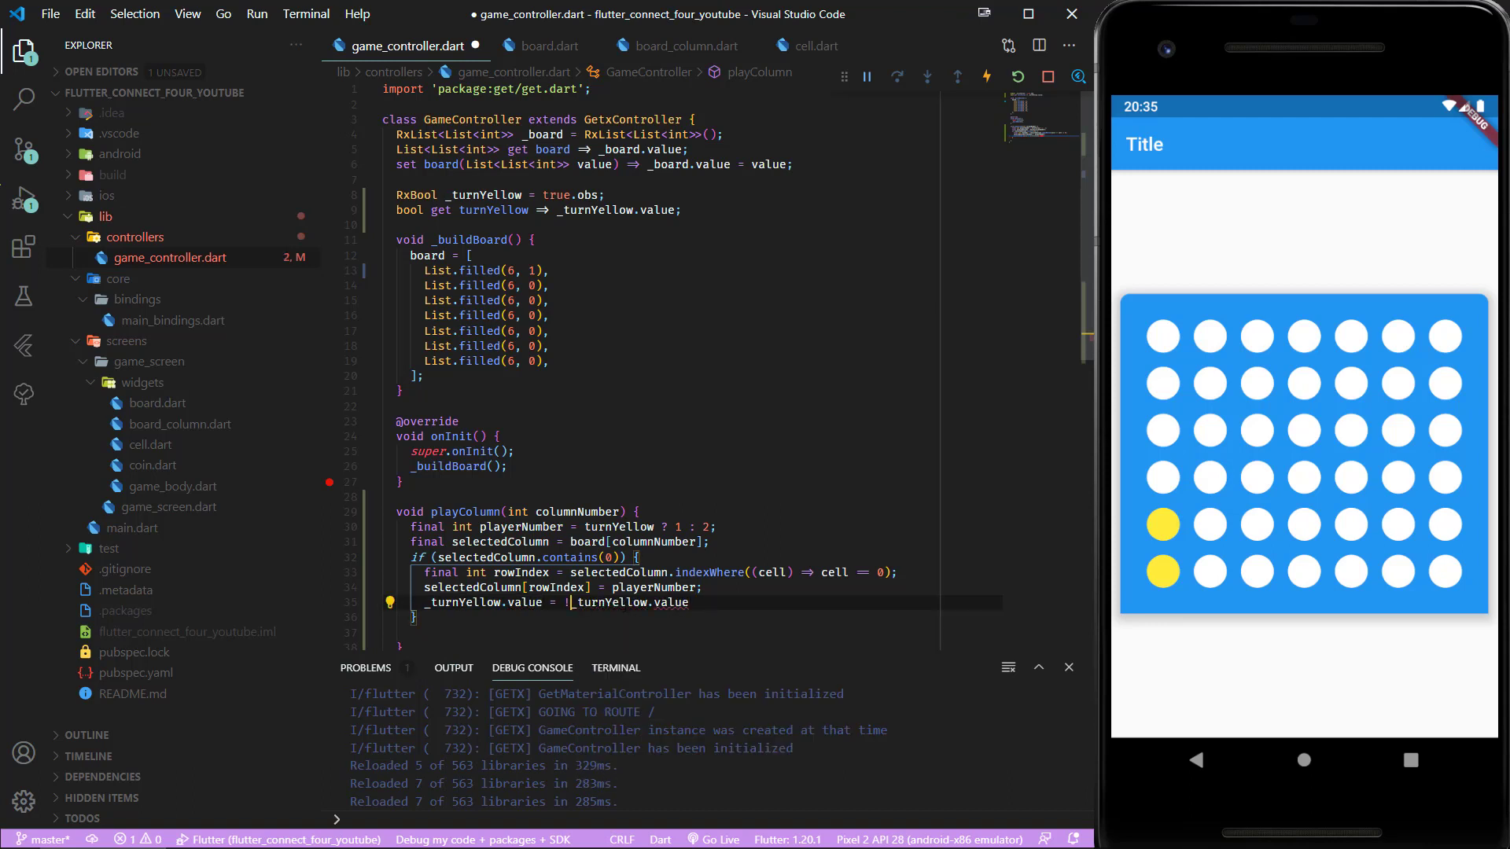
left_click(535, 271)
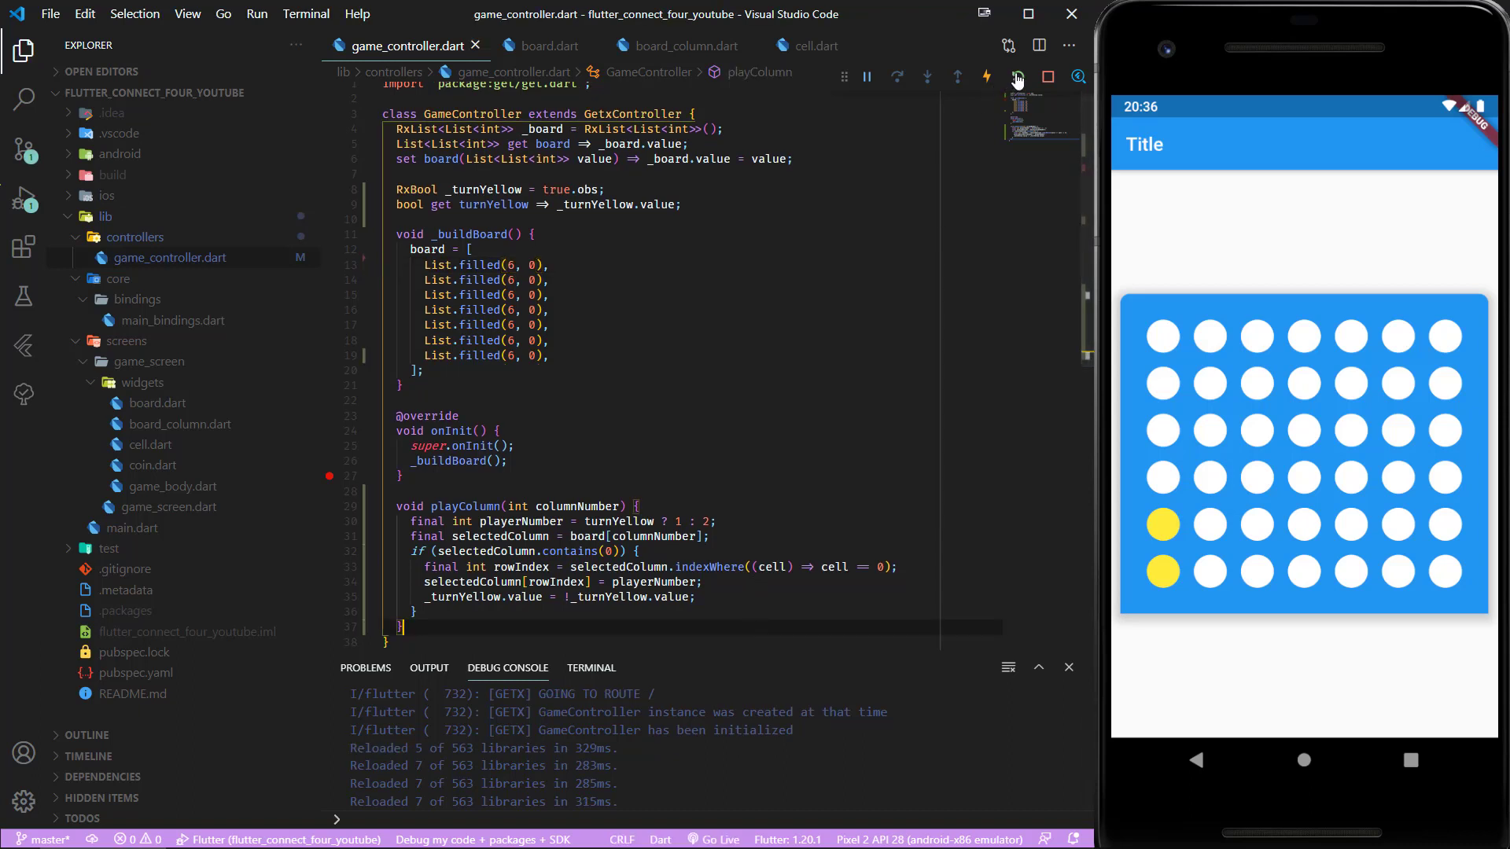
Step: Hot restart the app to show an empty board, then try tapping the board
left_click(1017, 76)
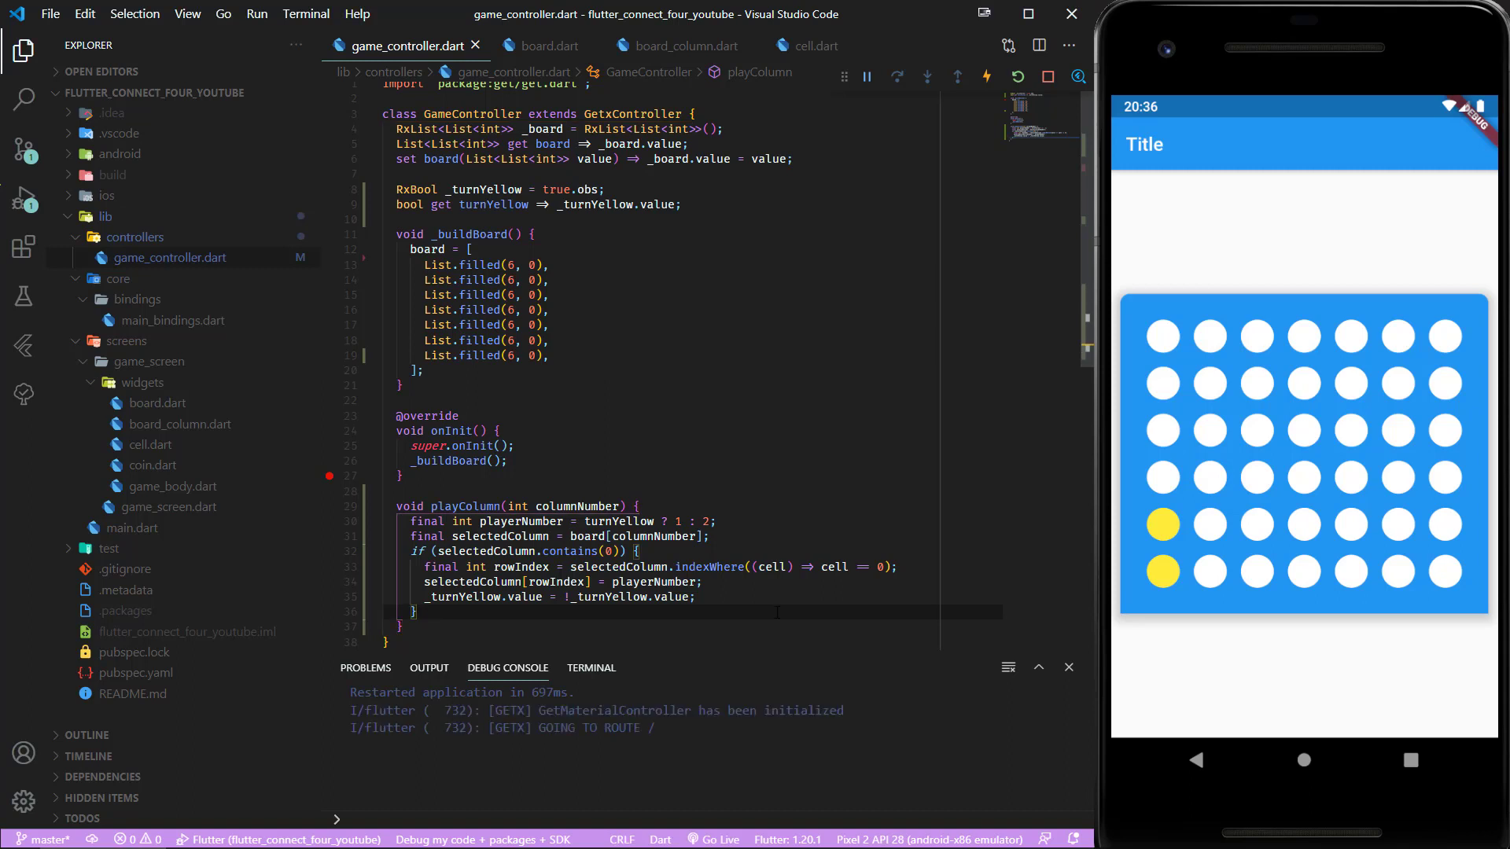
left_click(987, 77)
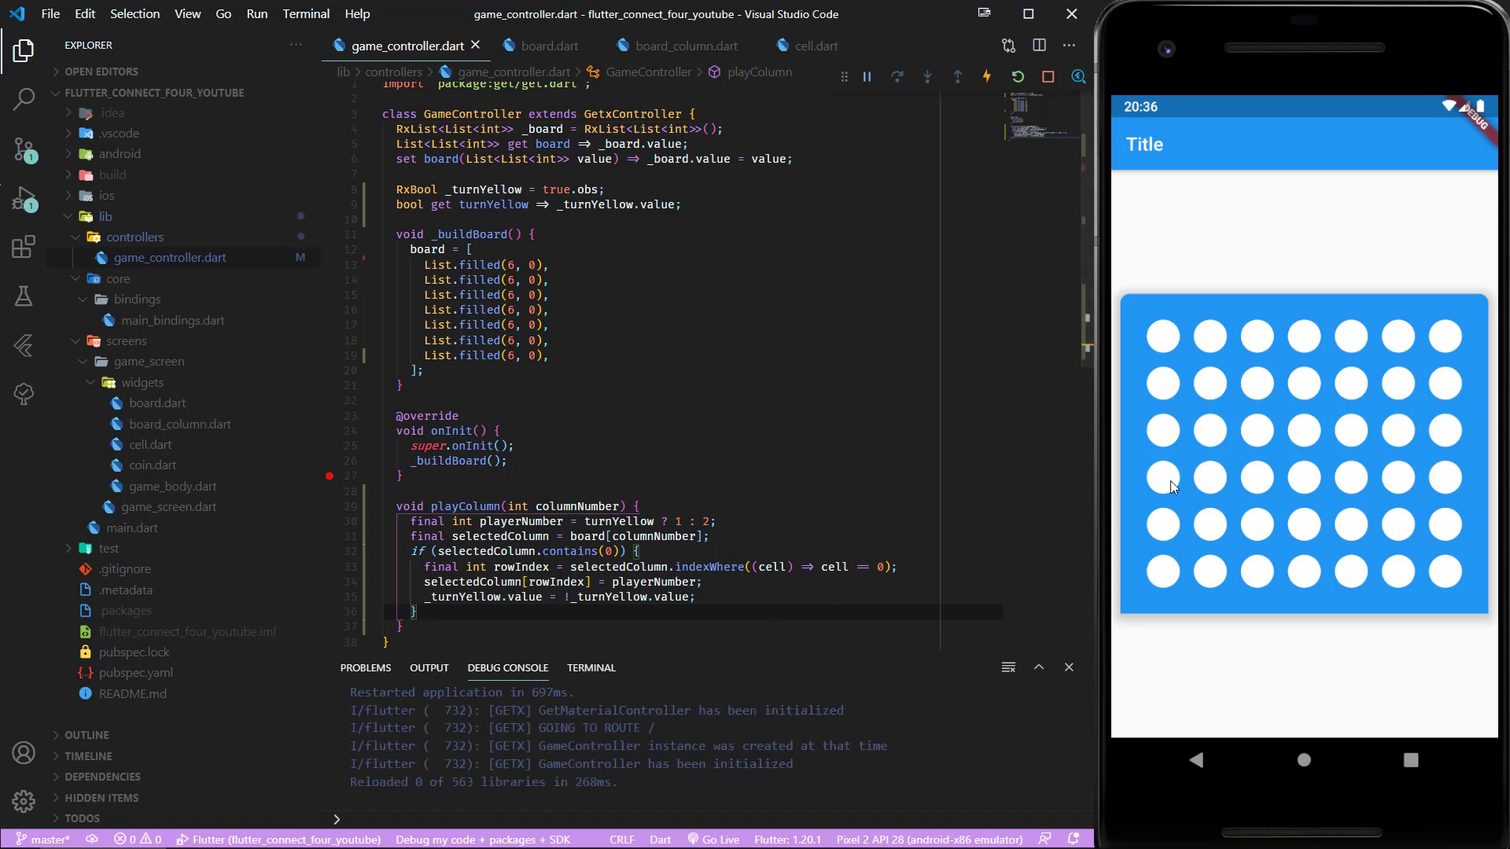
mouse_move(1318, 485)
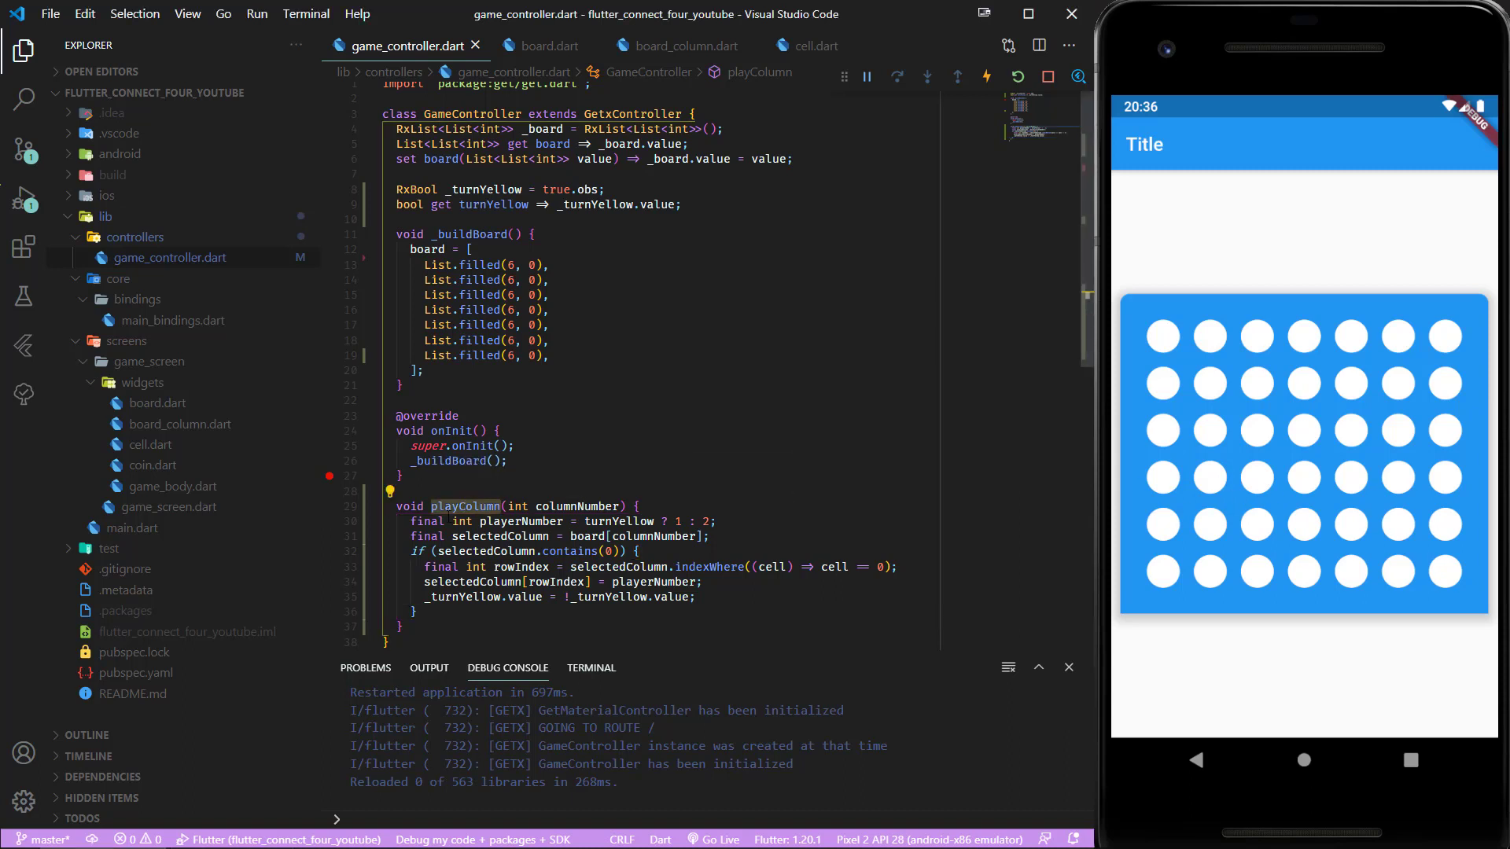
mouse_move(644, 55)
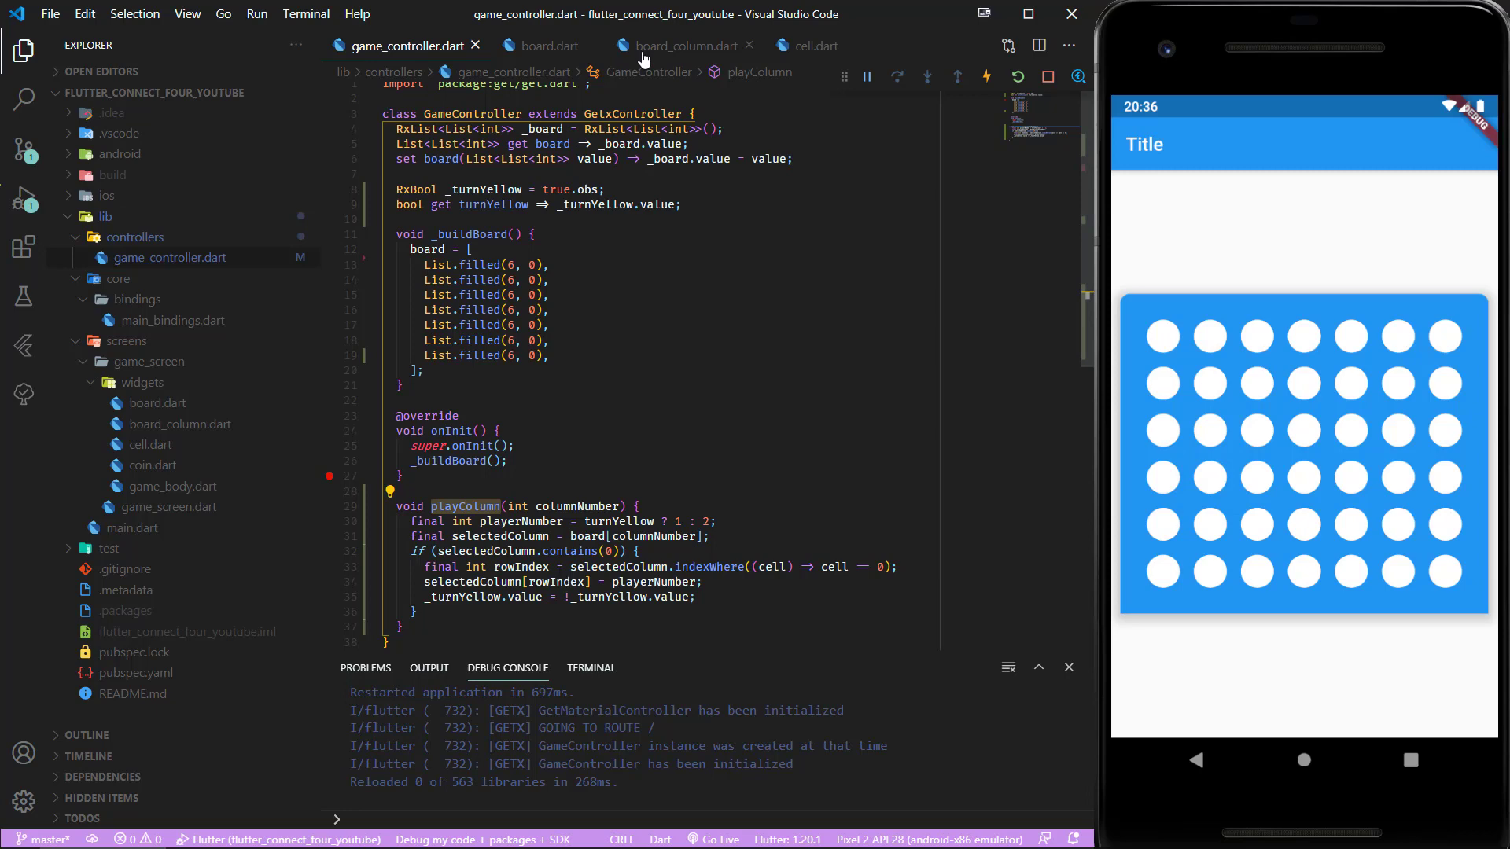
Step: In board_column.dart, wrap the Column in a GestureDetector whose onTap calls gameController.playColumn
left_click(682, 45)
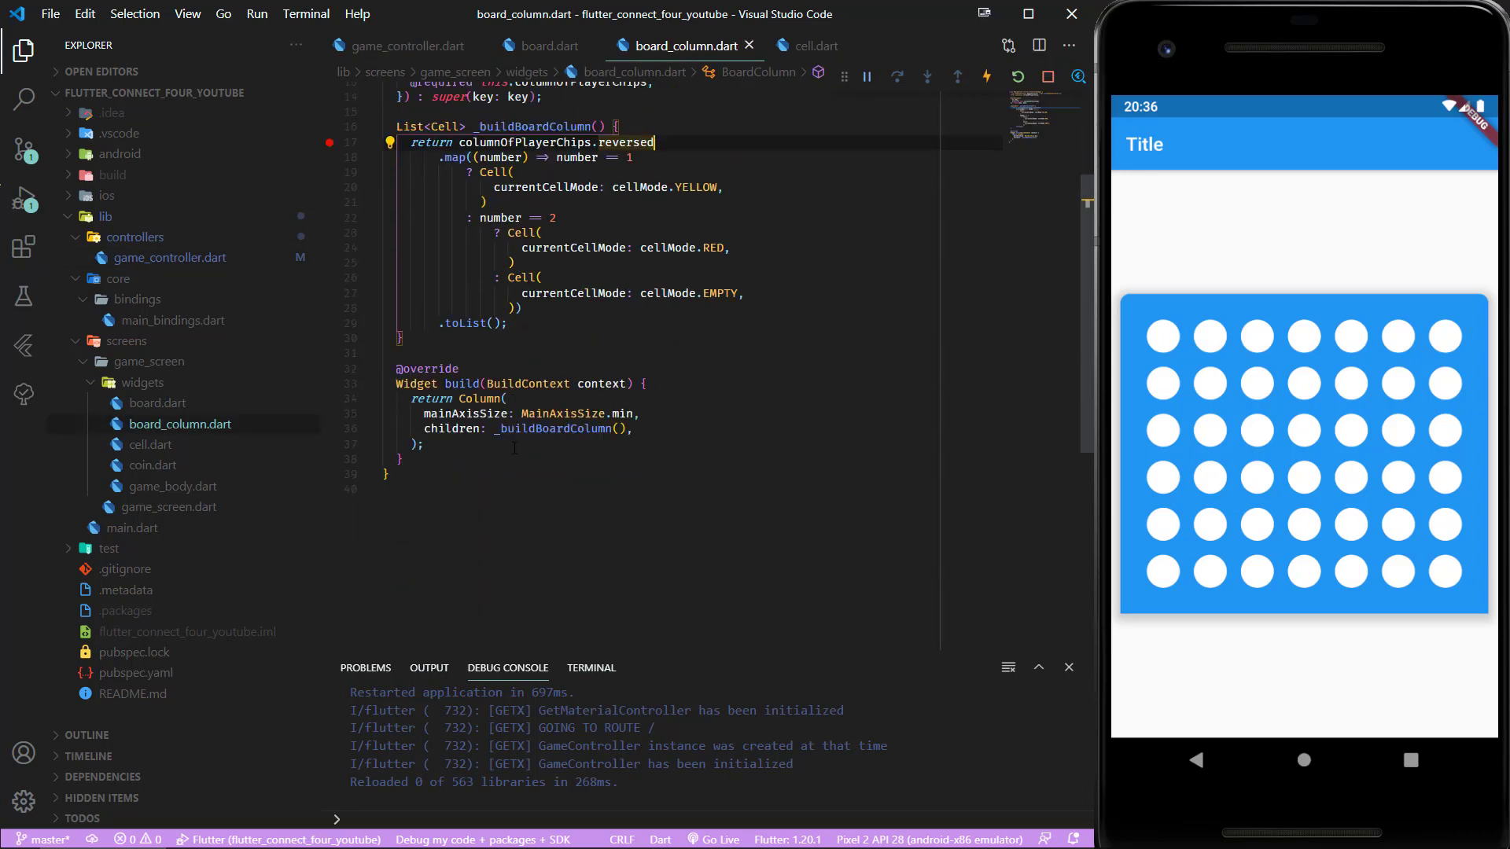
scroll("up", 3)
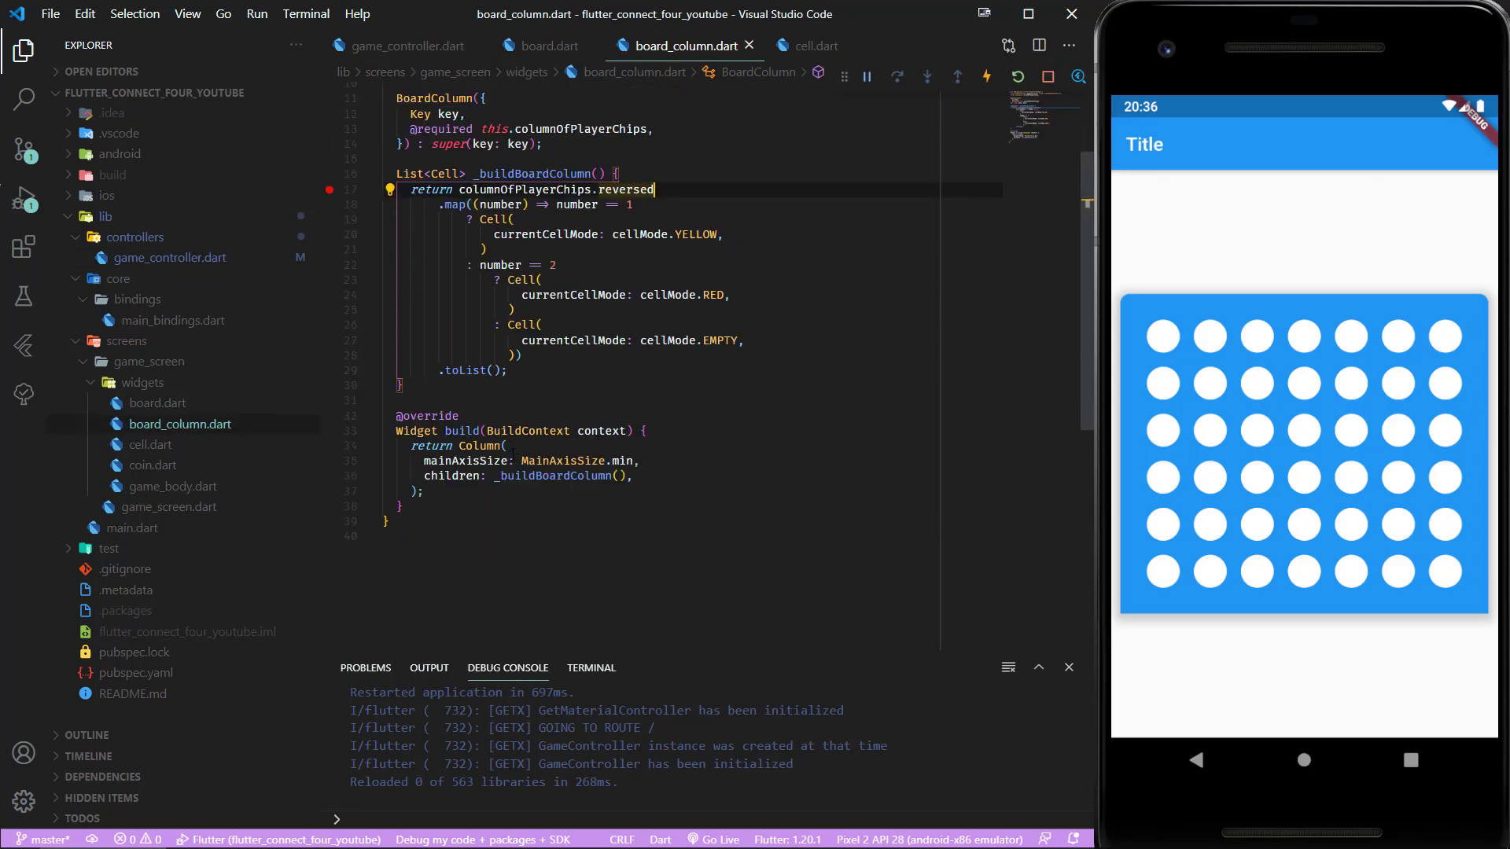
left_click(481, 446)
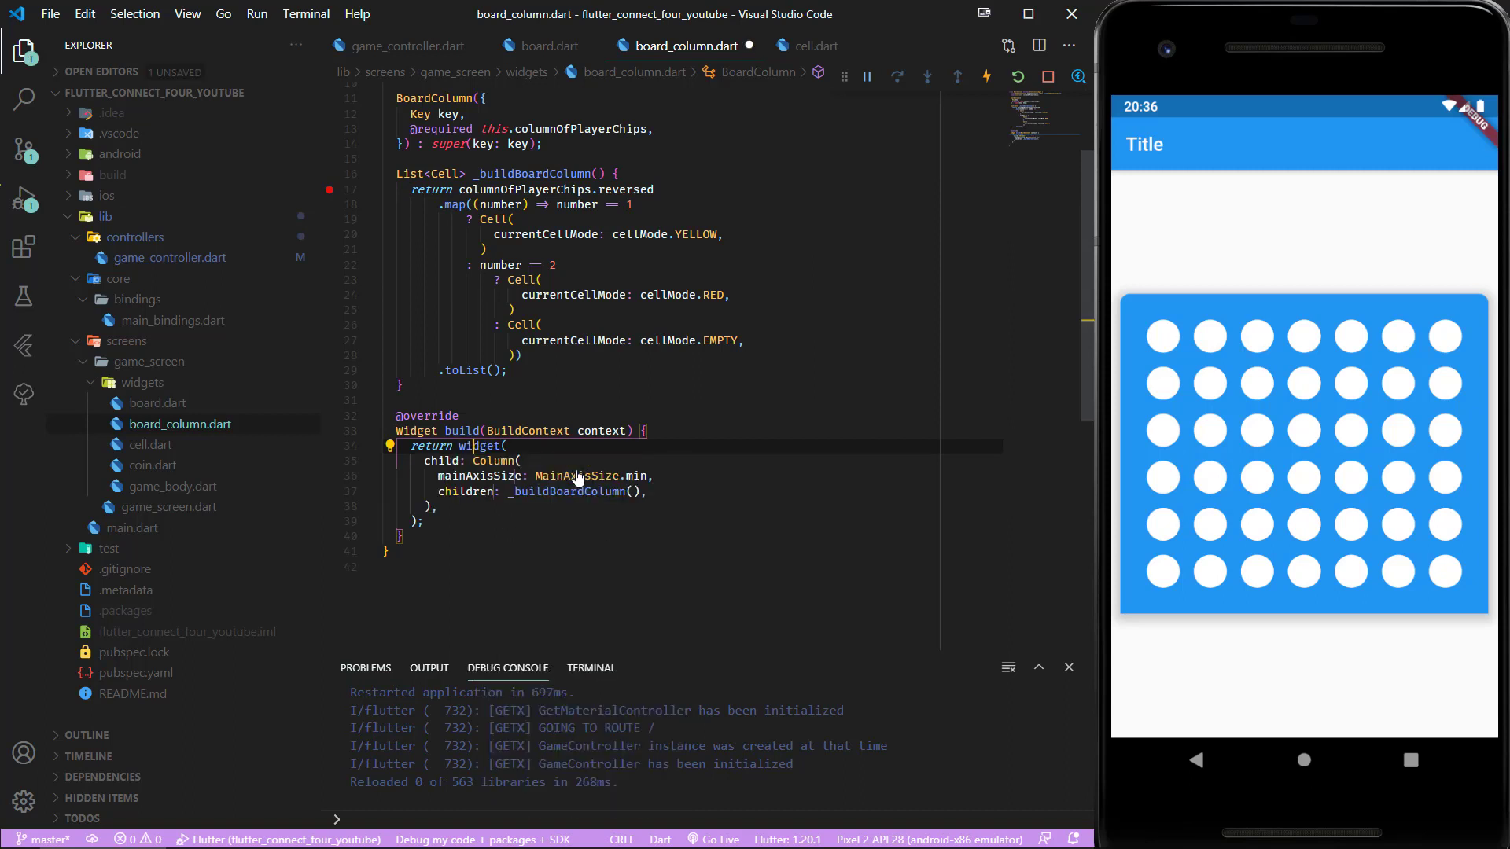
type("GestureDec")
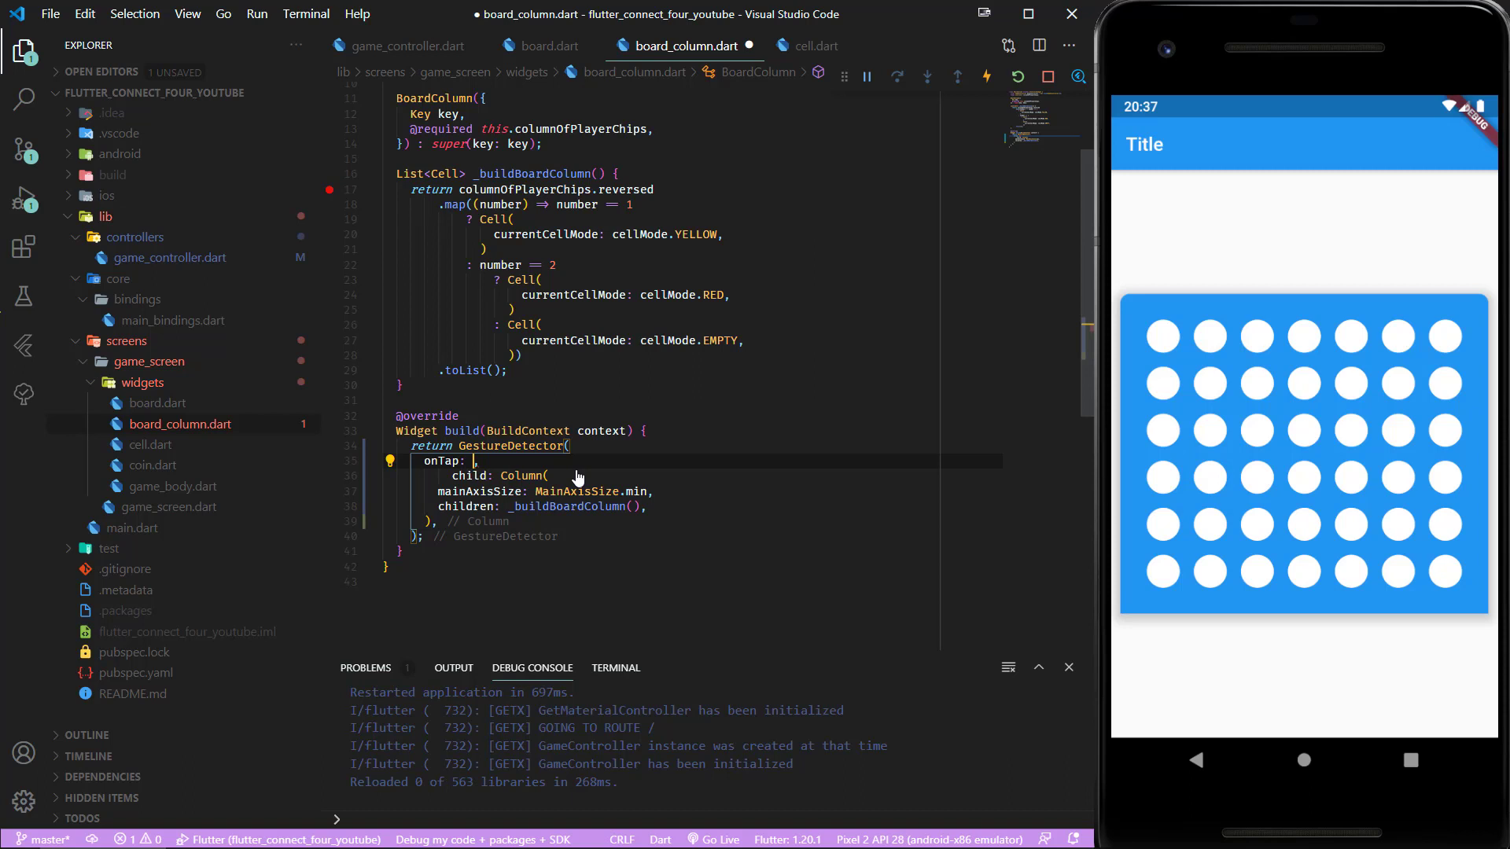
type("gameController.playColumn(columnNumber")
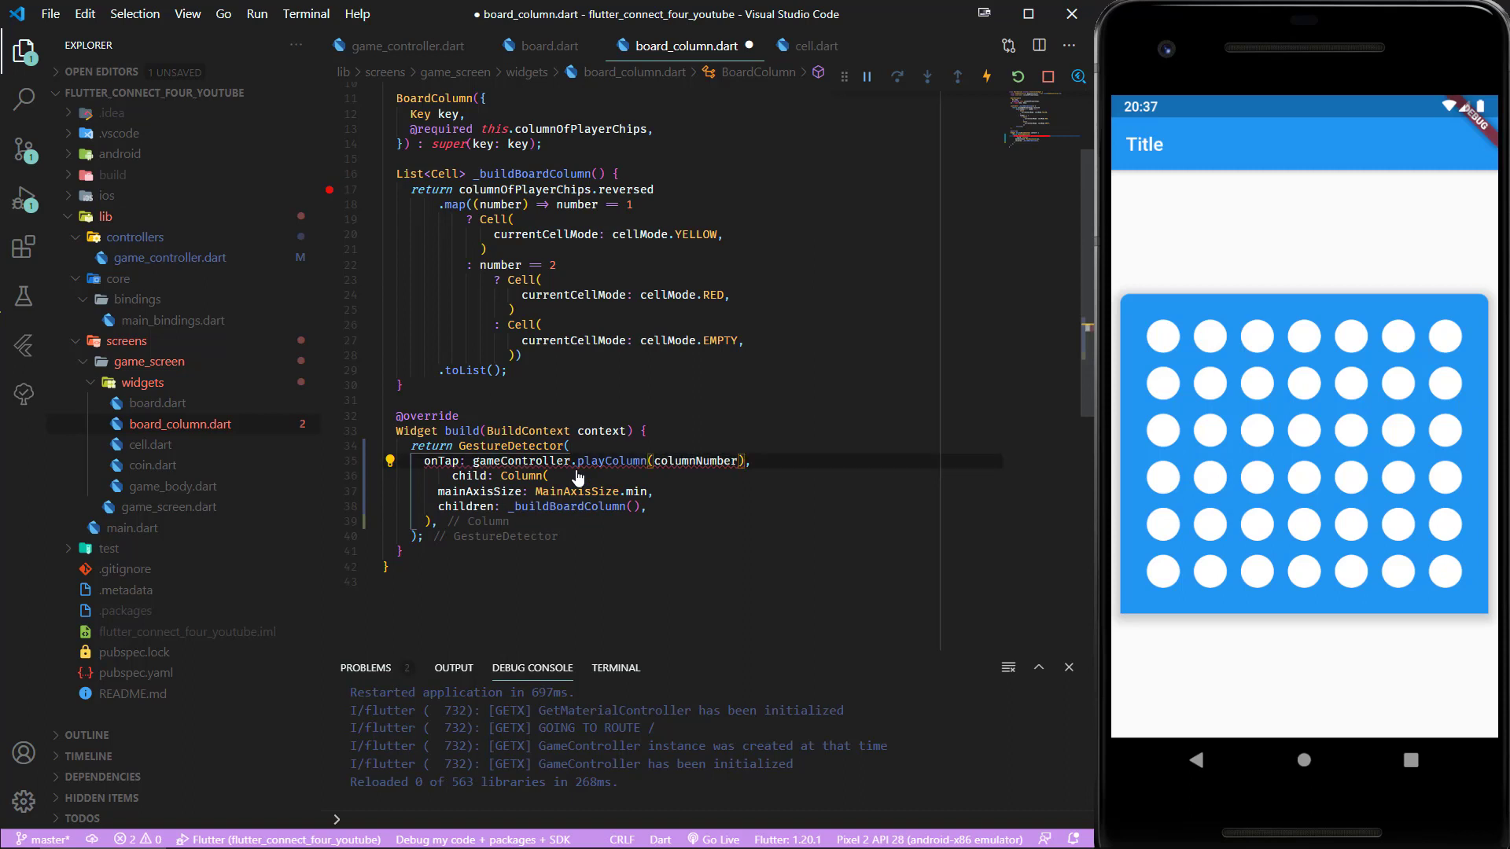
Step: Add a required final int columnNumber field and constructor parameter, then open board.dart
scroll("up", 3)
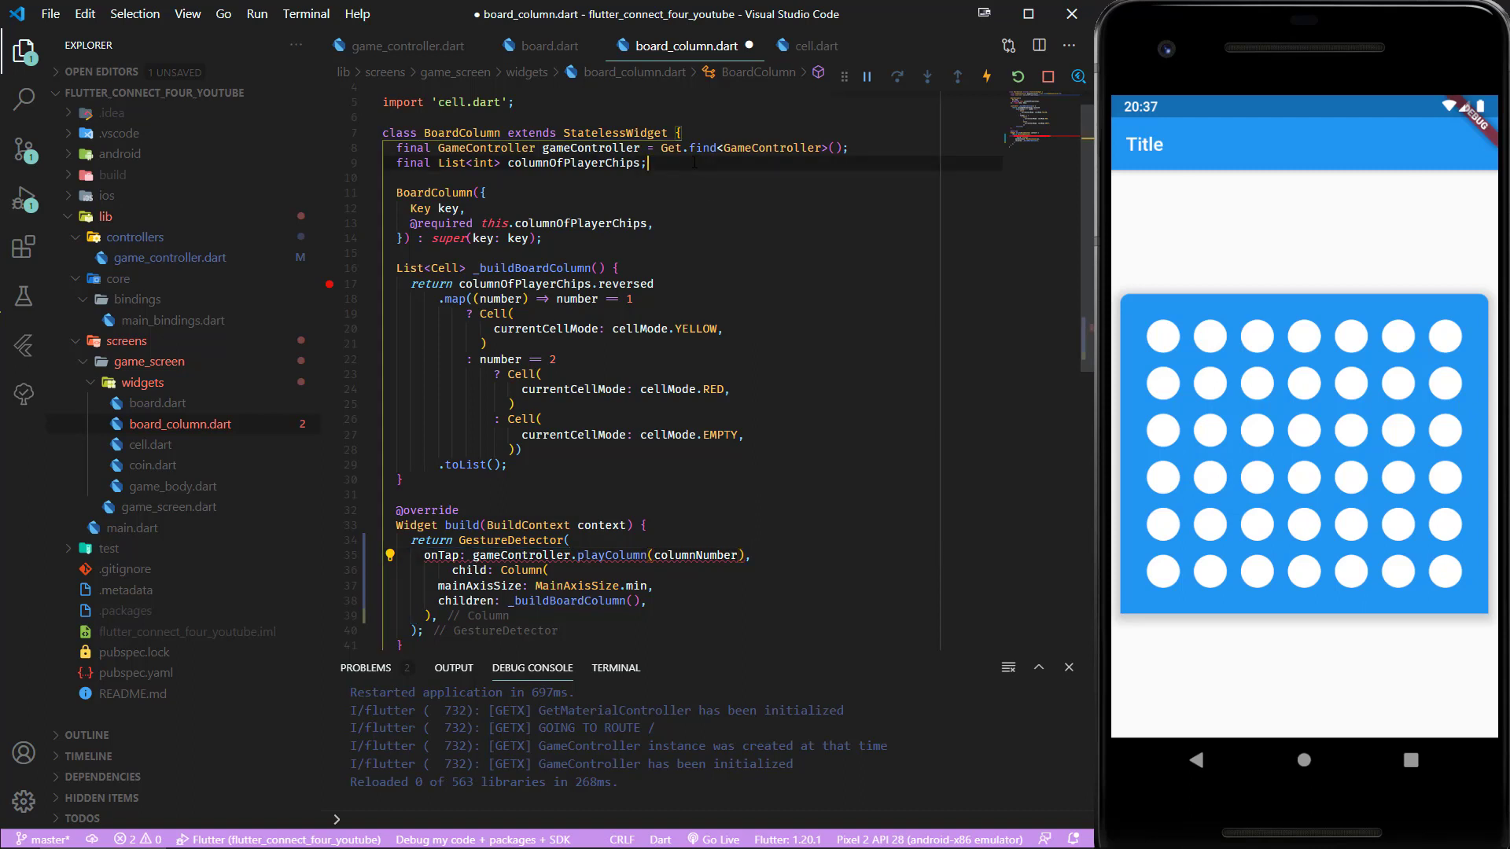
type("final int")
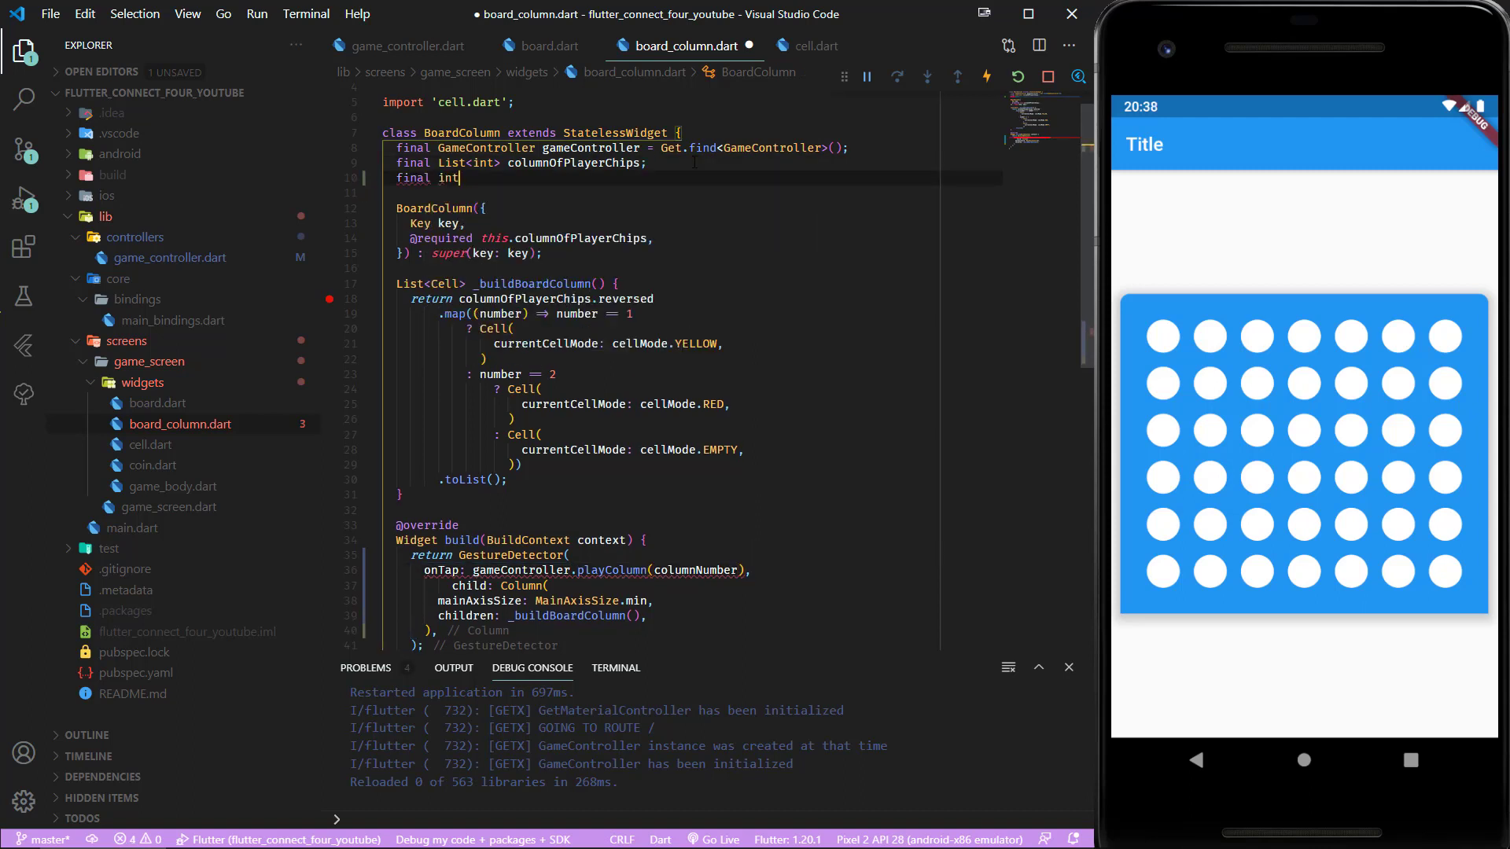
type("column")
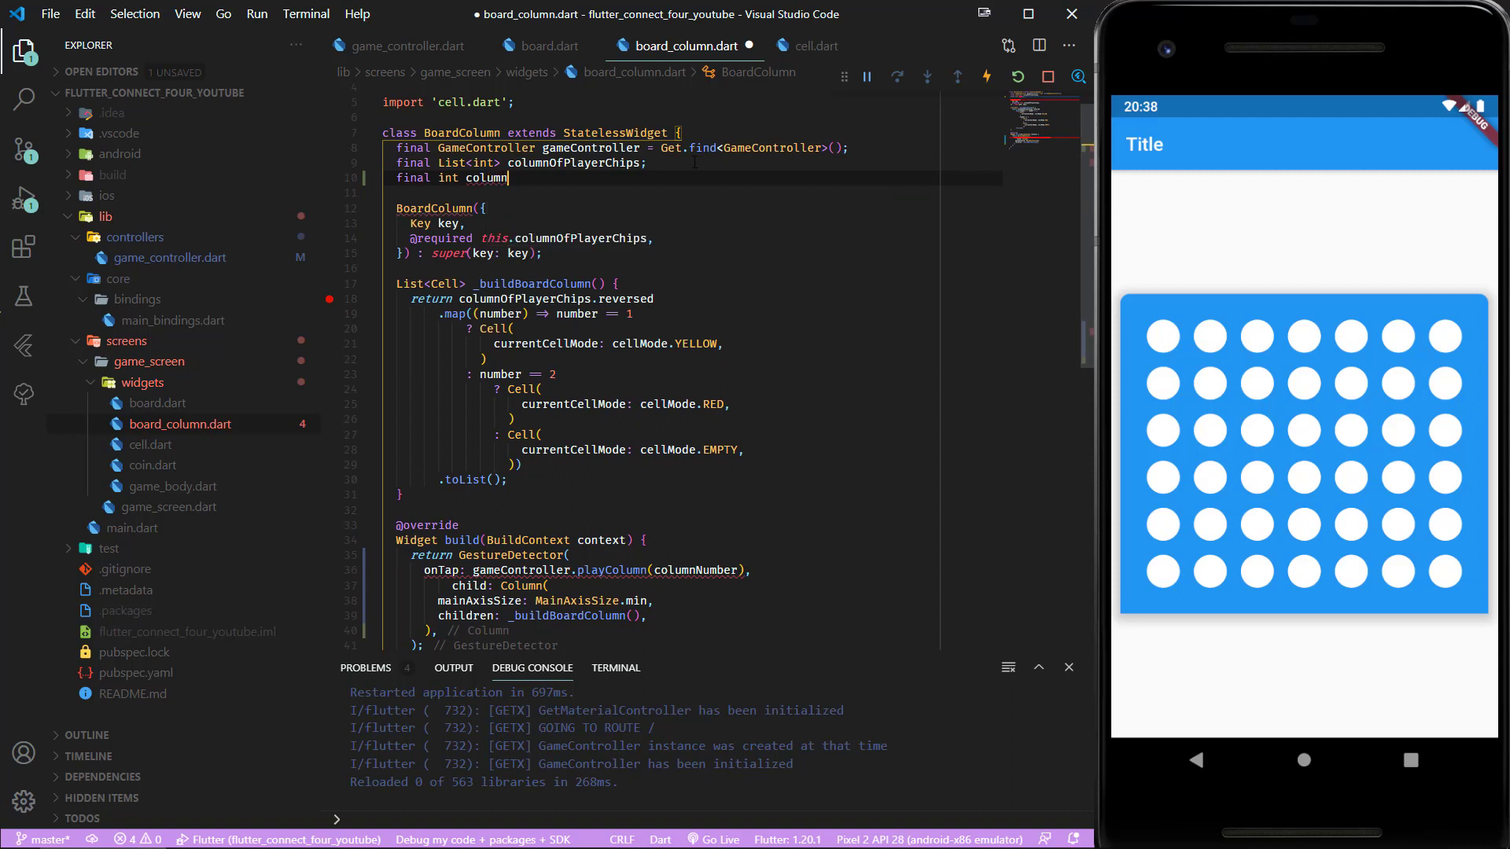
type("Number;")
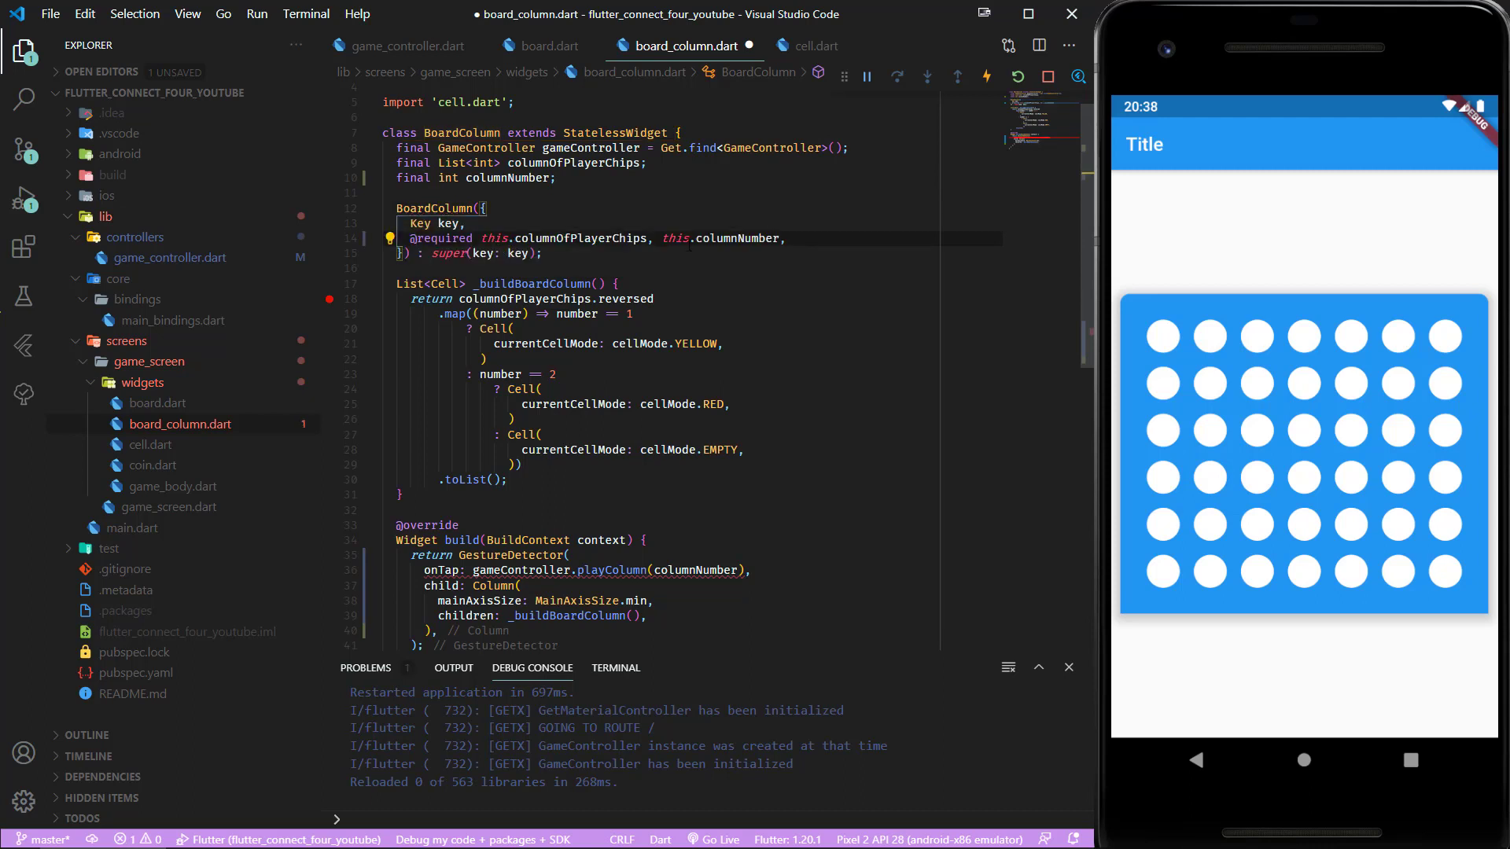
type("@q")
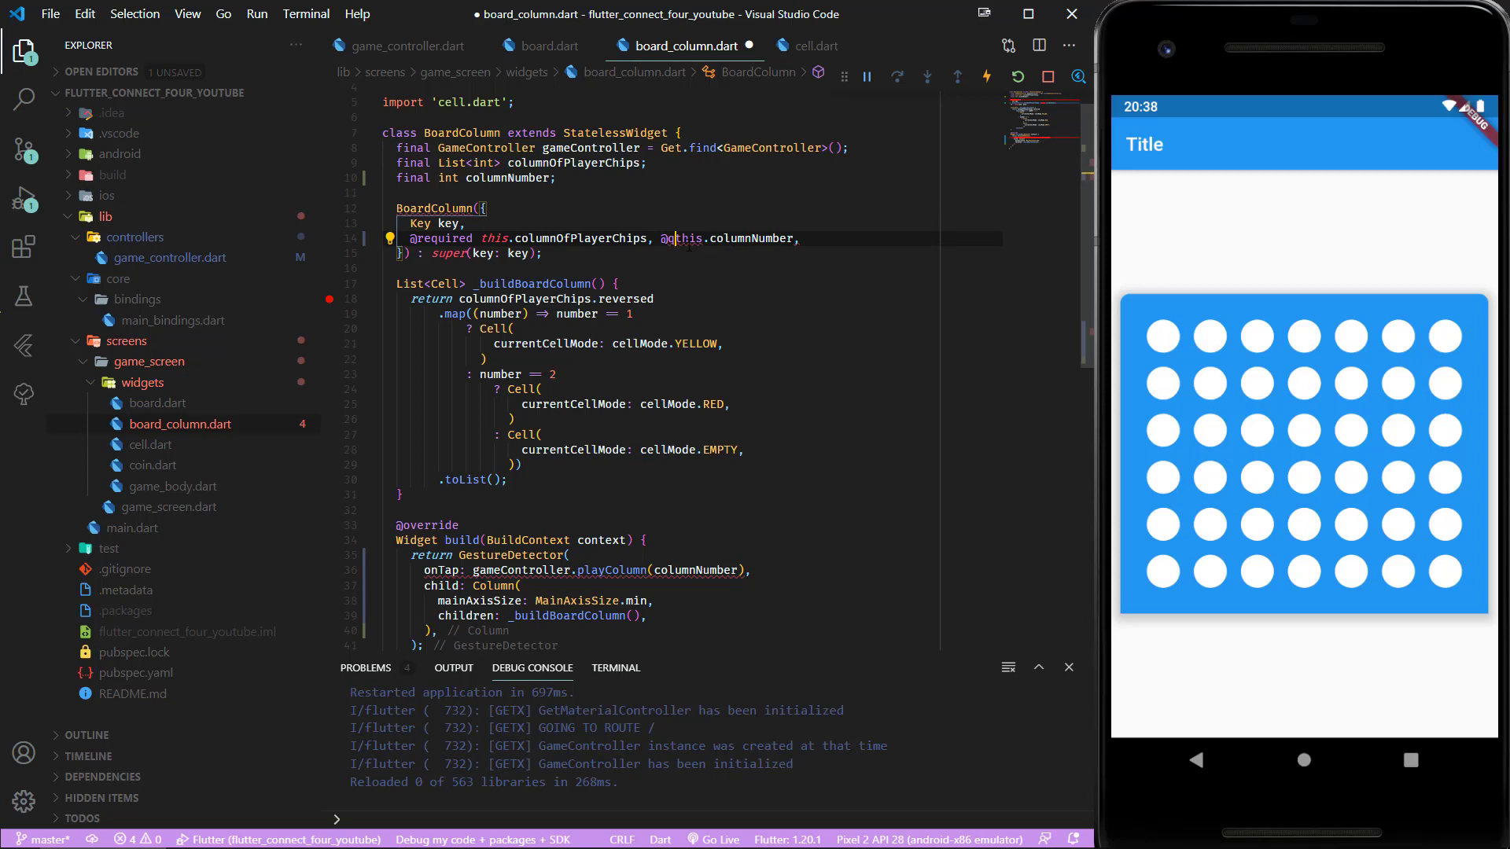
left_click(544, 46)
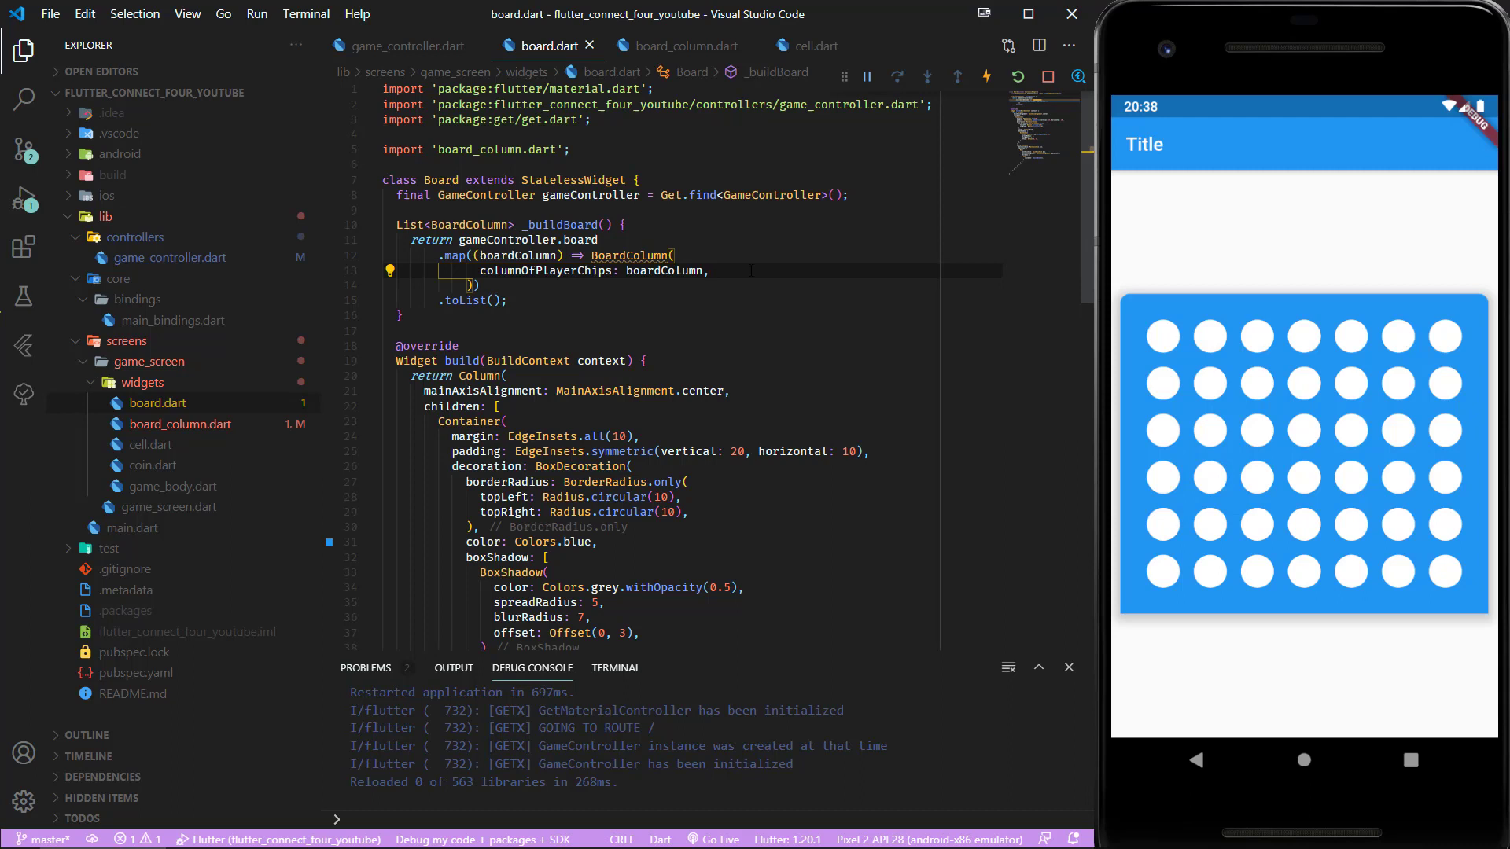
Step: Pass each board column a columnNumber from a running counter starting at zero
key("enter")
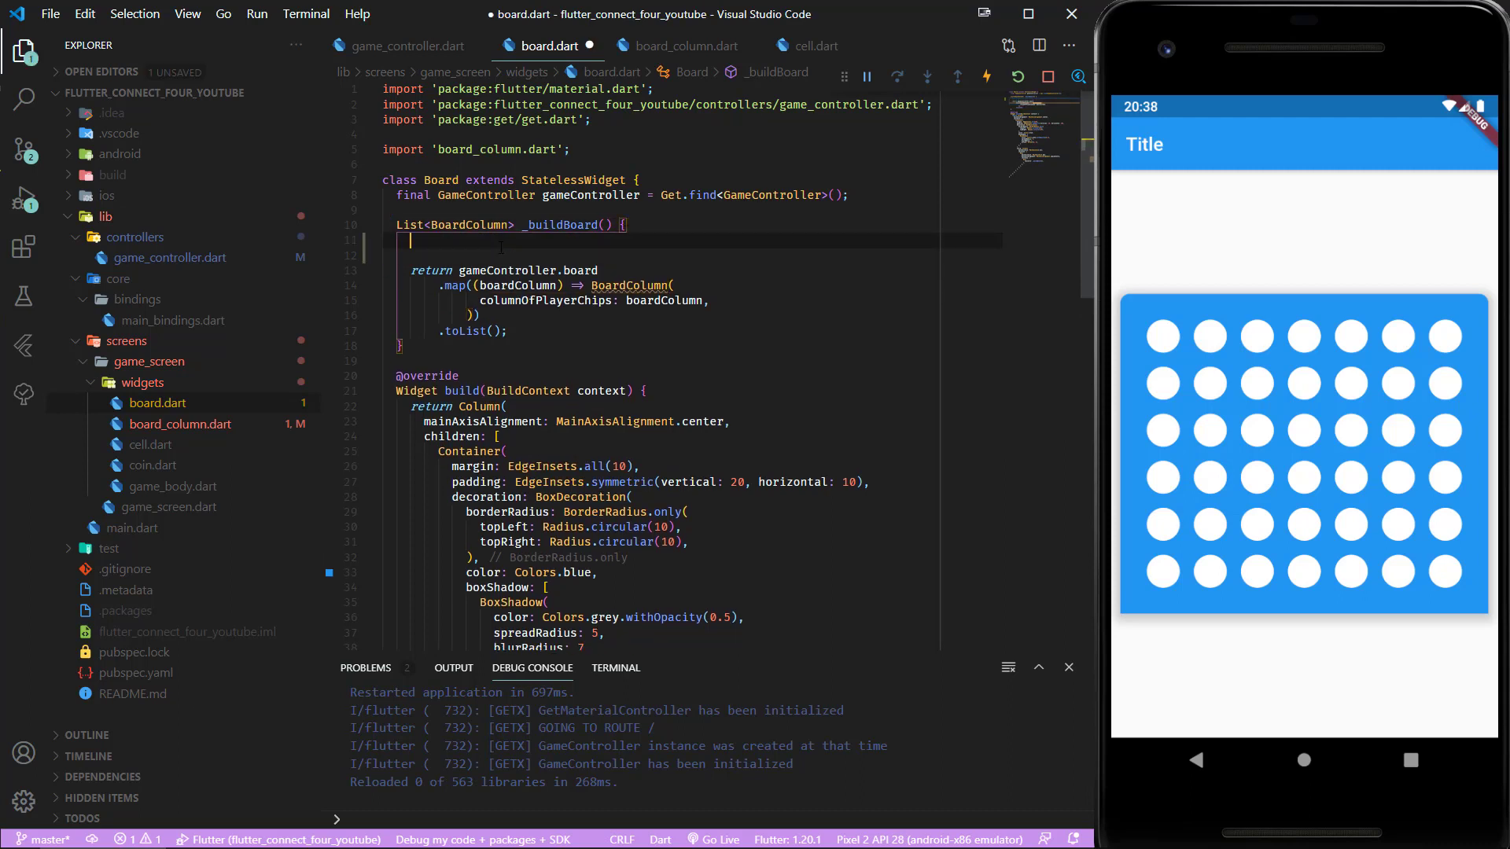
type("int currentColumnNumber = 0;")
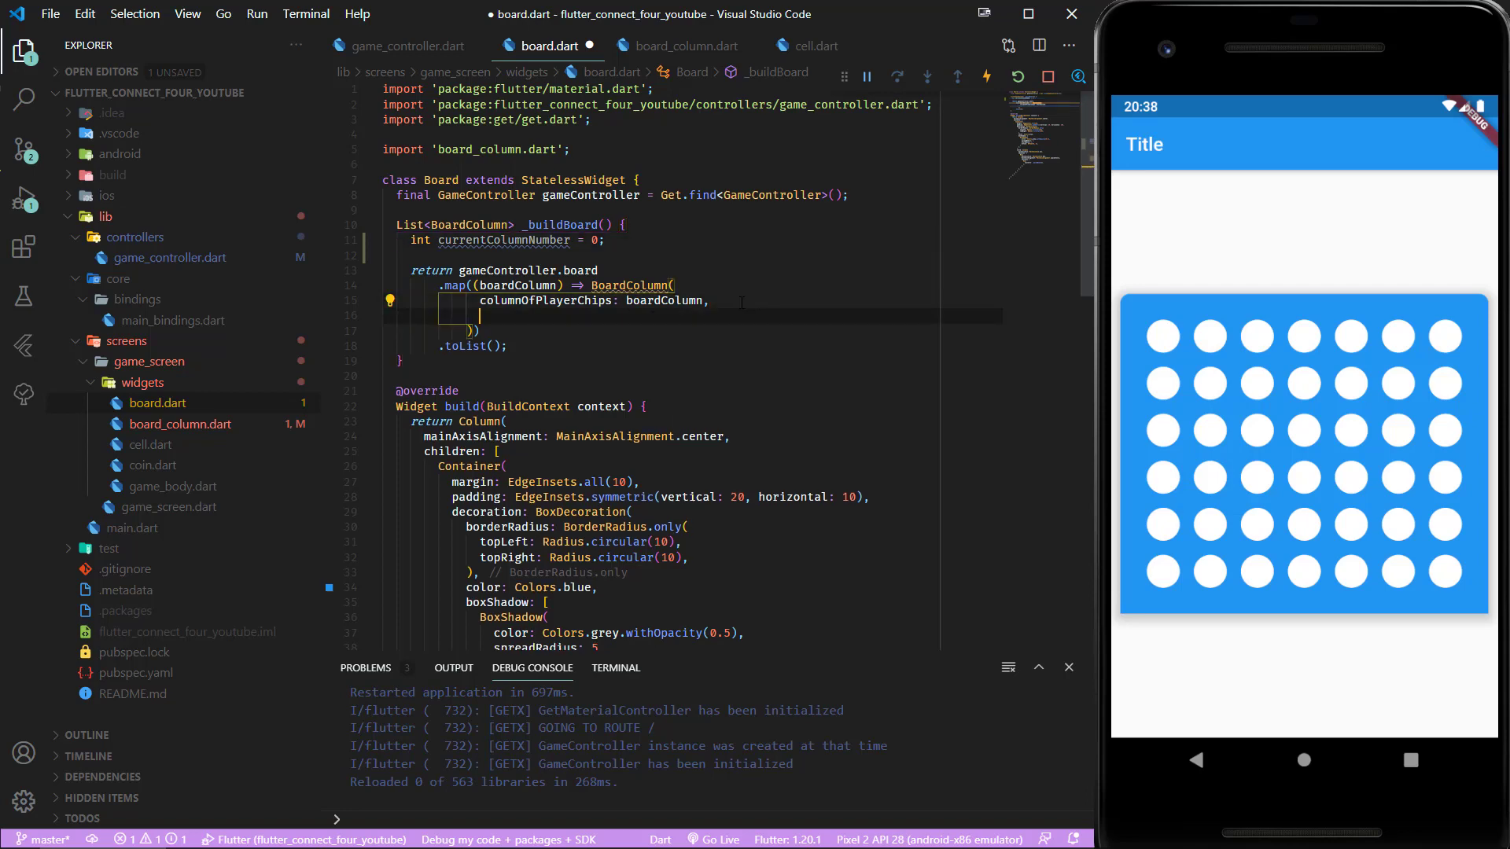
type("columnNumber: ,")
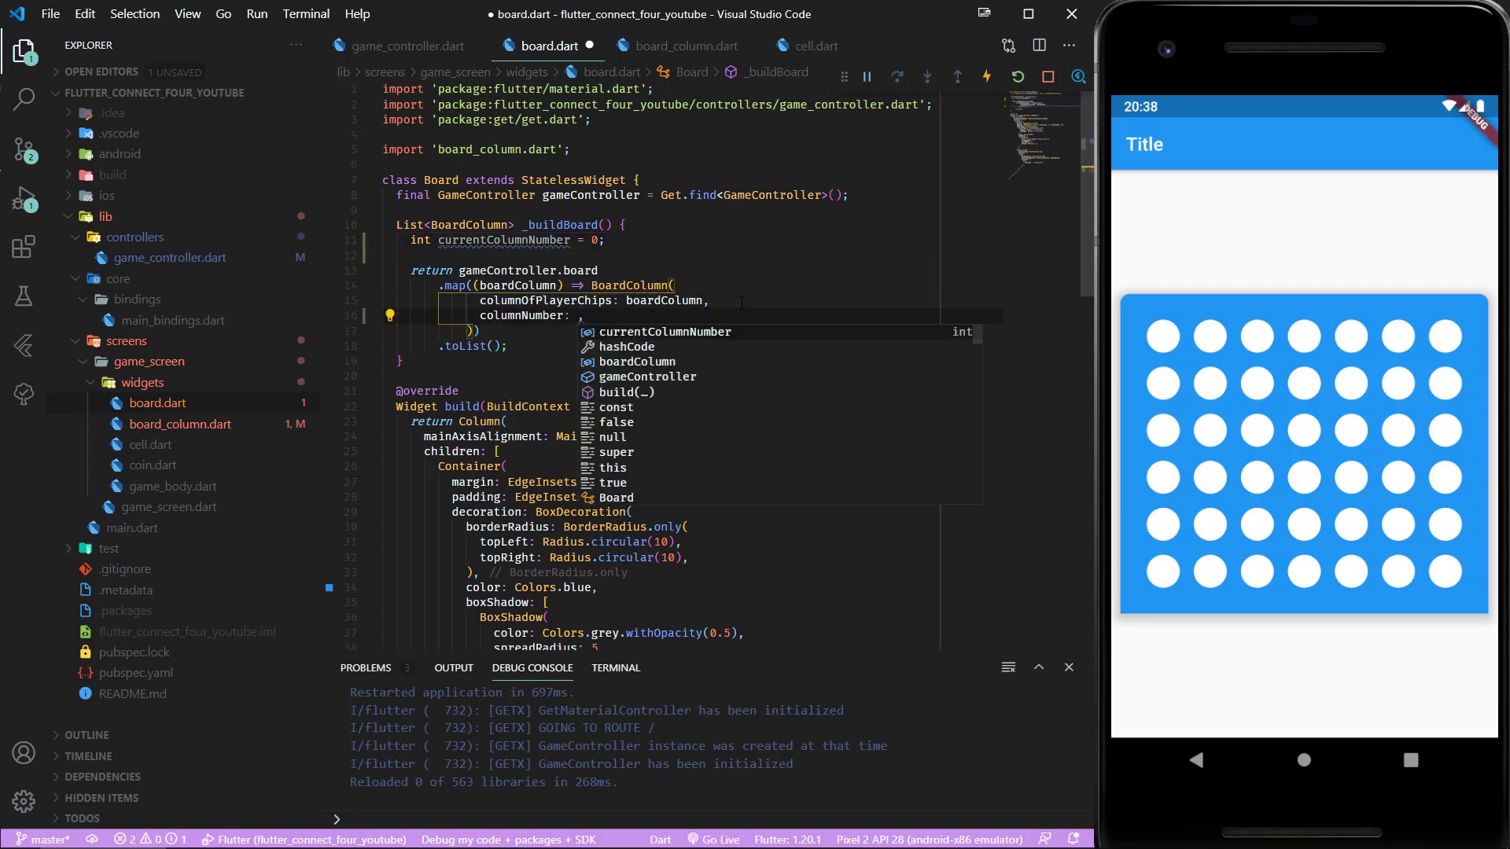
type("currentColumnNumber++")
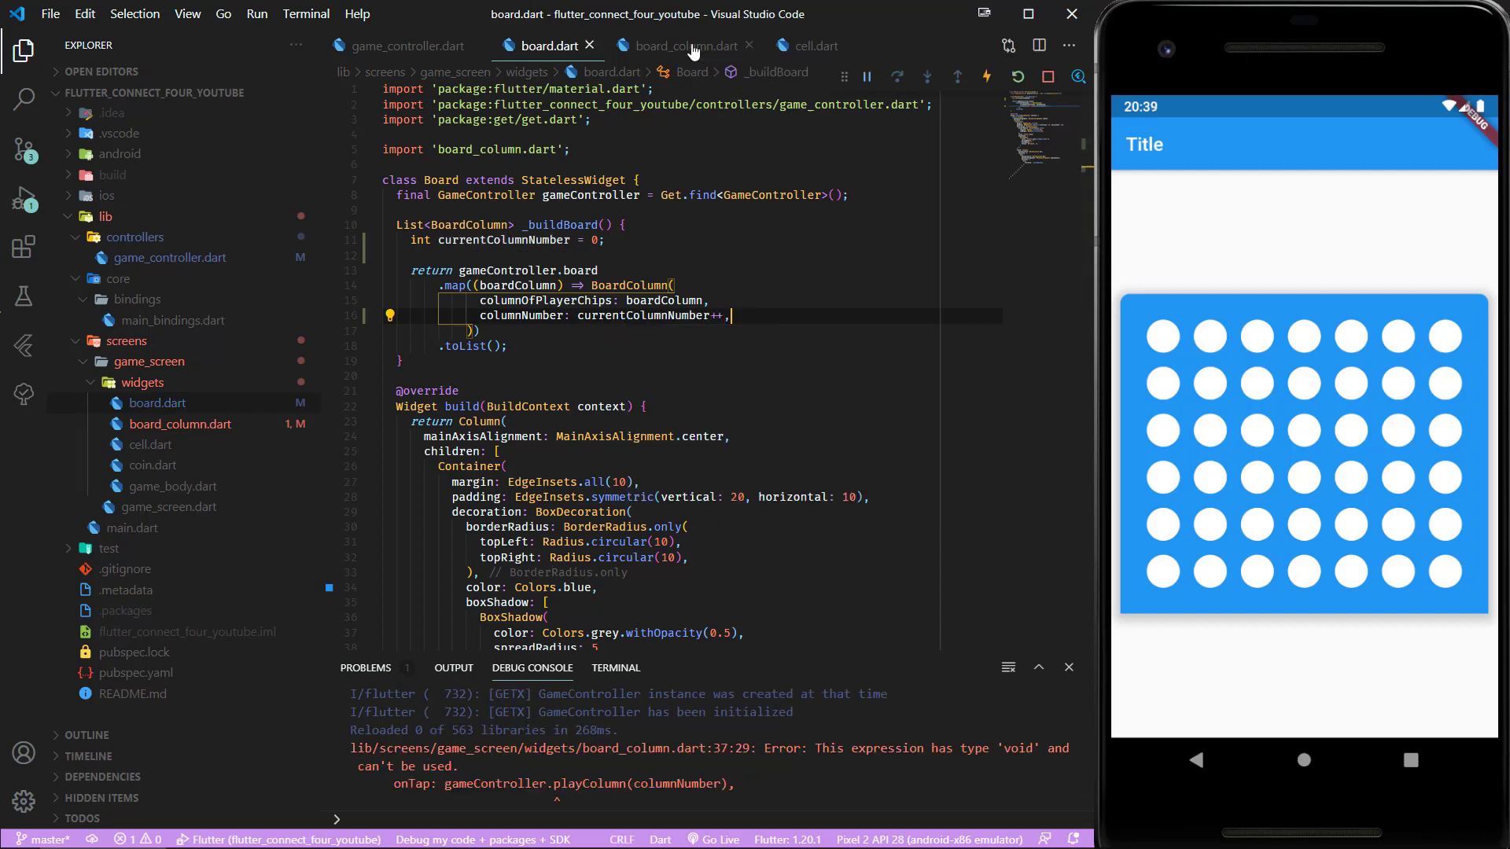
left_click(685, 45)
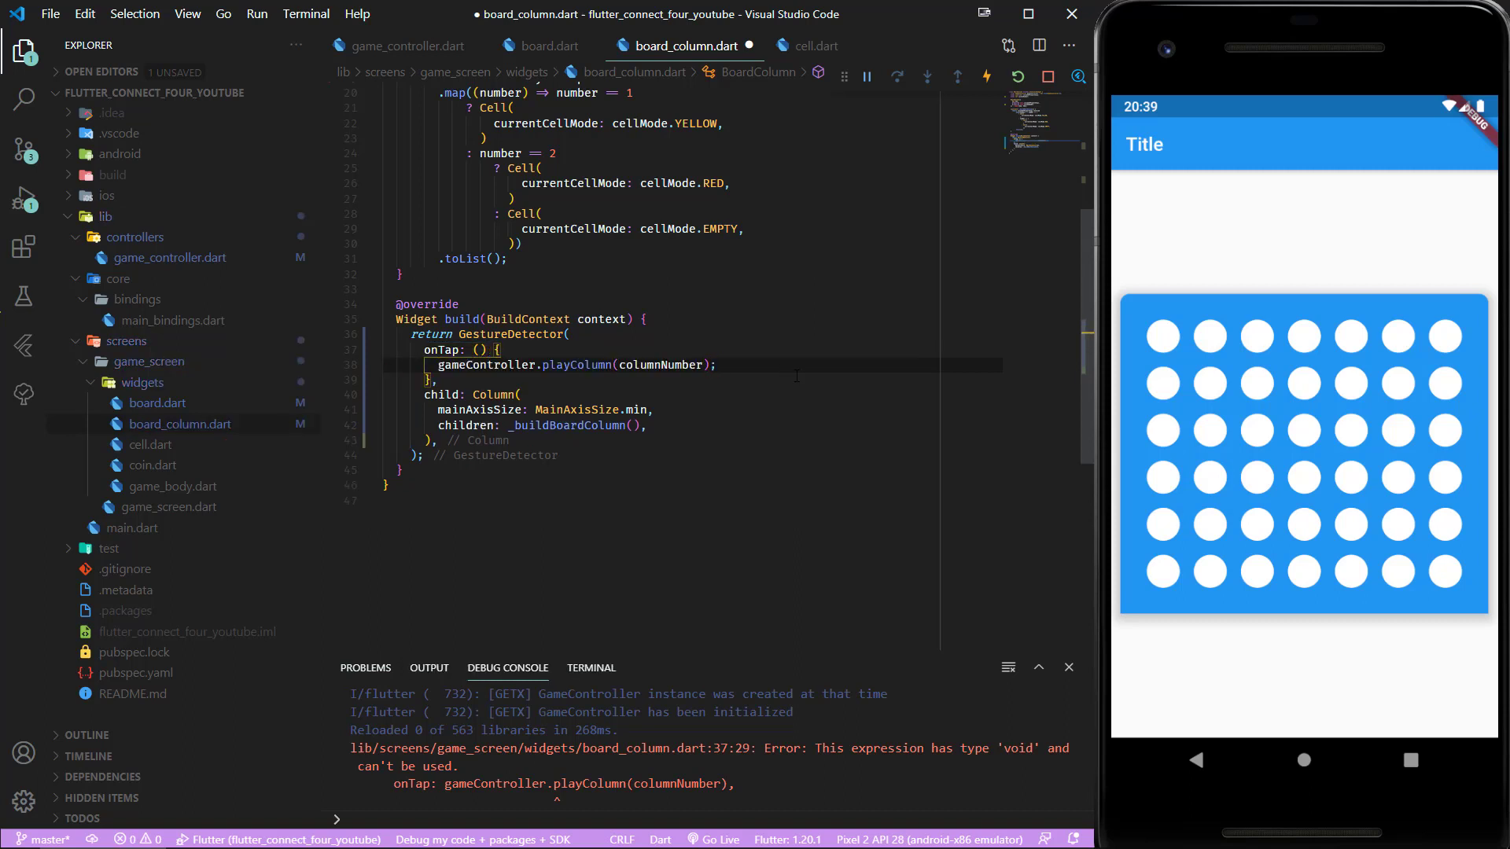
Step: Save board_column.dart and hot-reload the running app to apply the tap fix
key("ctrl+s")
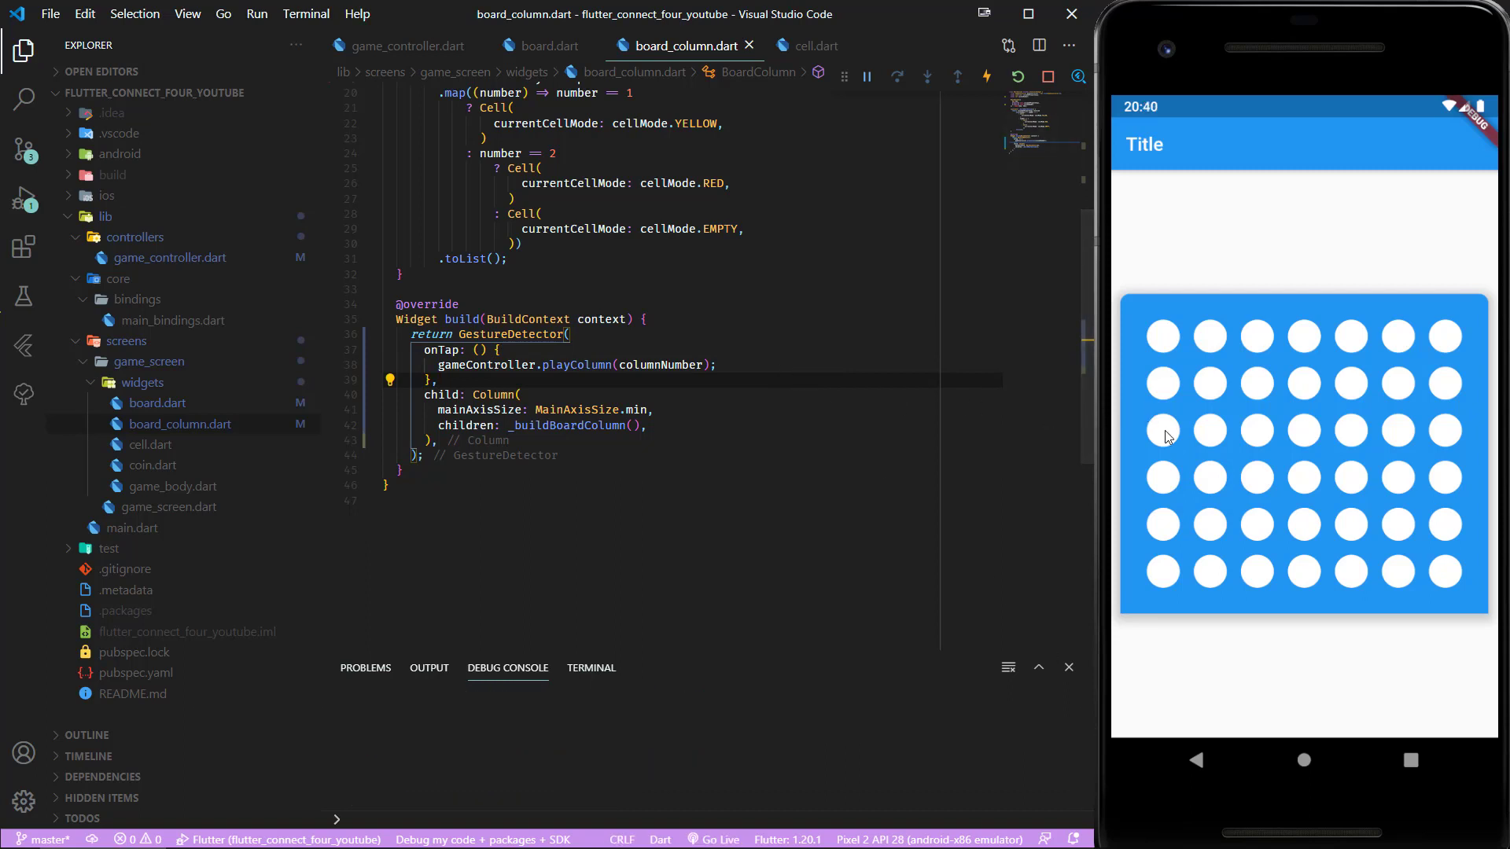
mouse_move(1325, 439)
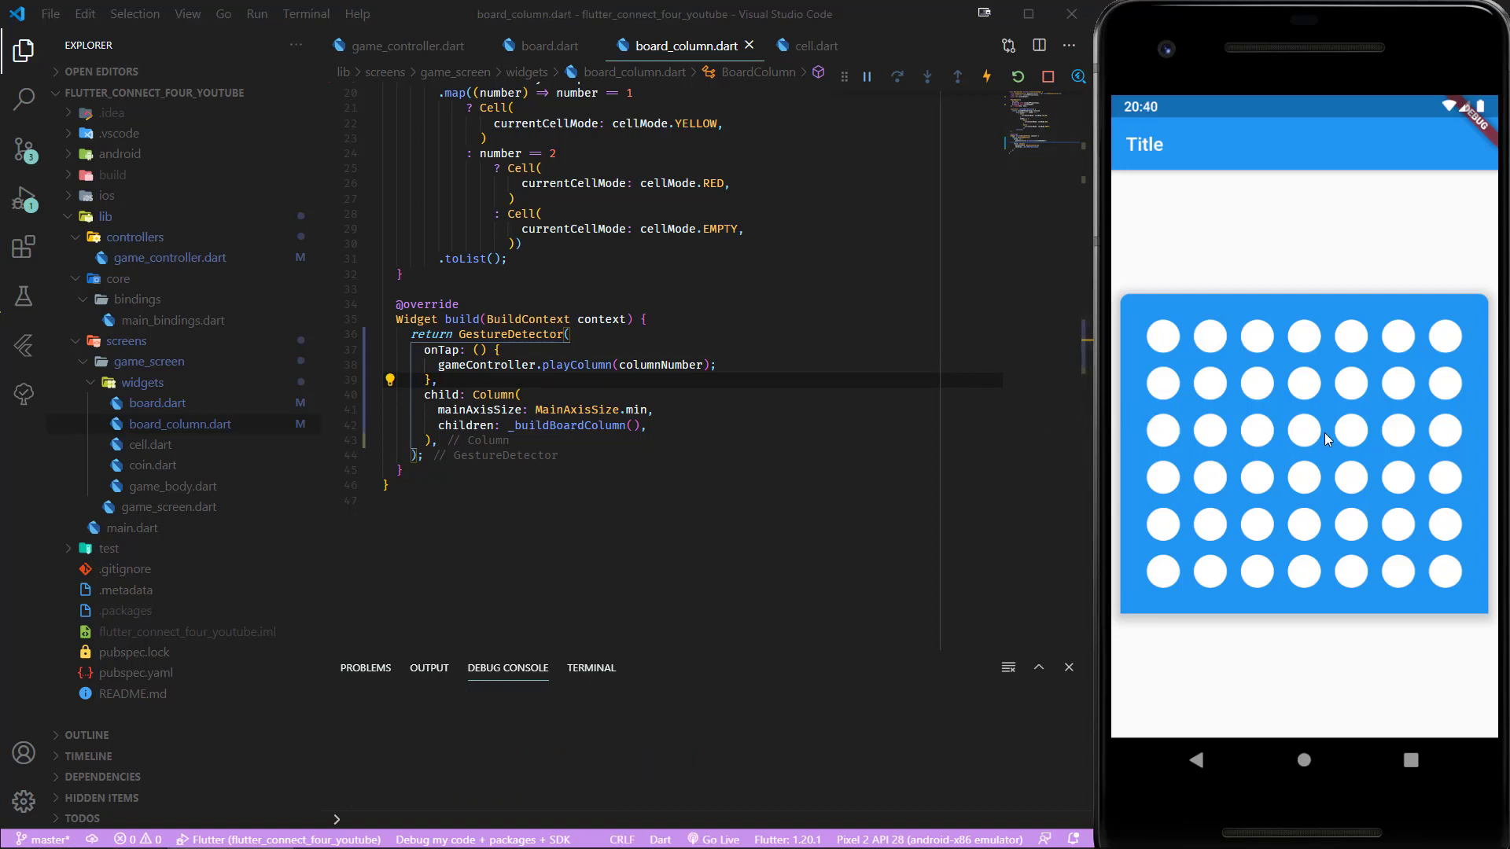
mouse_move(987, 76)
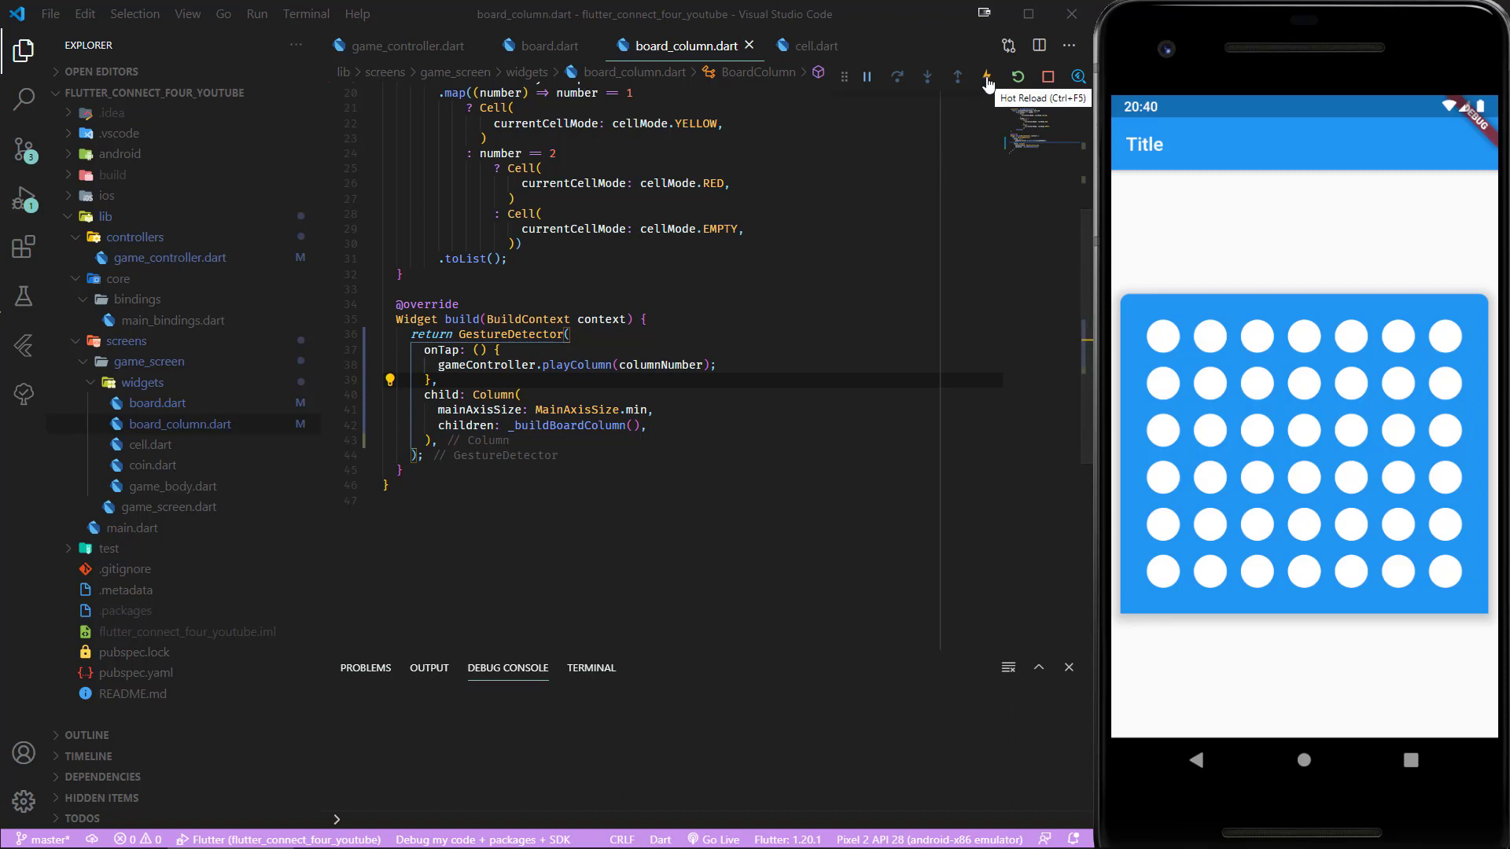
left_click(986, 76)
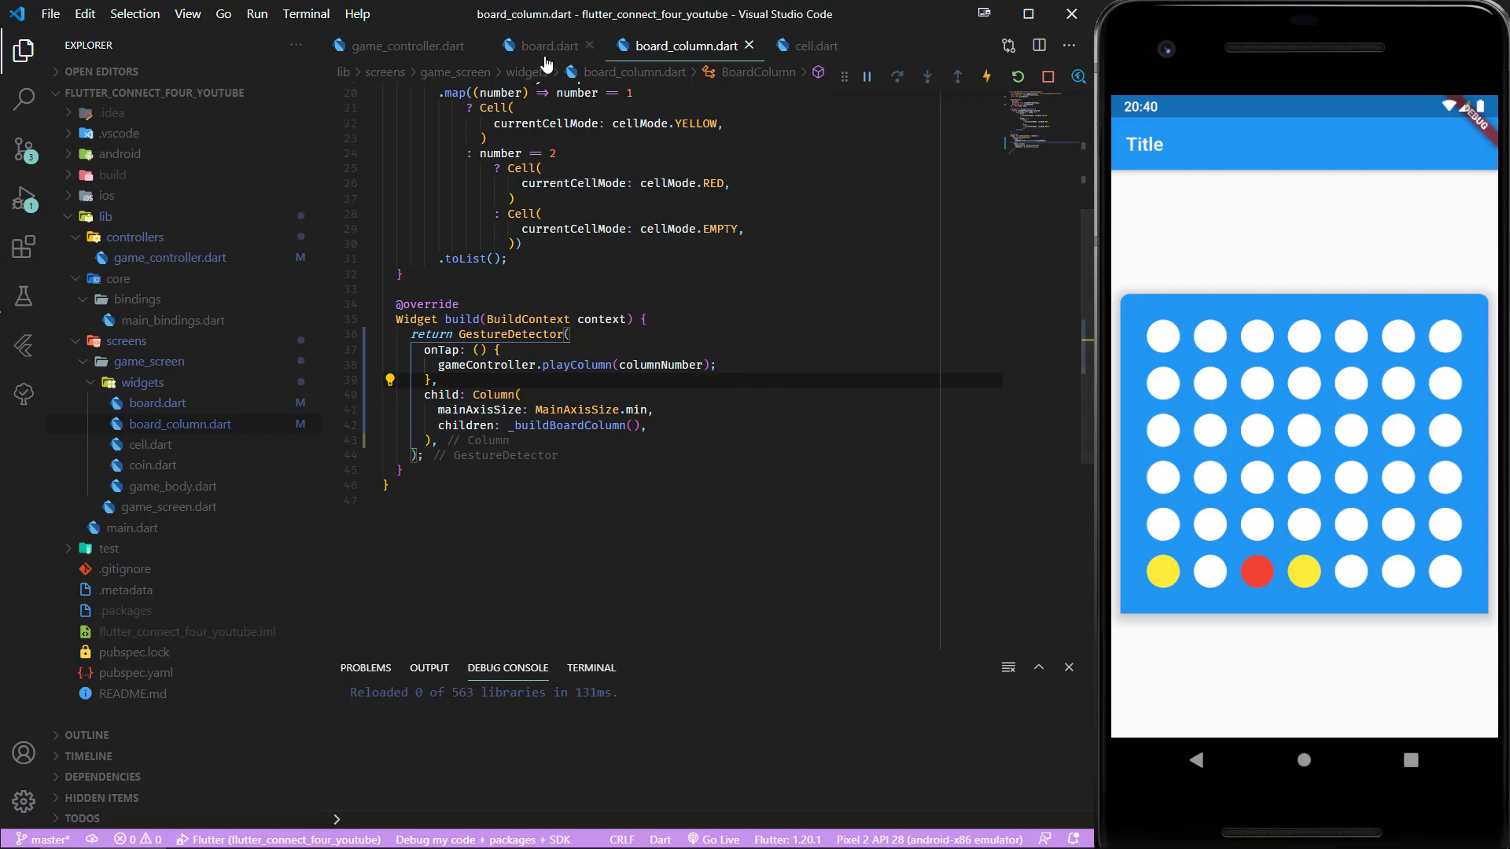
left_click(546, 46)
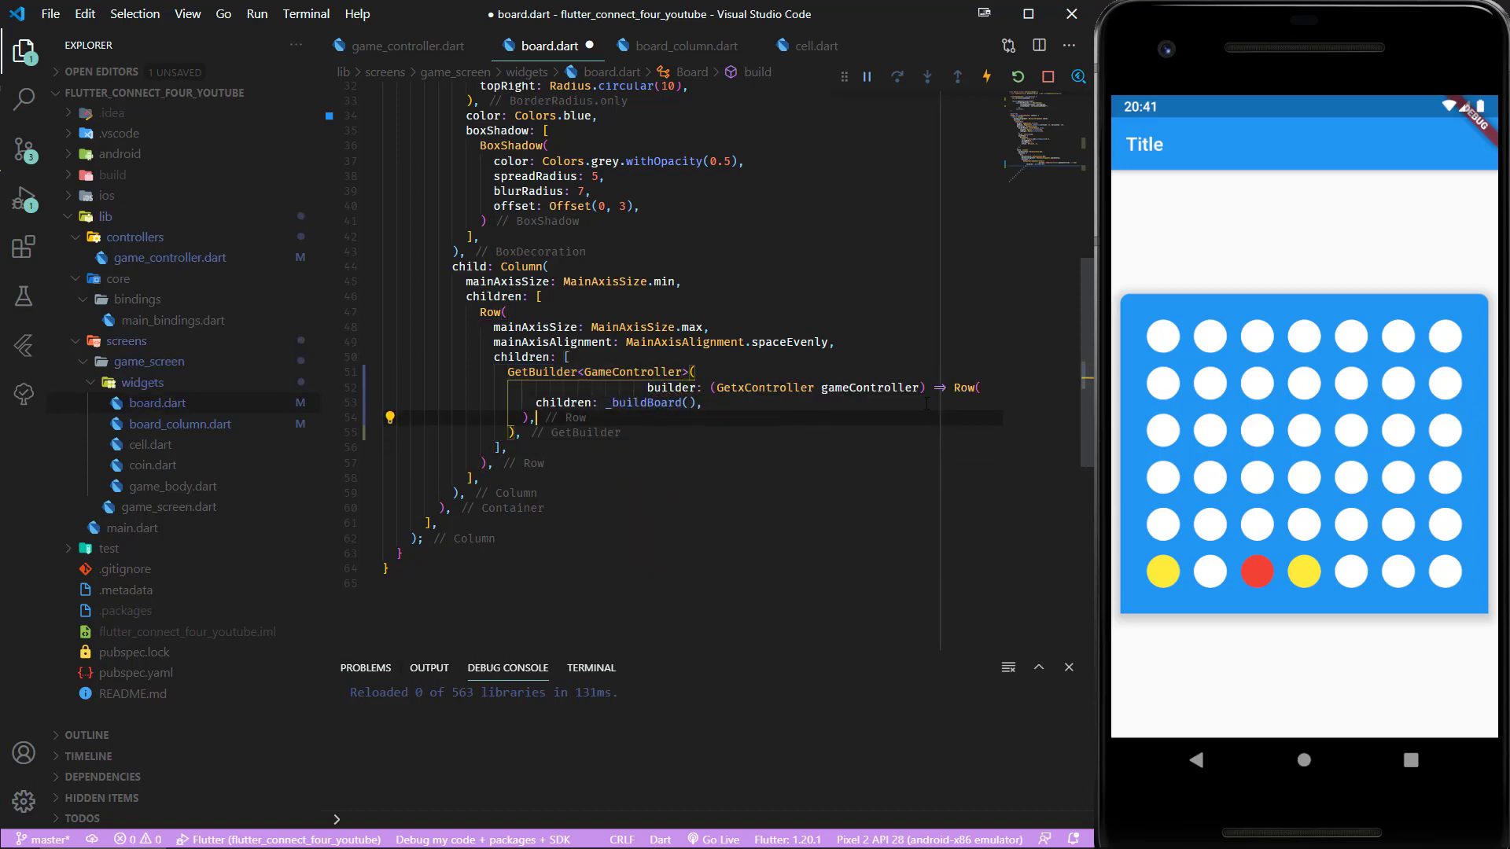
Step: Save board.dart with the column row wrapped in GetBuilder<GameController>
key("ctrl+s")
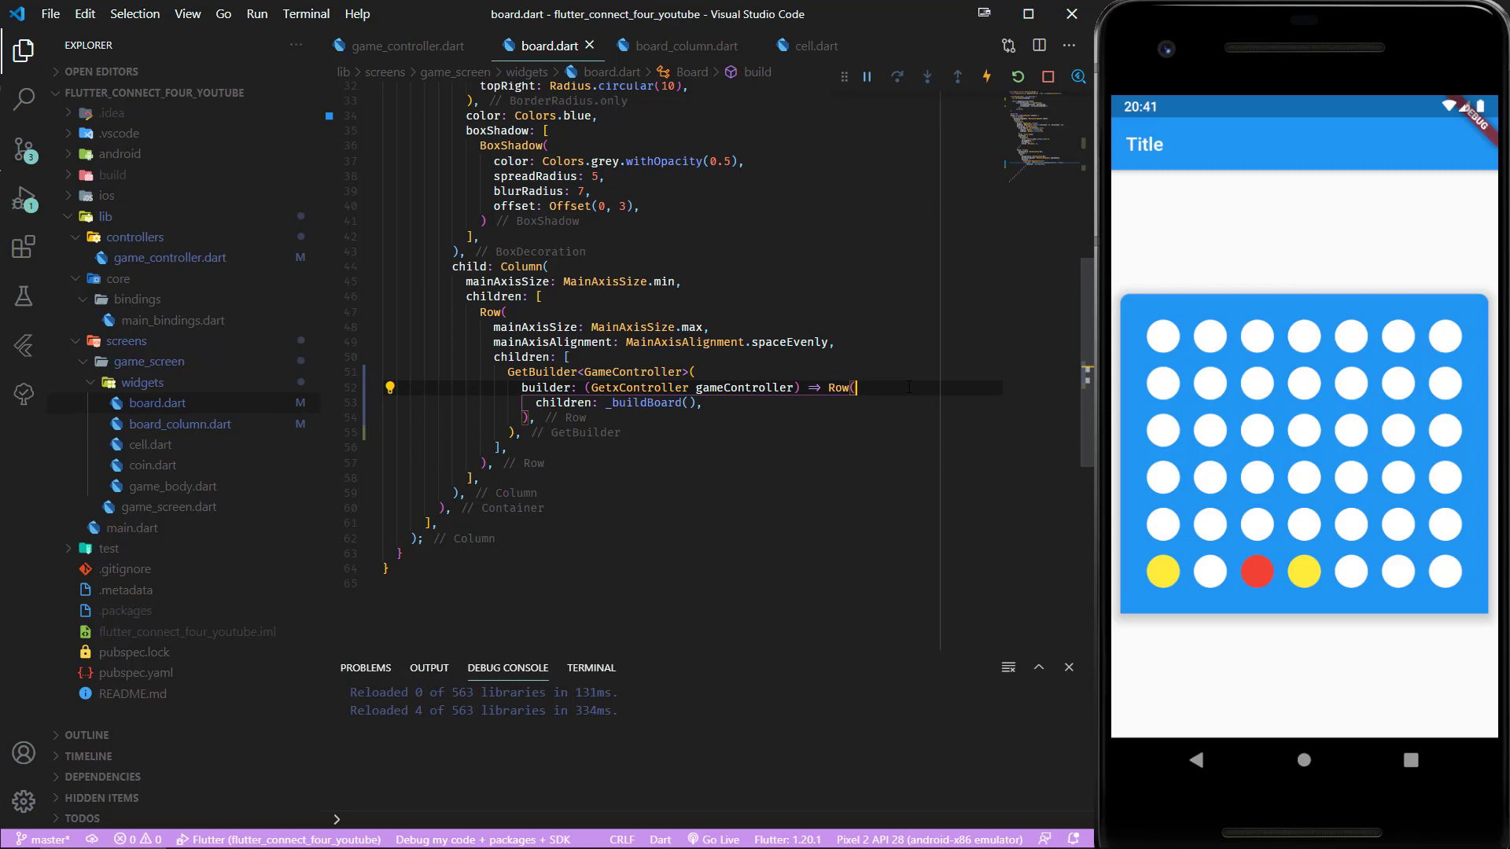
mouse_move(404, 45)
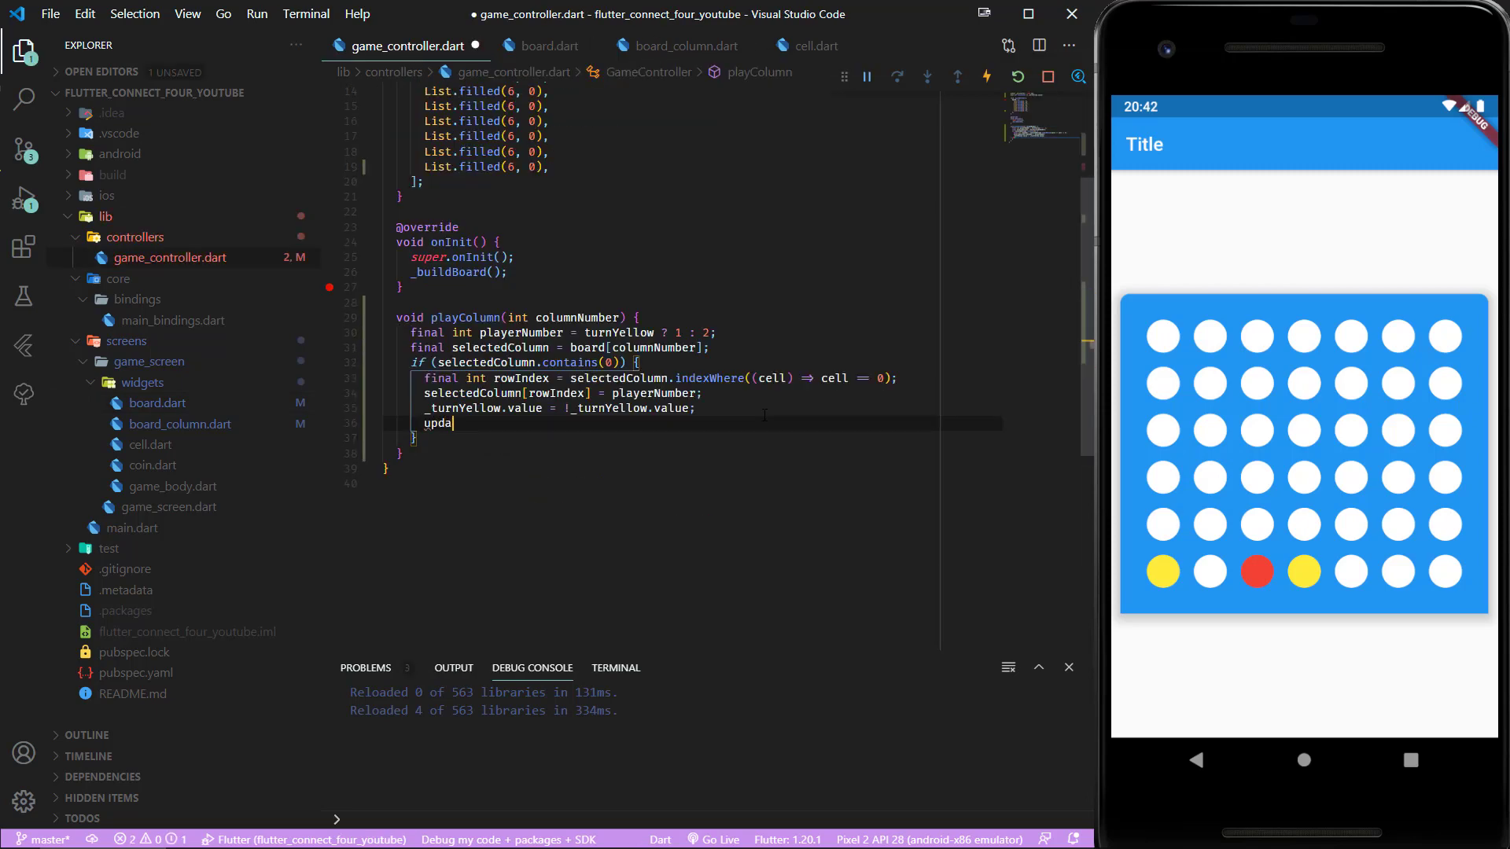
Step: Finish update(); in playColumn, save, and drop coins into two columns to test
type("te();")
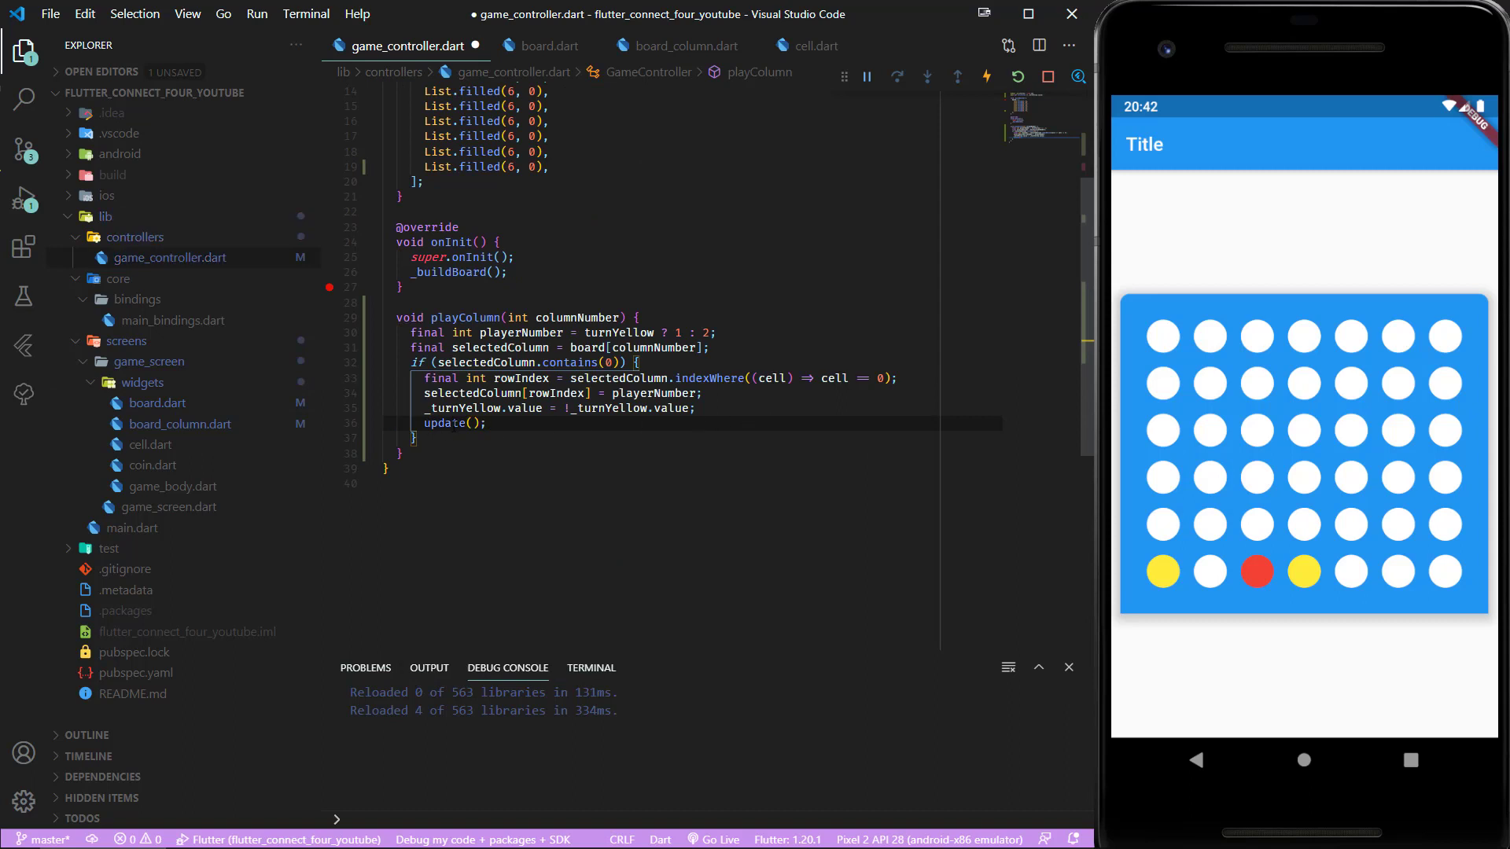
key("ctrl+s")
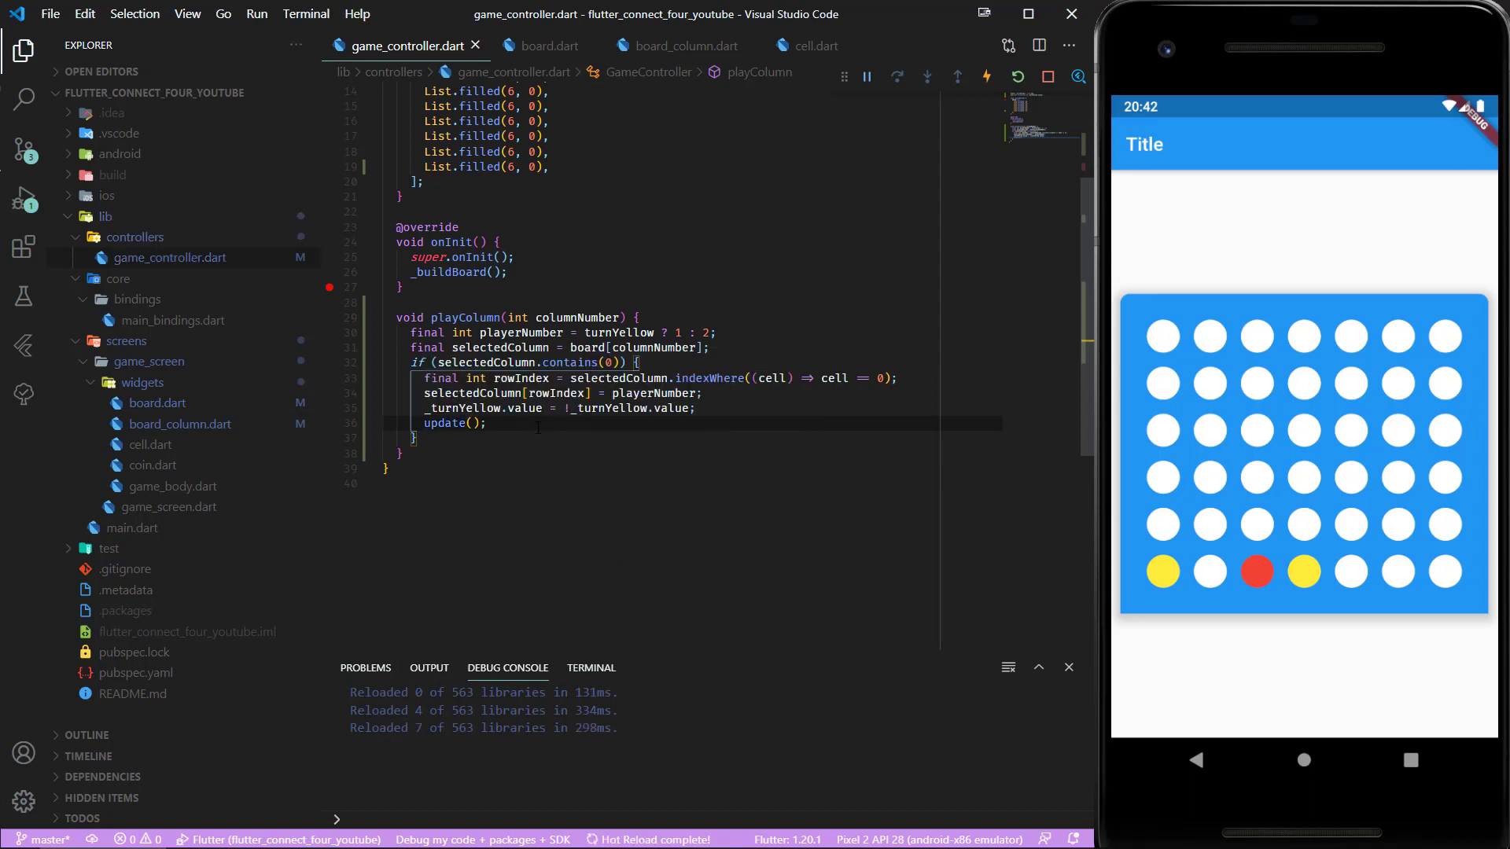
left_click(1162, 525)
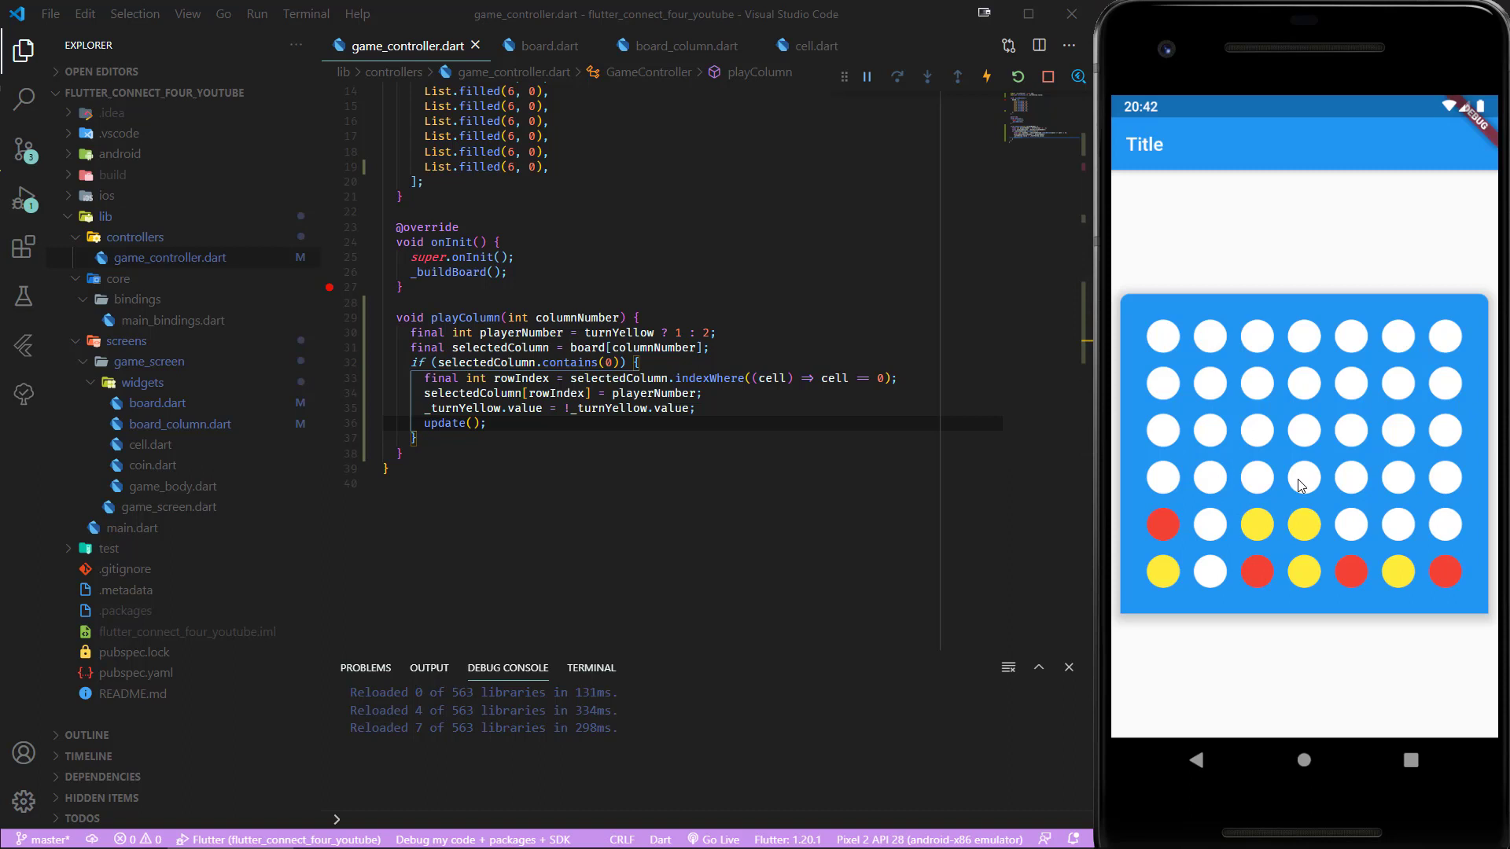
left_click(1303, 477)
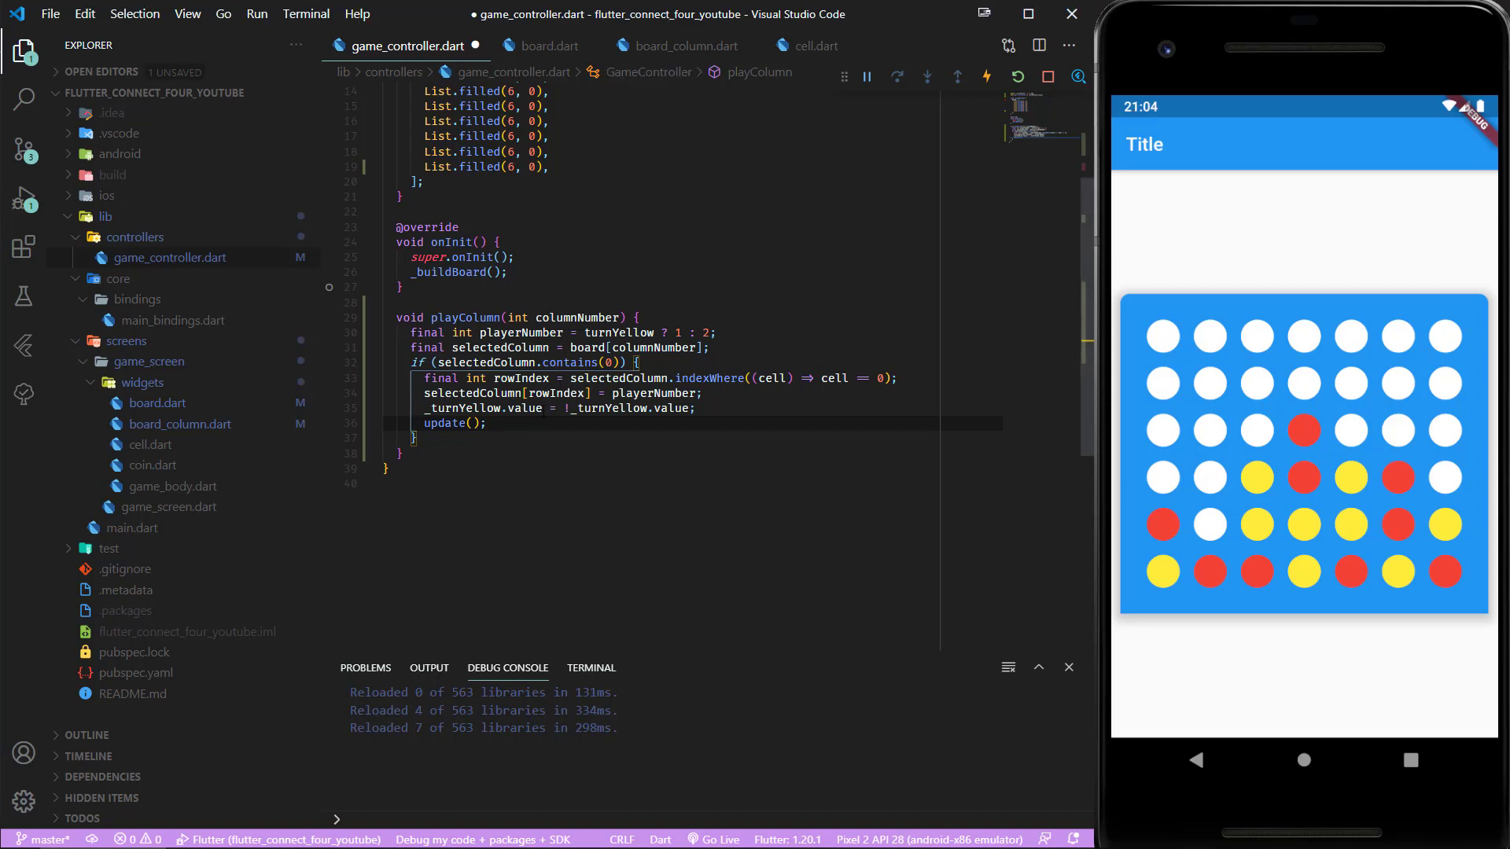
Step: Add an else branch with a bottom 'Not available' Get.snackbar, save, and test full columns
type("else {")
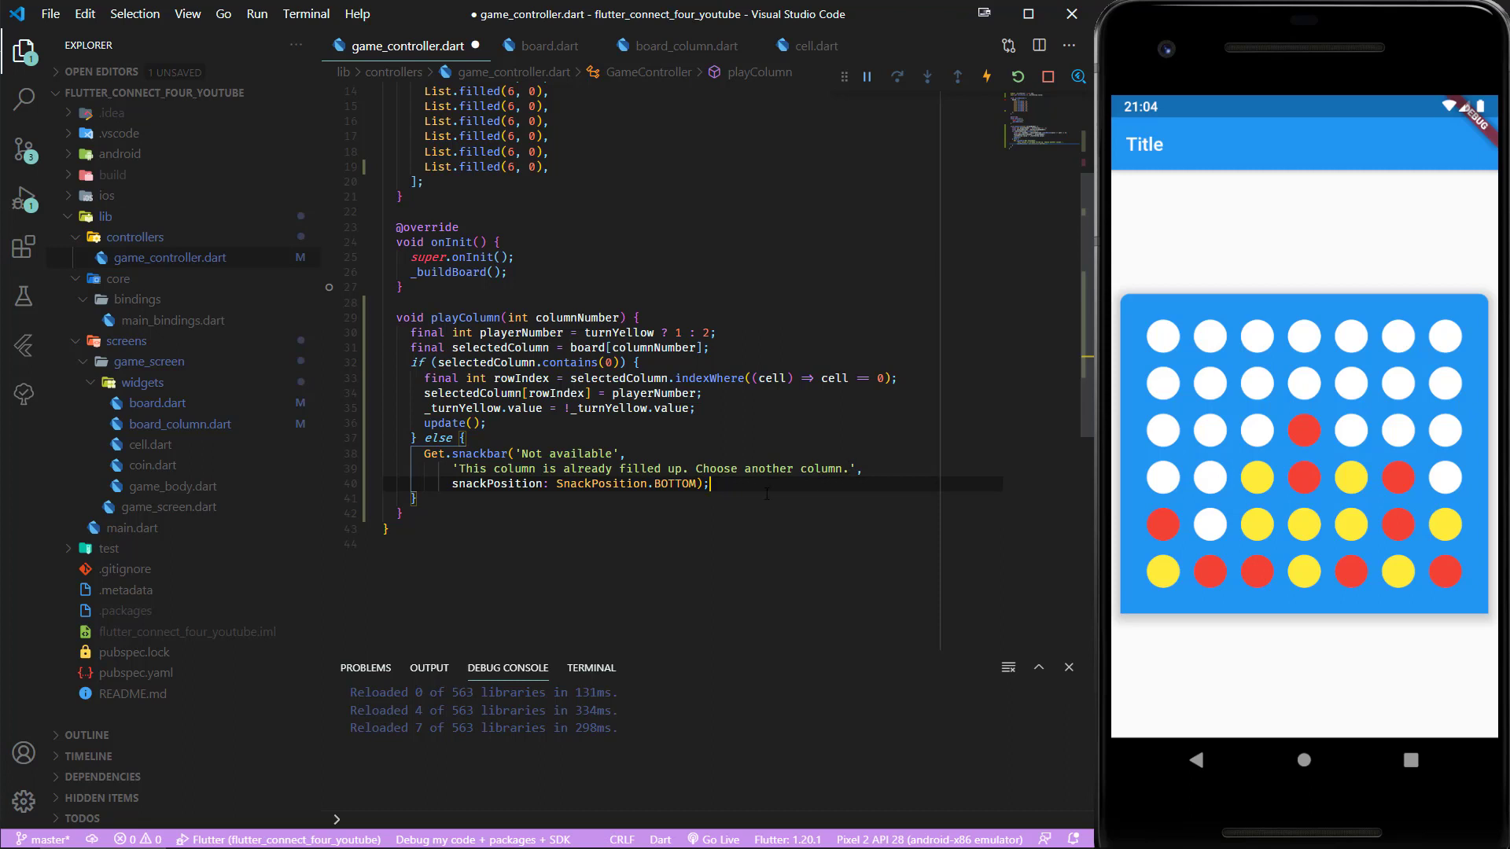
key("ctrl+s")
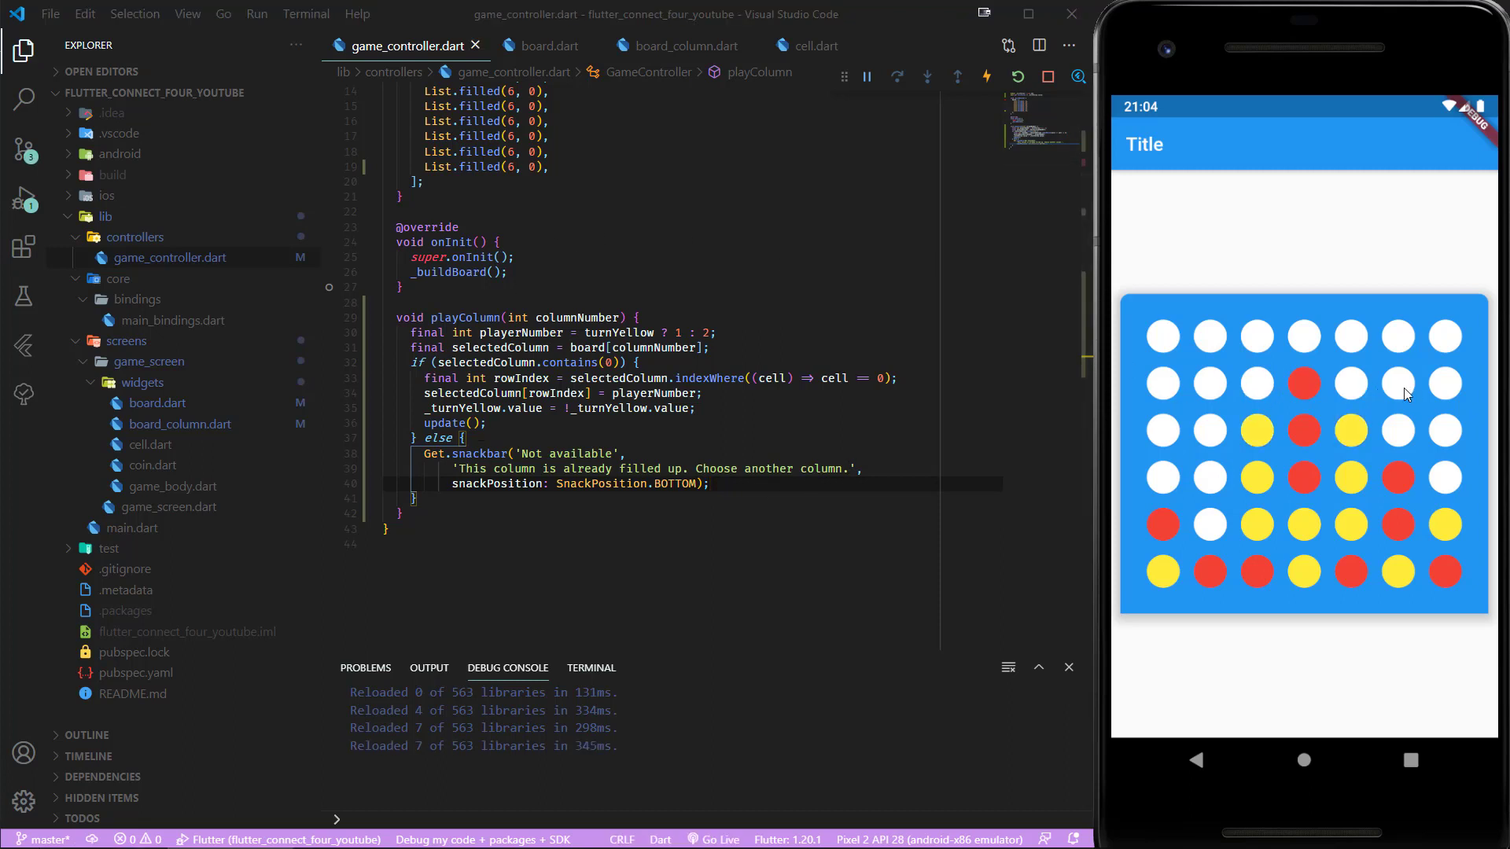
left_click(1303, 336)
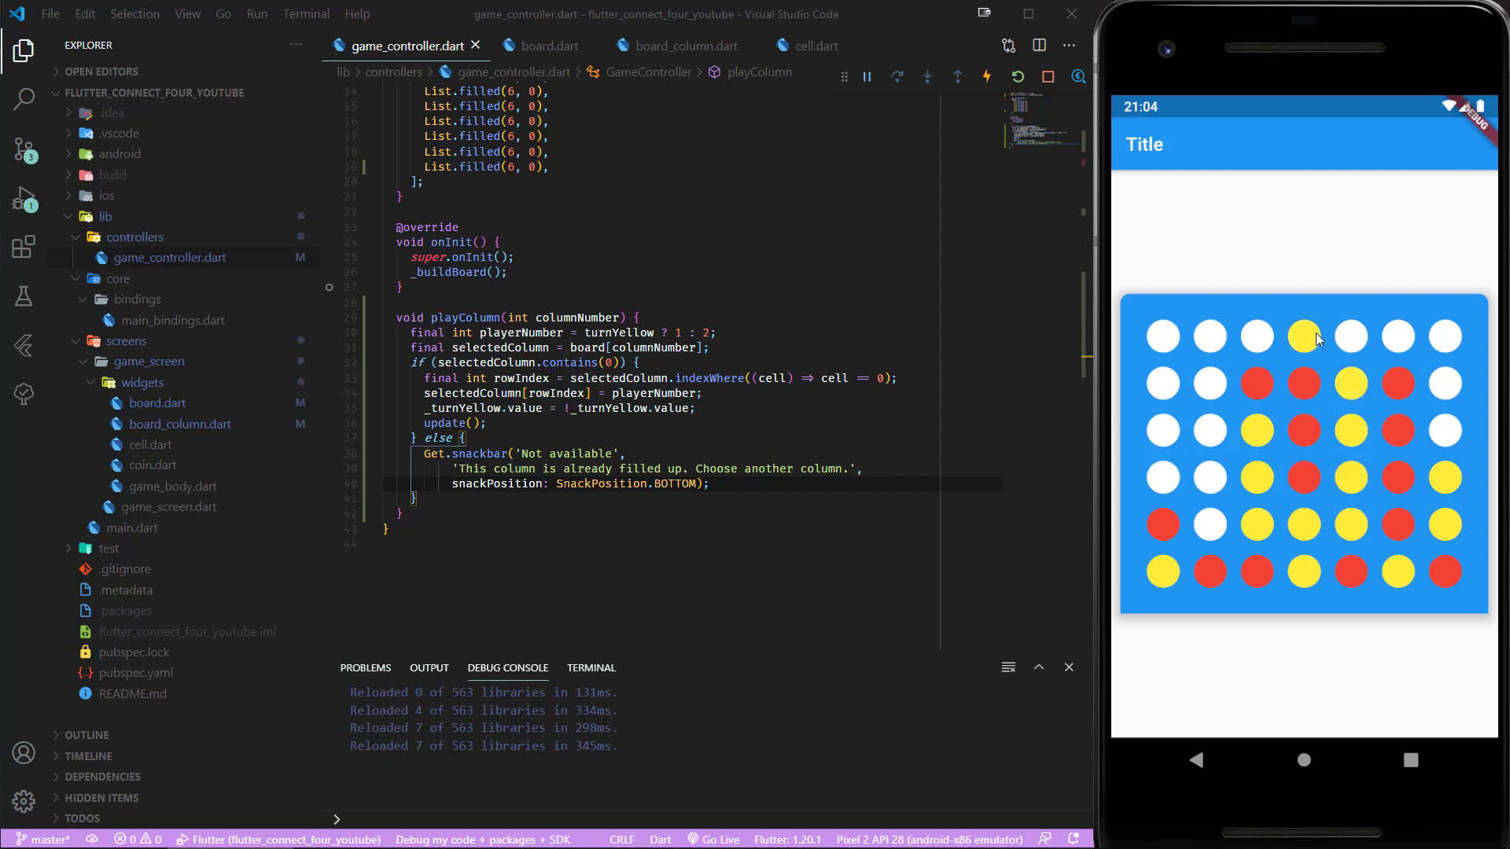
left_click(1303, 336)
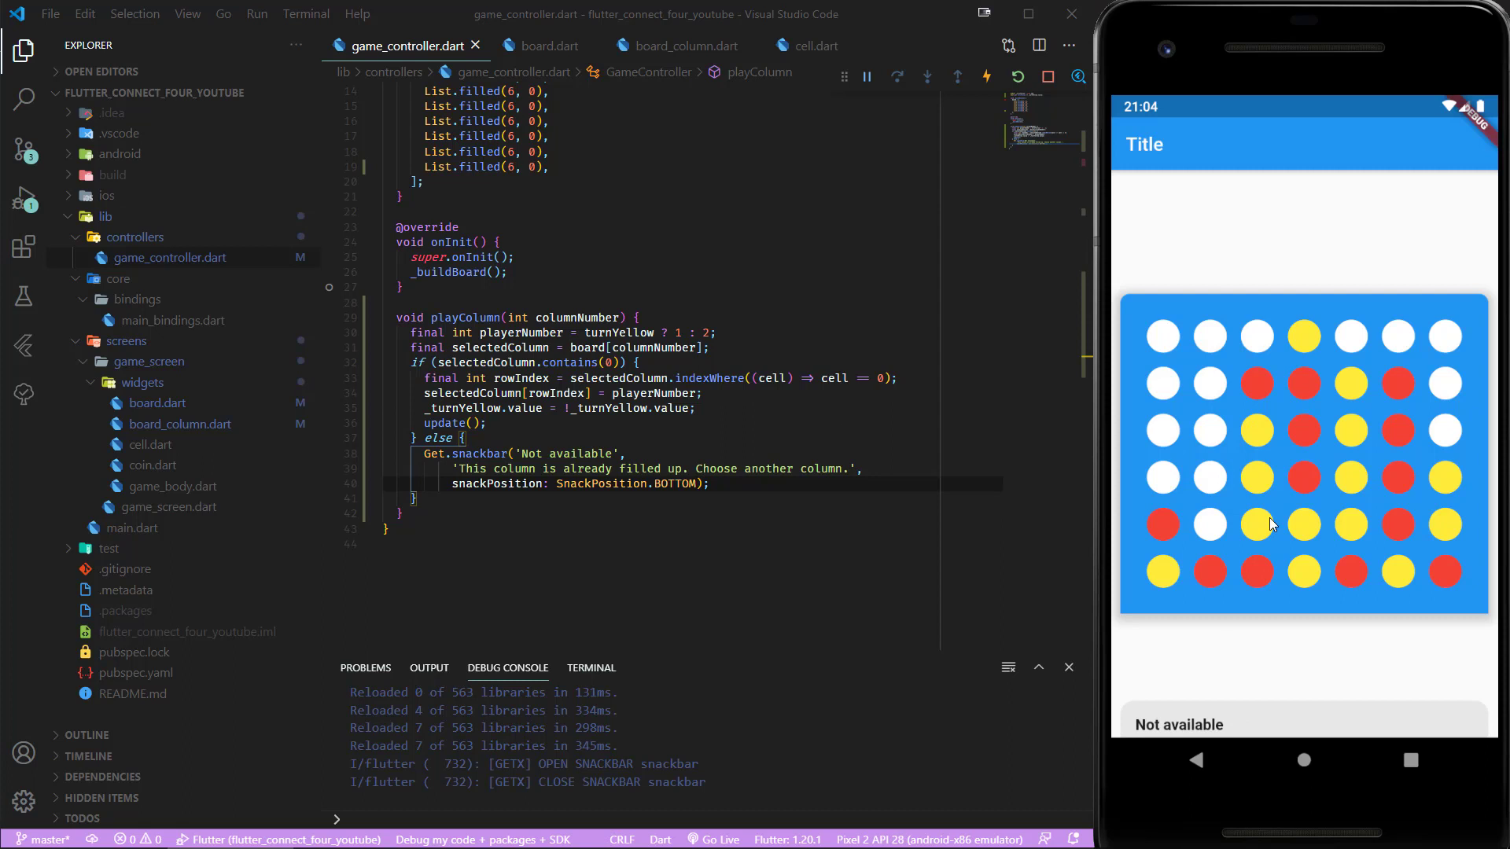
left_click(1256, 336)
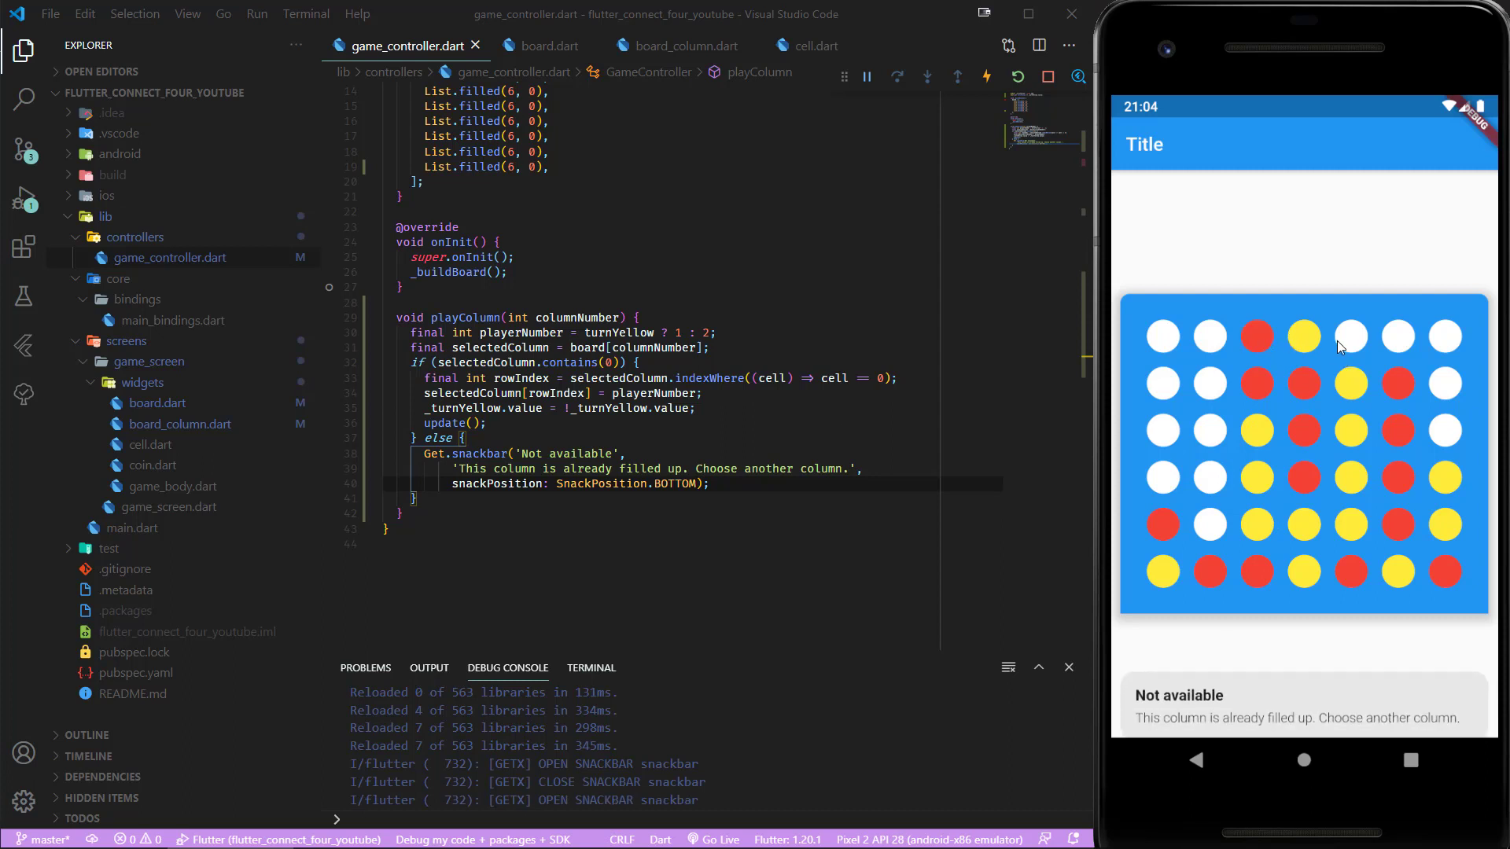
left_click(1351, 335)
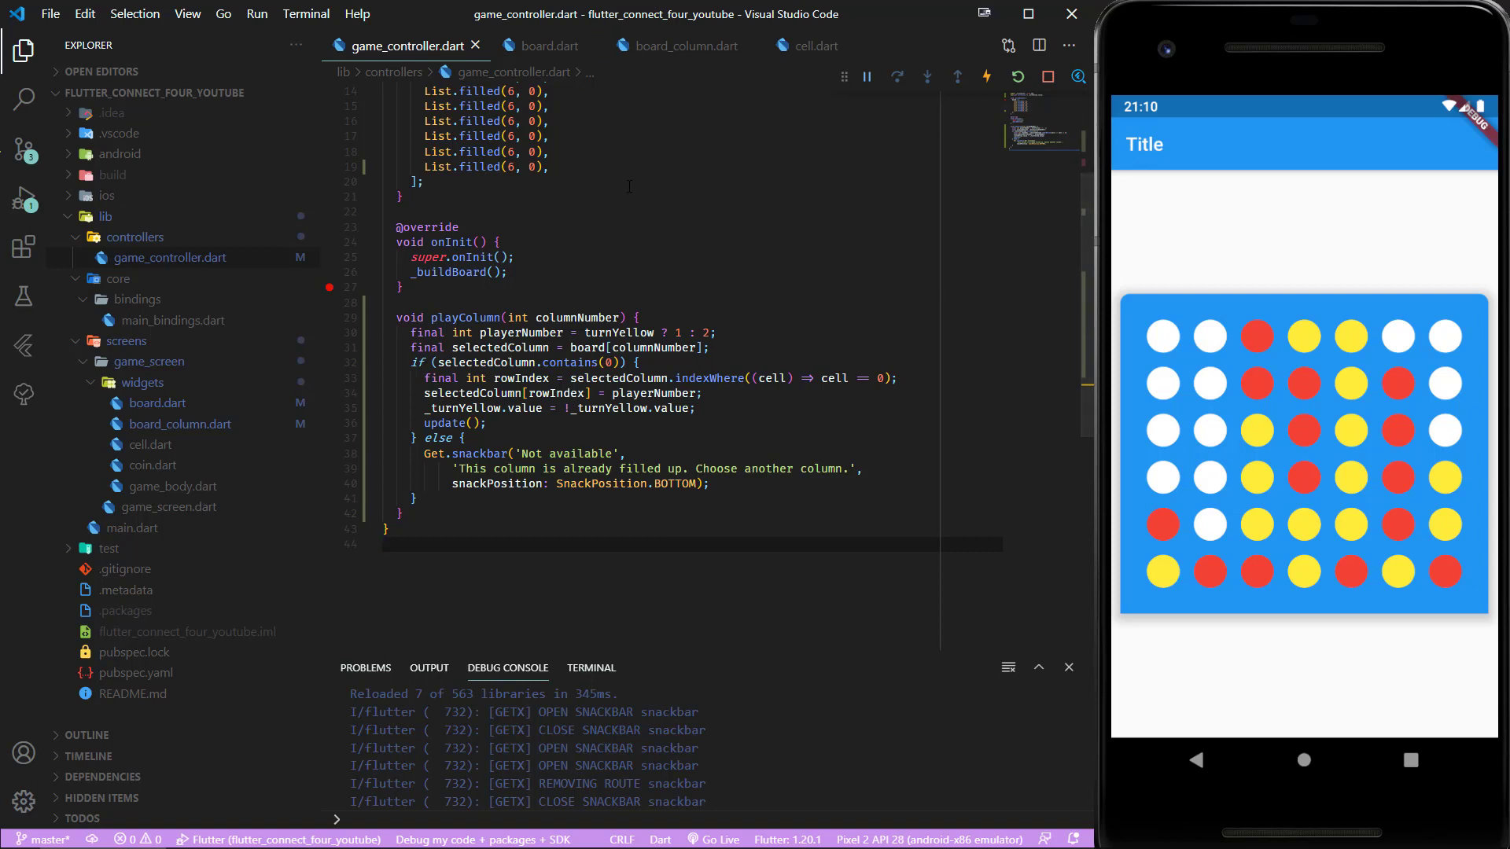
left_click(172, 506)
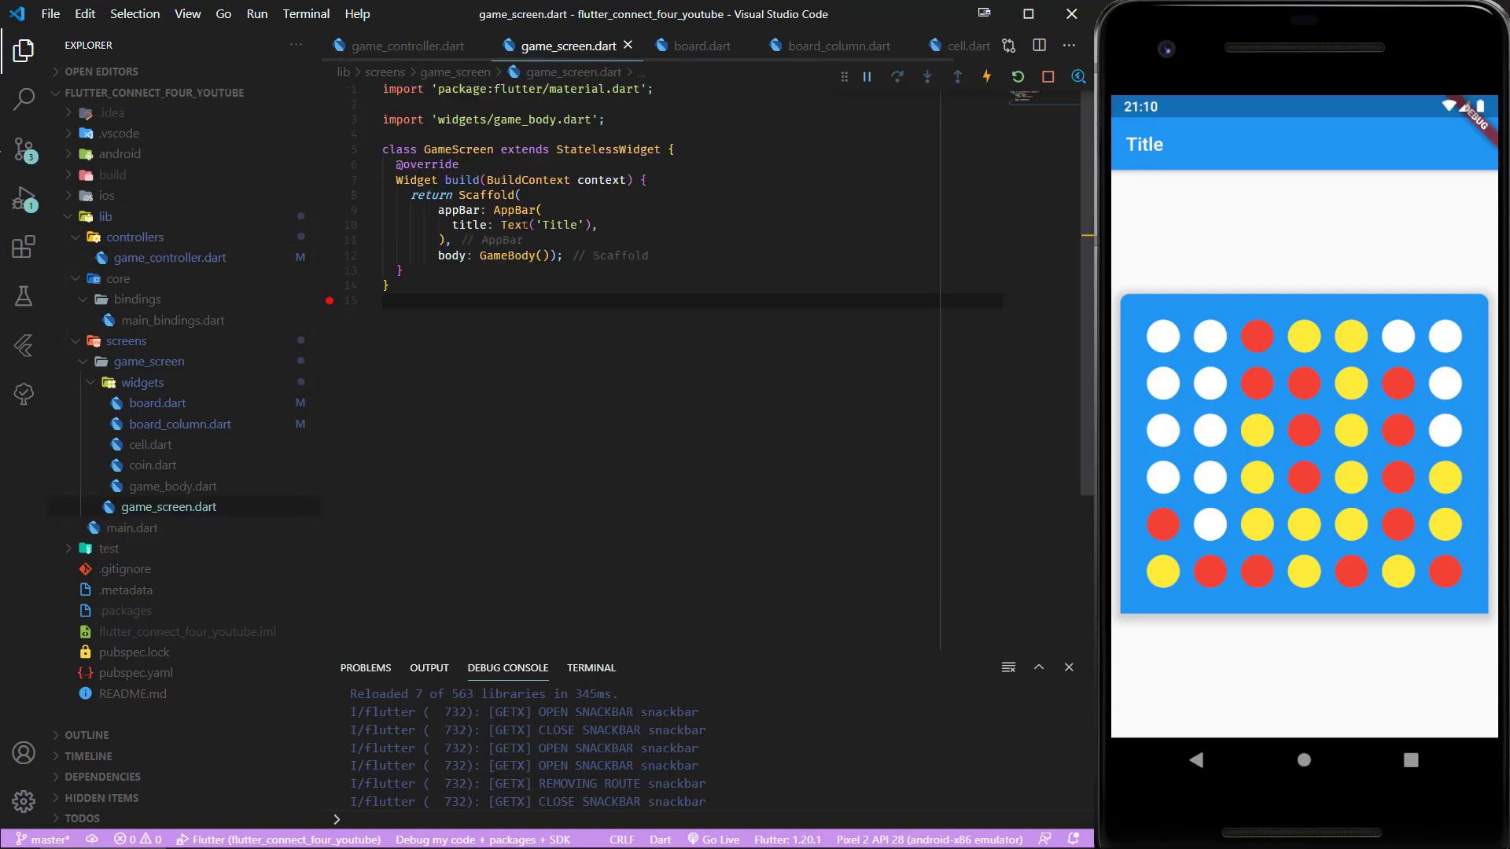
Step: Wrap the app bar title in Obx and clear the placeholder title text
left_click(550, 224)
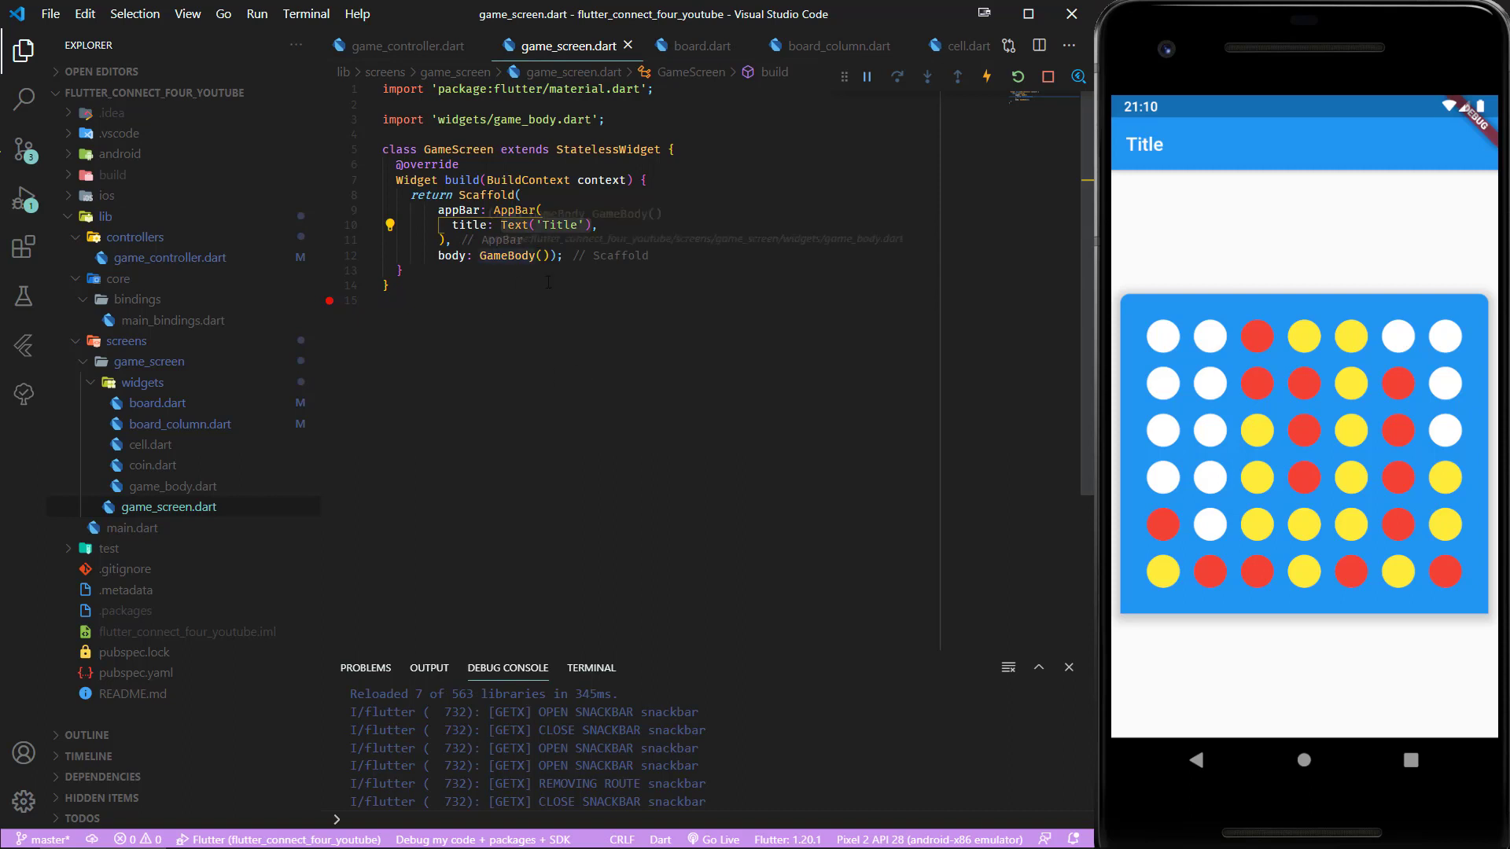
type("Ob")
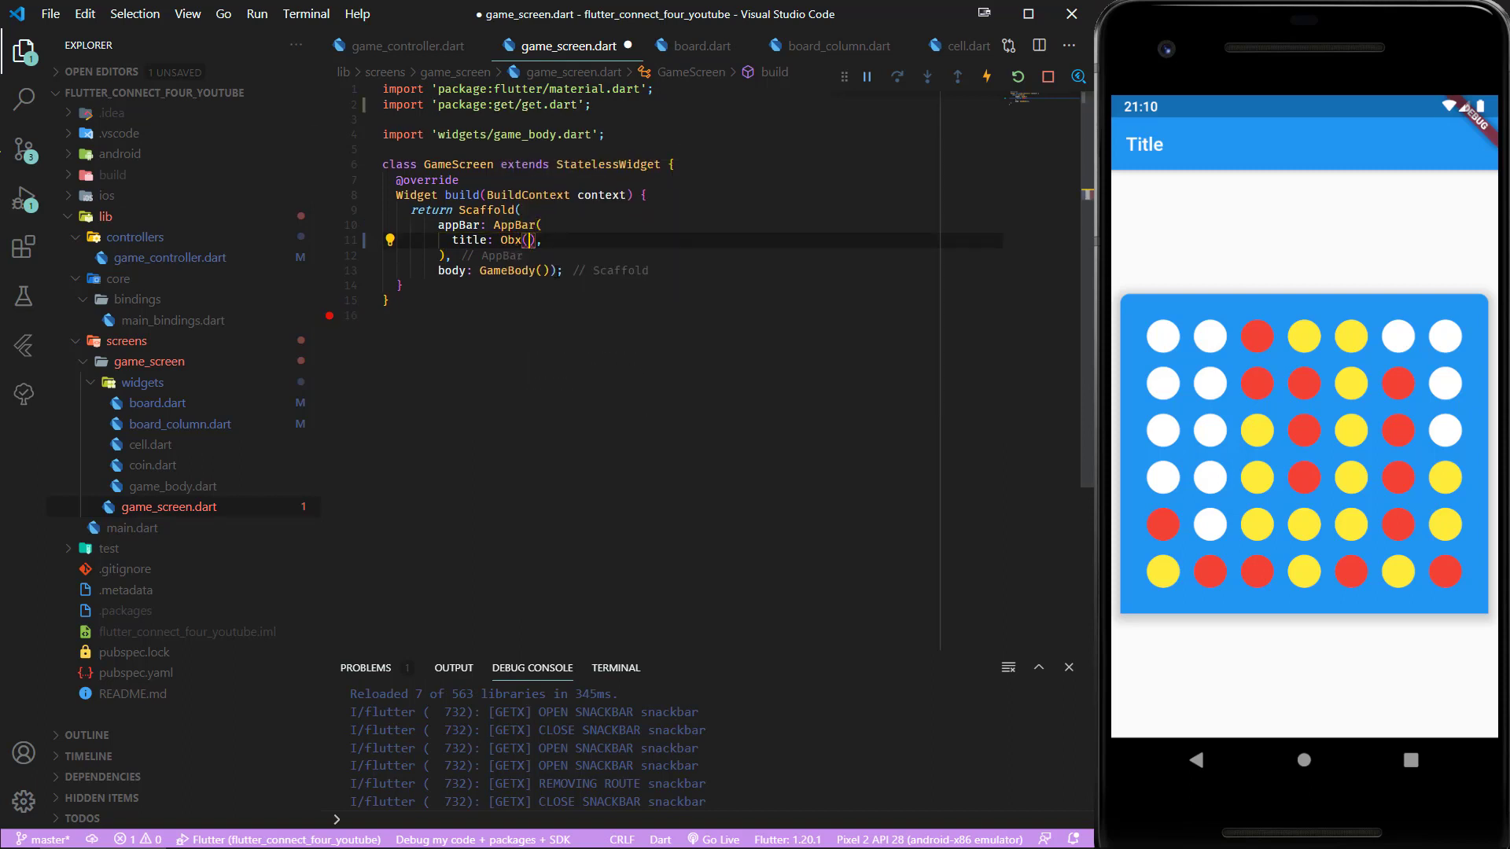
type("() => Text('Title")
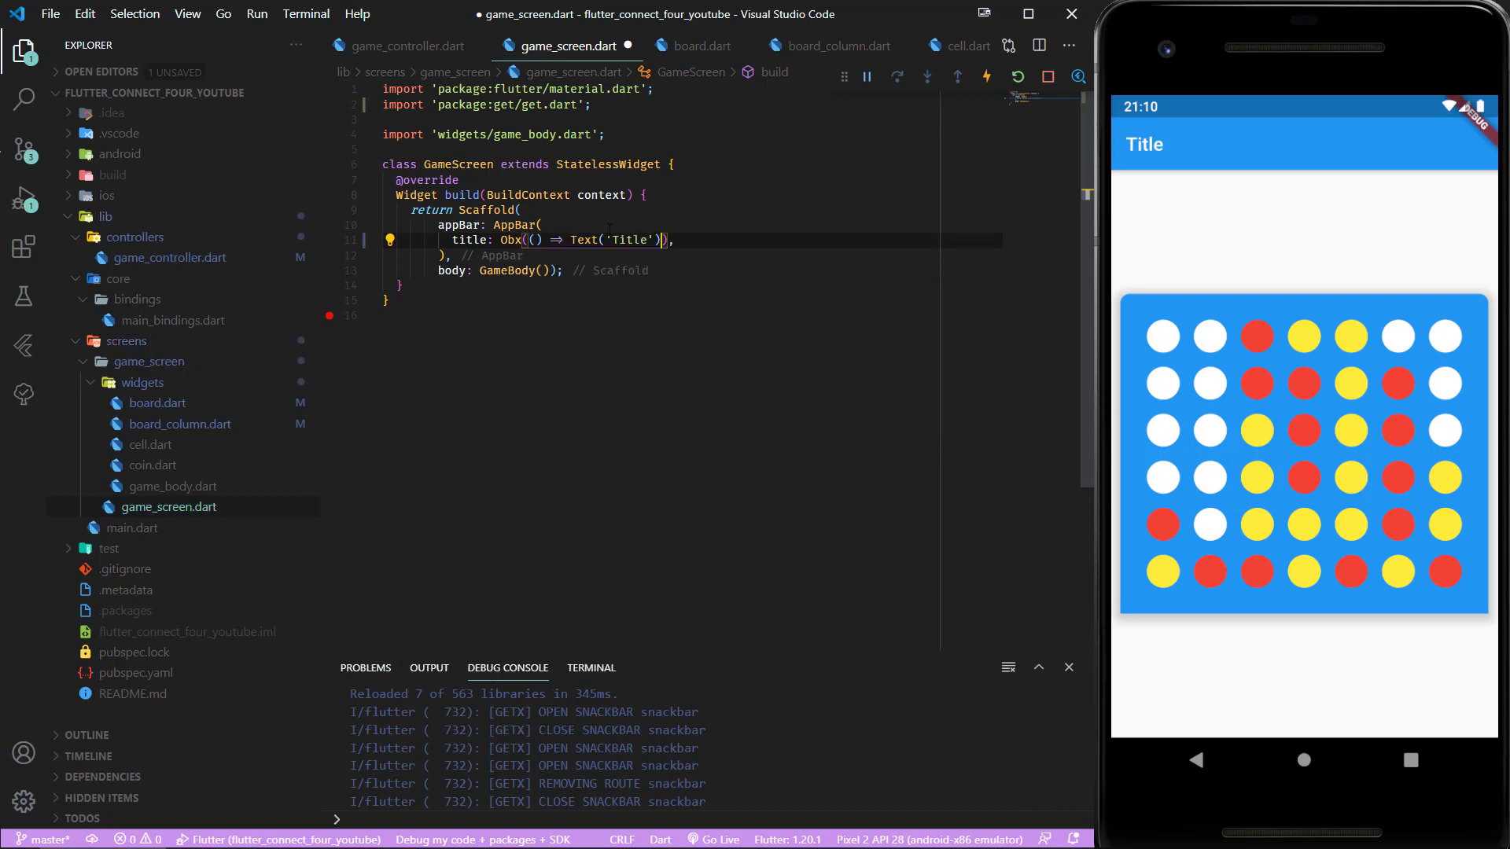
key("Backspace")
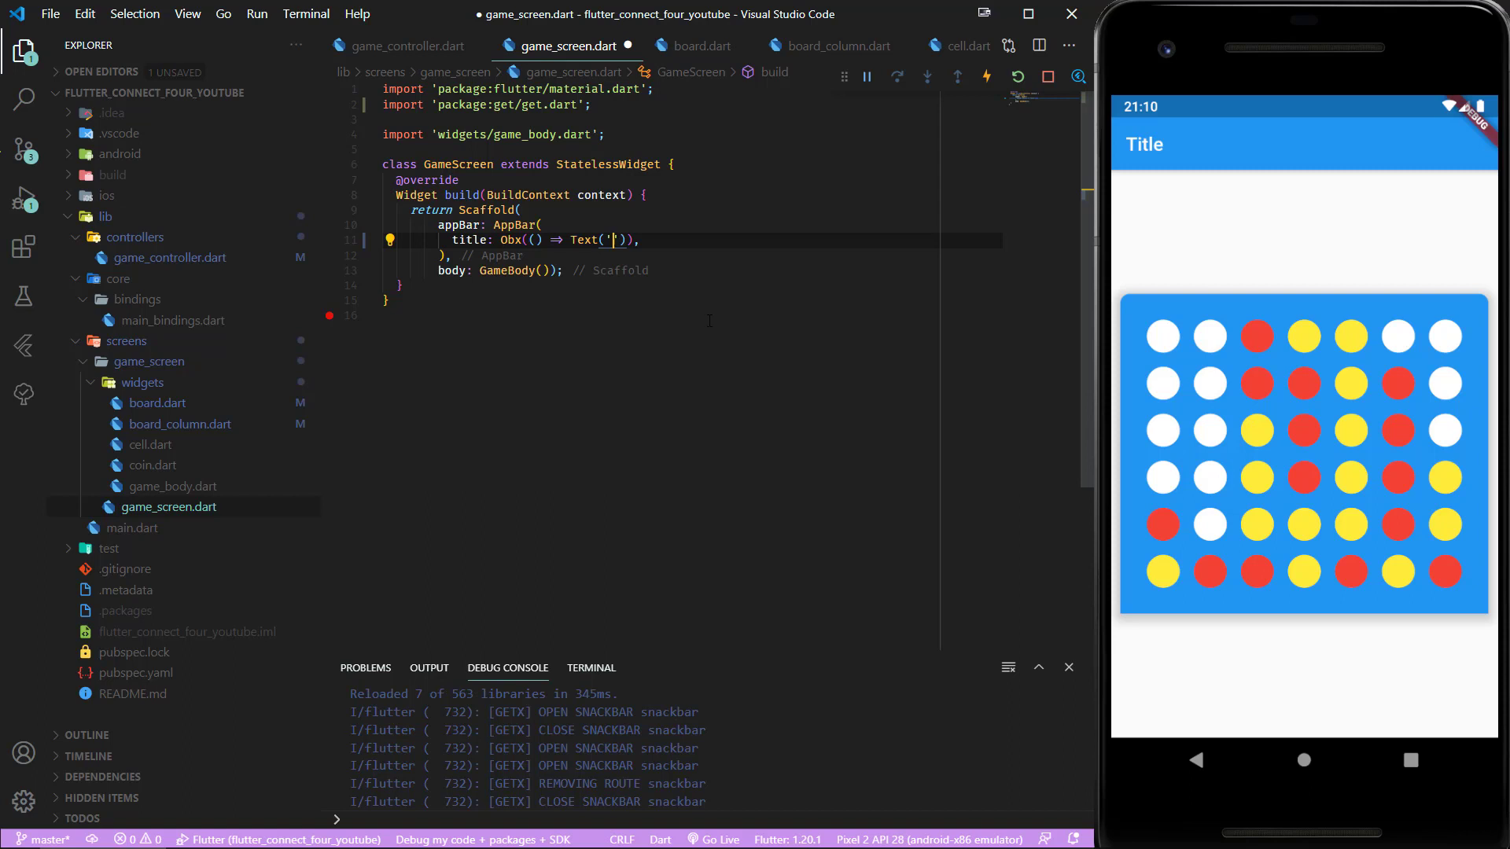
key("backspace")
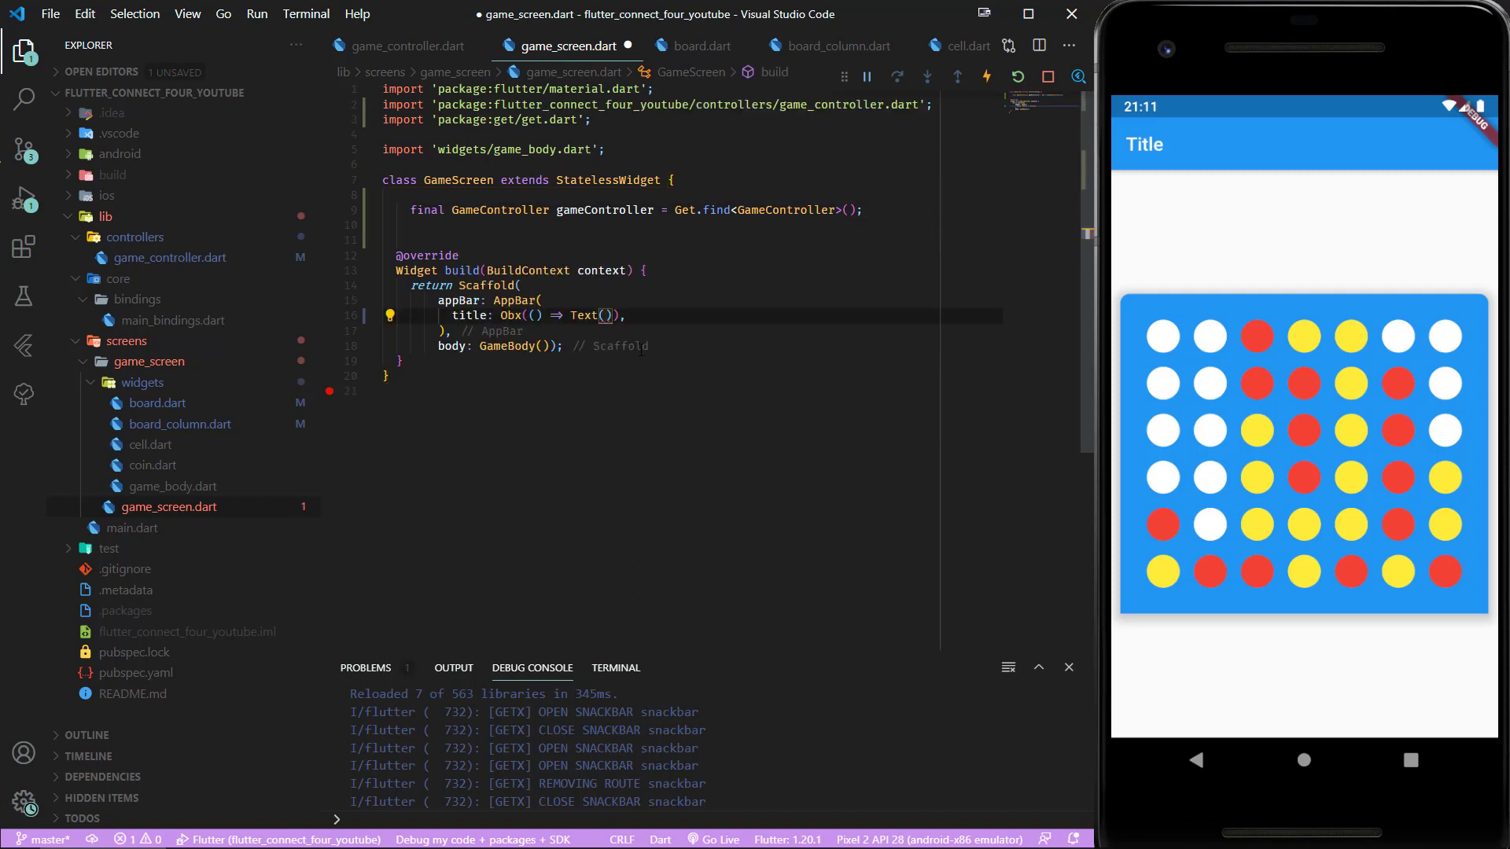
Step: Show 'Player Yellow' or 'Player Red' based on gameController.turnYellow, then test with a coin drop
type("gameController.turn")
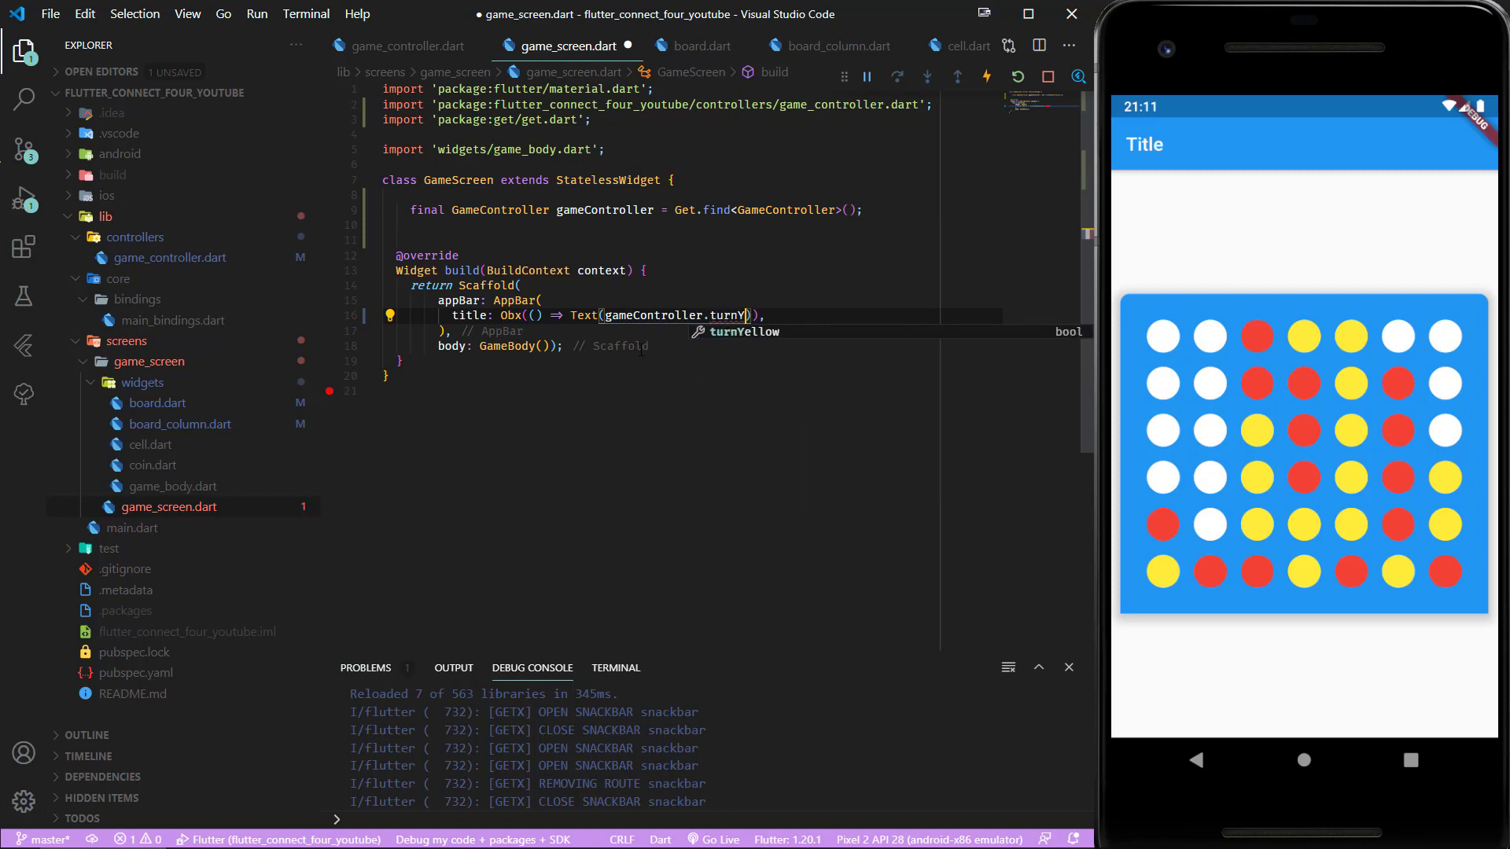
type("Yellow ?")
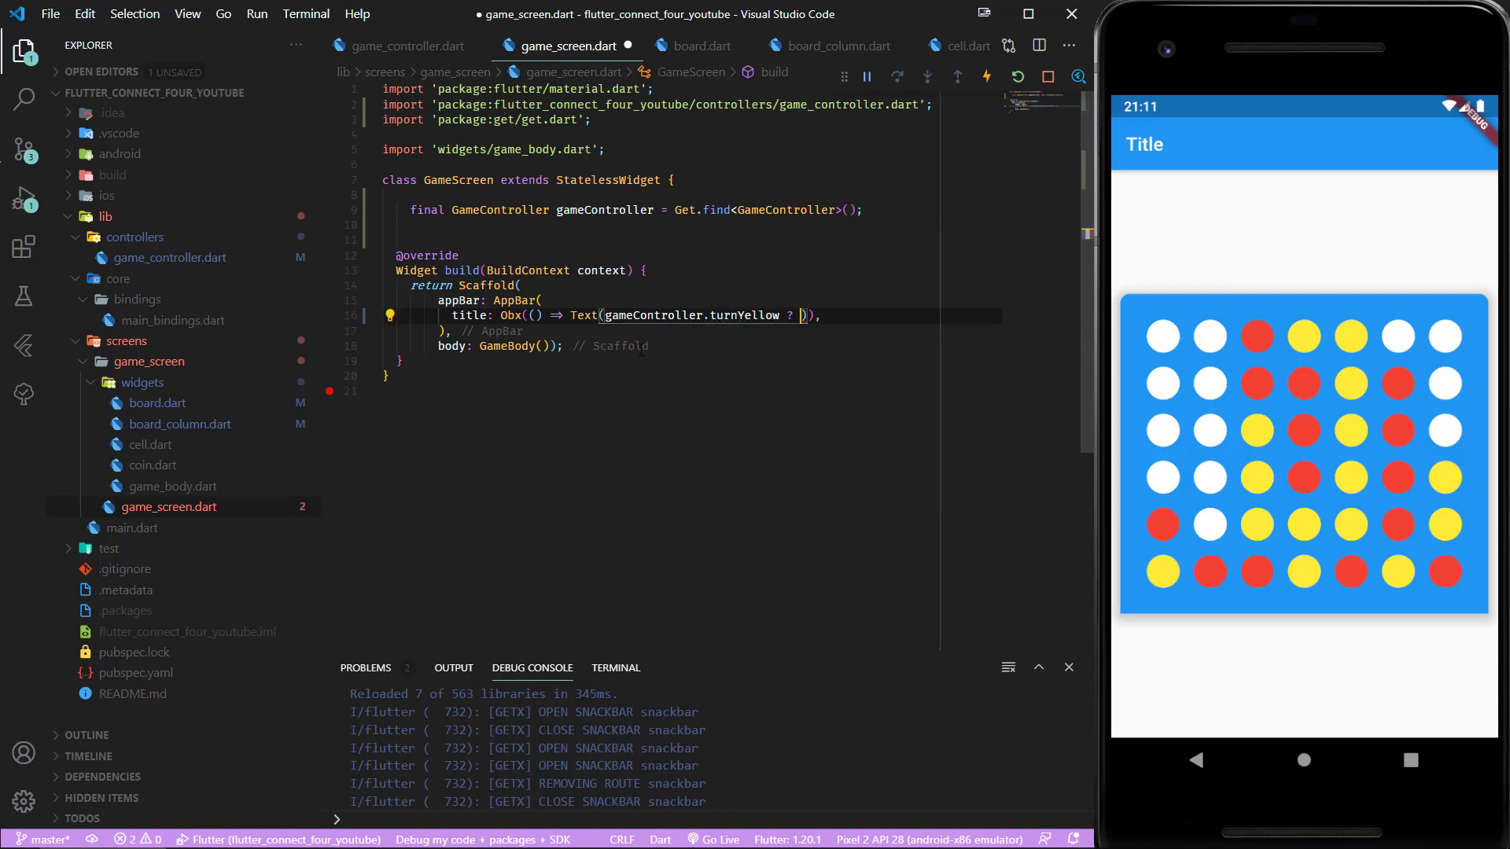
type("'Player Y'")
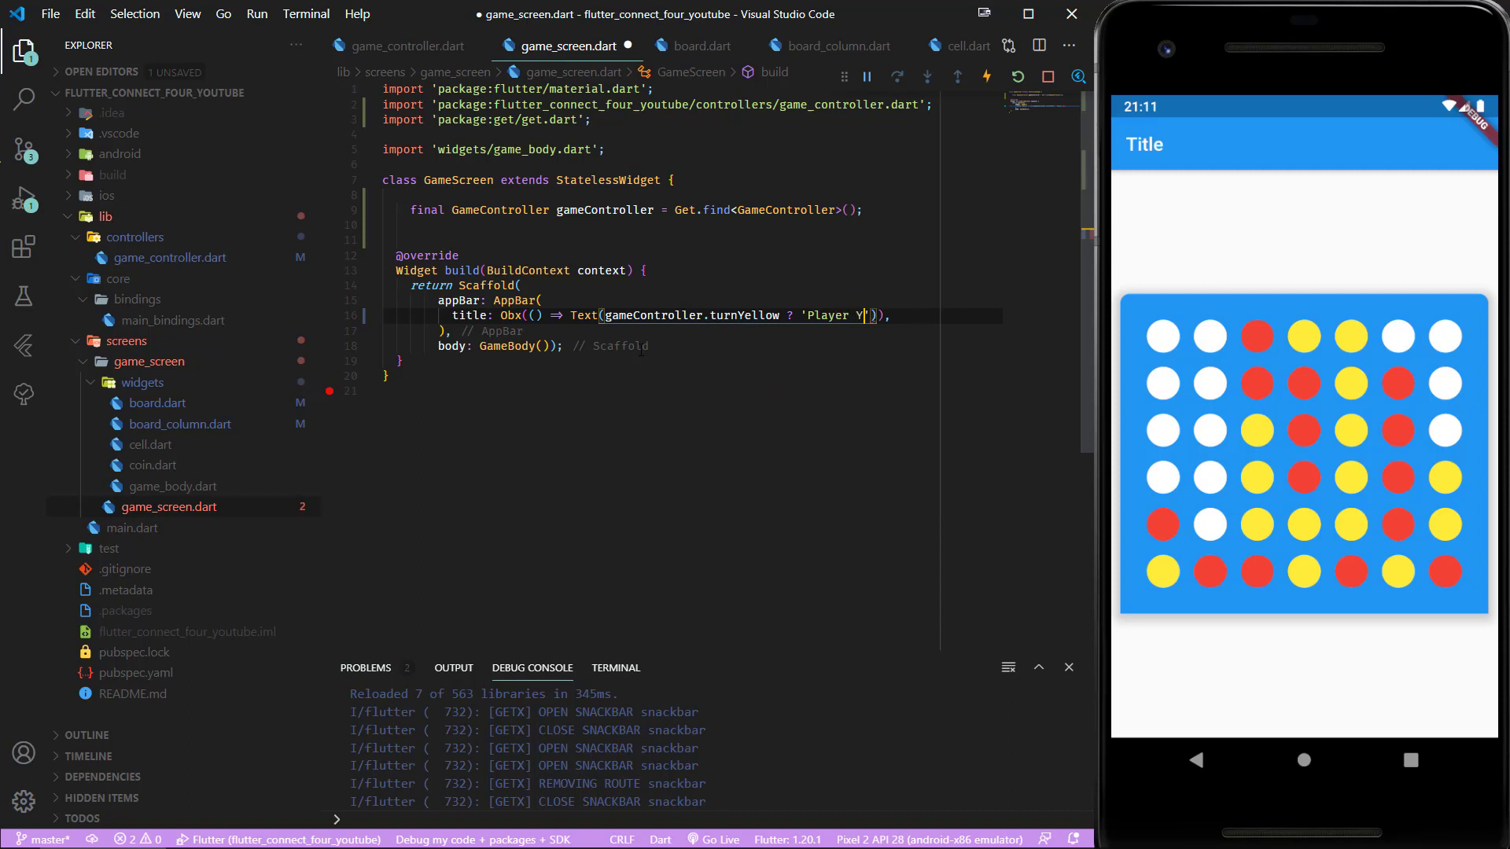
type("ellow' : 'Player Red'")
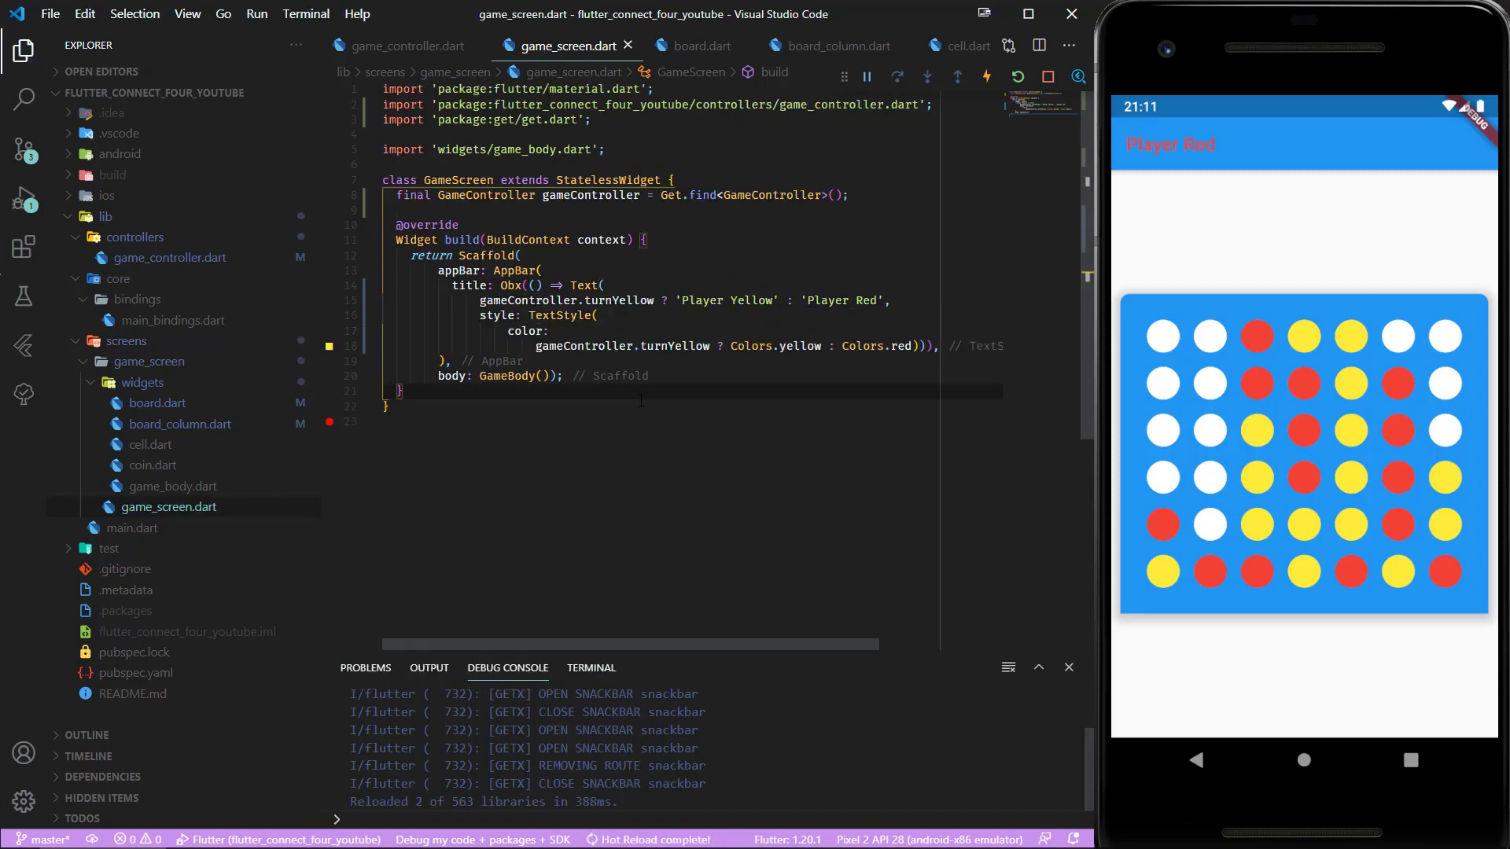
left_click(1255, 383)
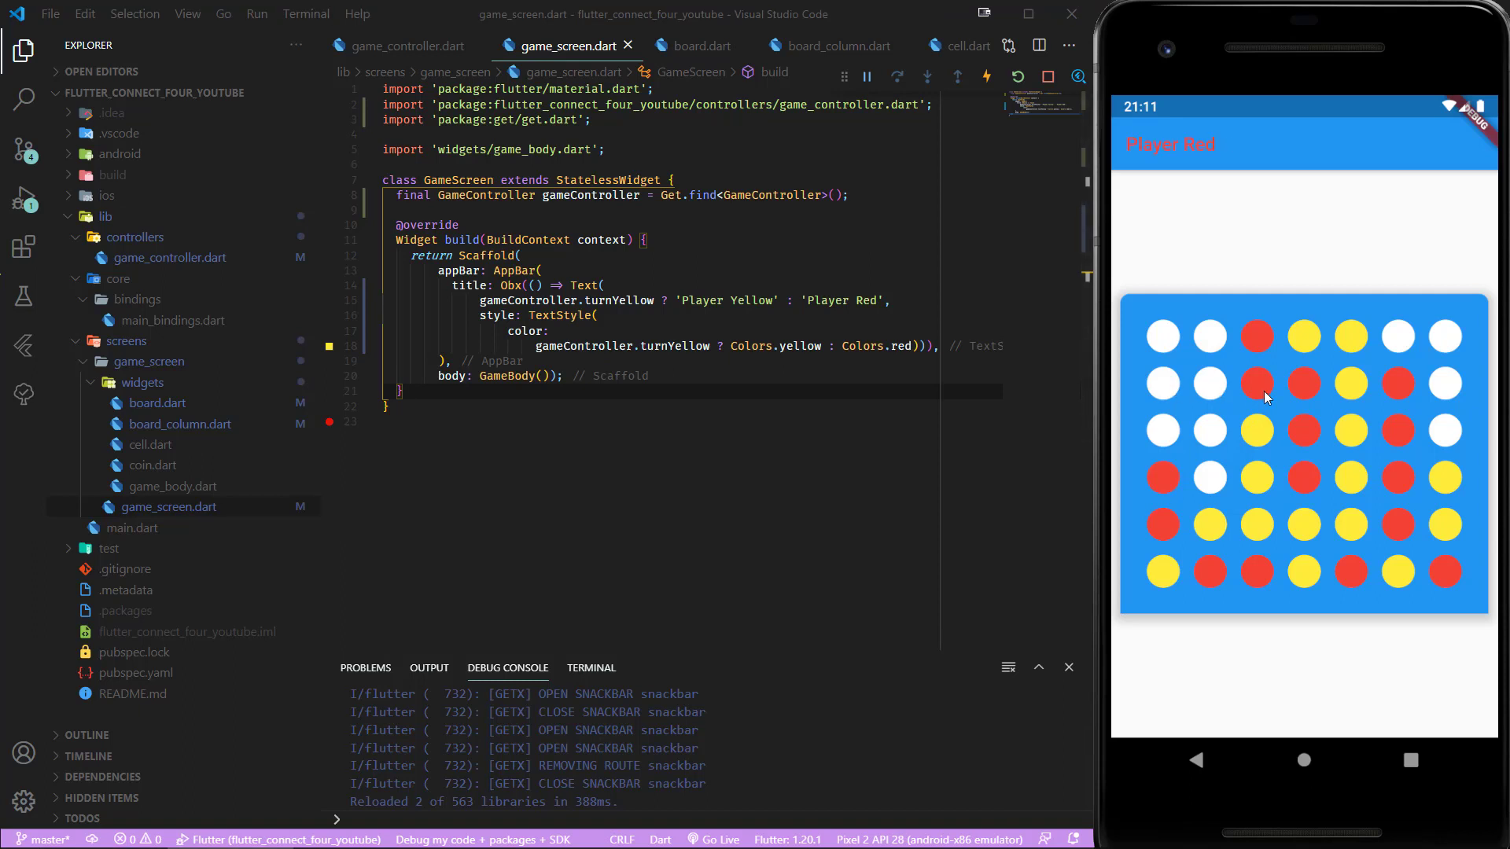